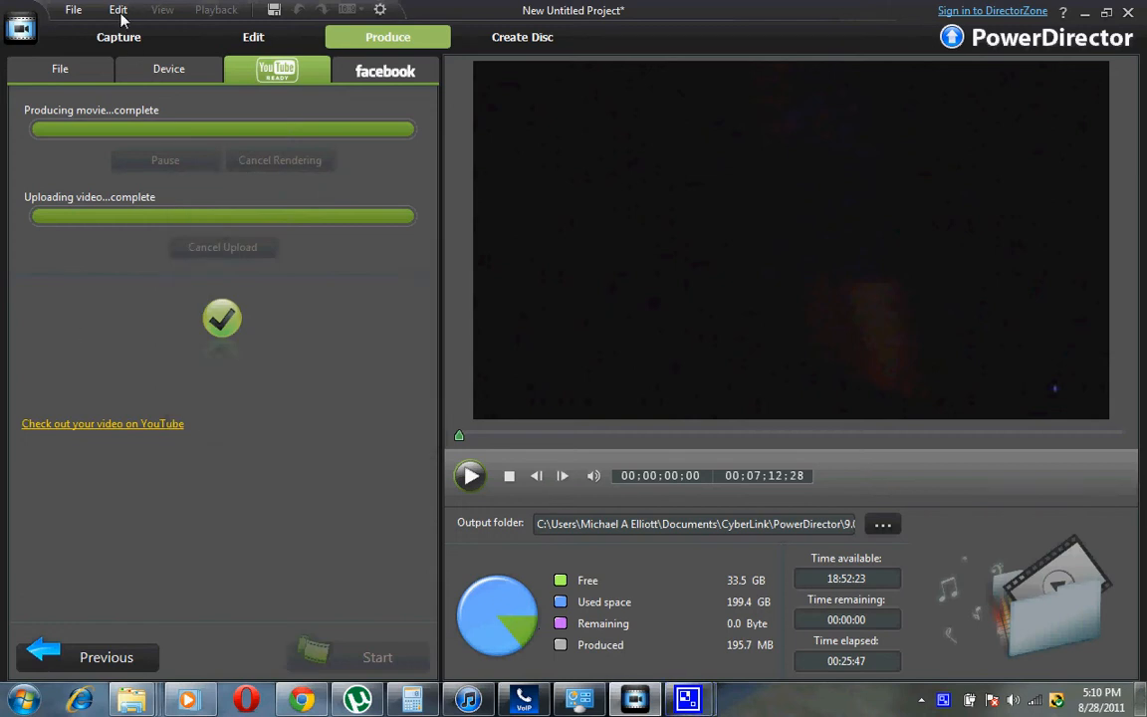
# Return from the finished YouTube upload to the Edit room with the media library and four-clip timeline.
pyautogui.click(253, 36)
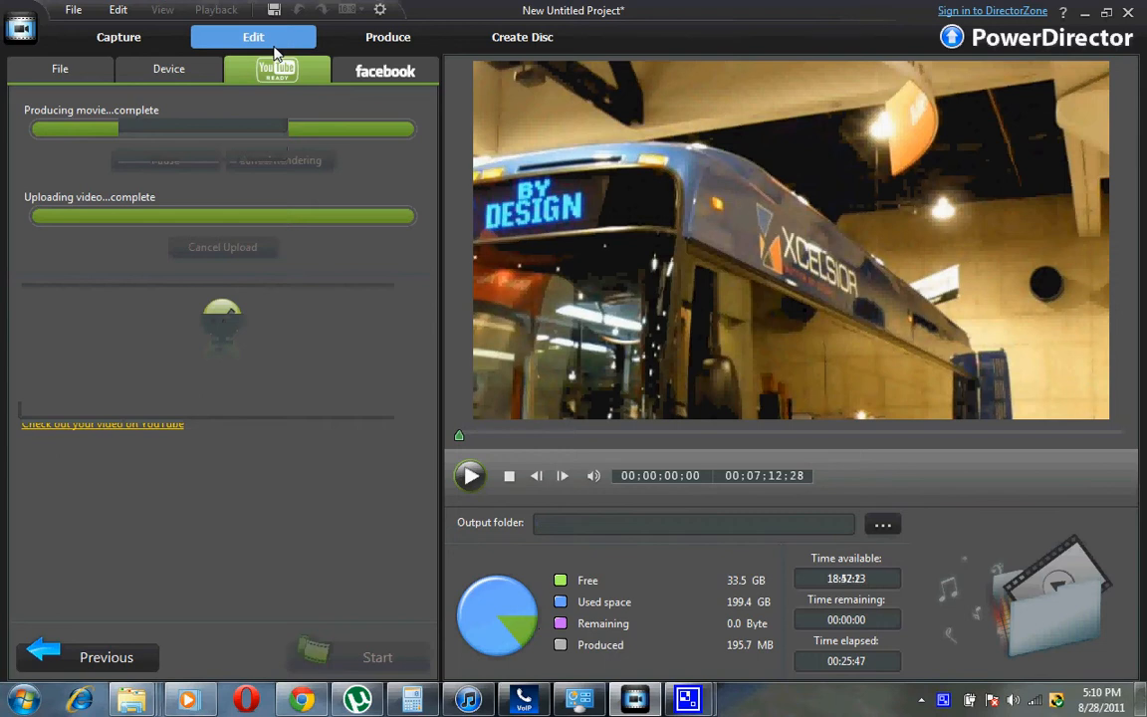
pyautogui.click(253, 35)
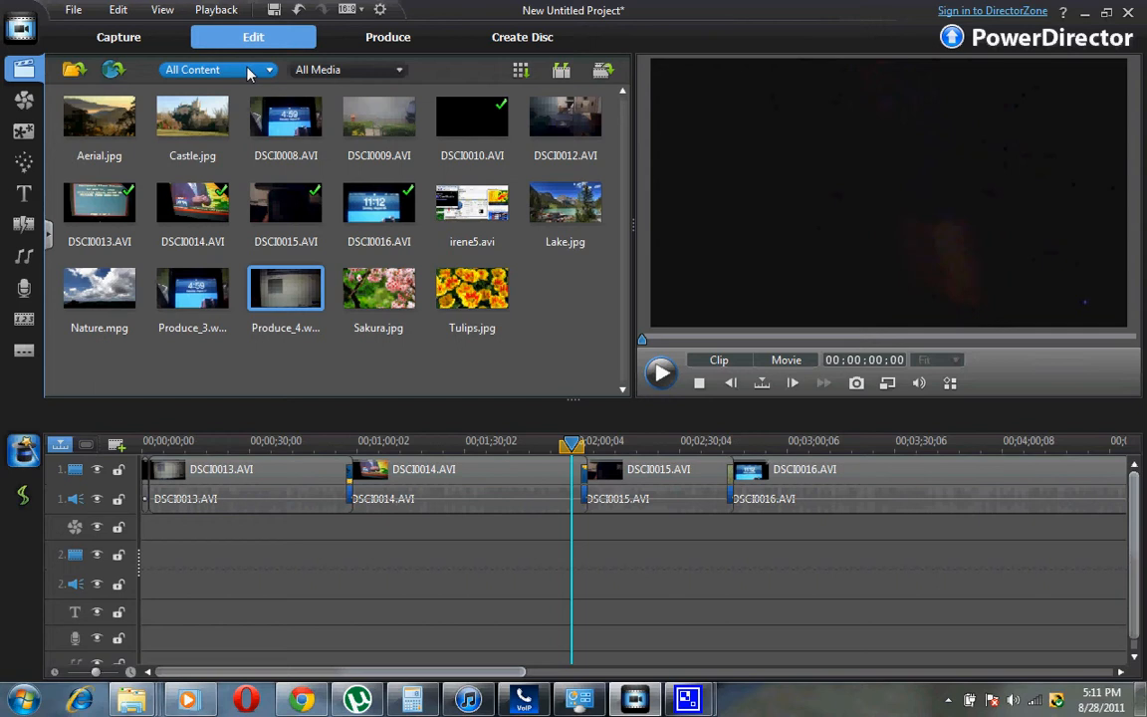
pyautogui.moveTo(277, 68)
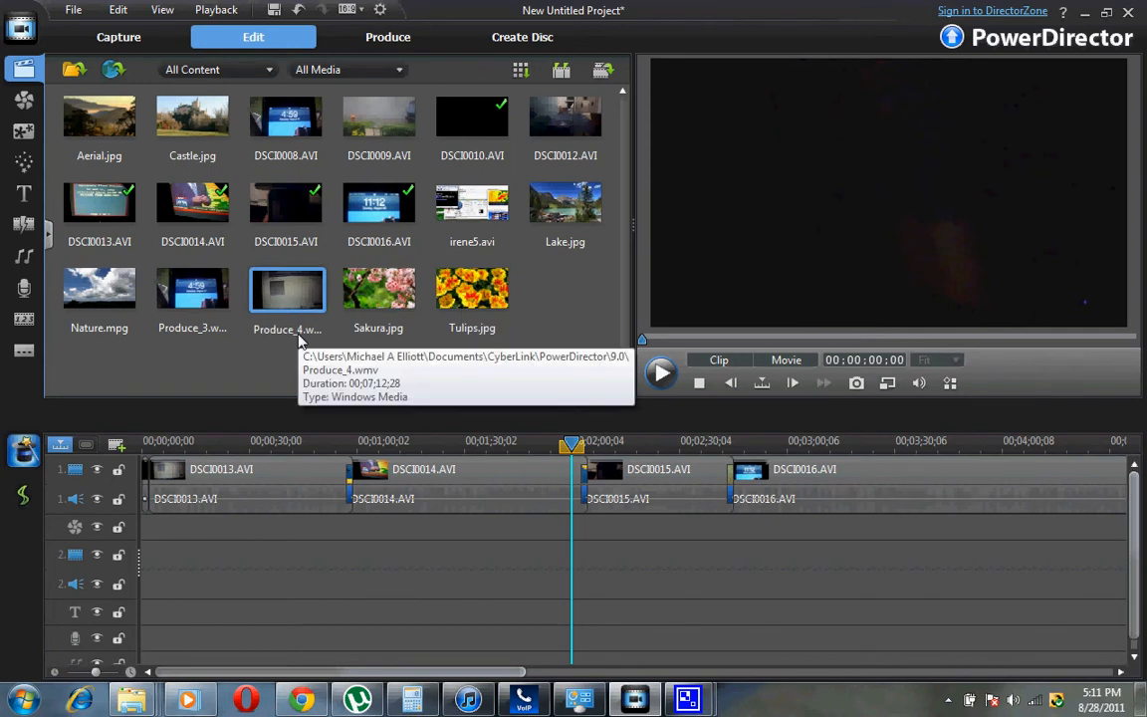
pyautogui.moveTo(289, 318)
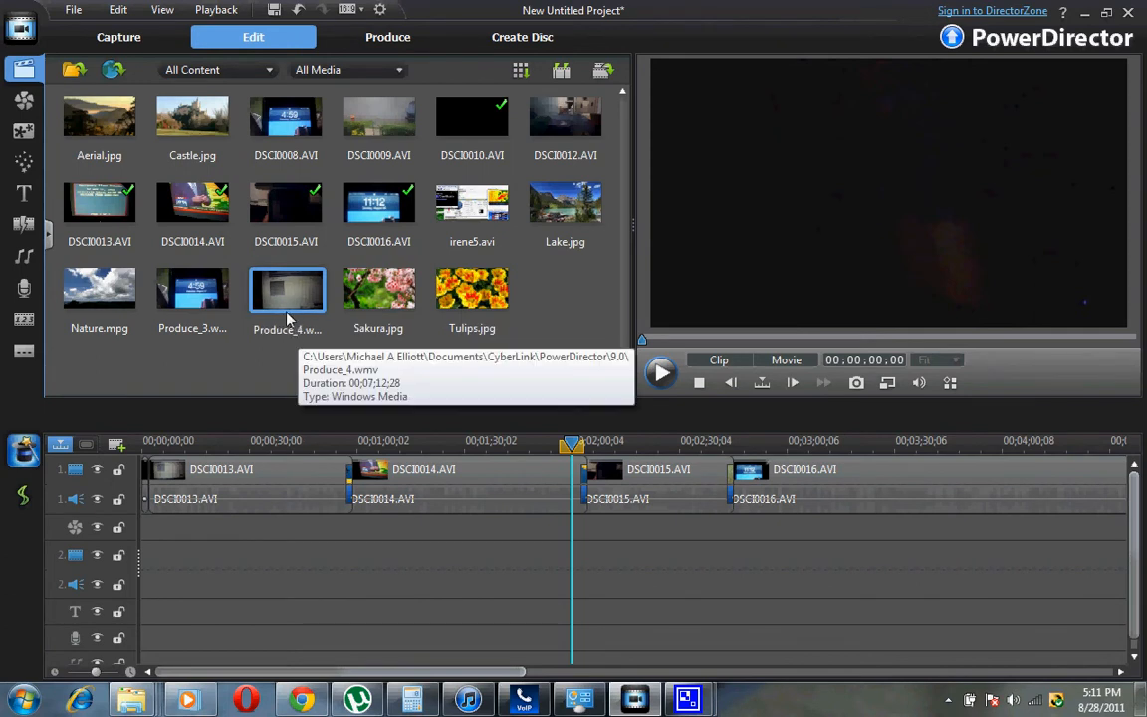
pyautogui.moveTo(379, 289)
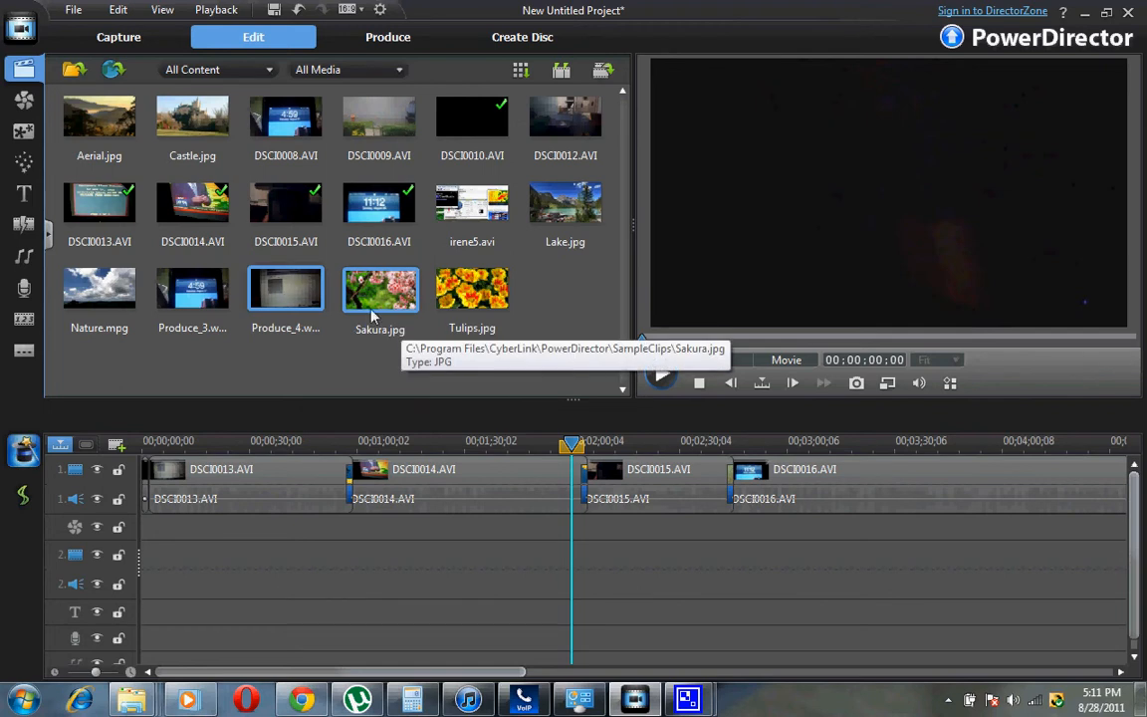
pyautogui.click(387, 36)
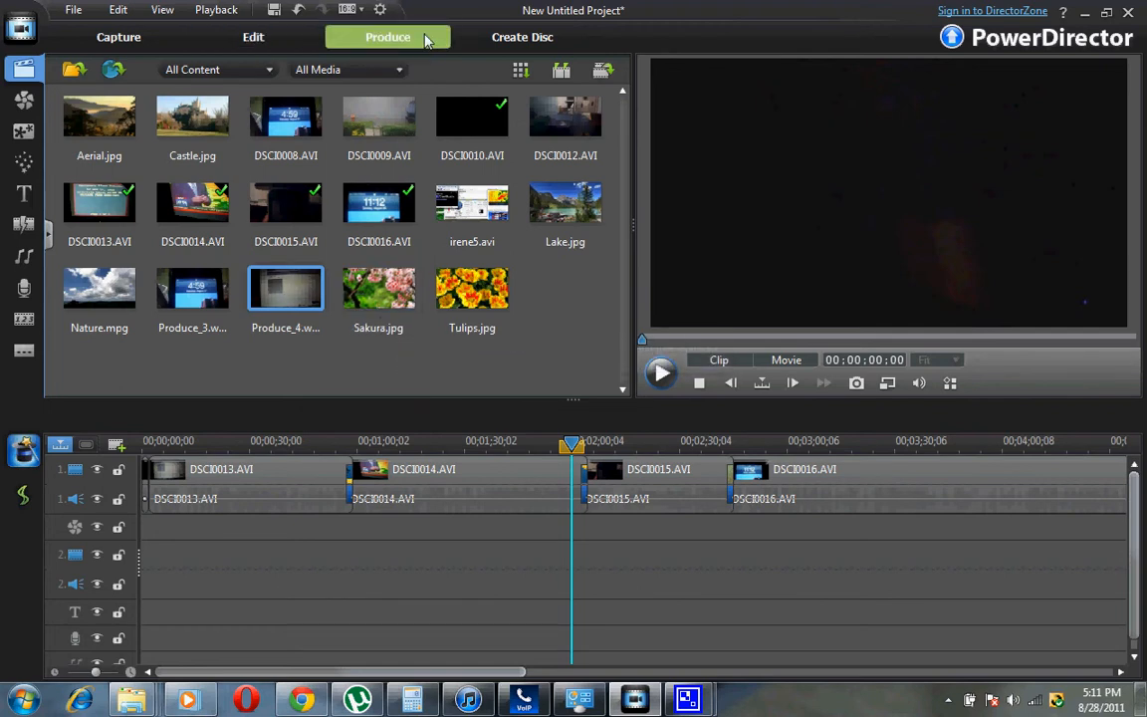
pyautogui.click(386, 36)
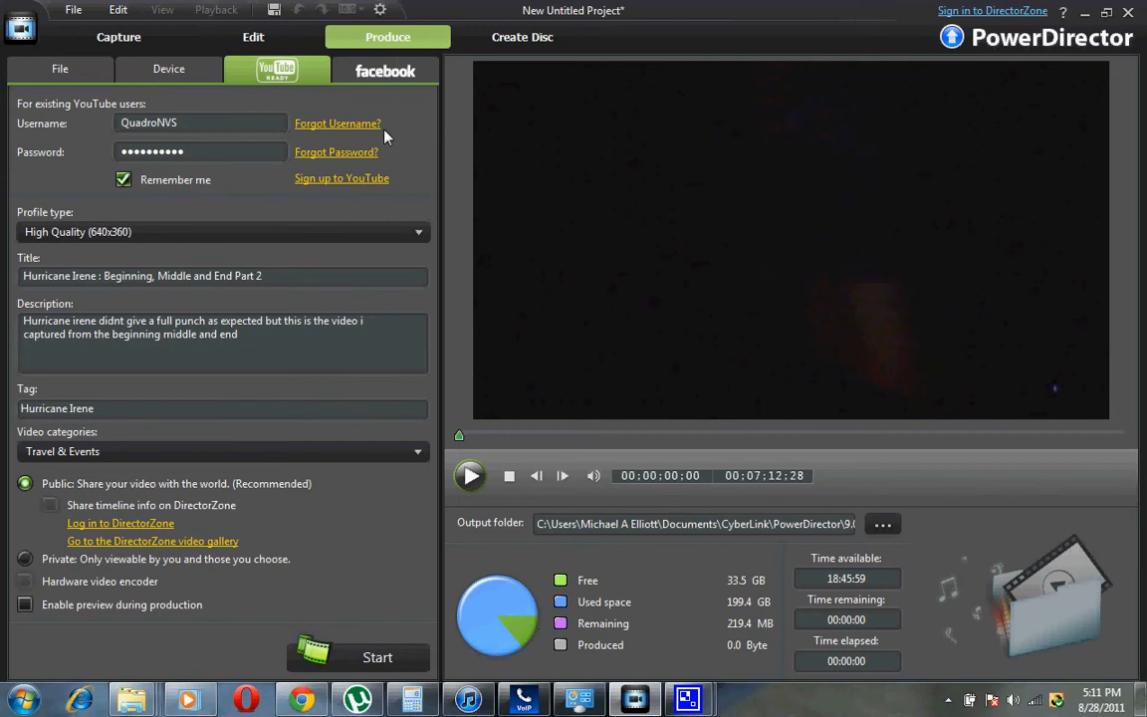
pyautogui.moveTo(378, 136)
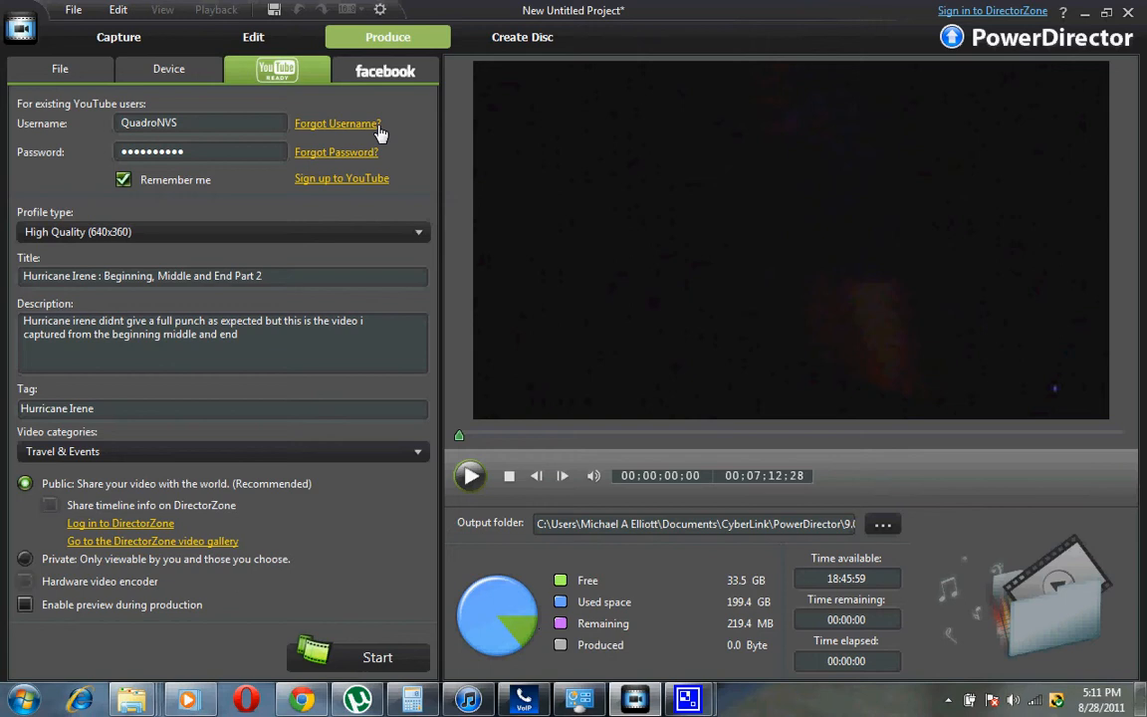
pyautogui.moveTo(347, 123)
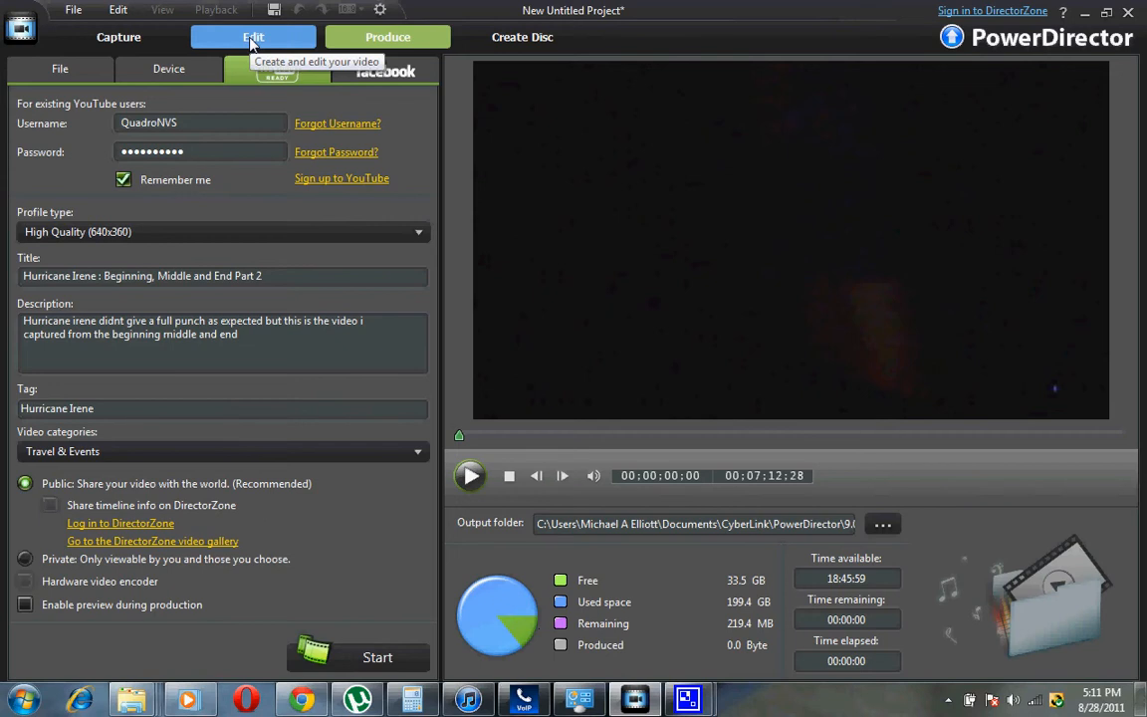
pyautogui.moveTo(247, 56)
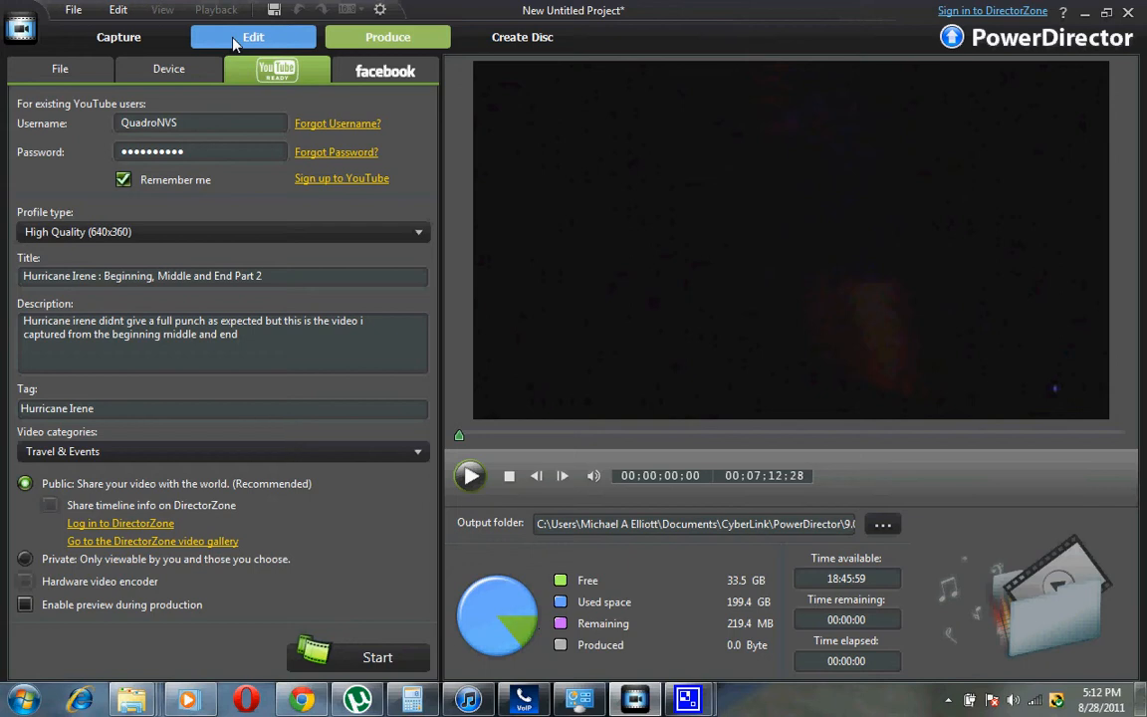
pyautogui.moveTo(253, 36)
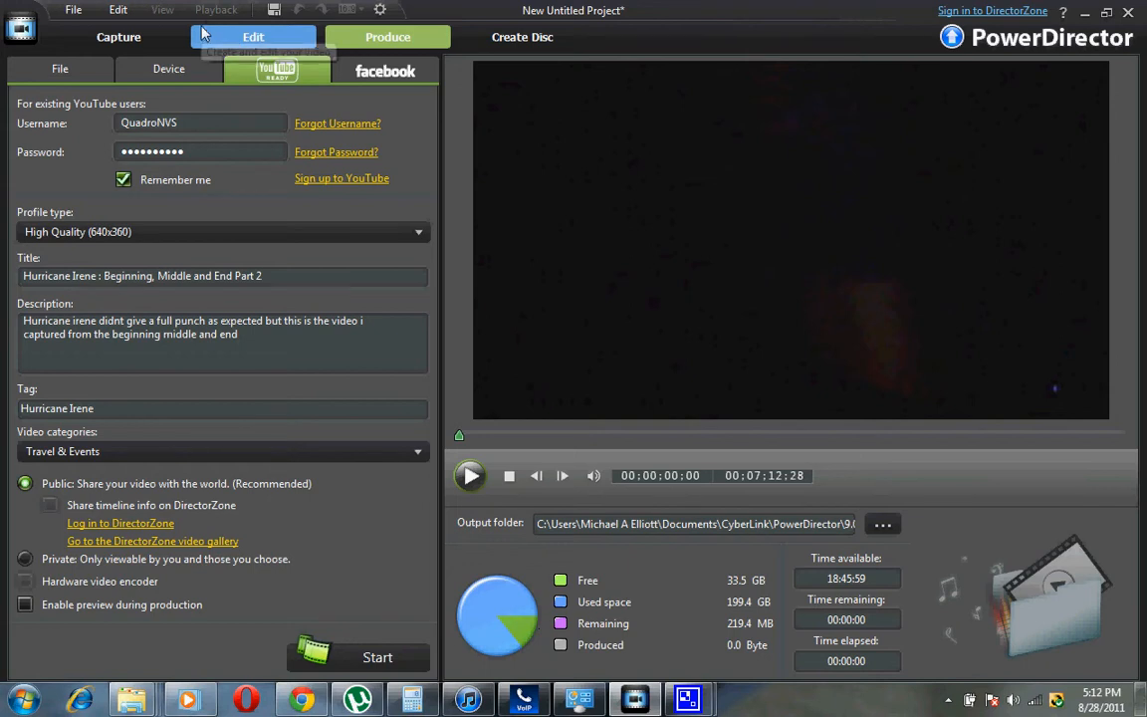
pyautogui.moveTo(253, 36)
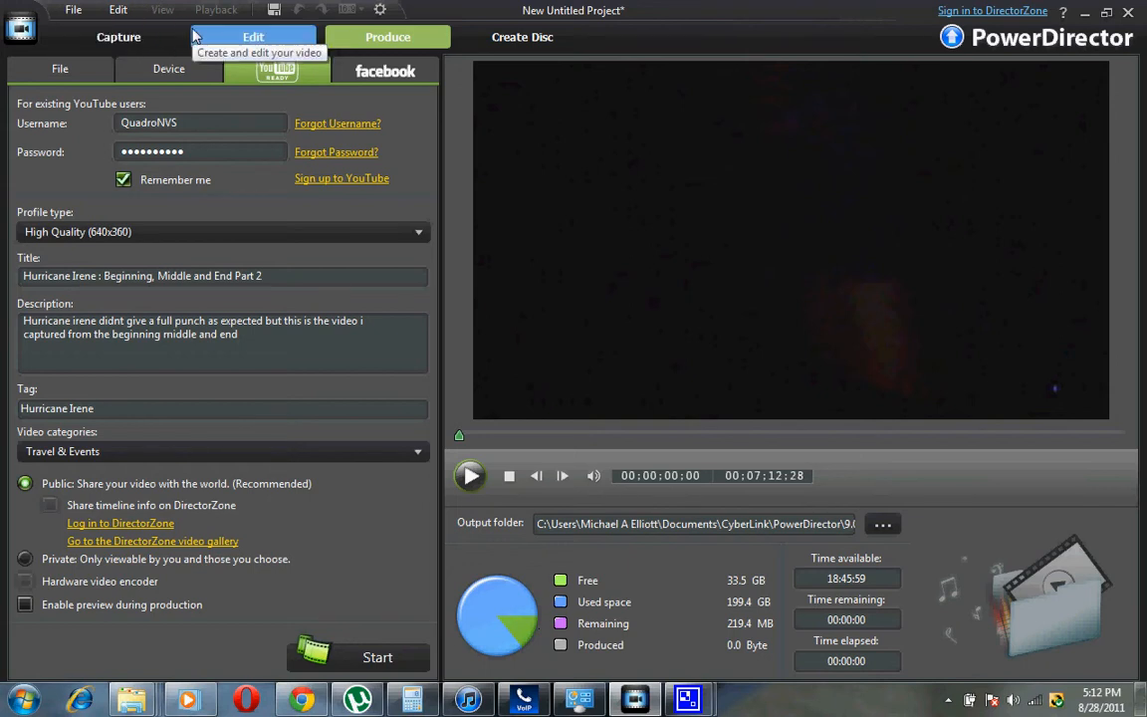
pyautogui.moveTo(185, 44)
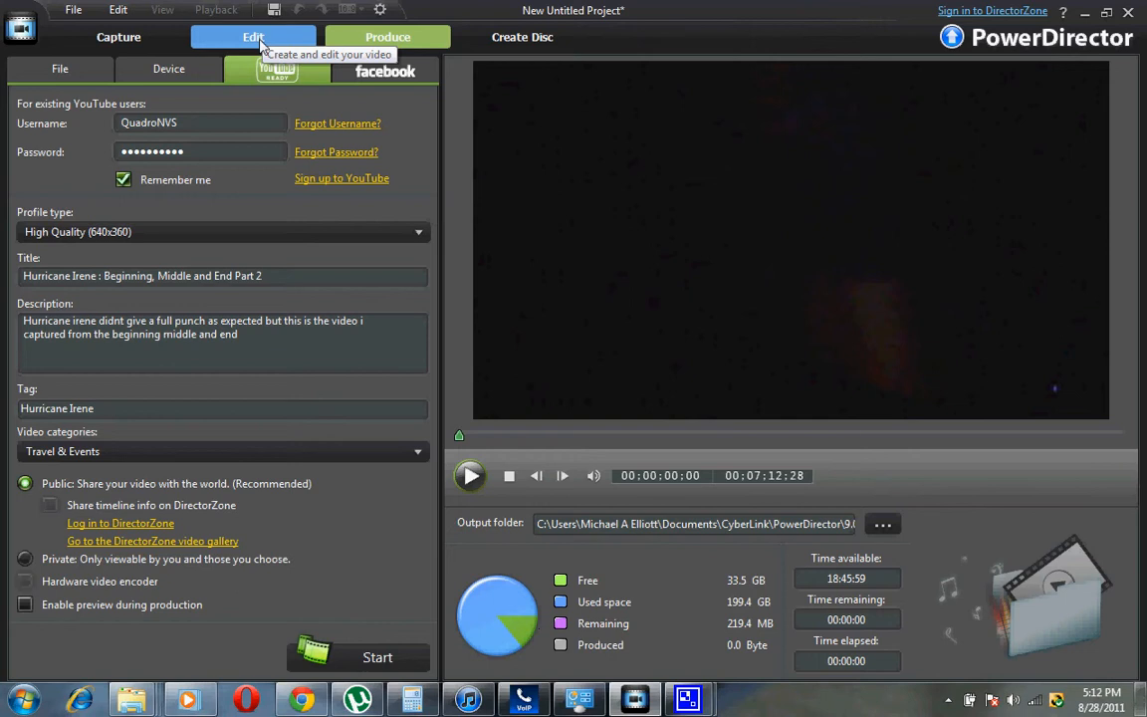
pyautogui.moveTo(486, 24)
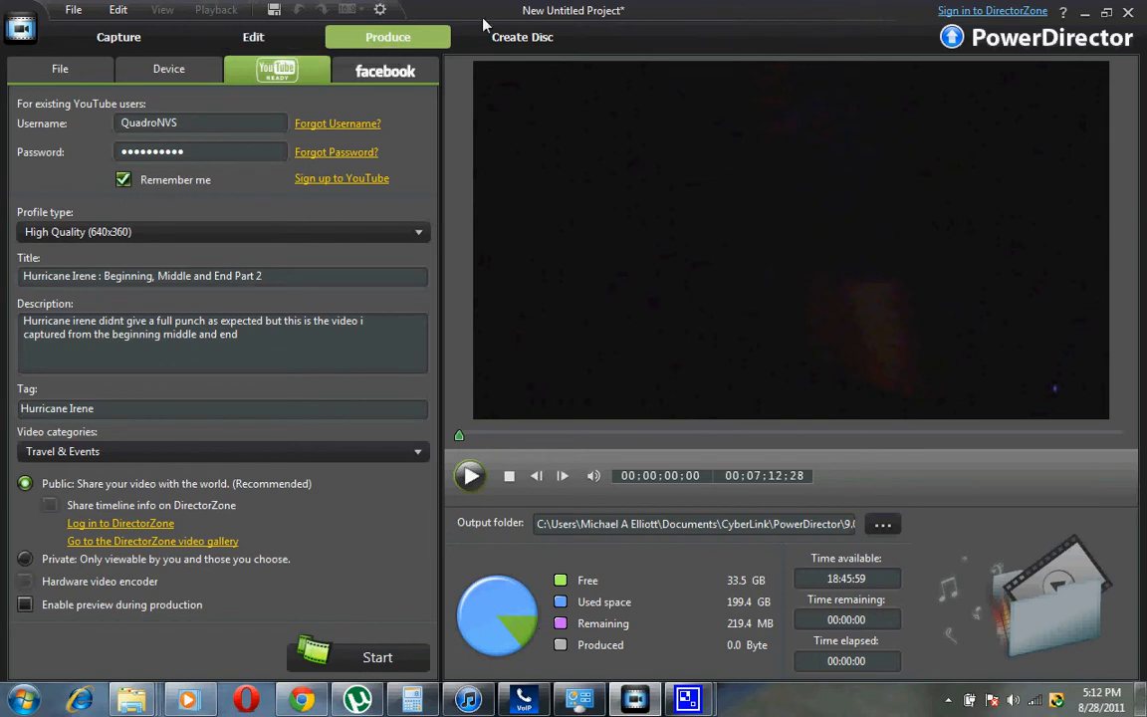
pyautogui.click(253, 36)
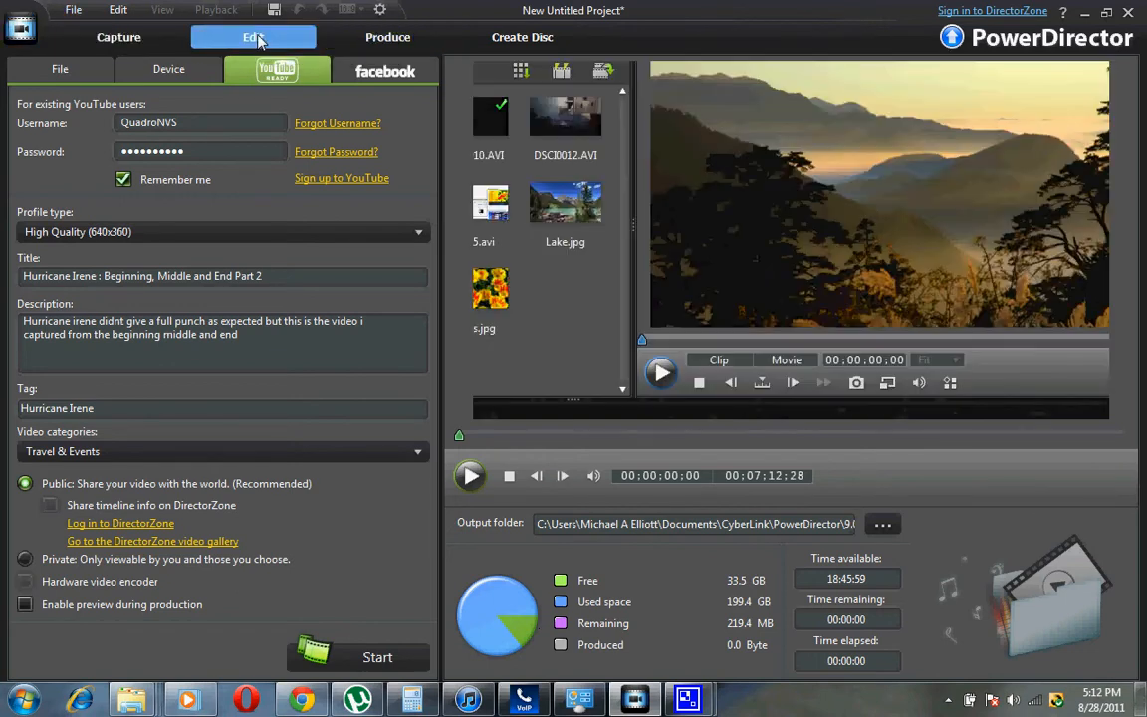
# Switch to the Capture room and choose microphone audio capture, then go back to editing.
pyautogui.click(120, 36)
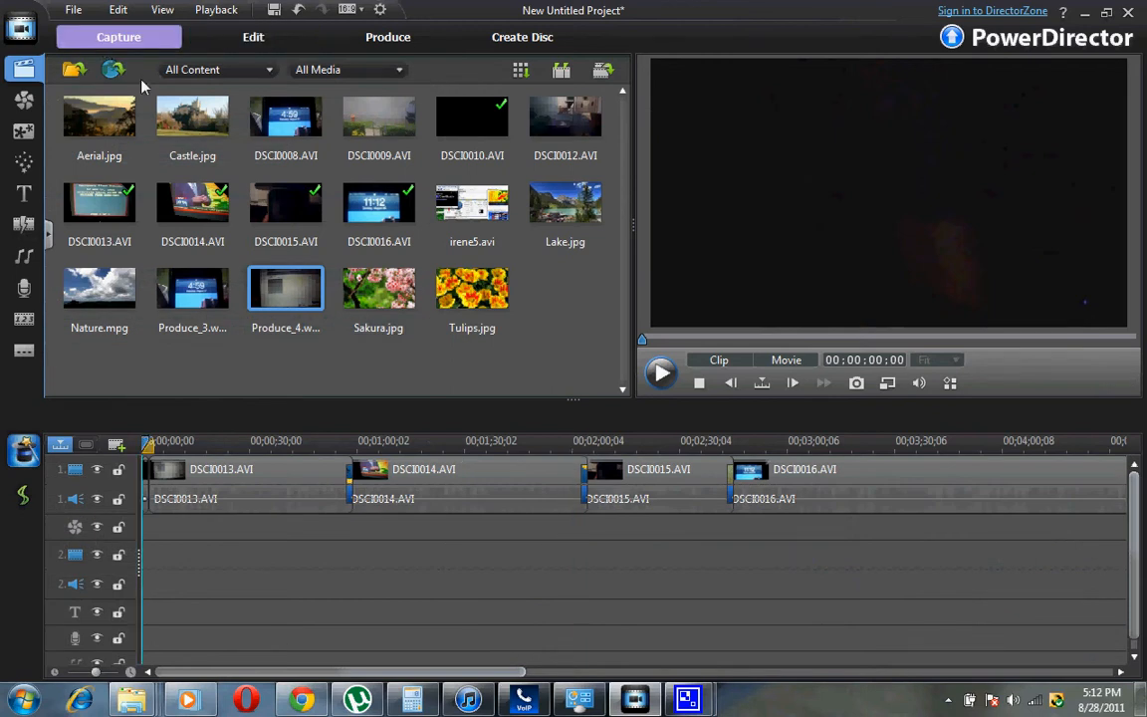
pyautogui.click(120, 36)
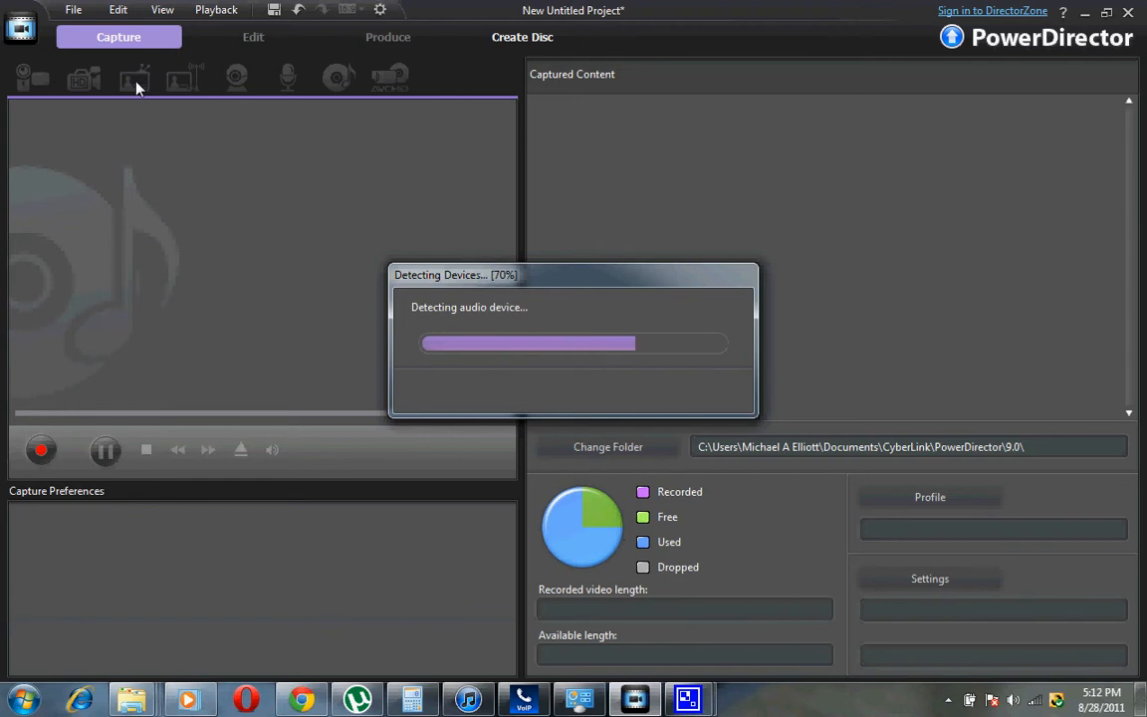
pyautogui.click(287, 78)
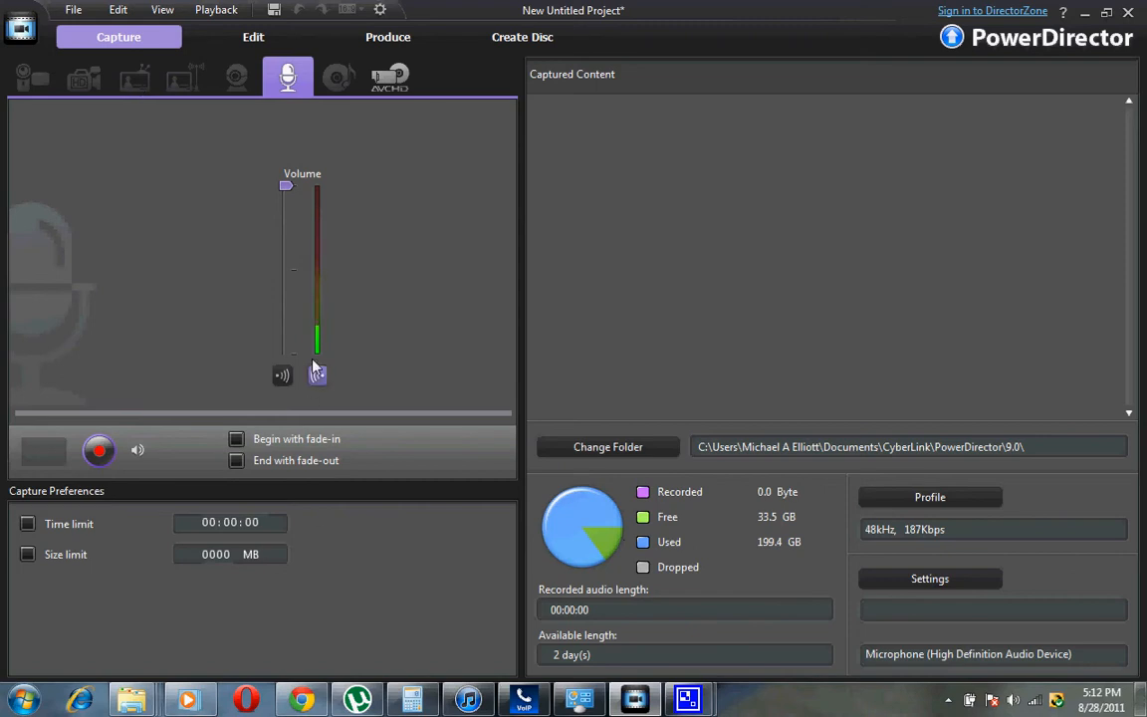
pyautogui.moveTo(99, 450)
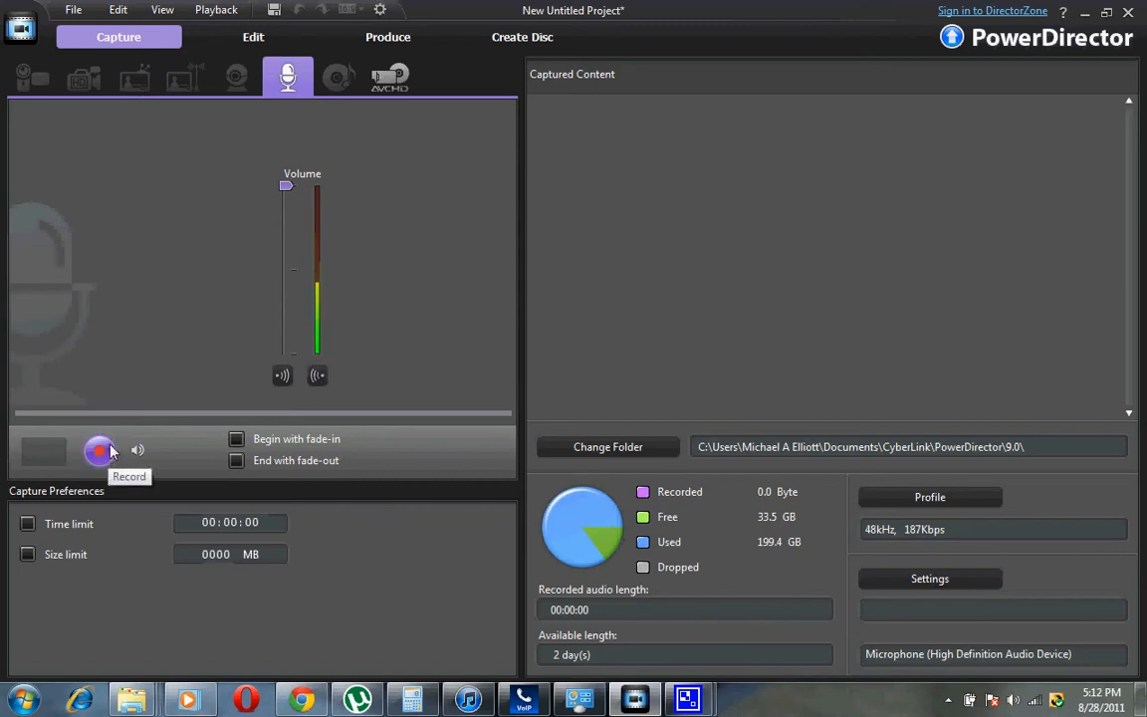
pyautogui.click(99, 450)
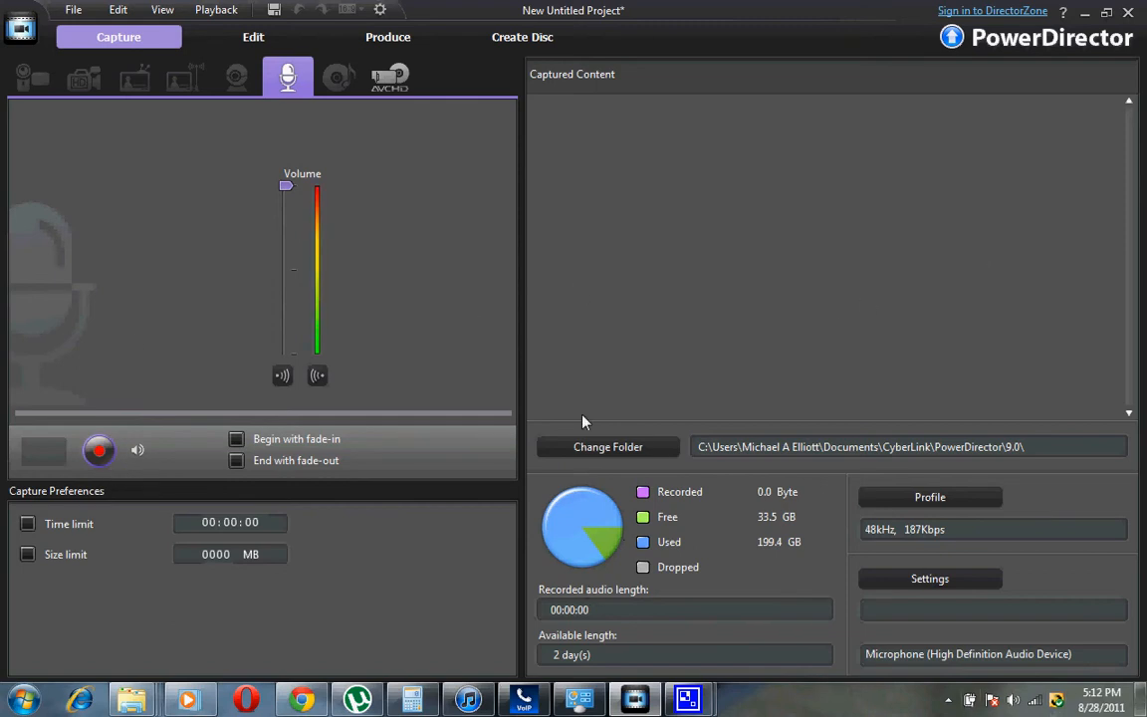
pyautogui.moveTo(829, 450)
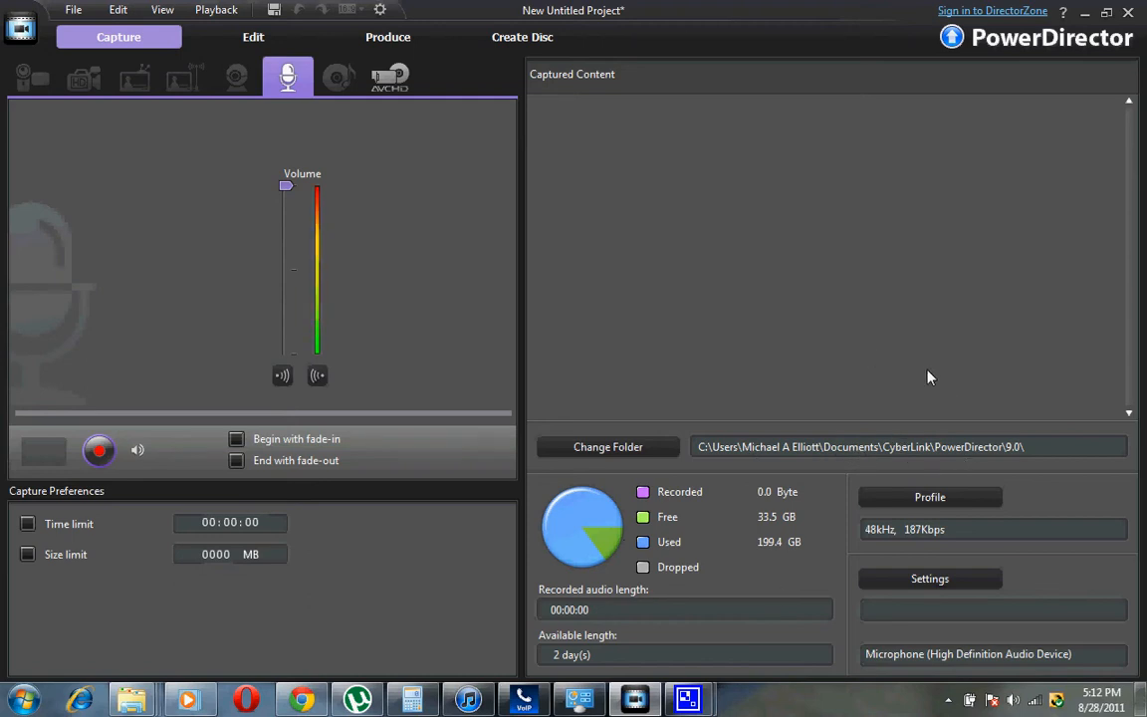
pyautogui.moveTo(904, 273)
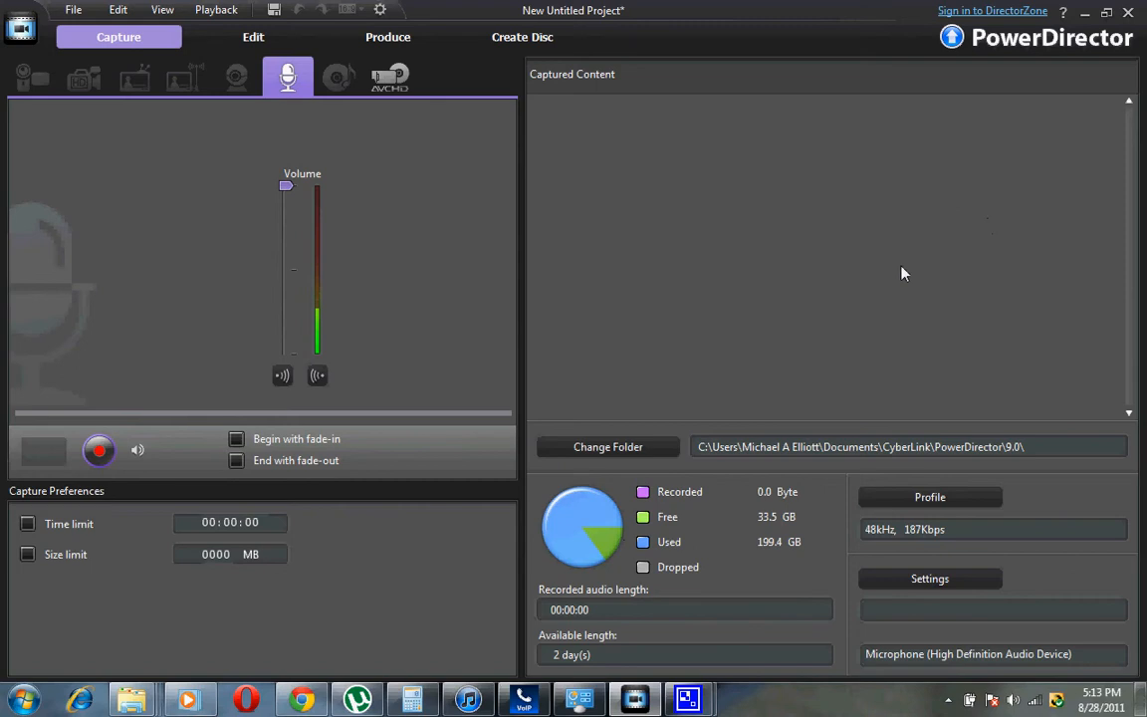
pyautogui.moveTo(852, 279)
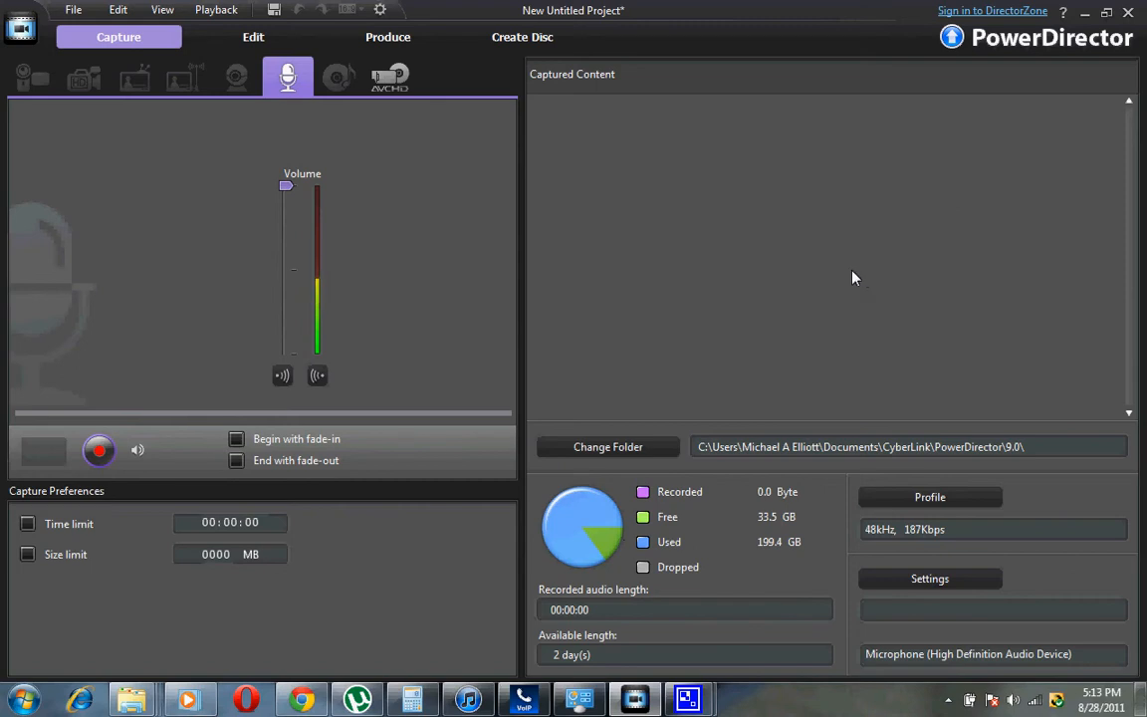
pyautogui.moveTo(486, 205)
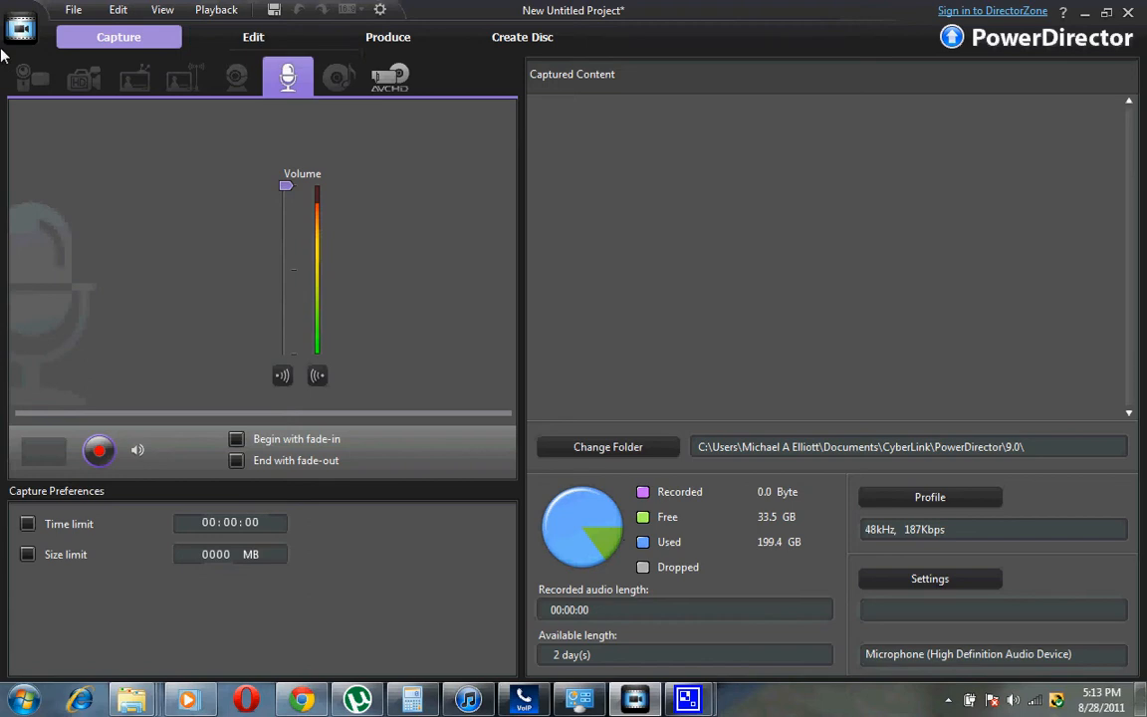
pyautogui.moveTo(253, 36)
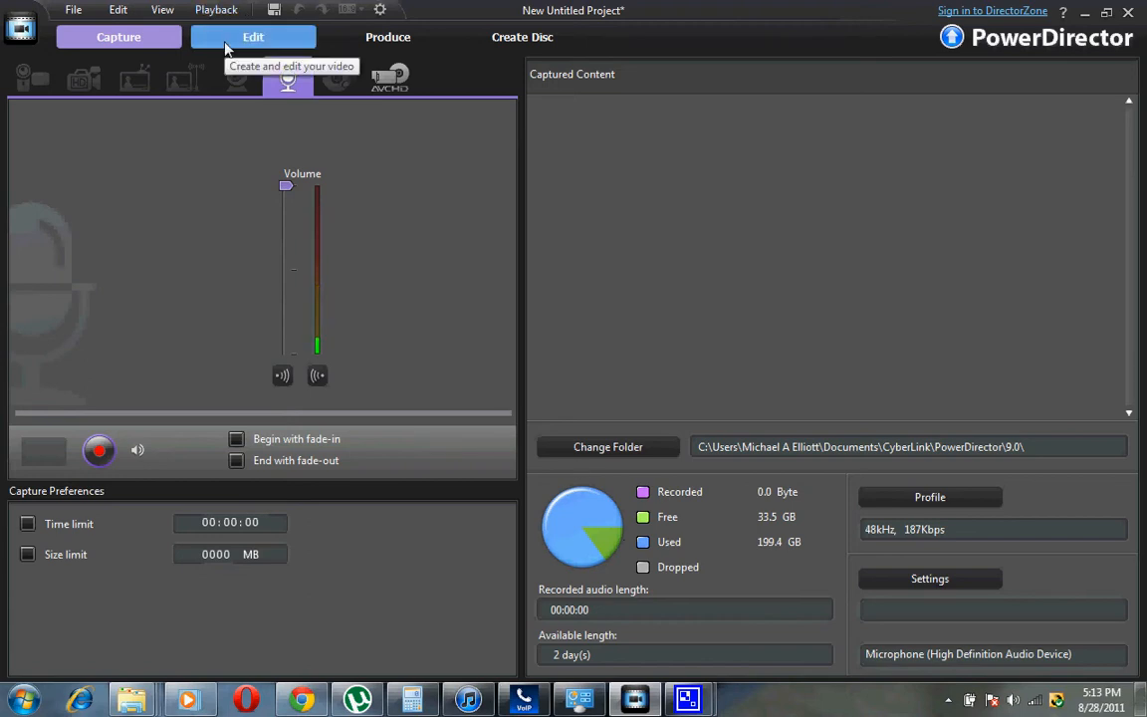
pyautogui.moveTo(221, 58)
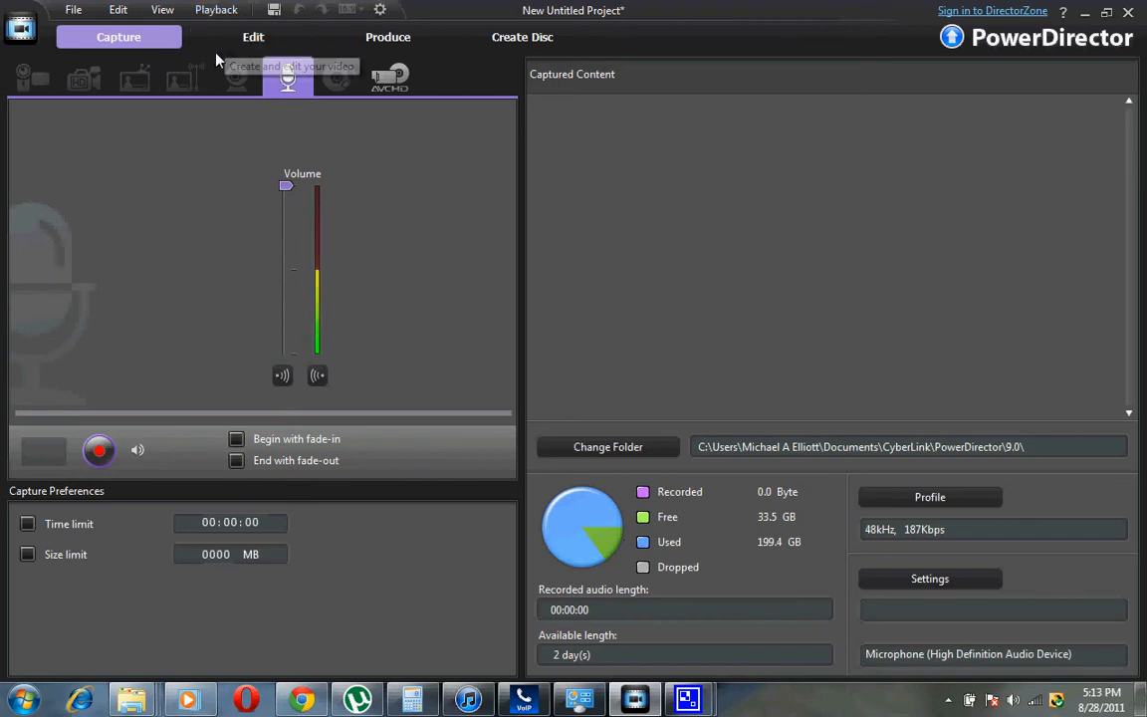
pyautogui.click(253, 36)
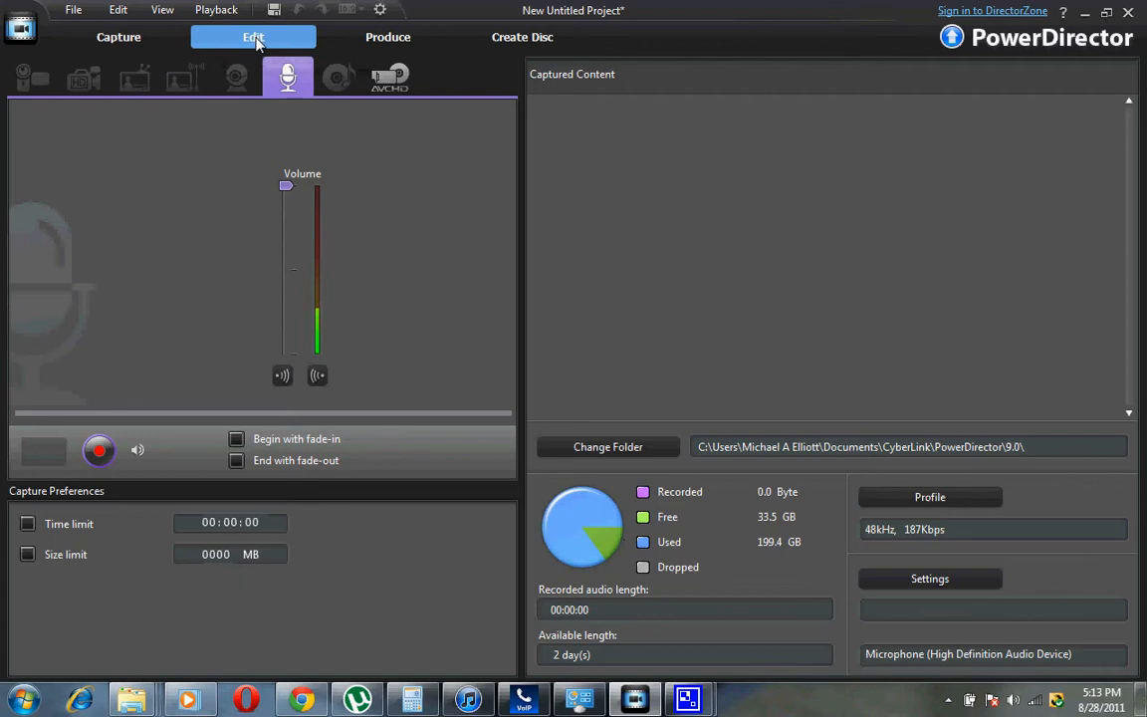
pyautogui.click(253, 36)
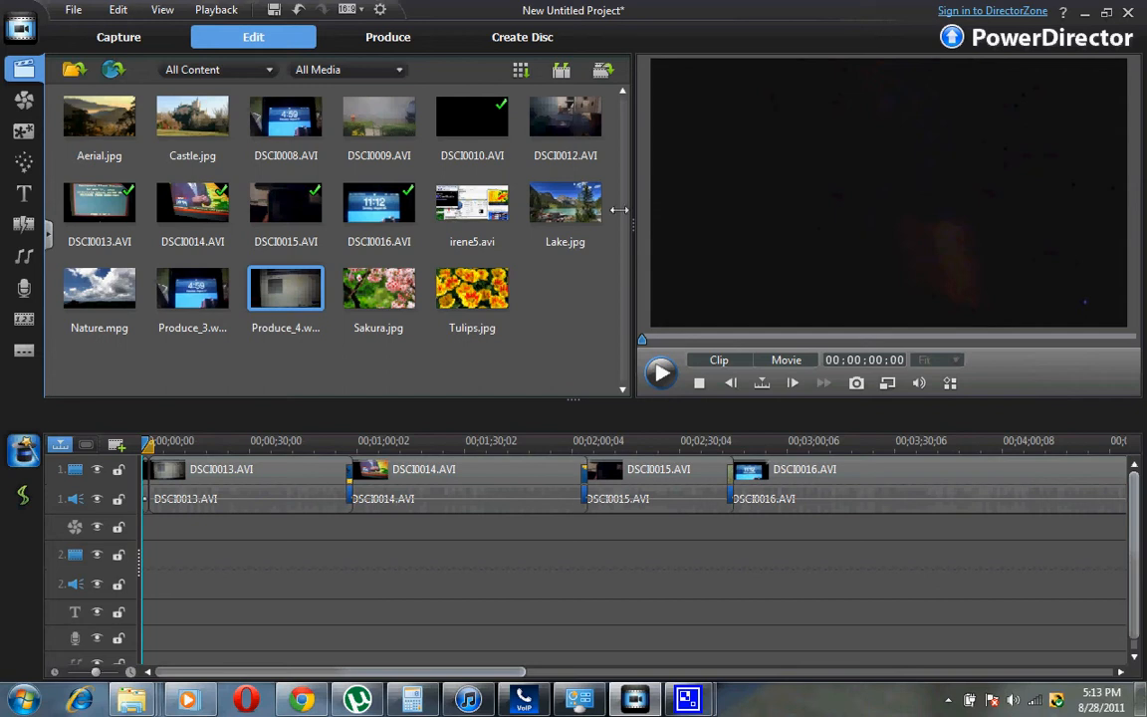
pyautogui.moveTo(509, 170)
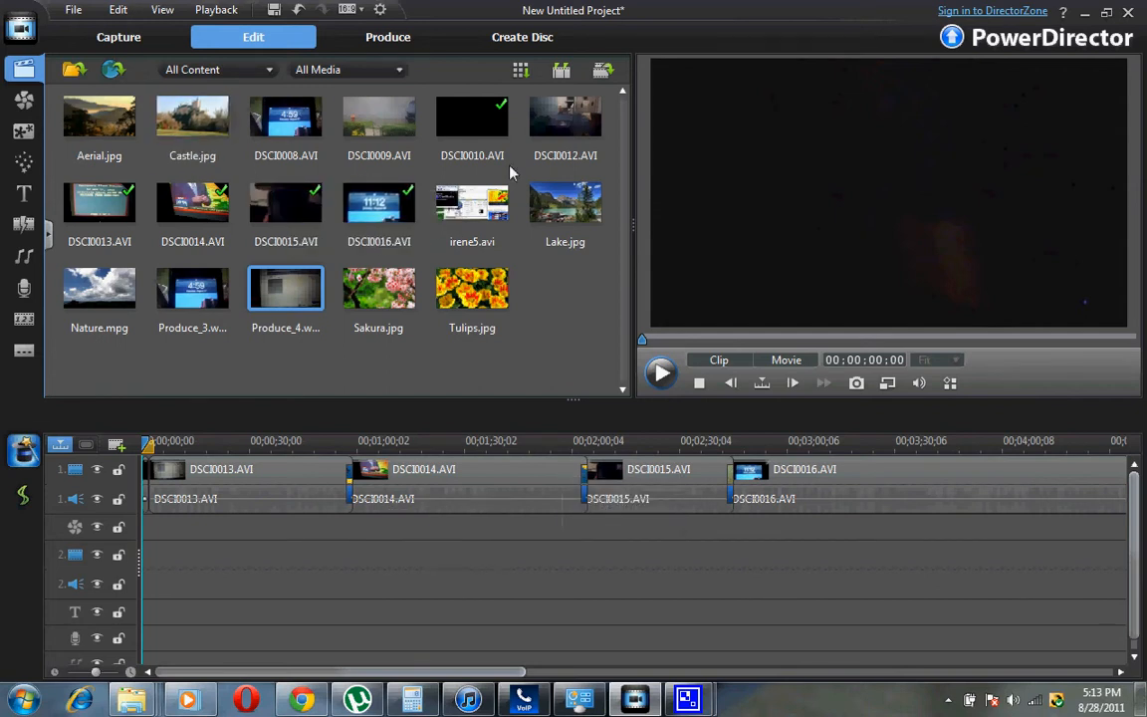
pyautogui.moveTo(286, 203)
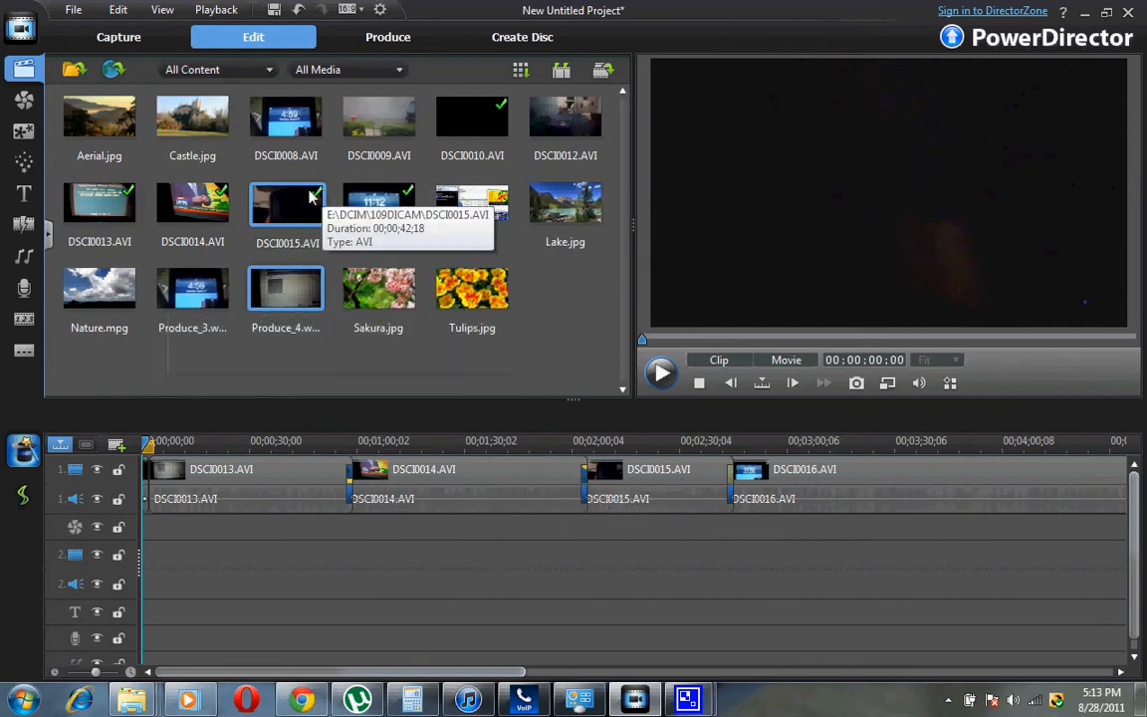
pyautogui.moveTo(275, 205)
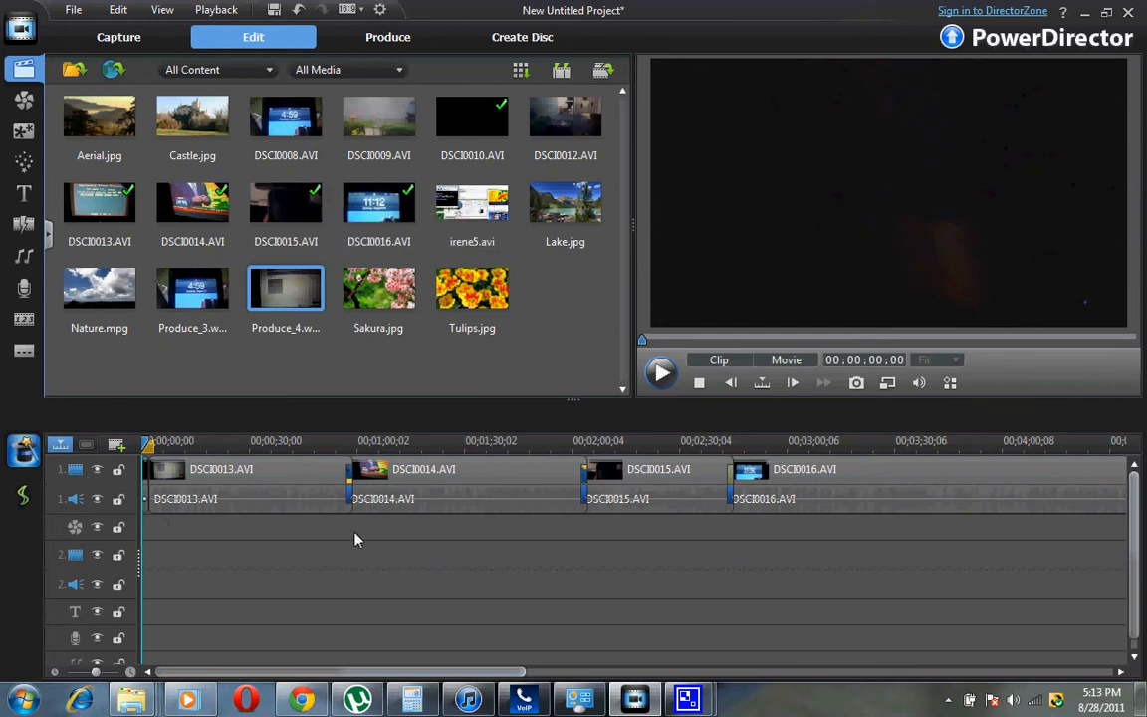
pyautogui.moveTo(446, 470)
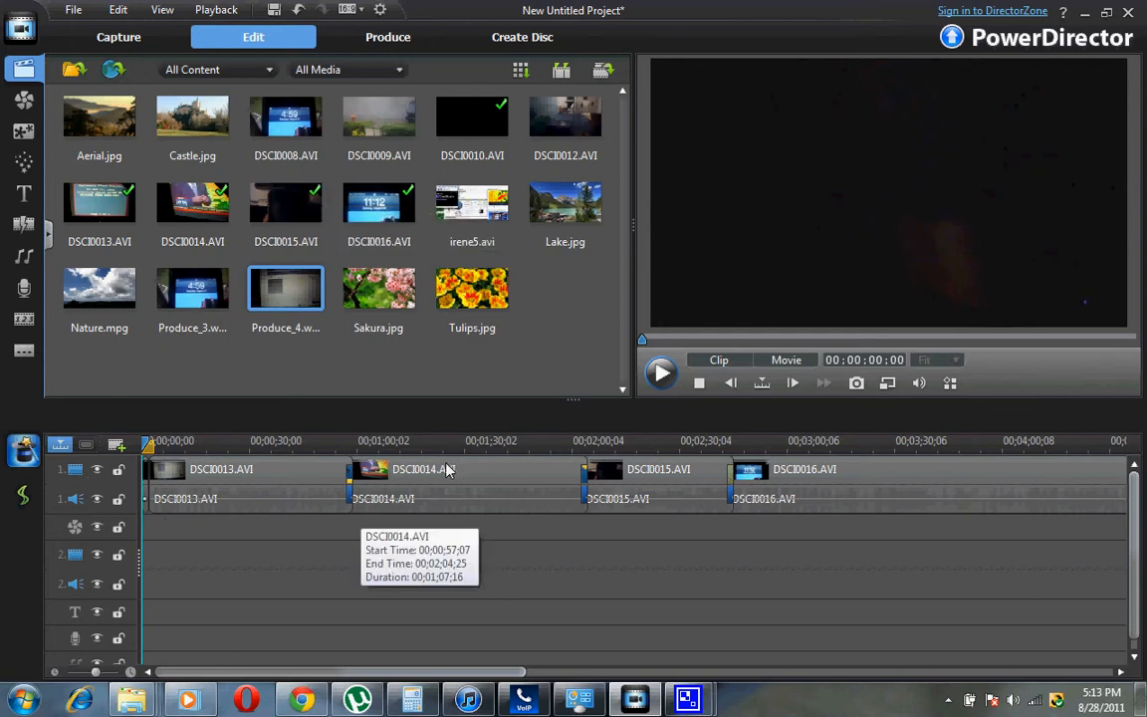
pyautogui.moveTo(422, 460)
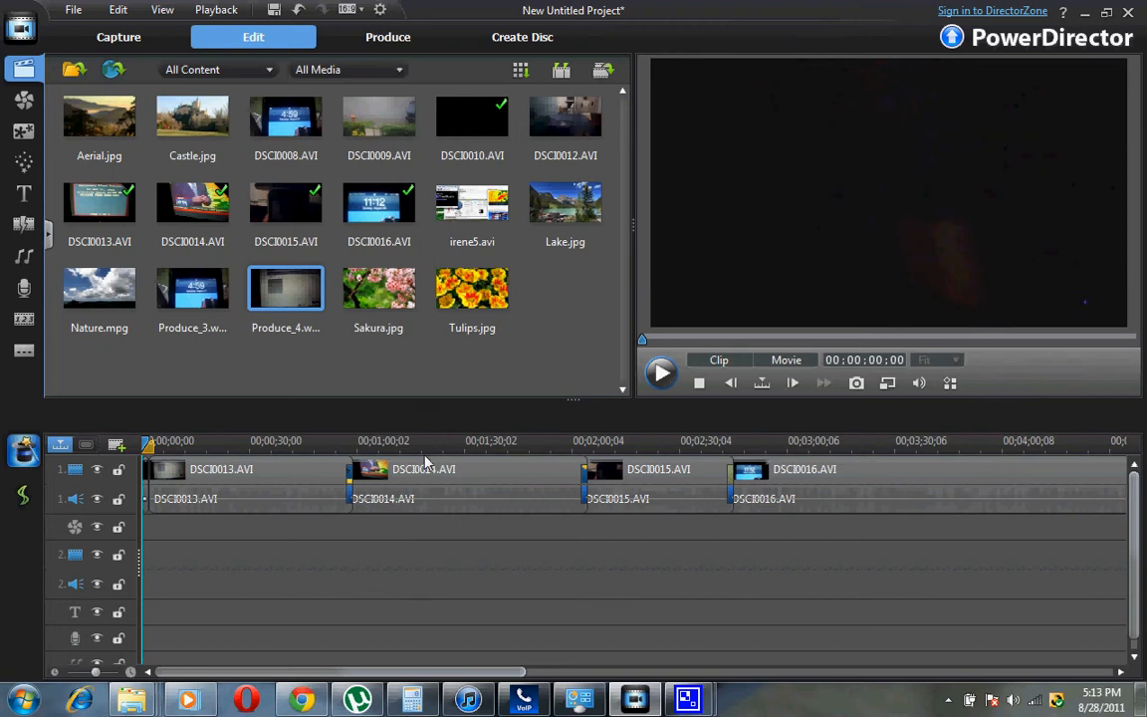
pyautogui.moveTo(466, 375)
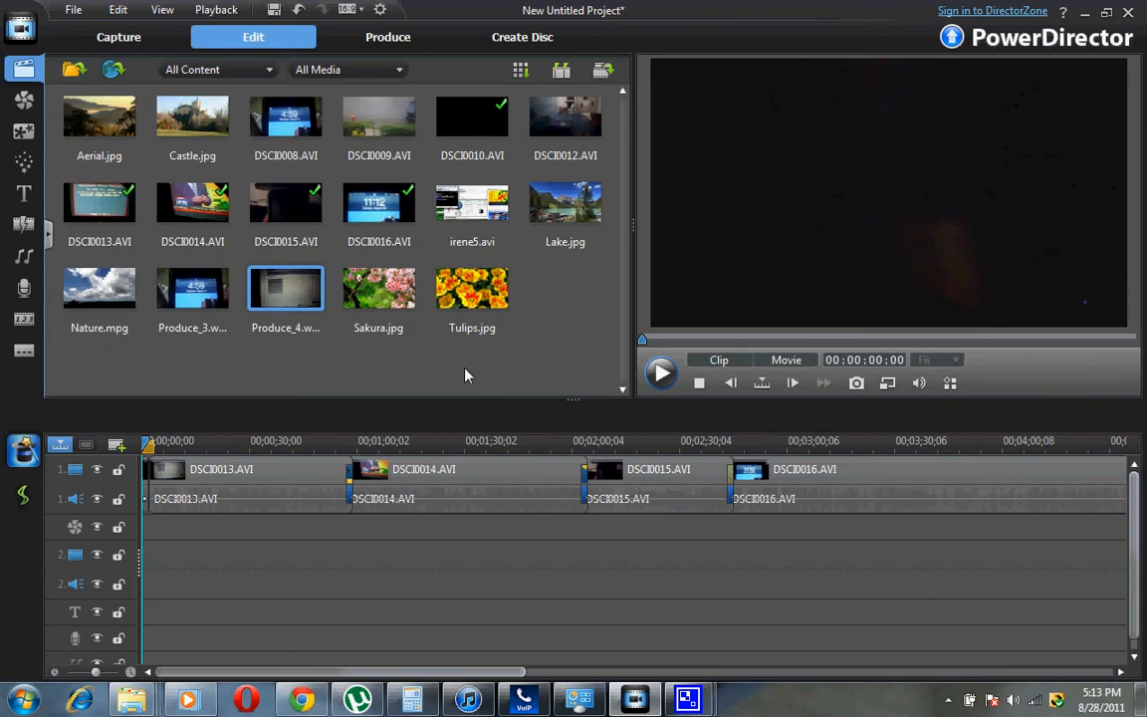
pyautogui.moveTo(199, 514)
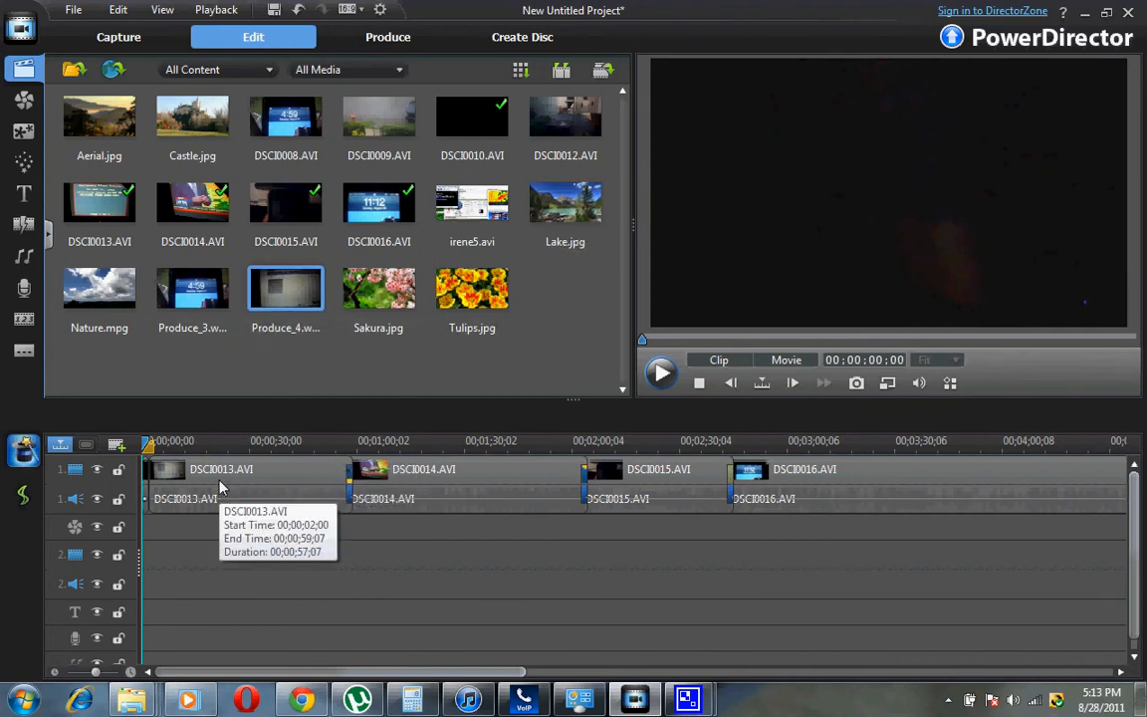
pyautogui.click(248, 470)
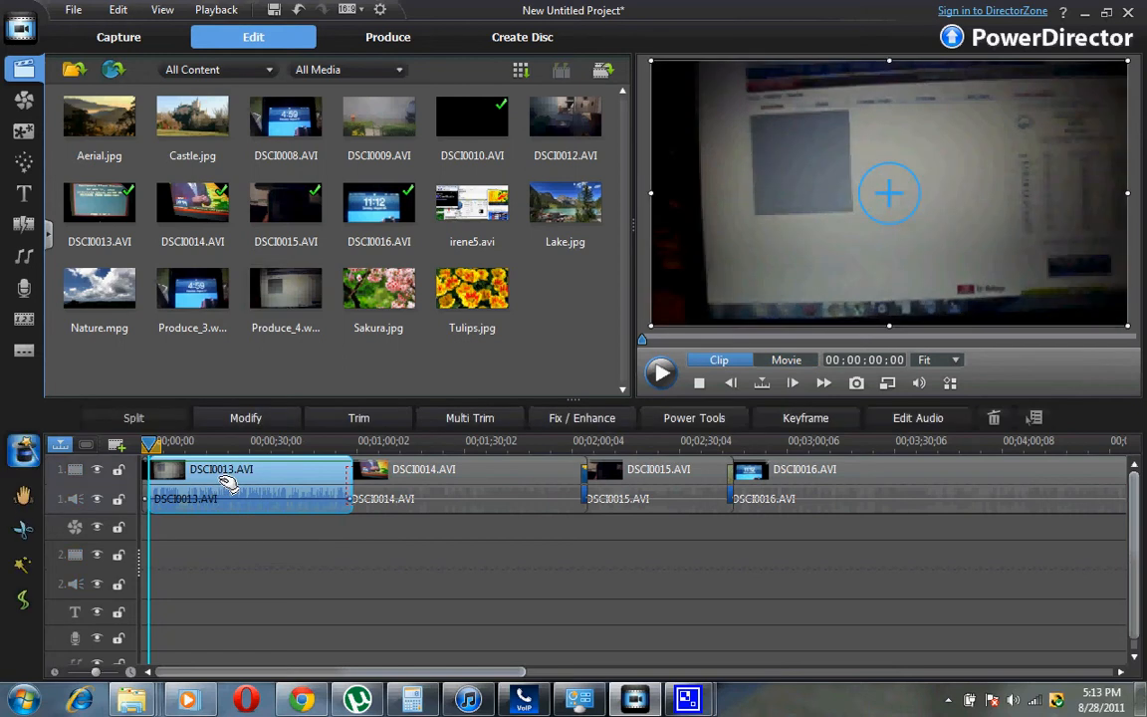
pyautogui.moveTo(234, 486)
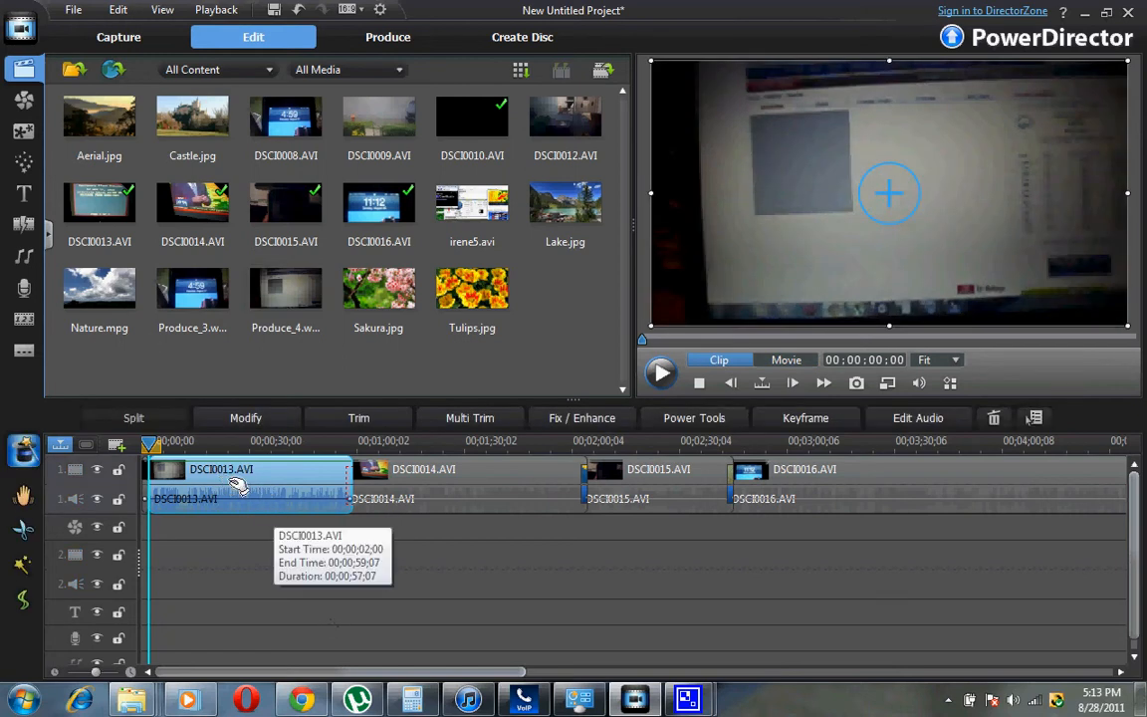
pyautogui.moveTo(239, 500)
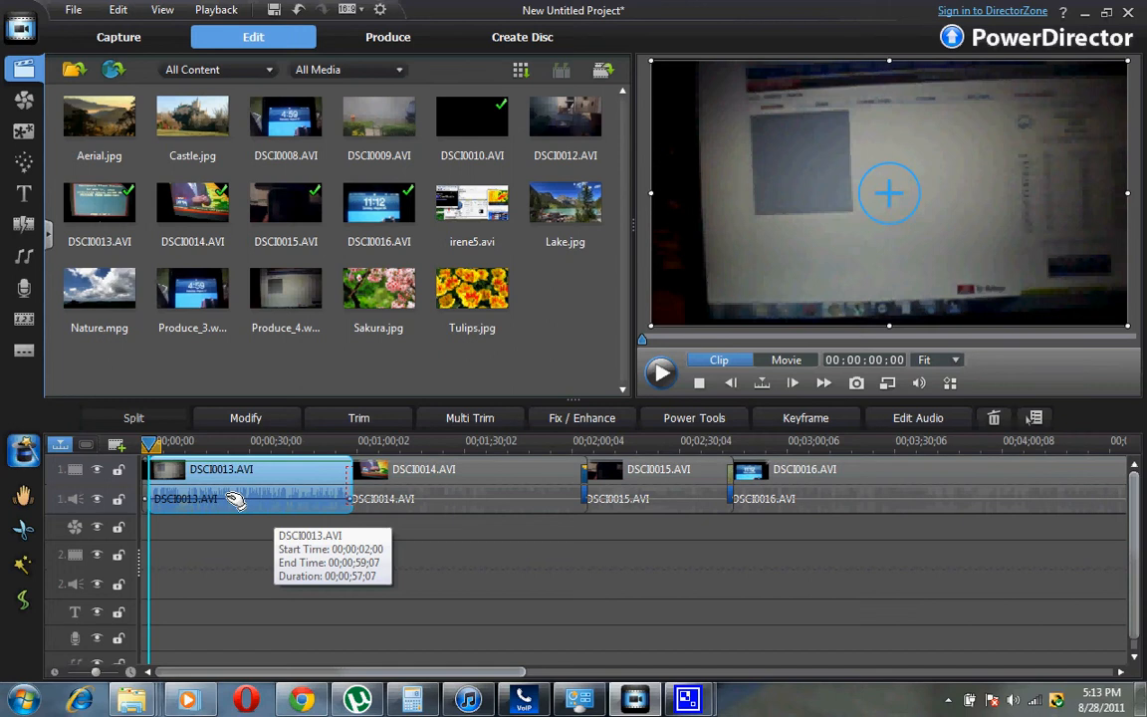
pyautogui.moveTo(426, 474)
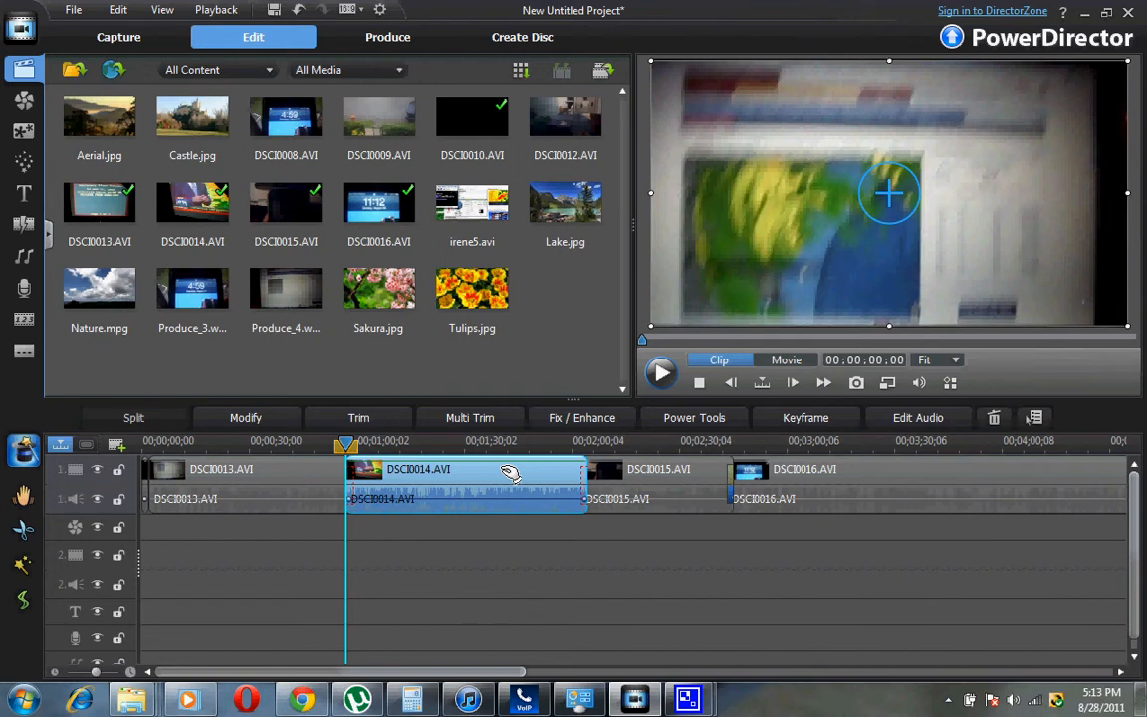
pyautogui.click(191, 288)
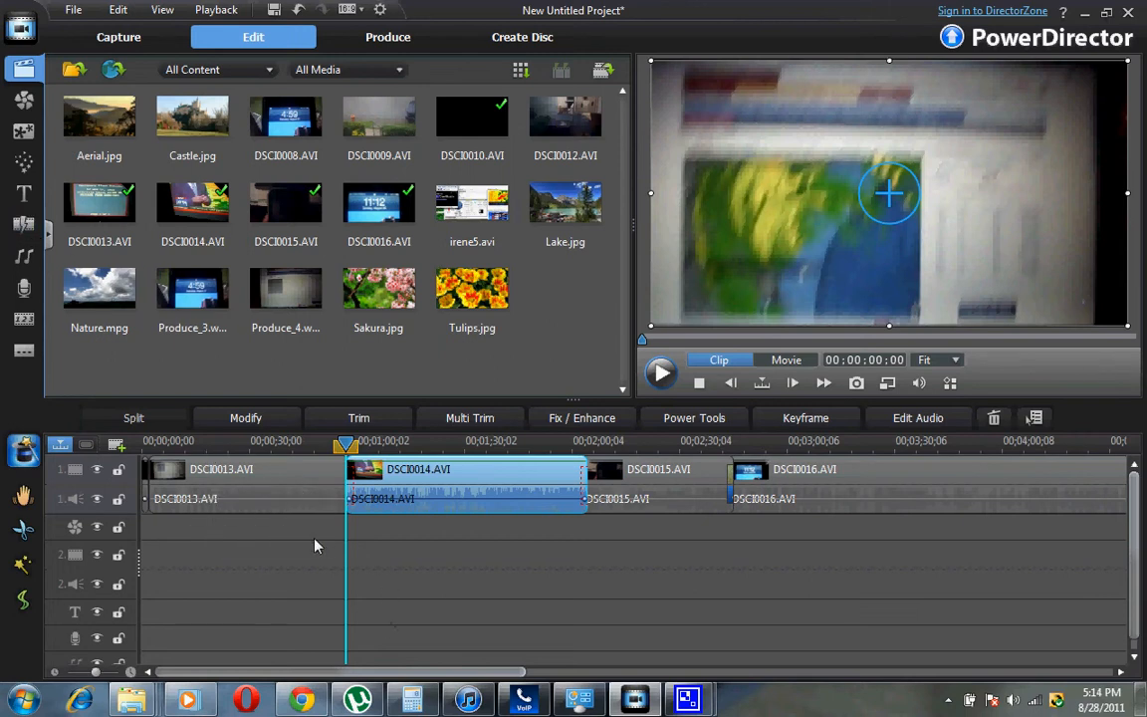
pyautogui.click(249, 484)
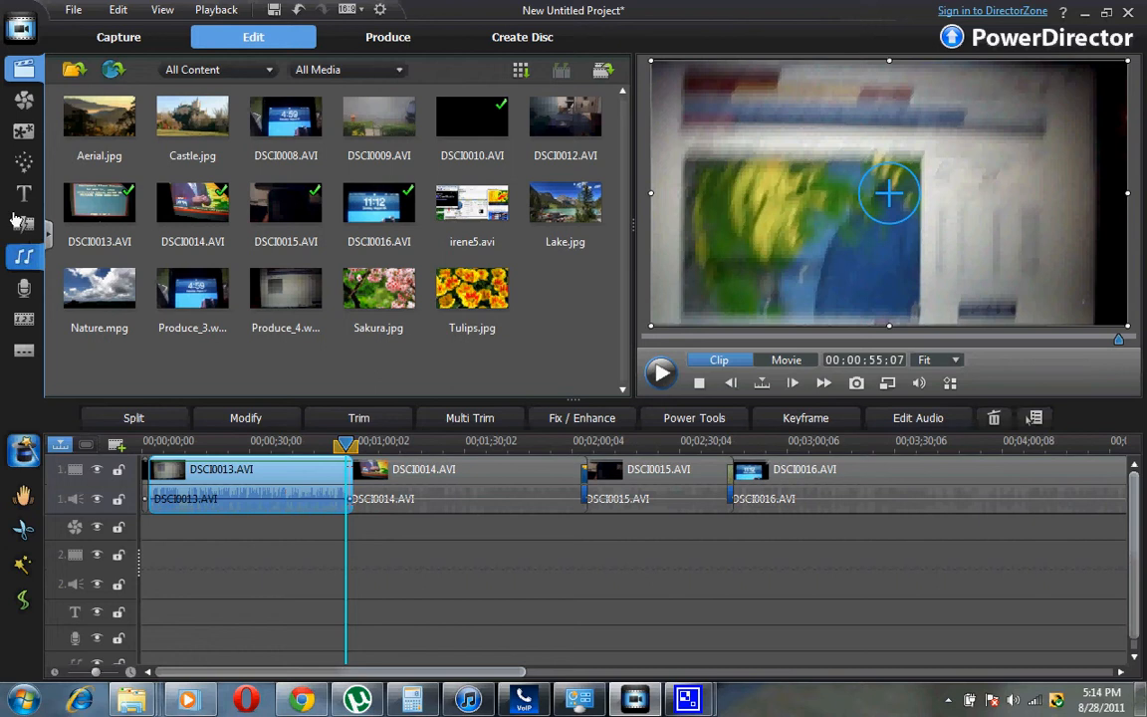
# Open the Transition Room and preview Airplane, Center Curl and Chain Reaction.
pyautogui.click(24, 227)
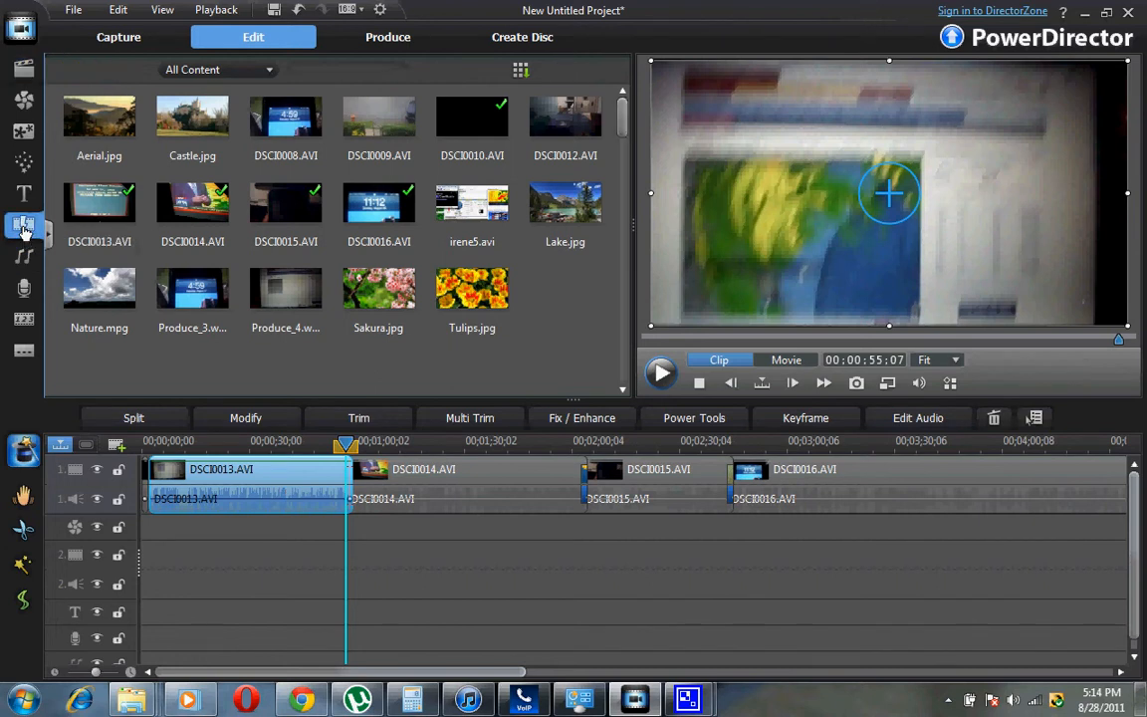
pyautogui.click(24, 223)
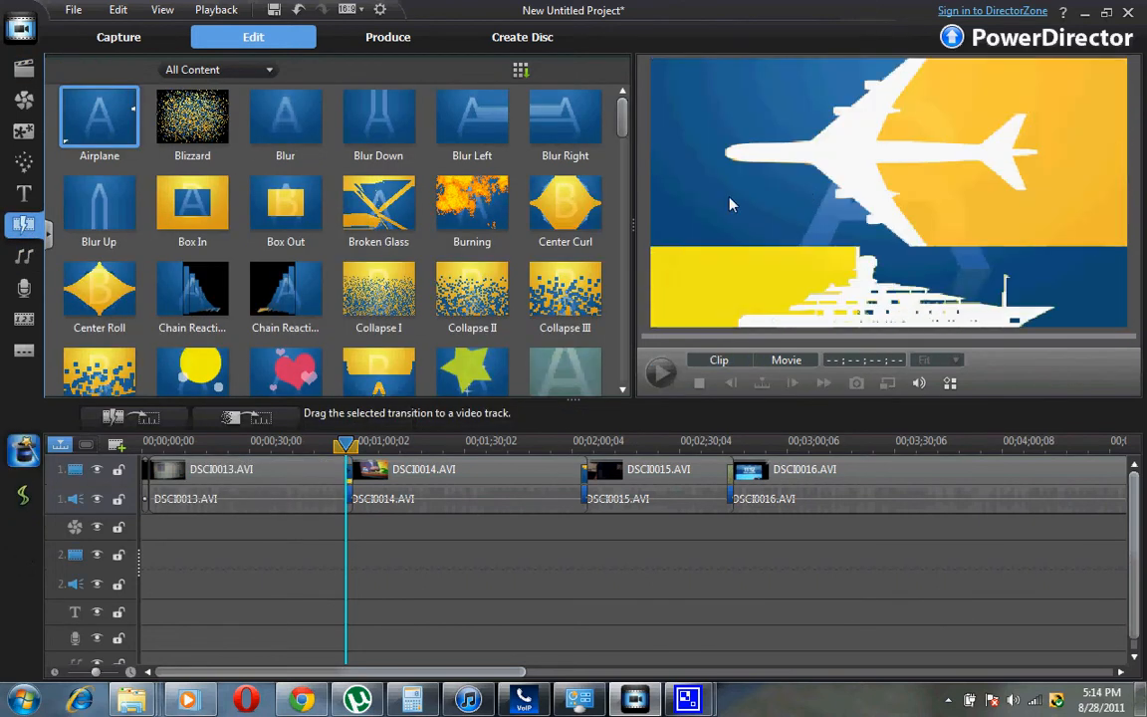
pyautogui.click(566, 205)
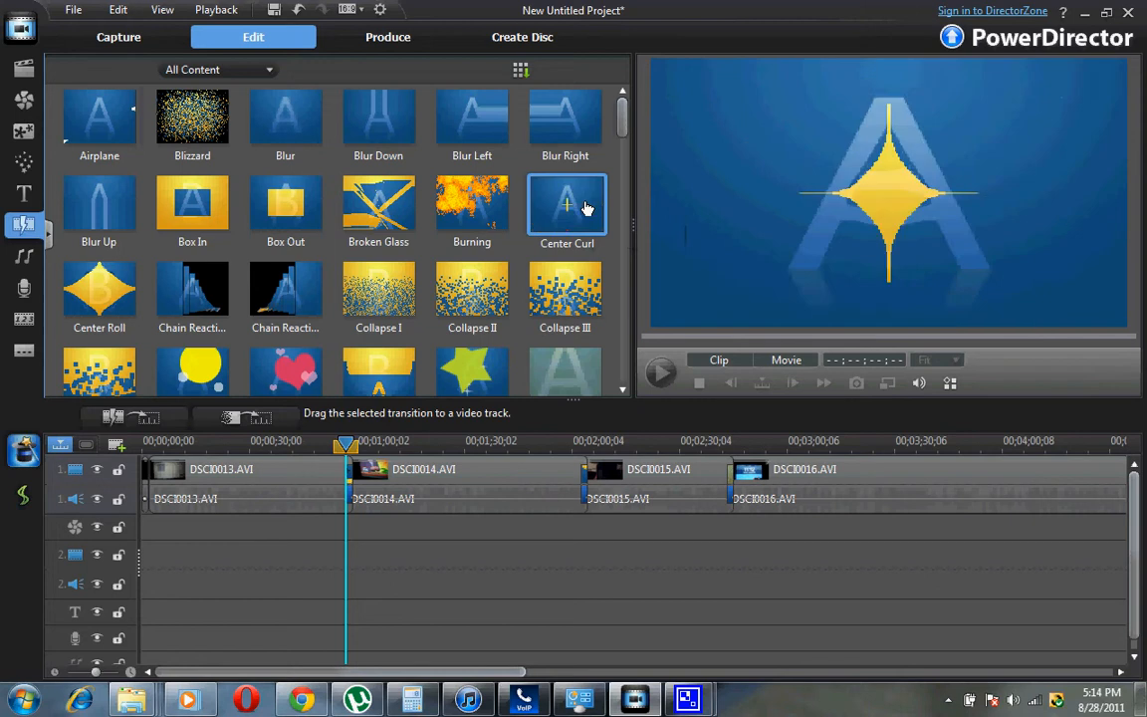
pyautogui.click(379, 210)
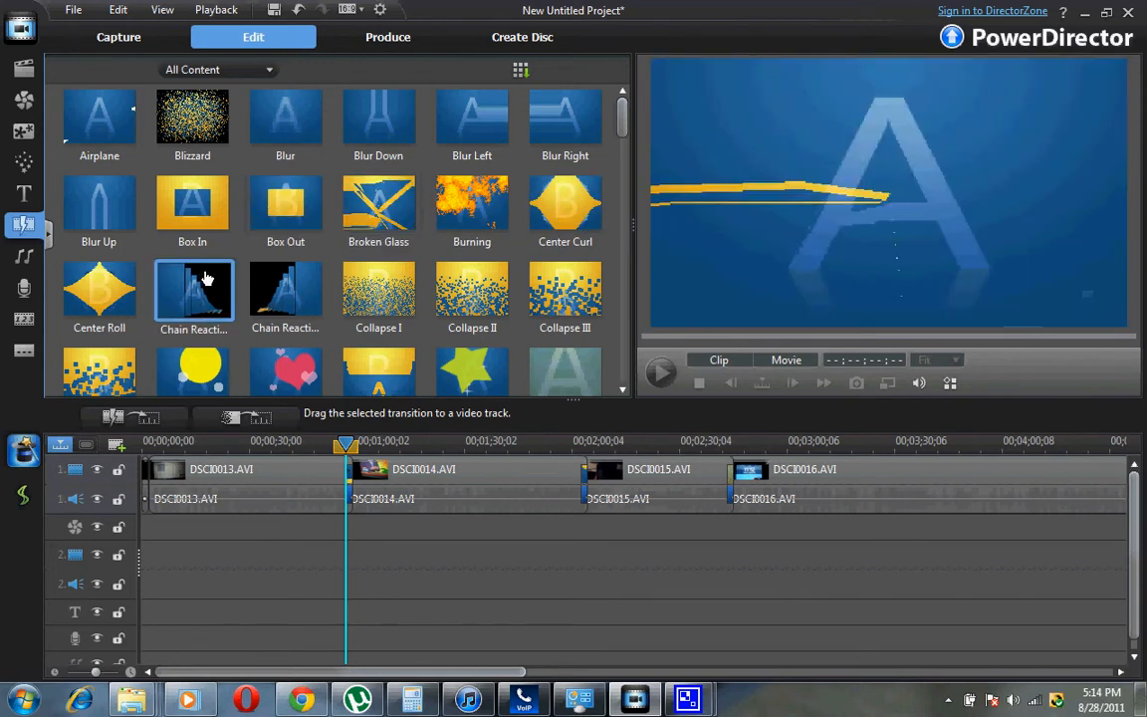
# Scroll the transition library and preview Ripple III and Shove Right.
pyautogui.scroll(-3)
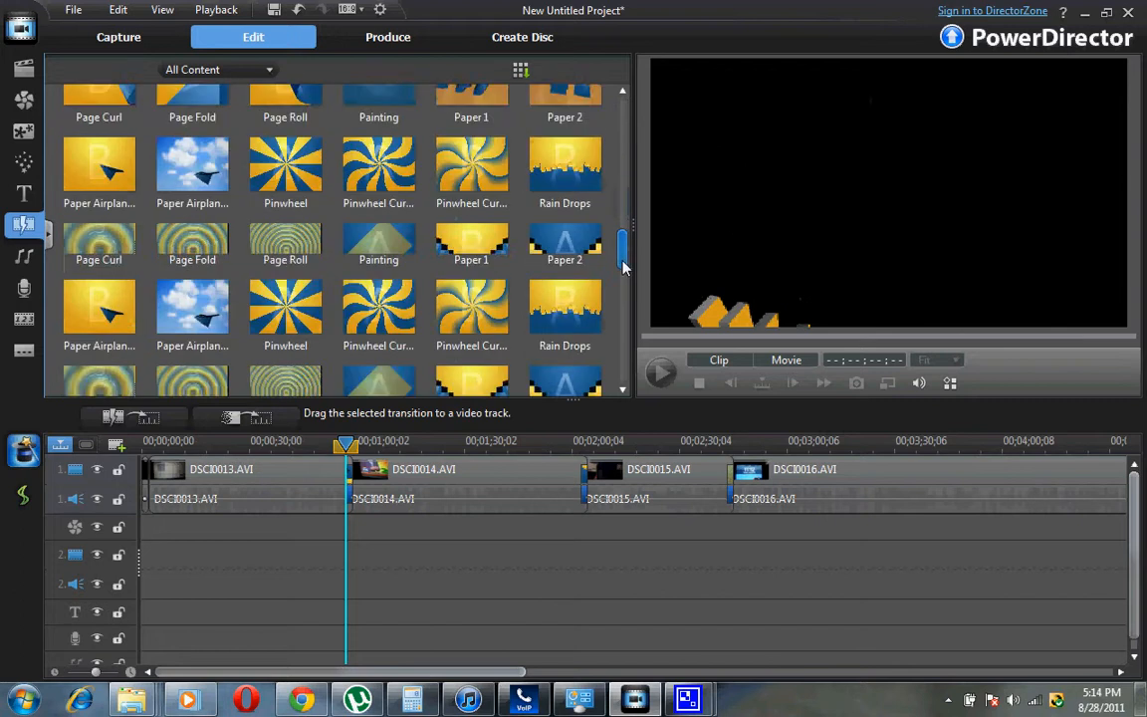
pyautogui.scroll(-3)
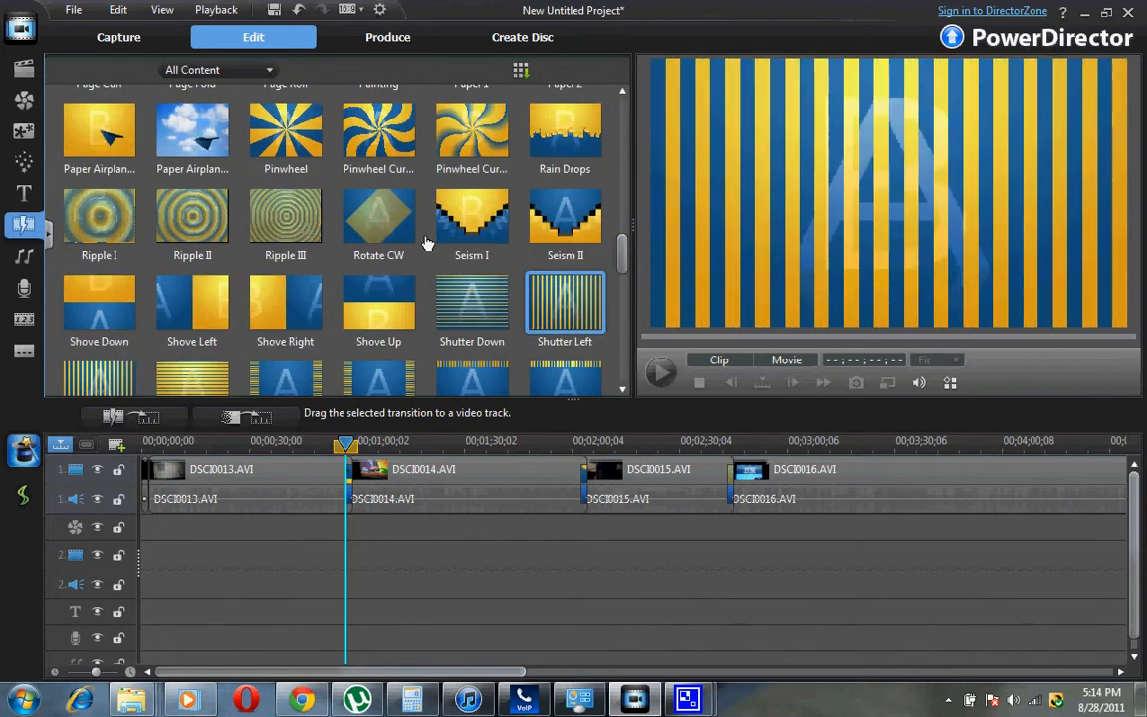
pyautogui.click(286, 217)
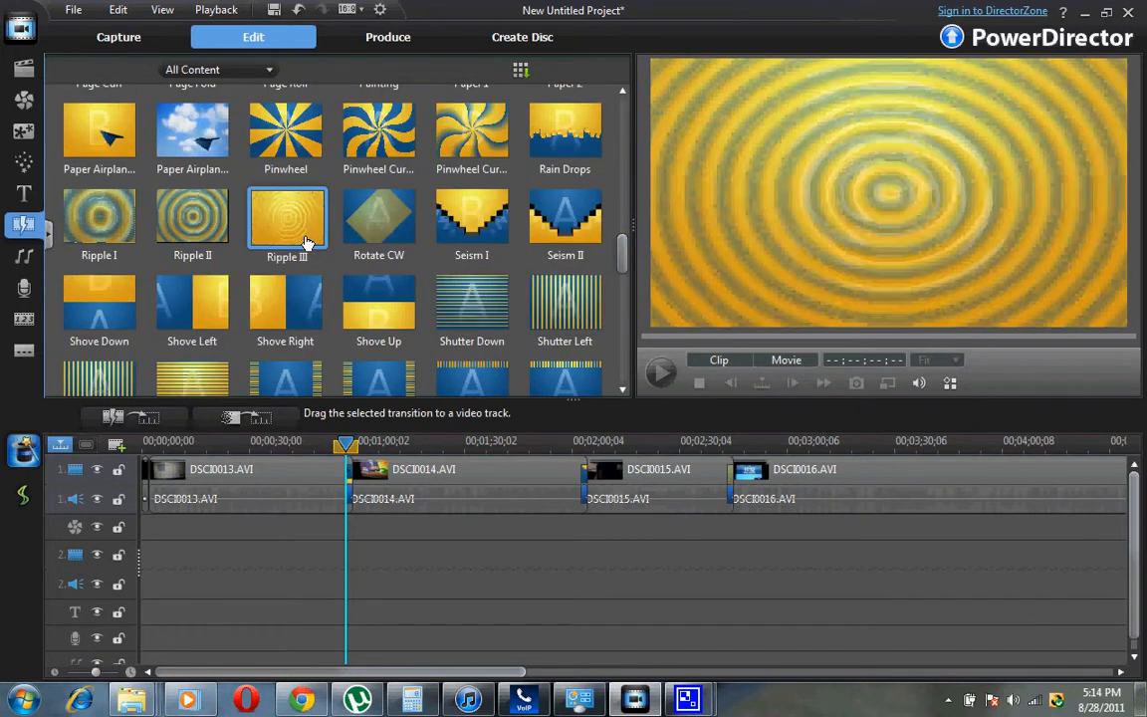
pyautogui.moveTo(299, 235)
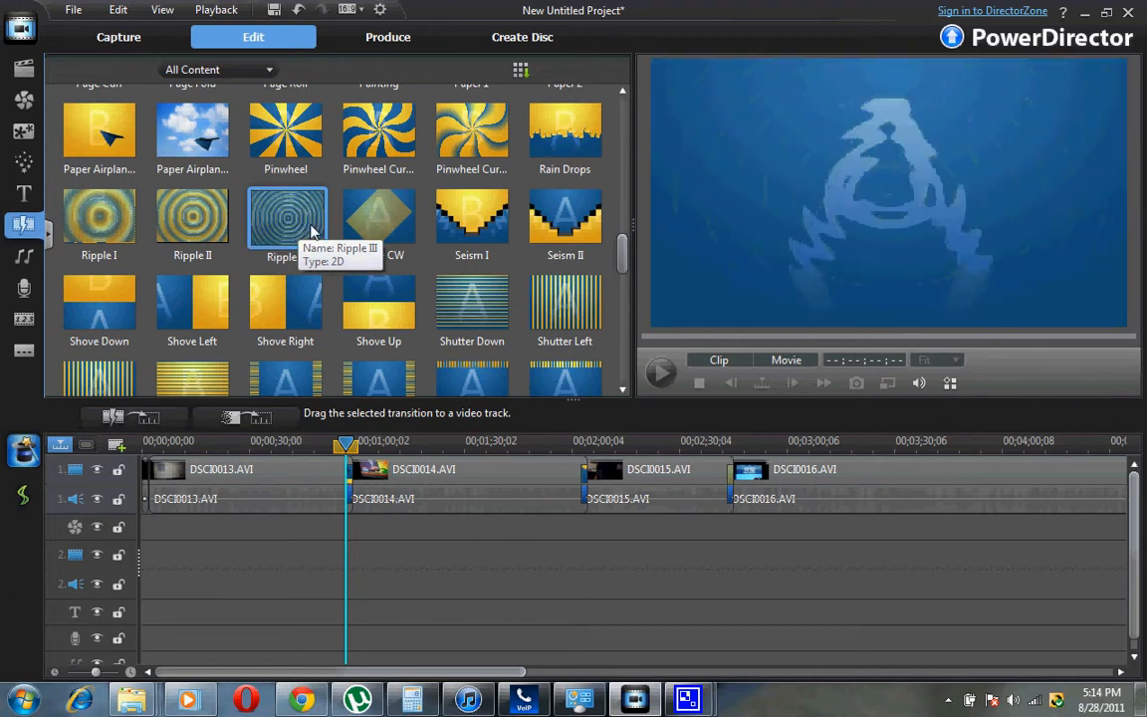
pyautogui.click(287, 215)
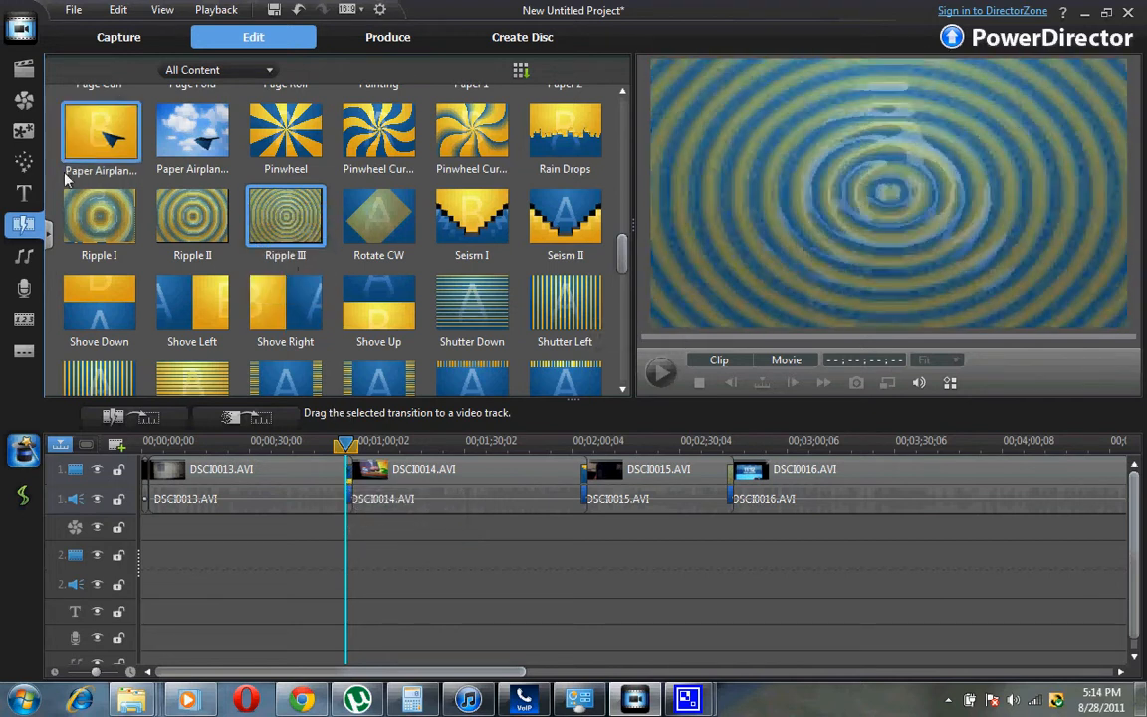
pyautogui.click(285, 301)
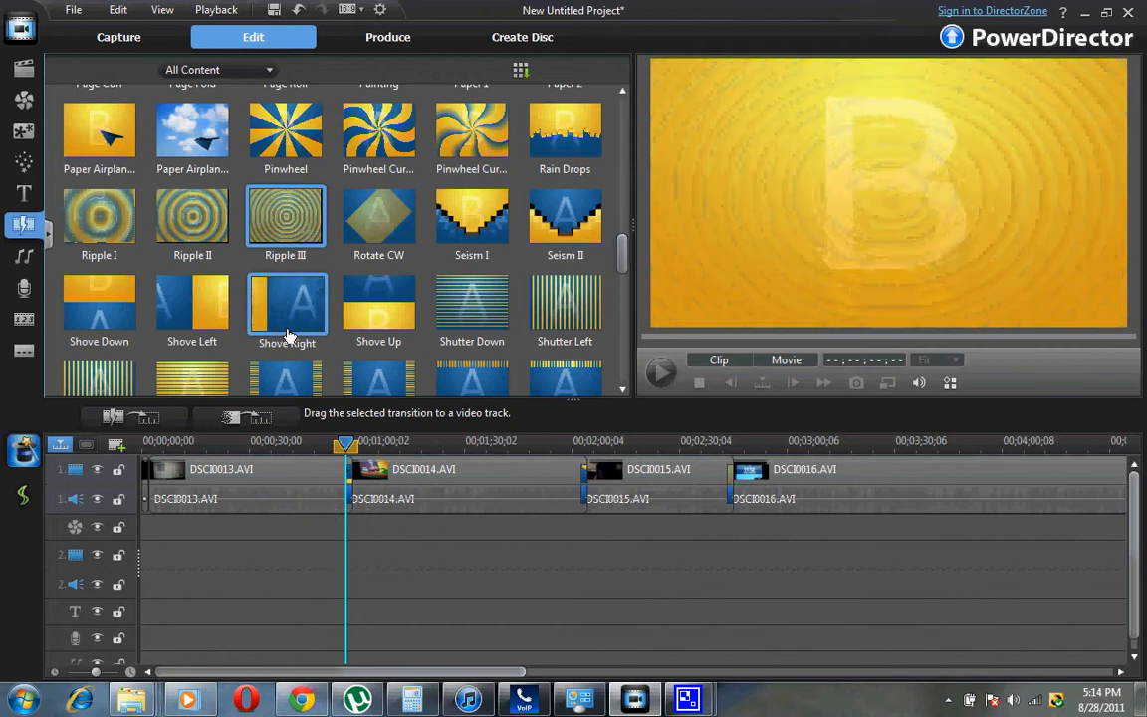
pyautogui.moveTo(378, 217)
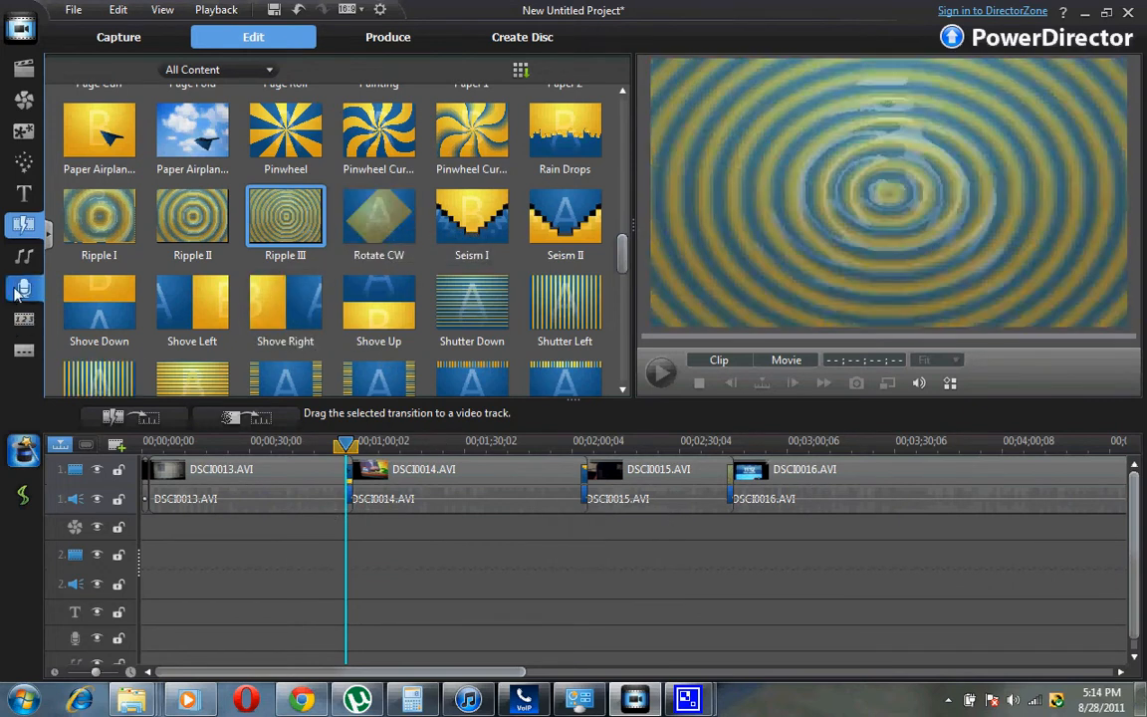
# Open the Voice-Over Recording Room and show the context menu for the DSCI0014.AVI timeline clip.
pyautogui.click(785, 358)
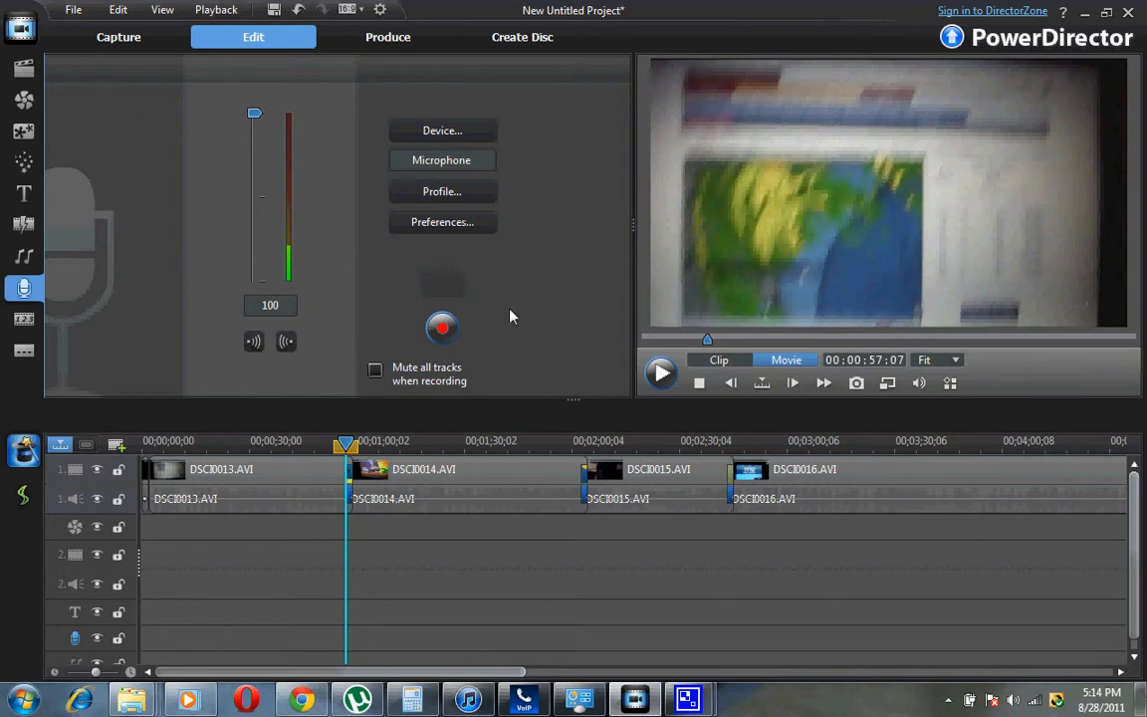
pyautogui.moveTo(462, 484)
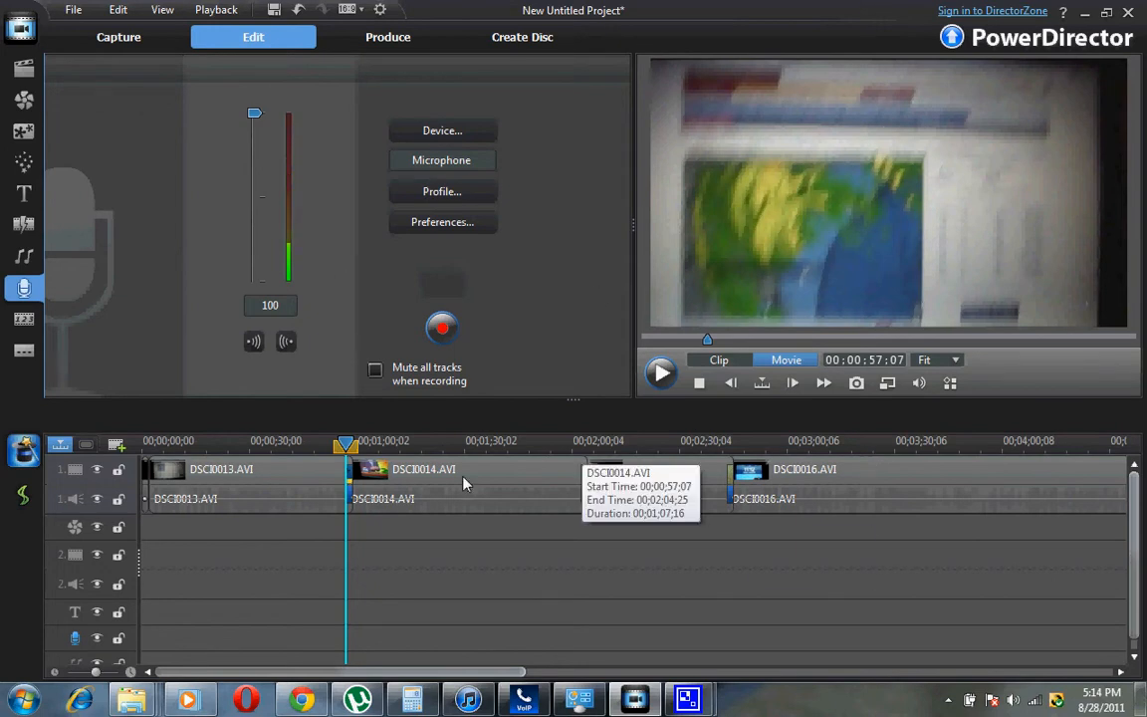
pyautogui.rightClick(418, 470)
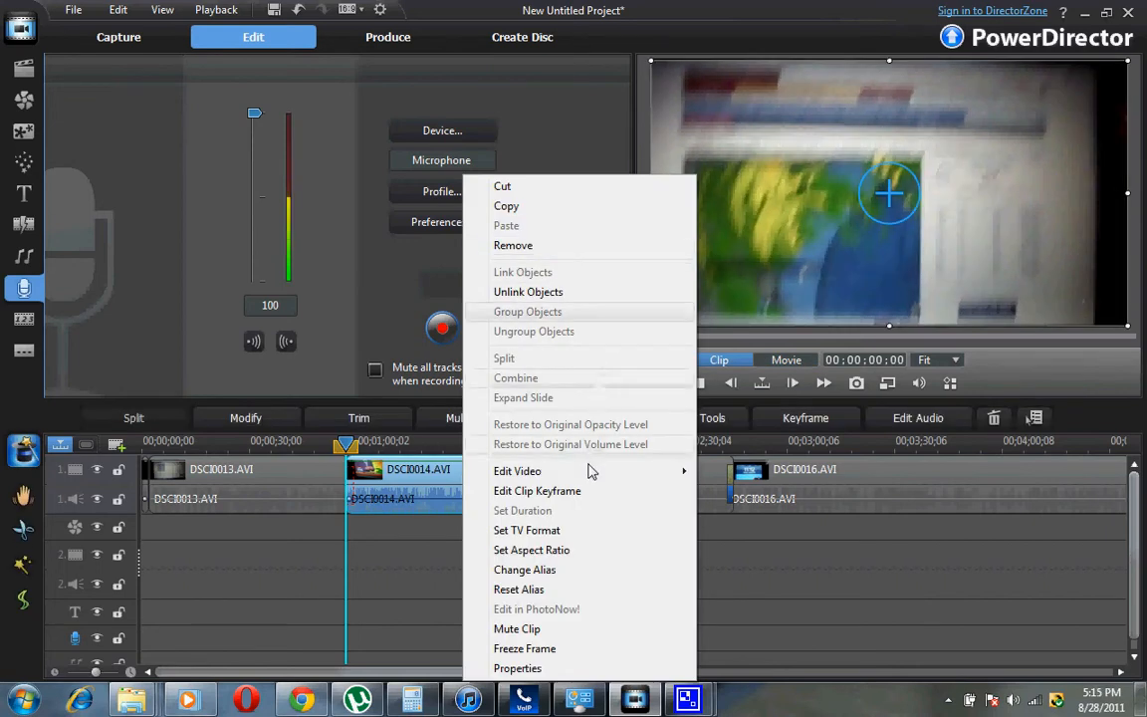
pyautogui.moveTo(518, 630)
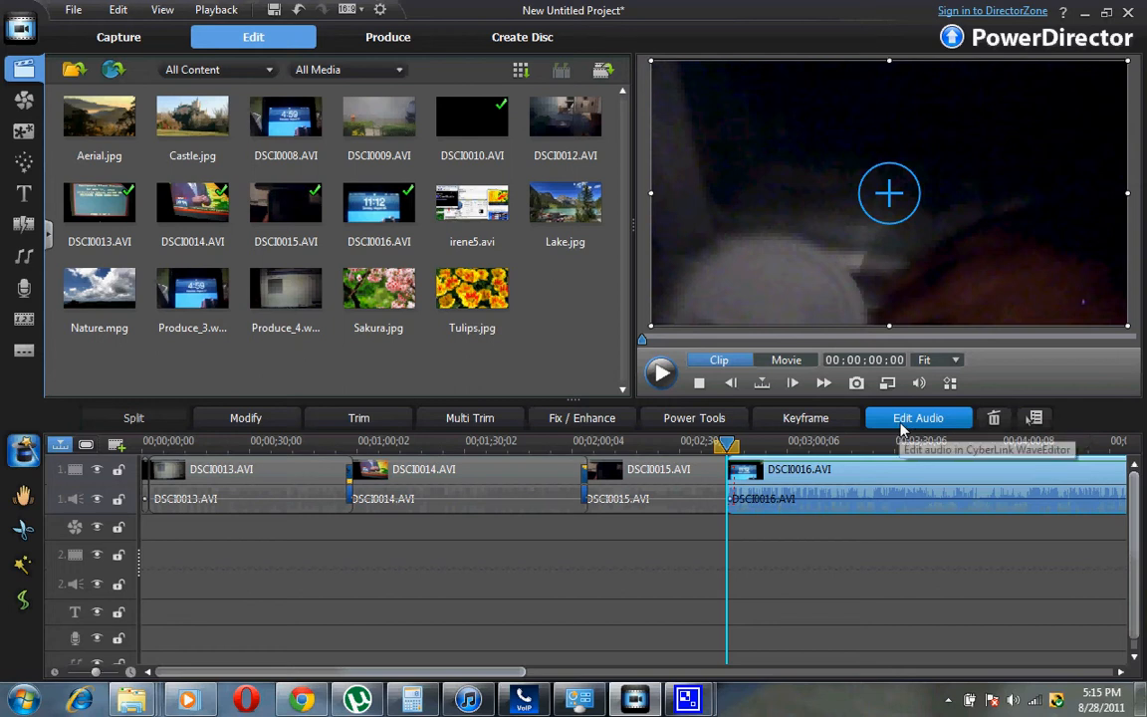
pyautogui.click(916, 418)
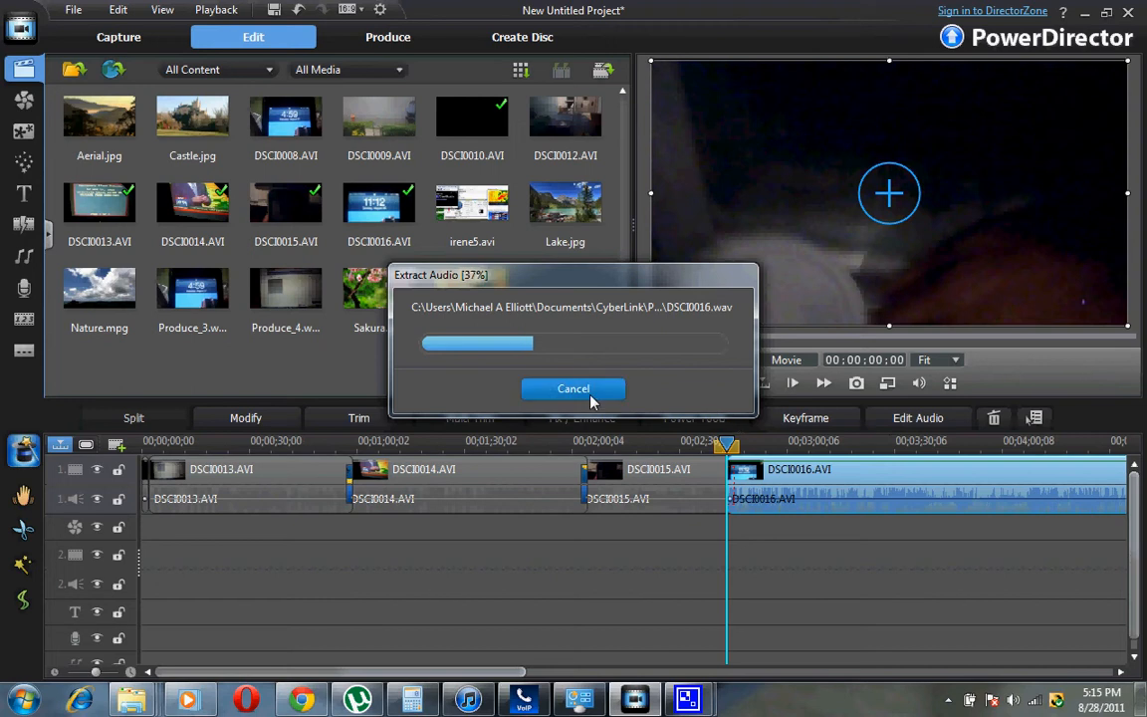
pyautogui.click(574, 388)
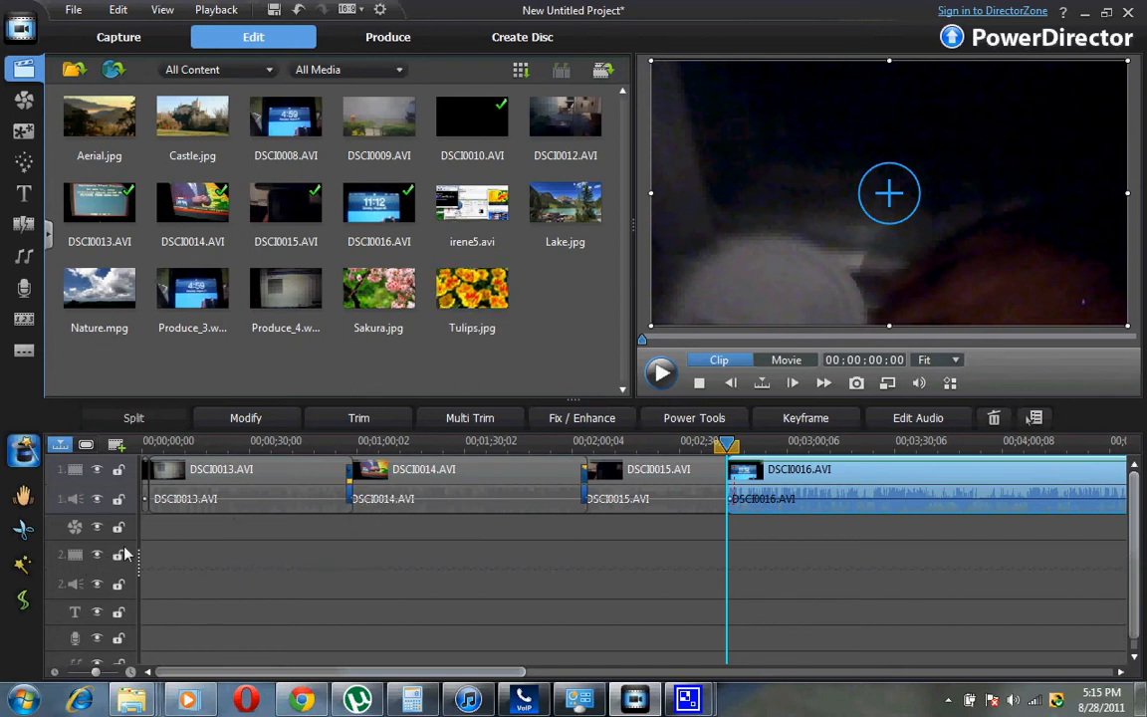
pyautogui.click(785, 358)
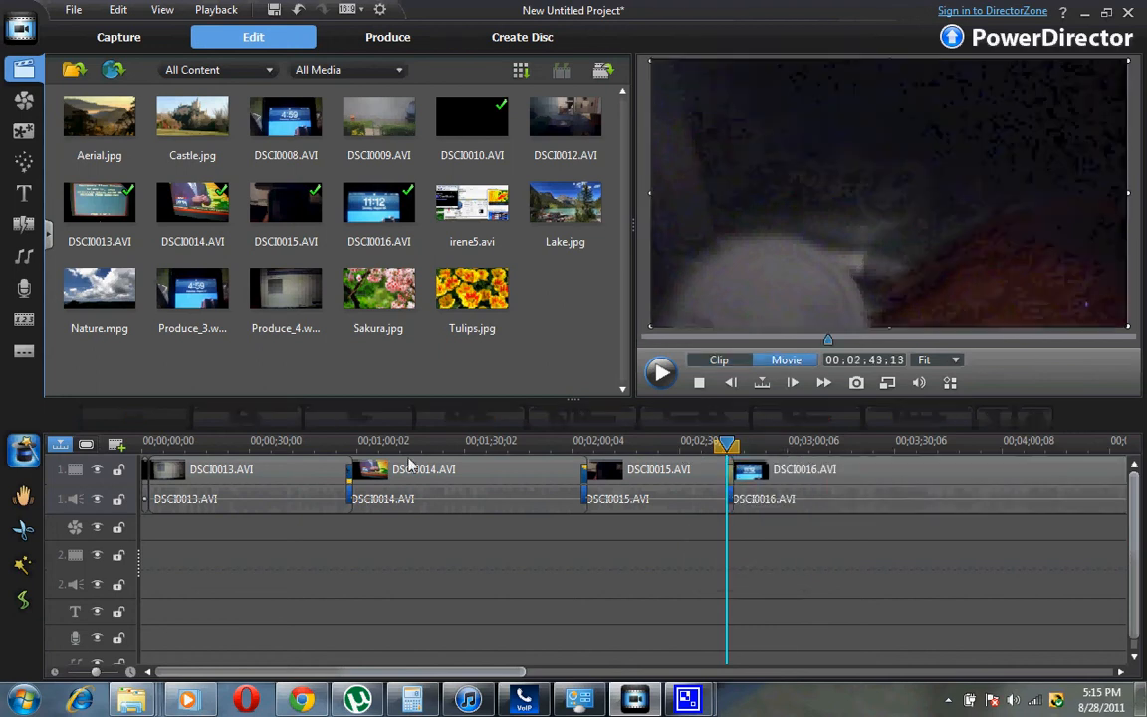
# Place Produce_3.wmv on the timeline as a PiP overlay and play it briefly.
pyautogui.click(653, 484)
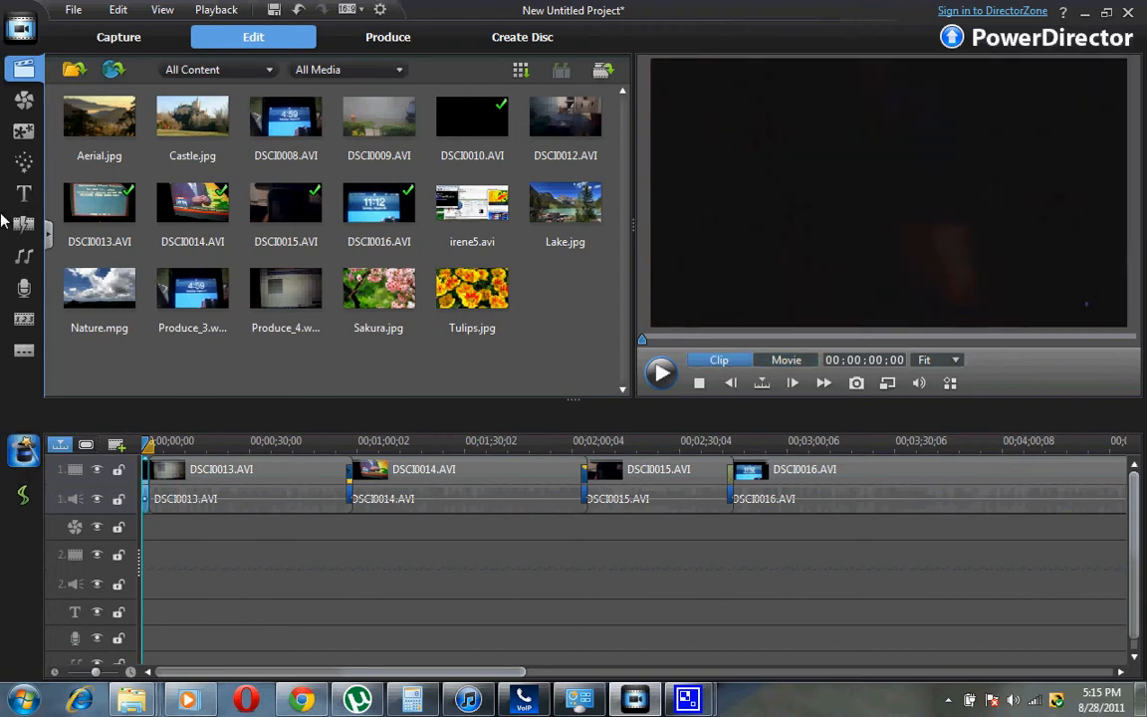
pyautogui.click(191, 286)
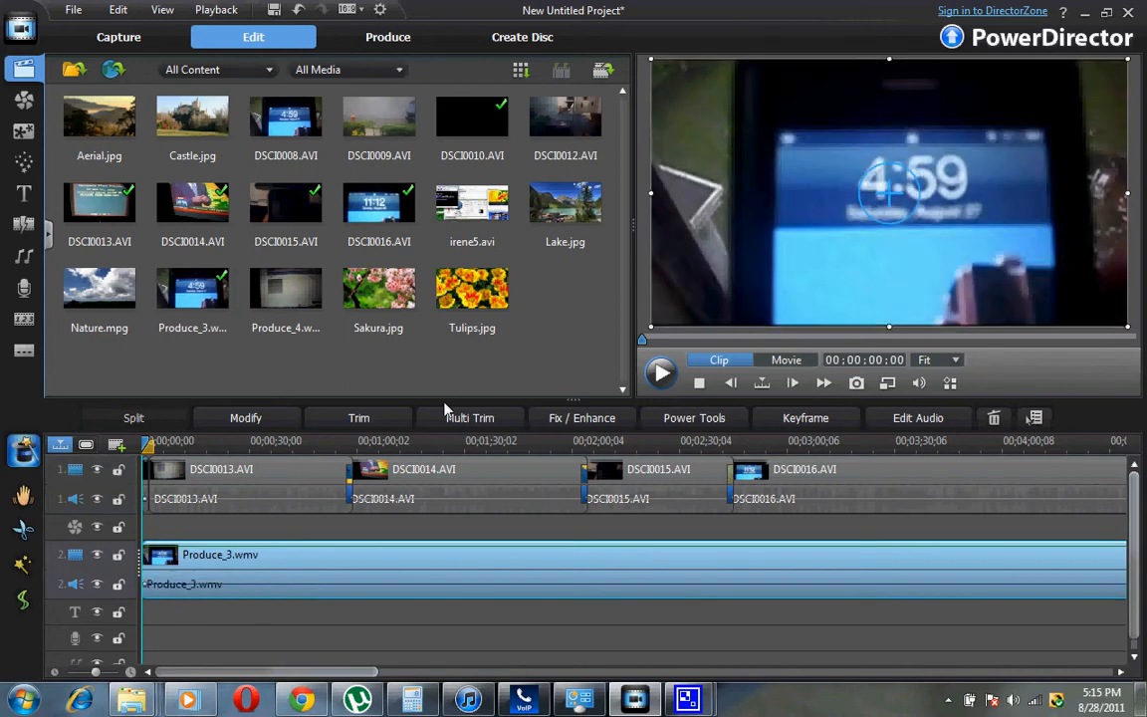
pyautogui.moveTo(775, 362)
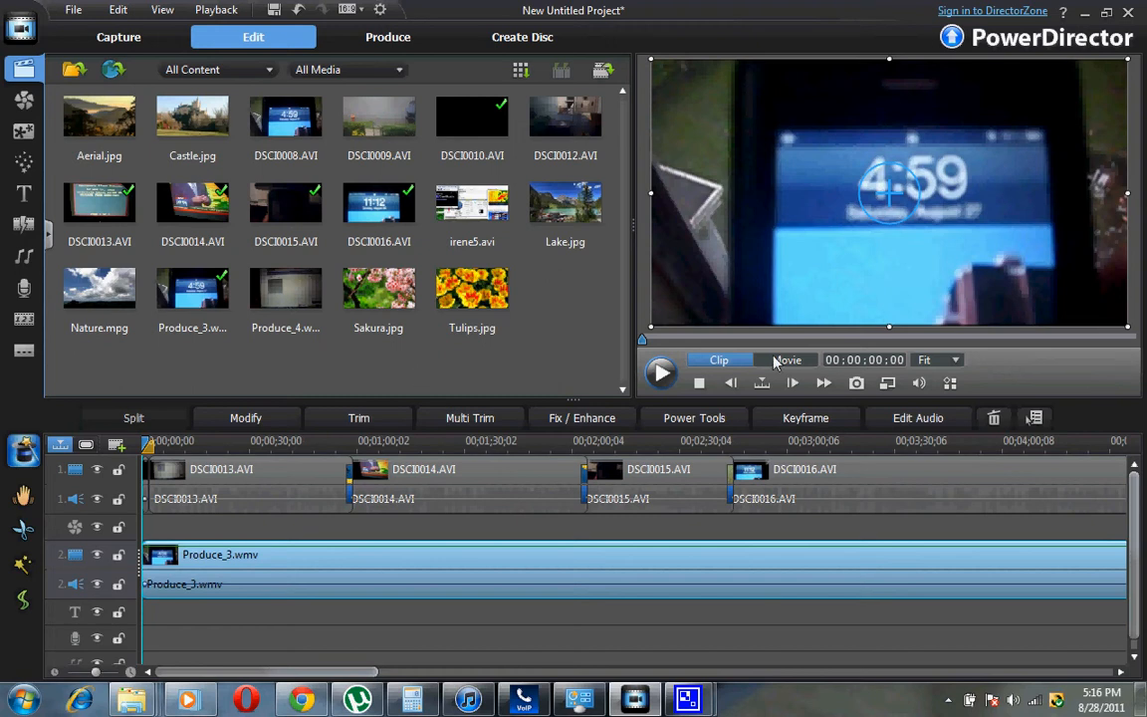
pyautogui.click(661, 382)
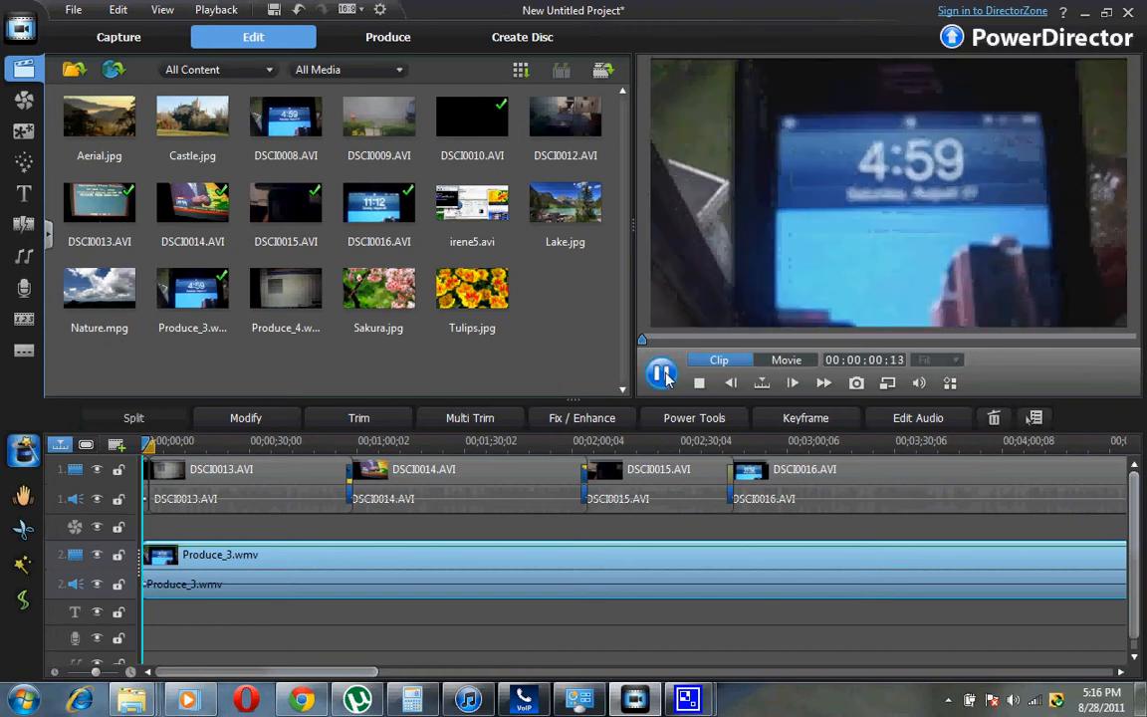
pyautogui.click(661, 382)
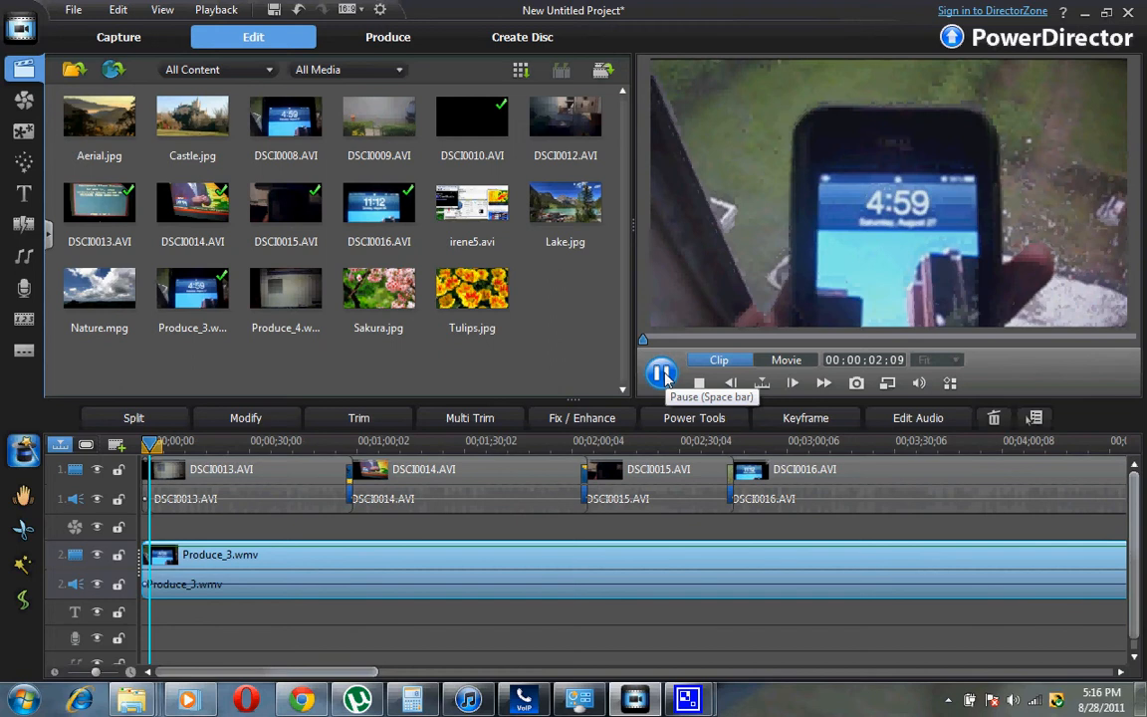
pyautogui.click(661, 375)
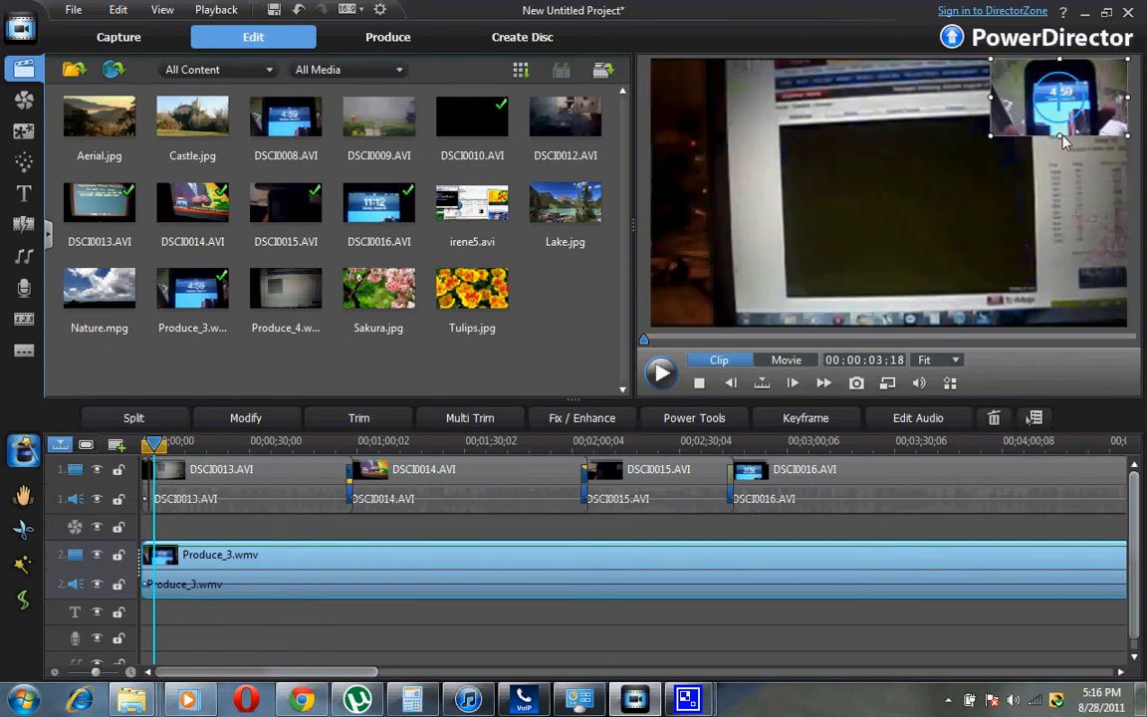
# Drag the PiP overlay from the top-right to the left-middle of the frame and play to check it.
pyautogui.moveTo(1059, 96); pyautogui.dragTo(741, 269)
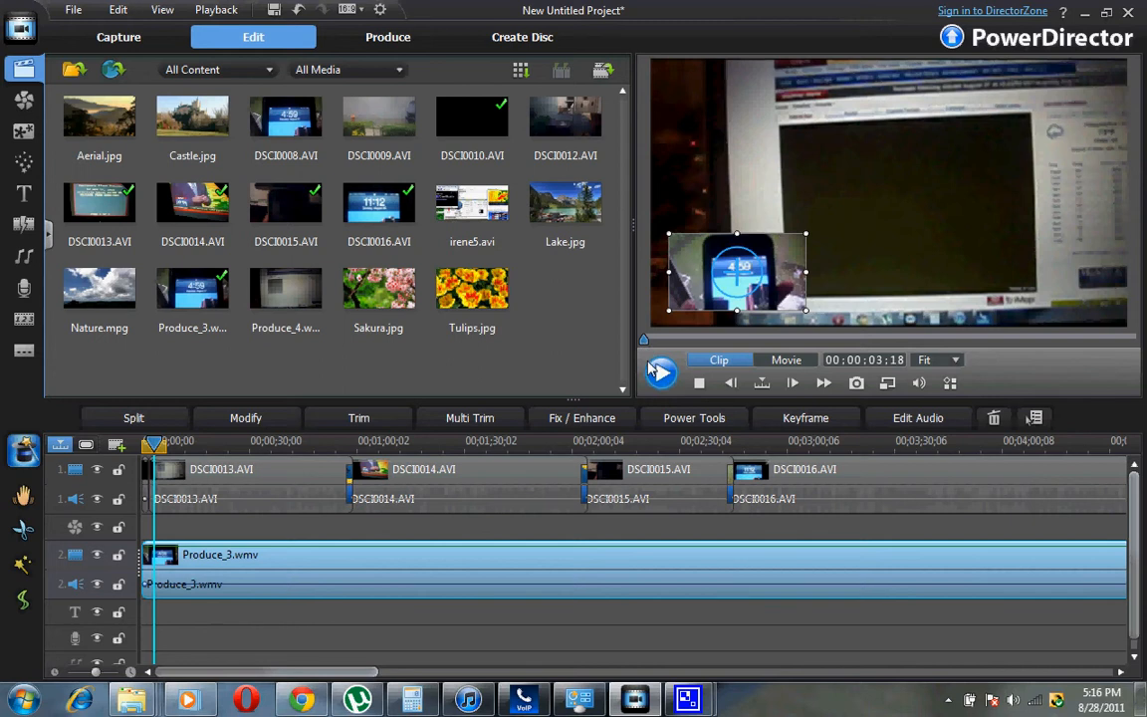
pyautogui.click(661, 383)
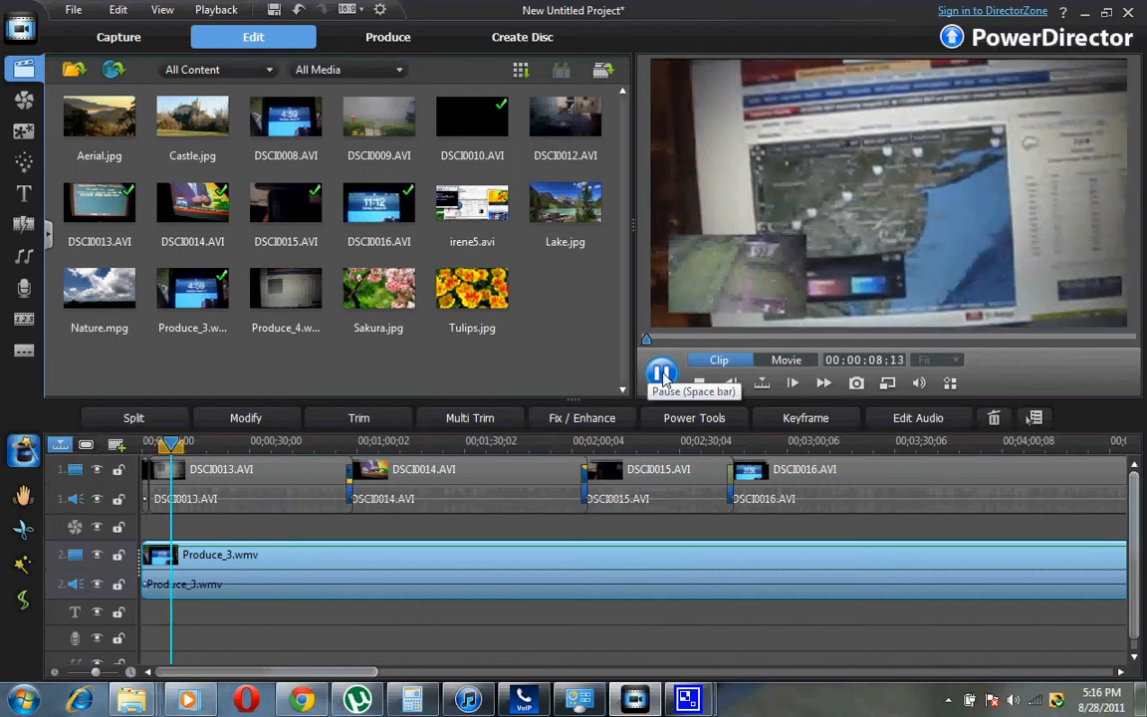
pyautogui.click(662, 383)
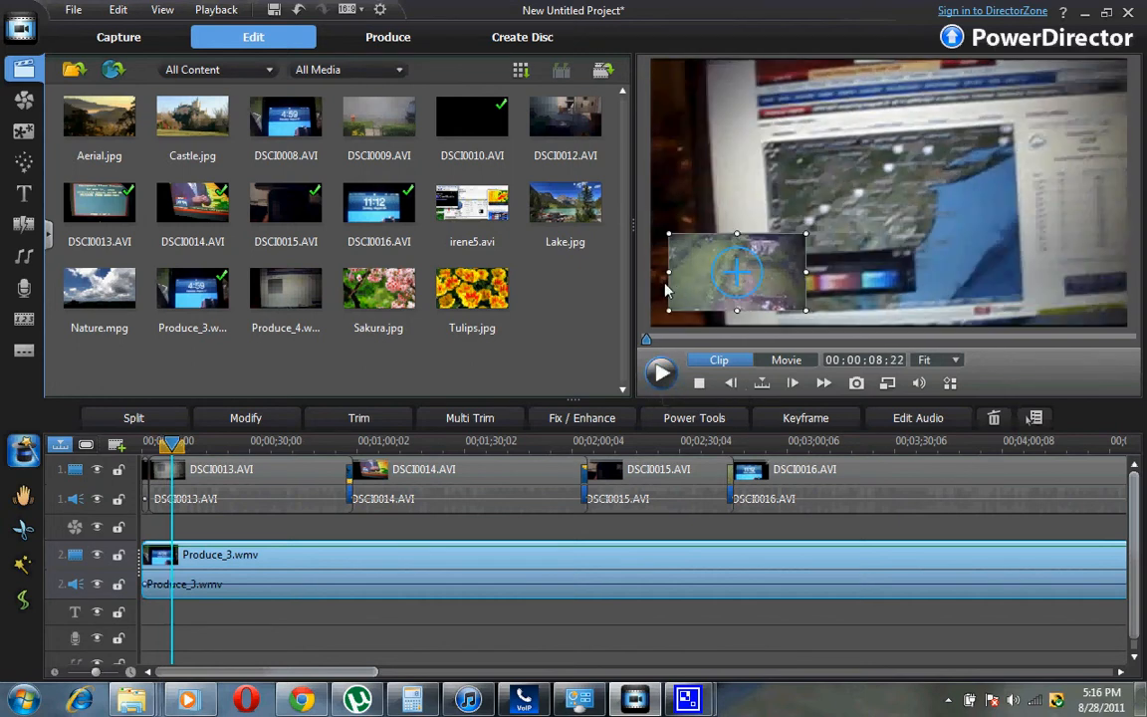
pyautogui.moveTo(377, 484)
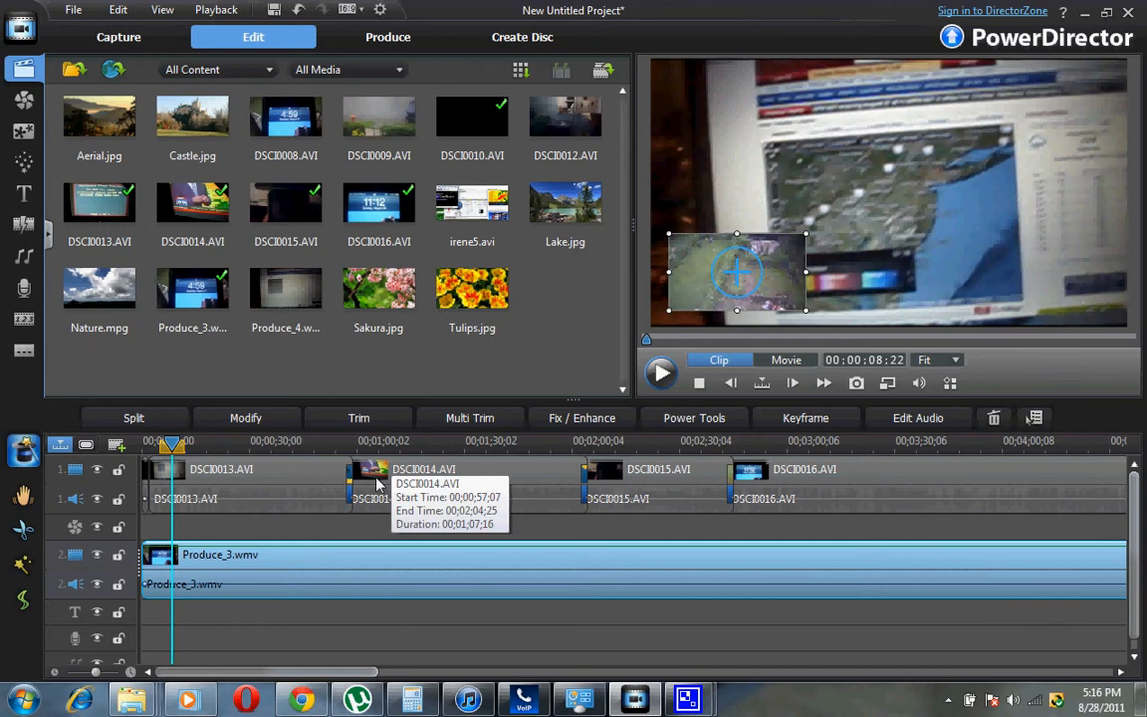
pyautogui.moveTo(323, 510)
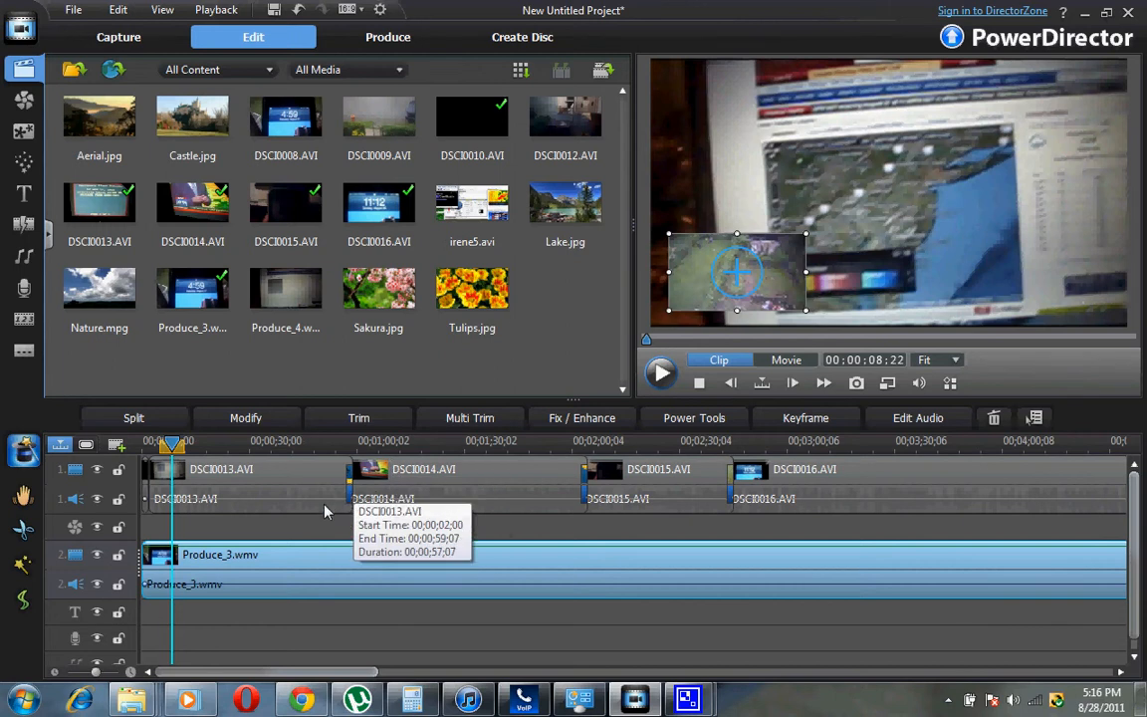
pyautogui.moveTo(321, 517)
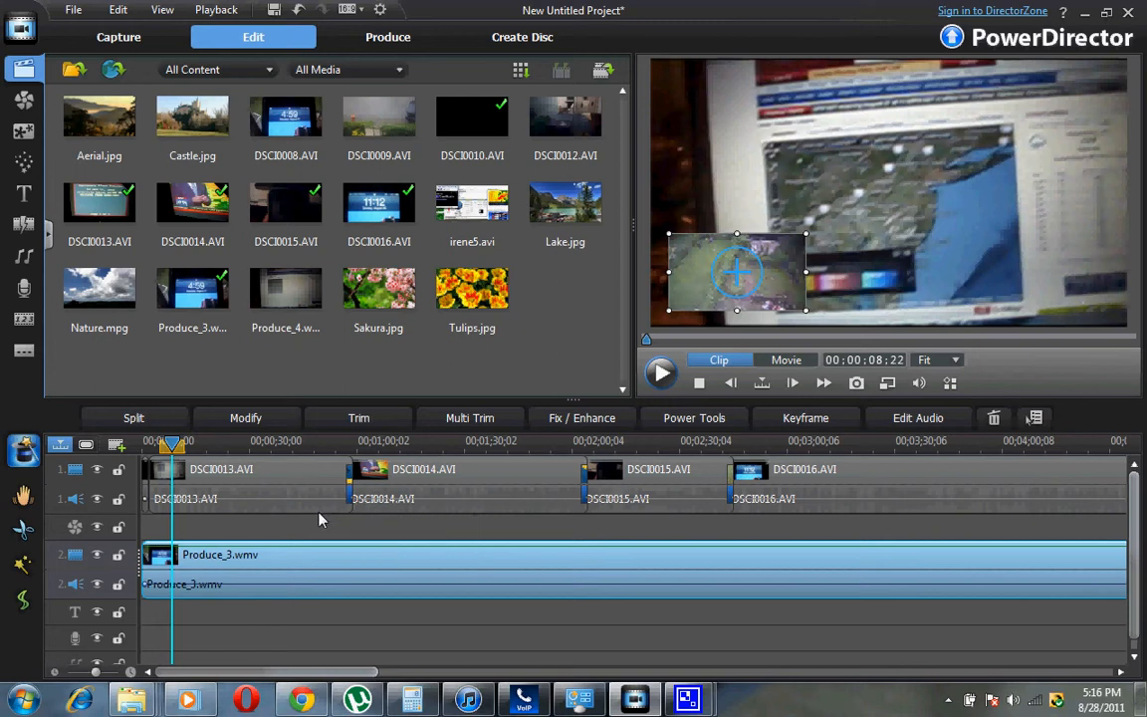
pyautogui.moveTo(312, 525)
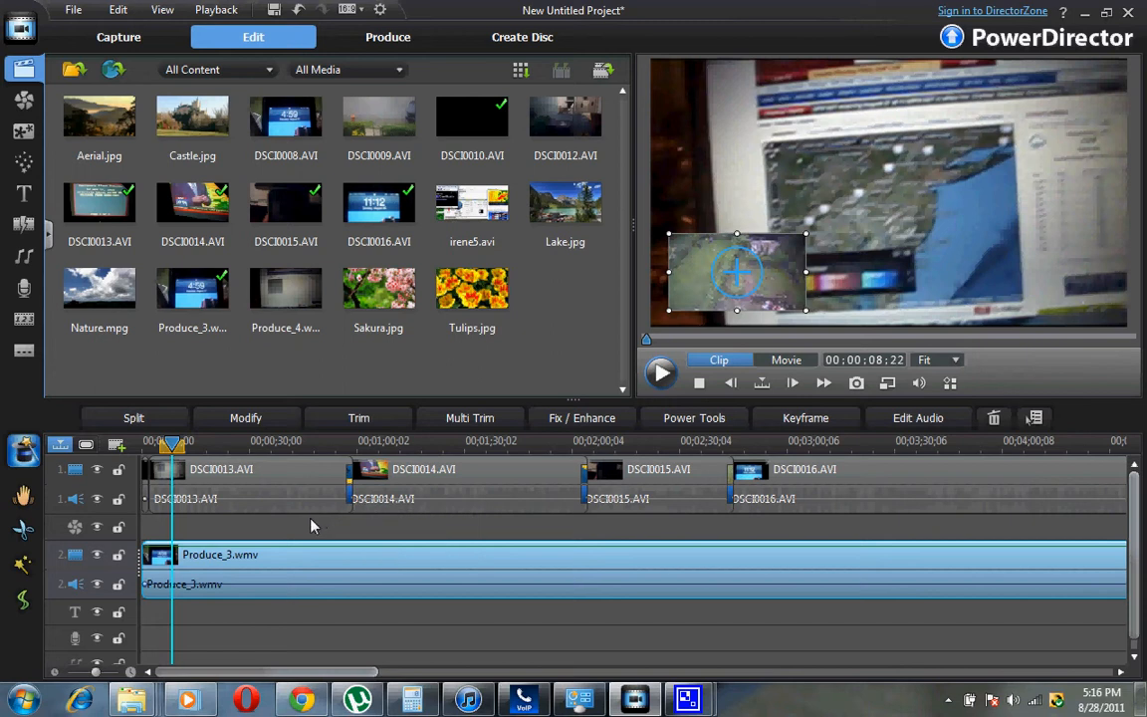
pyautogui.moveTo(388, 484)
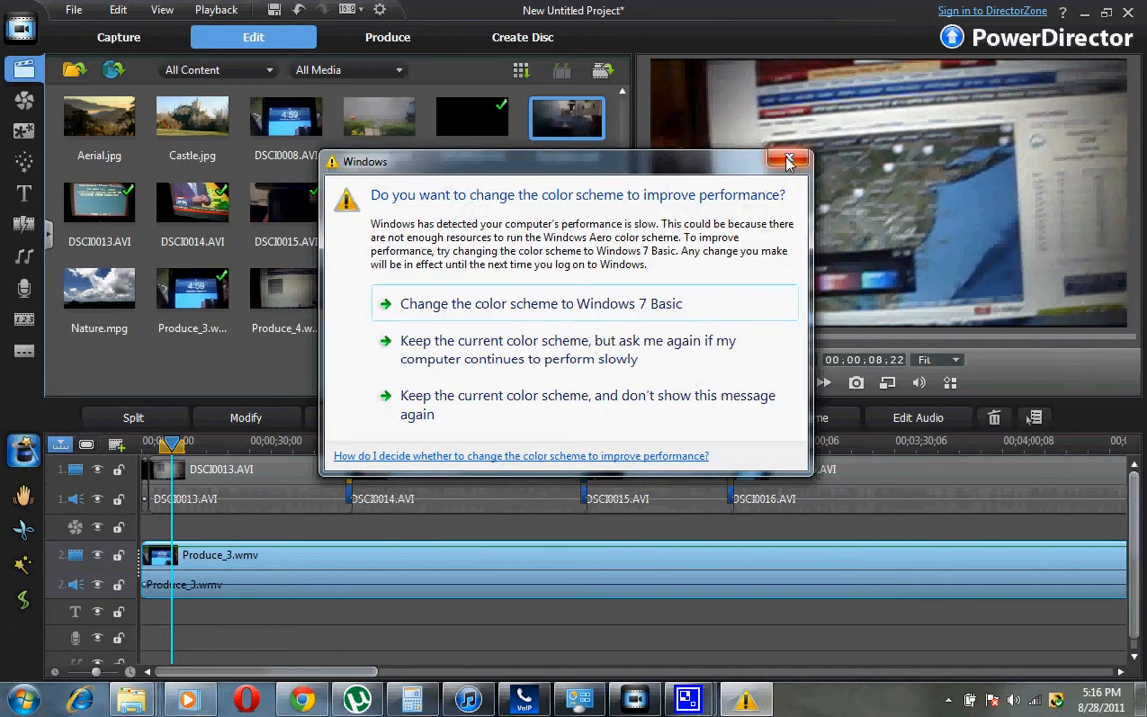
pyautogui.click(788, 160)
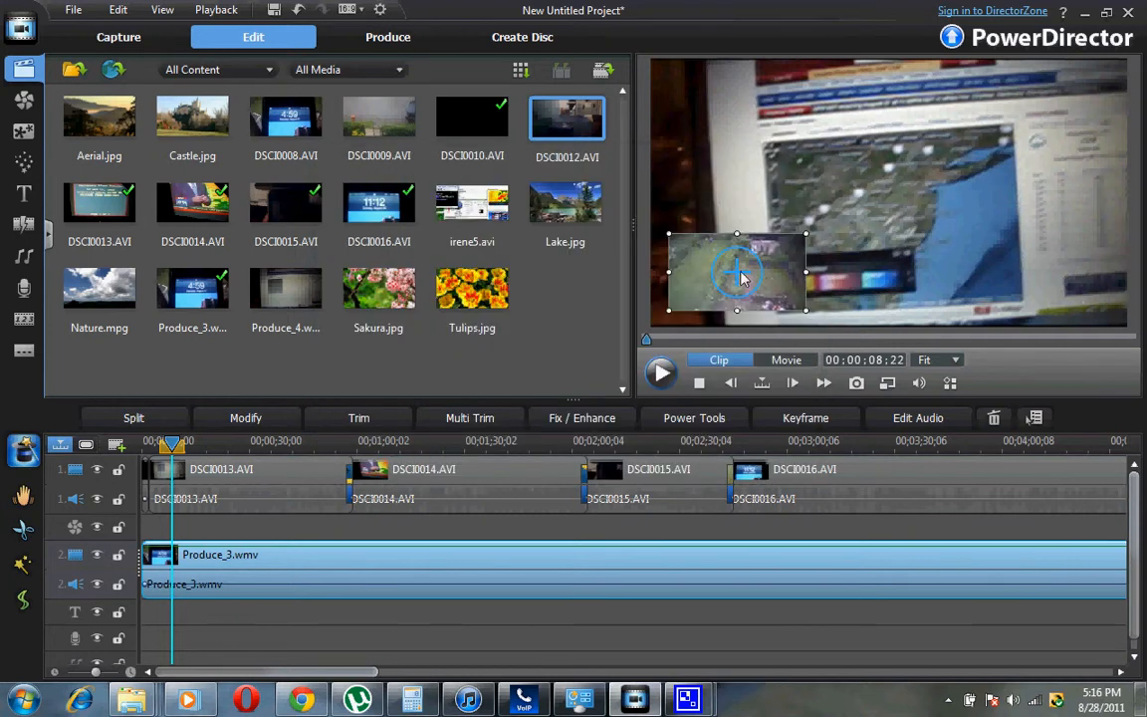
pyautogui.moveTo(795, 265)
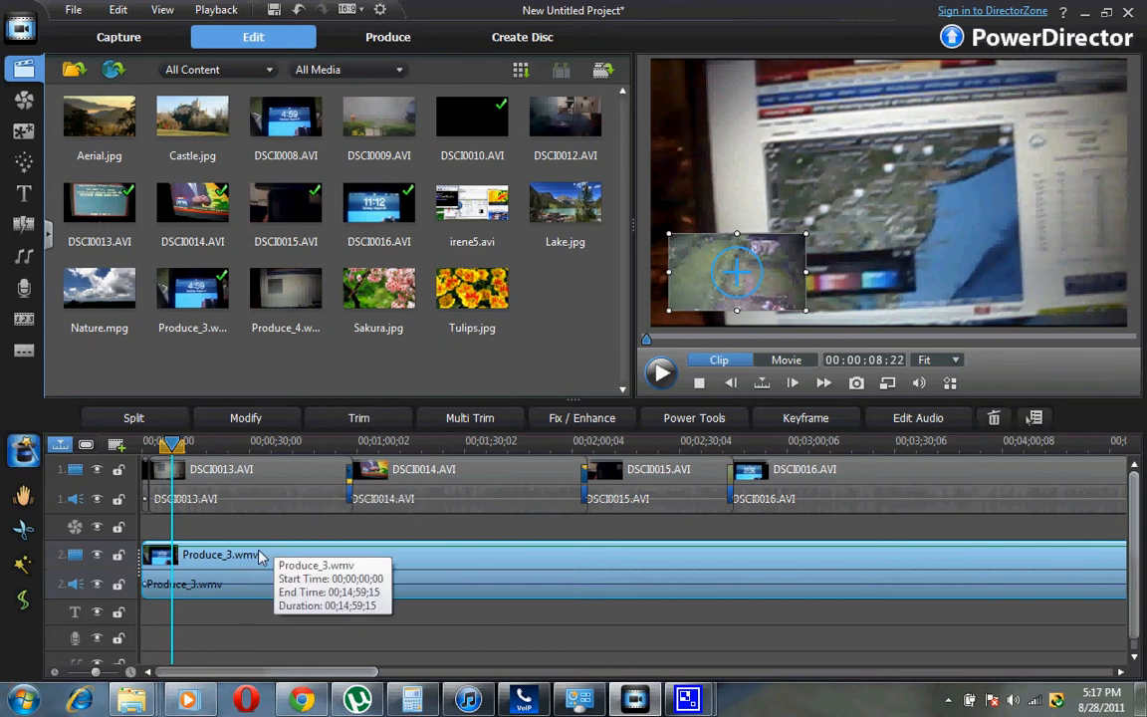
pyautogui.moveTo(400, 486)
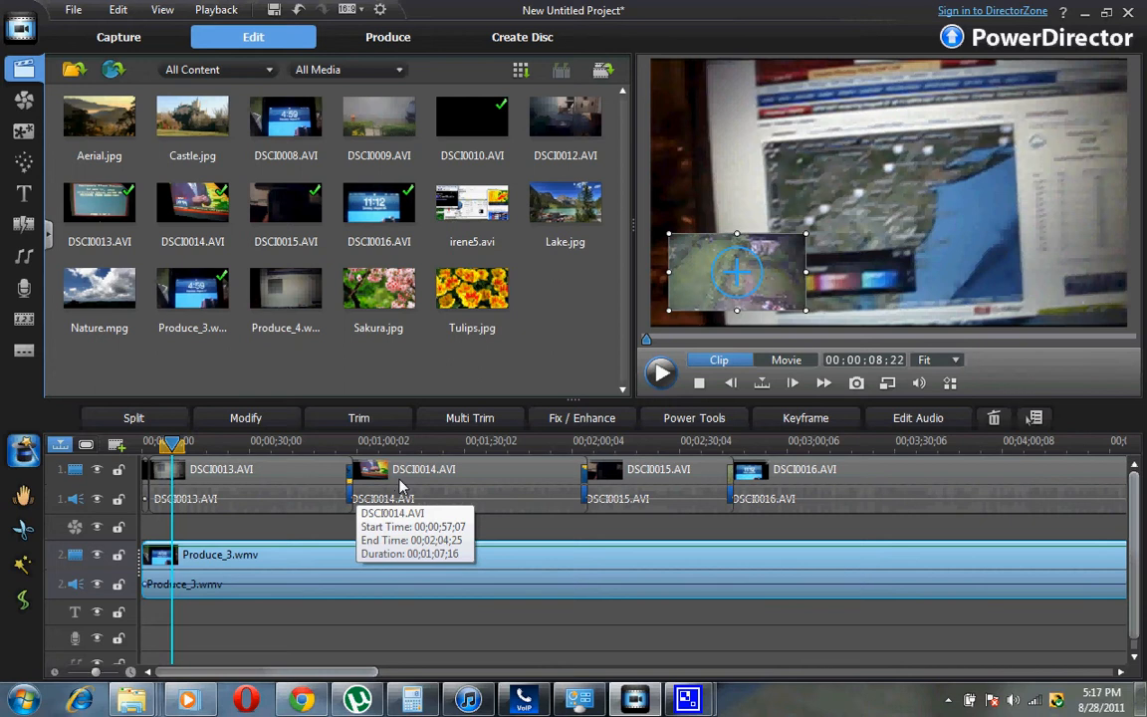
pyautogui.moveTo(133, 418)
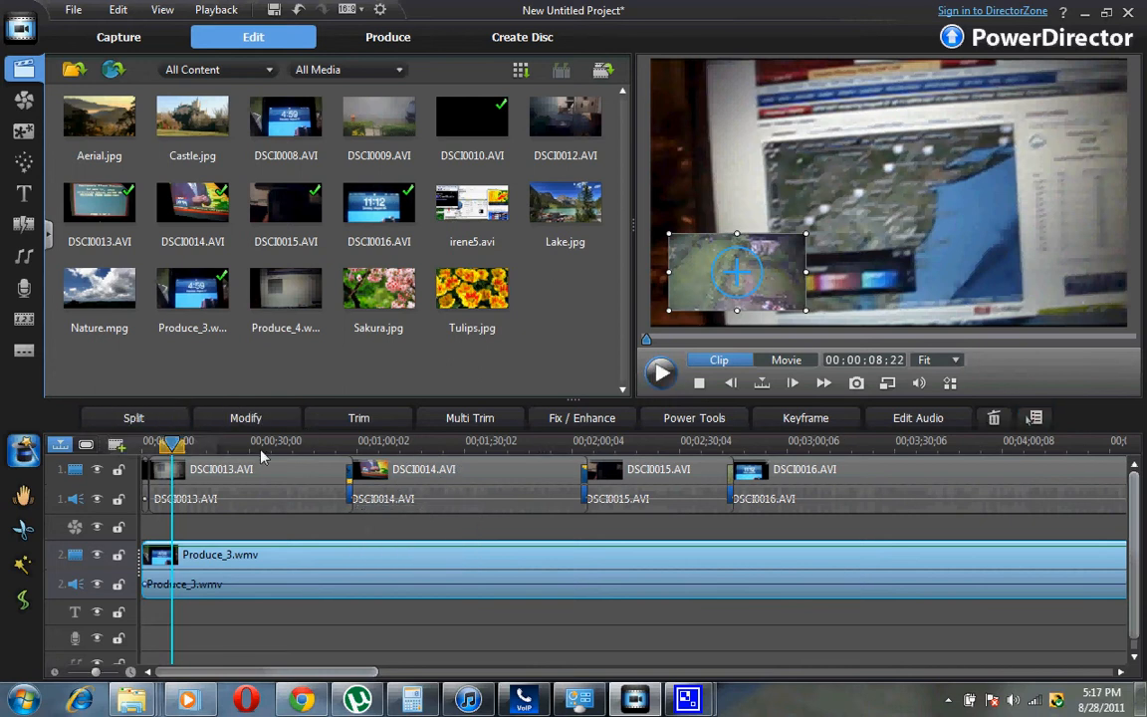
# Split the DSCI0014 clip at about 1:43 and remove the trailing footage after that point.
pyautogui.click(527, 440)
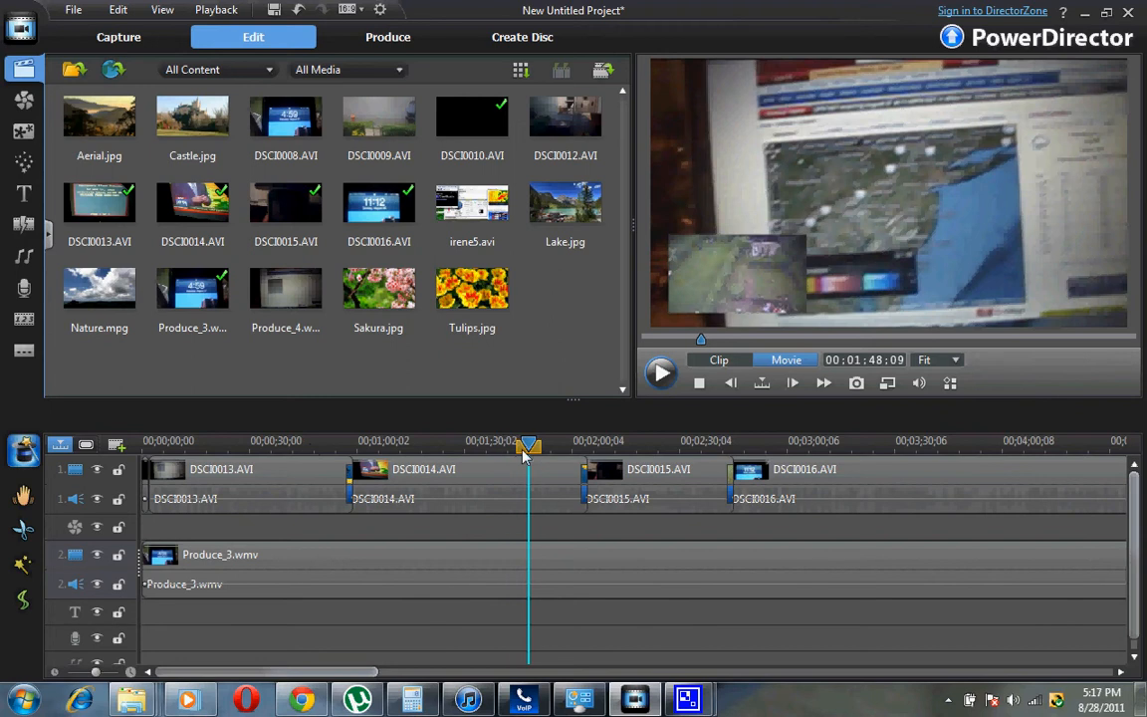
pyautogui.moveTo(528, 442); pyautogui.dragTo(511, 442)
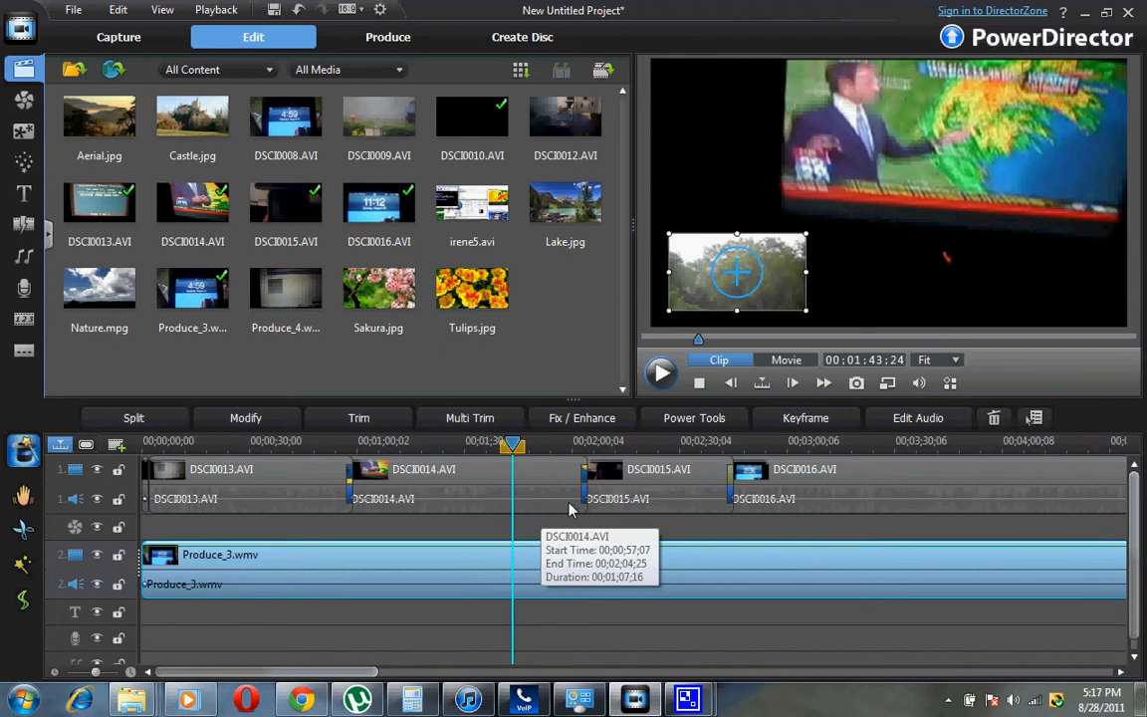
pyautogui.rightClick(513, 442)
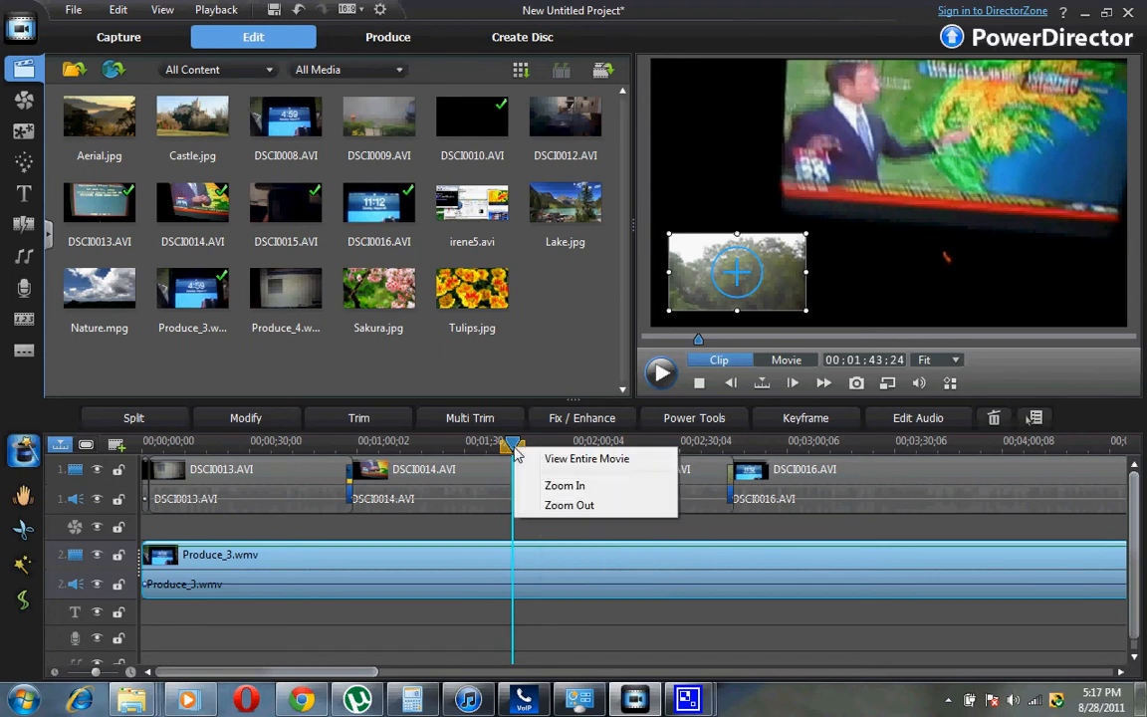
pyautogui.moveTo(8, 427)
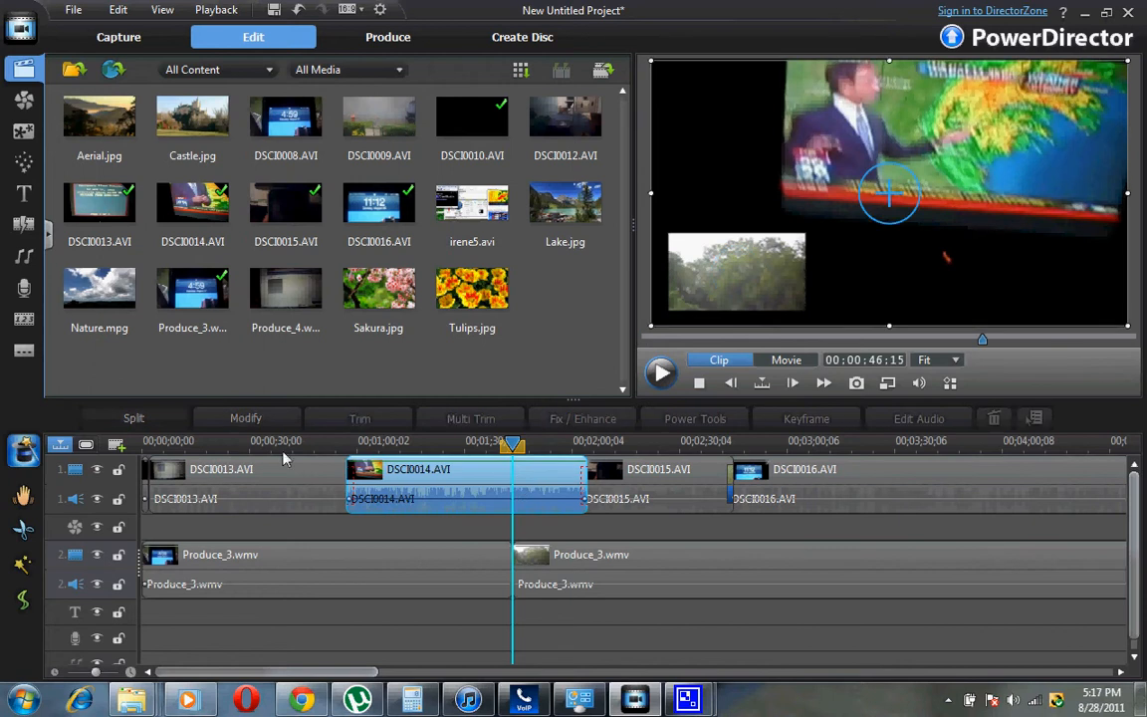
pyautogui.click(133, 418)
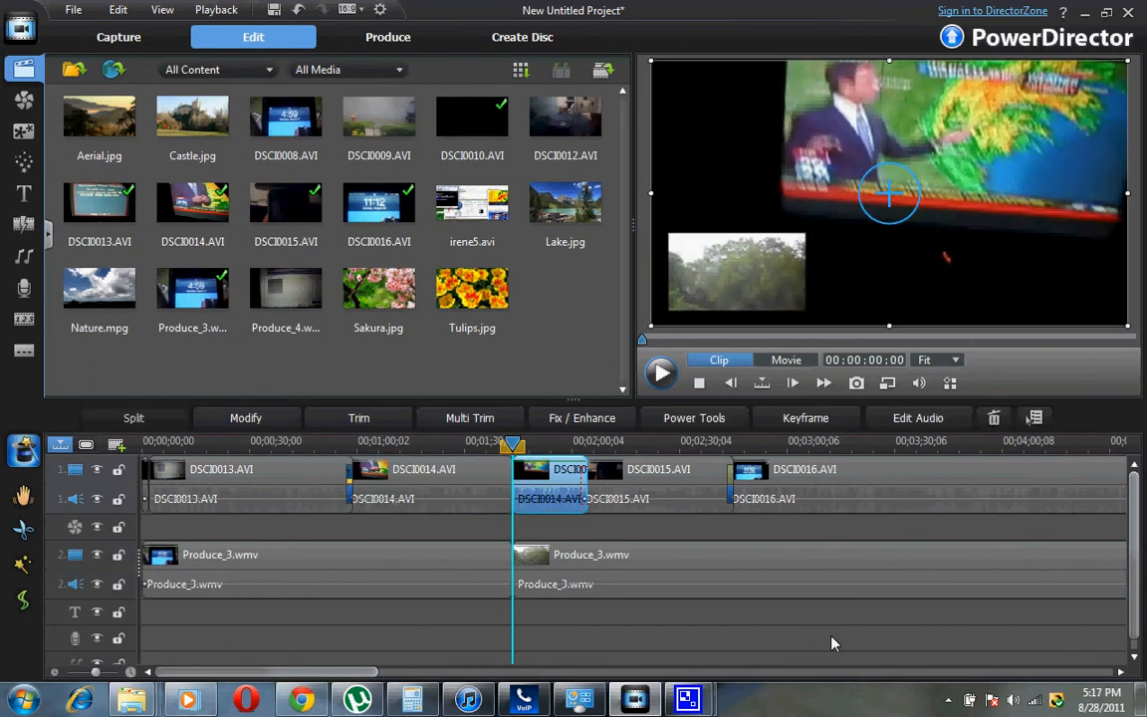
pyautogui.moveTo(645, 587)
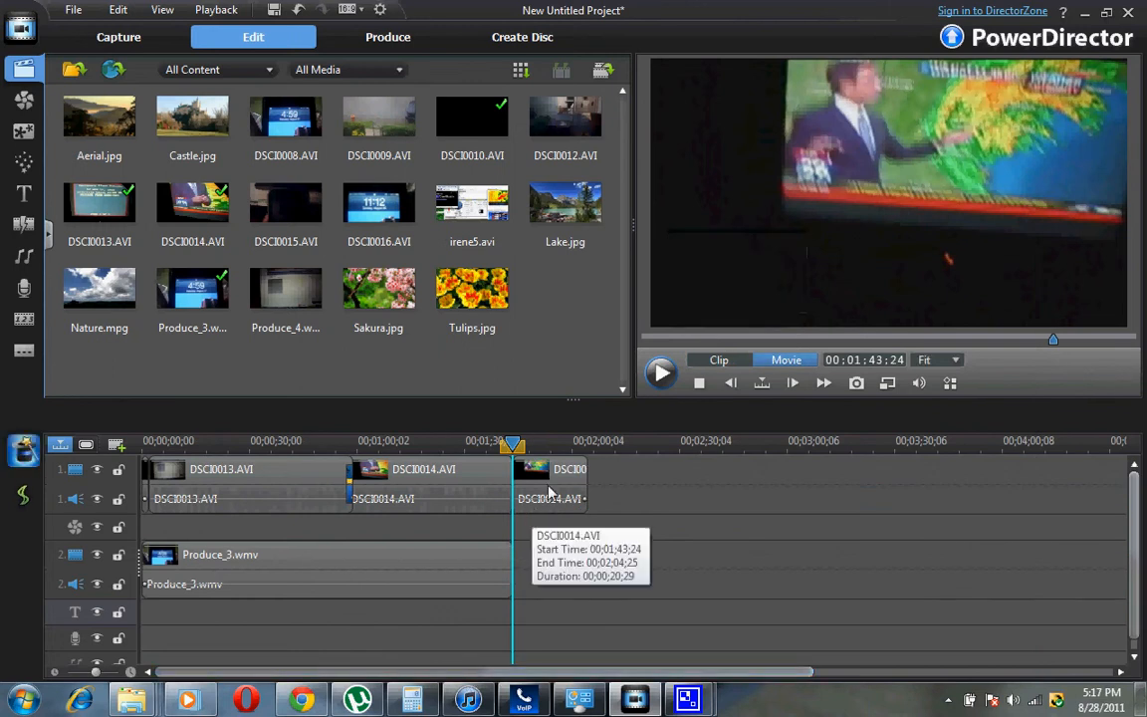
pyautogui.rightClick(547, 488)
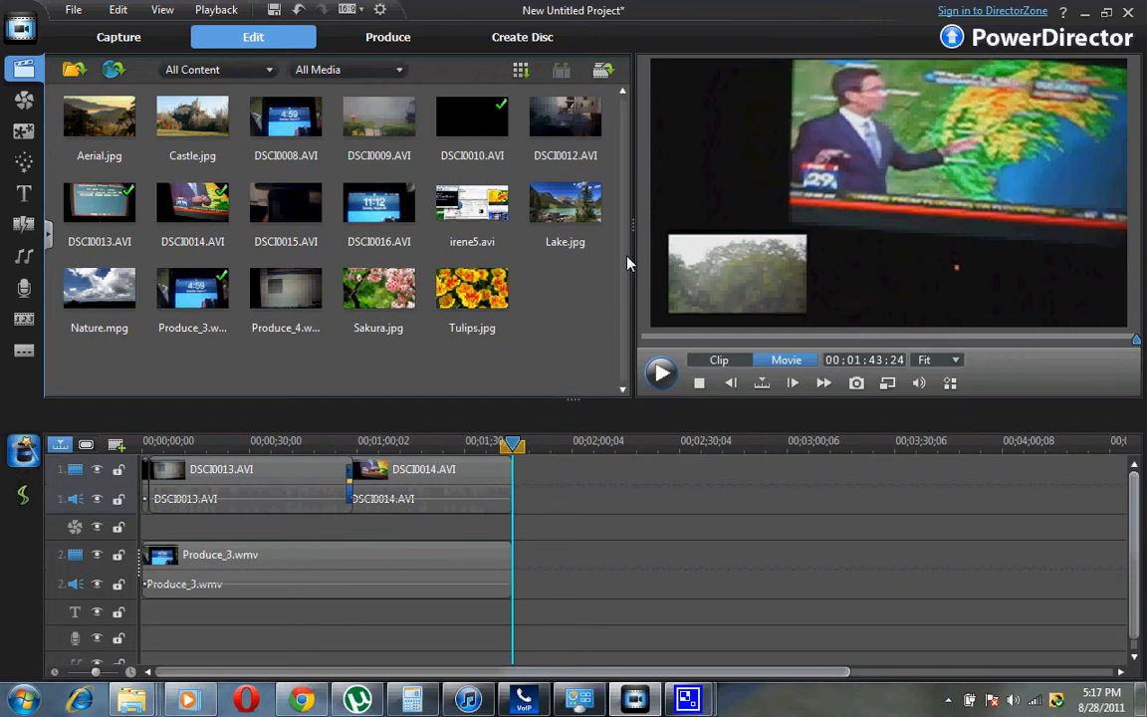
pyautogui.moveTo(621, 290)
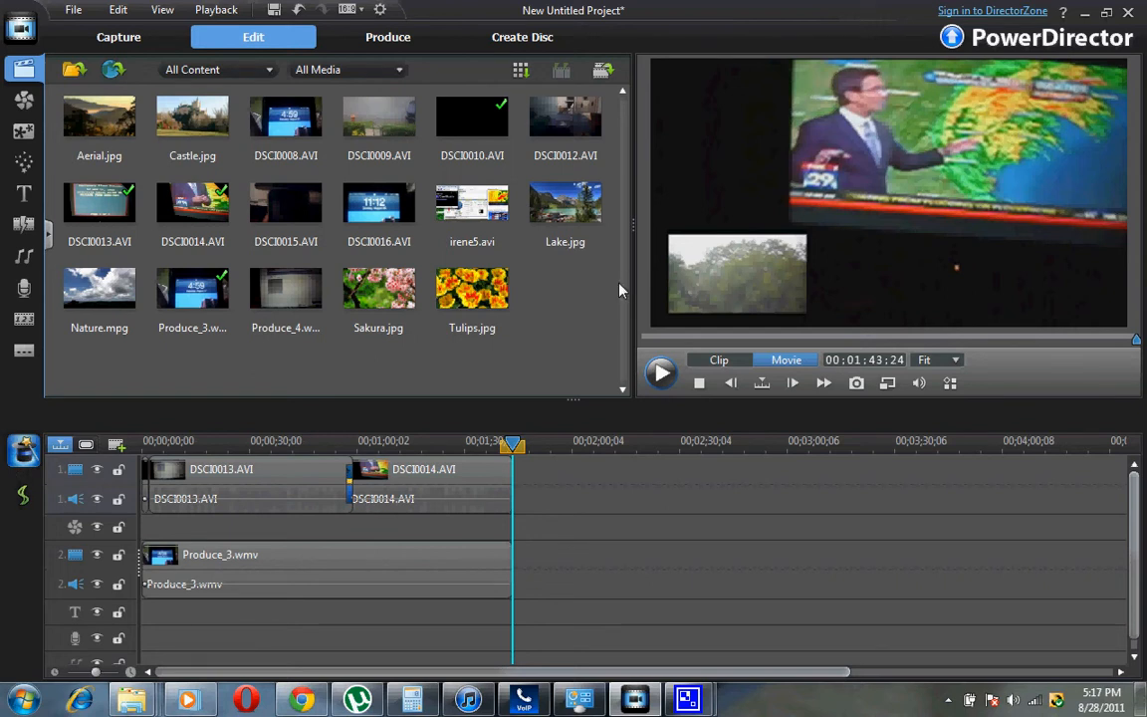
pyautogui.moveTo(602, 304)
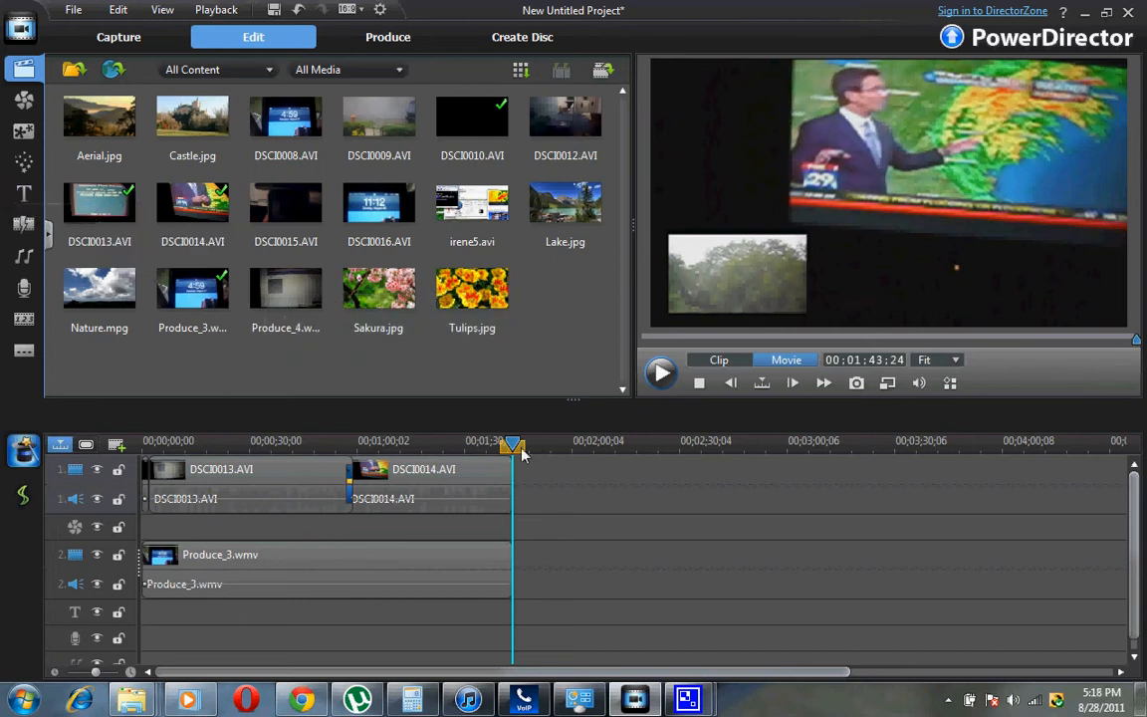
# Move the playhead back near the start and open the Title Room templates.
pyautogui.moveTo(514, 446); pyautogui.dragTo(259, 446)
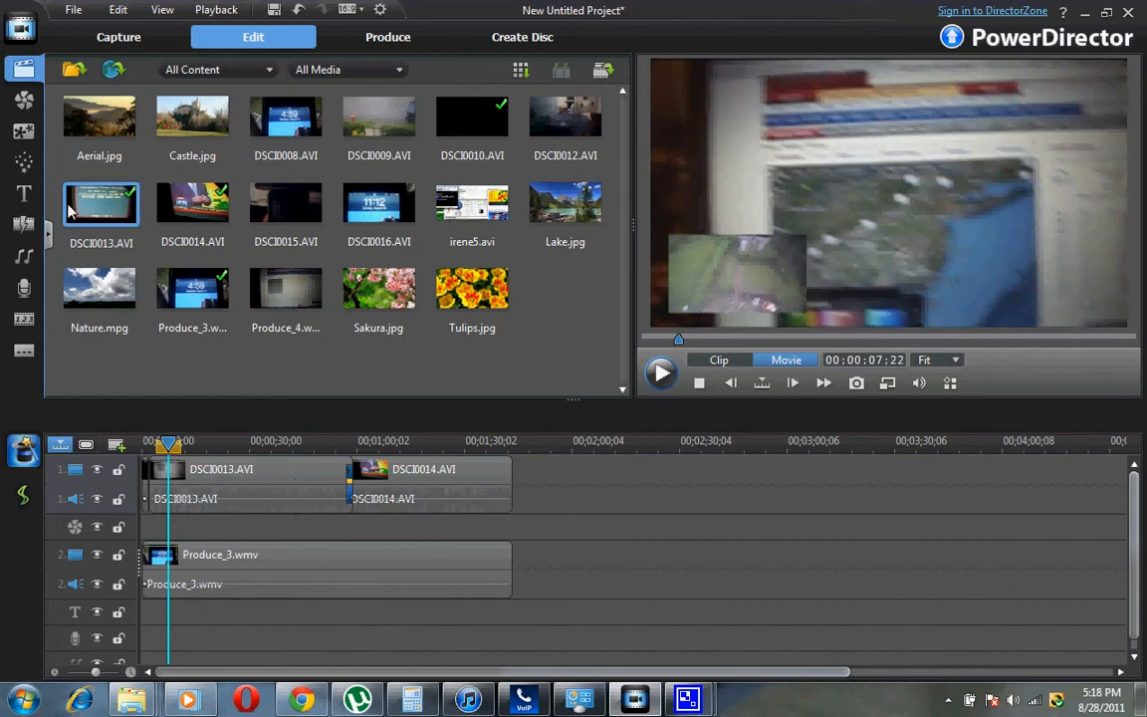
pyautogui.moveTo(24, 194)
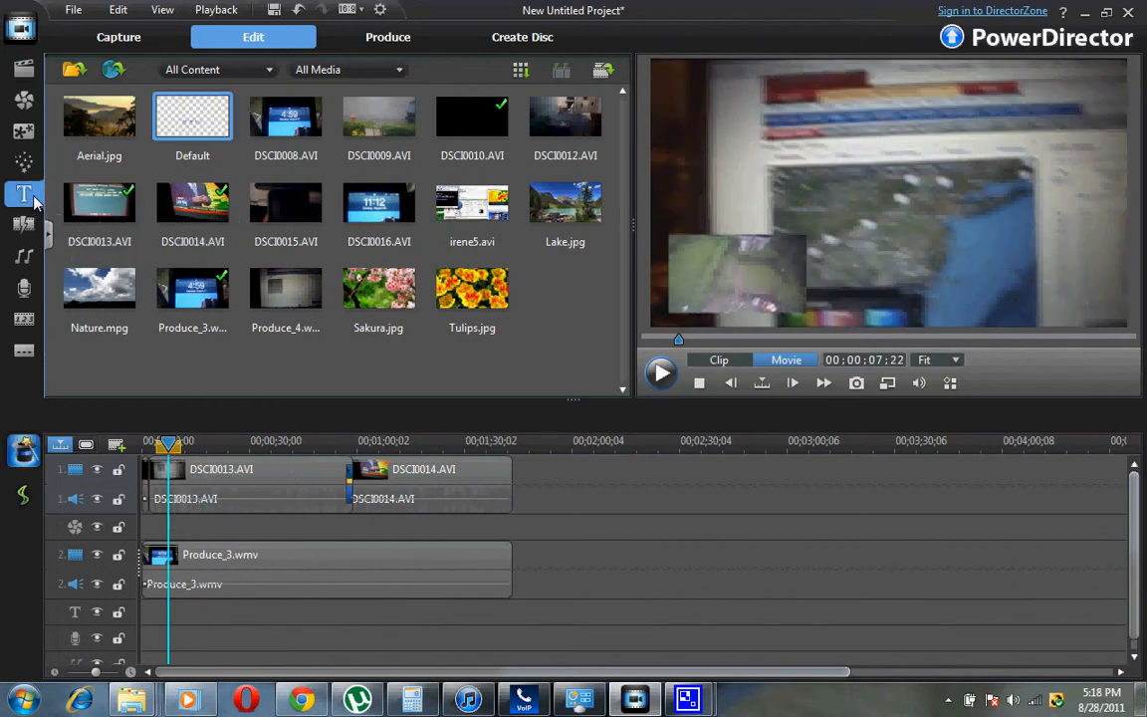
pyautogui.click(24, 195)
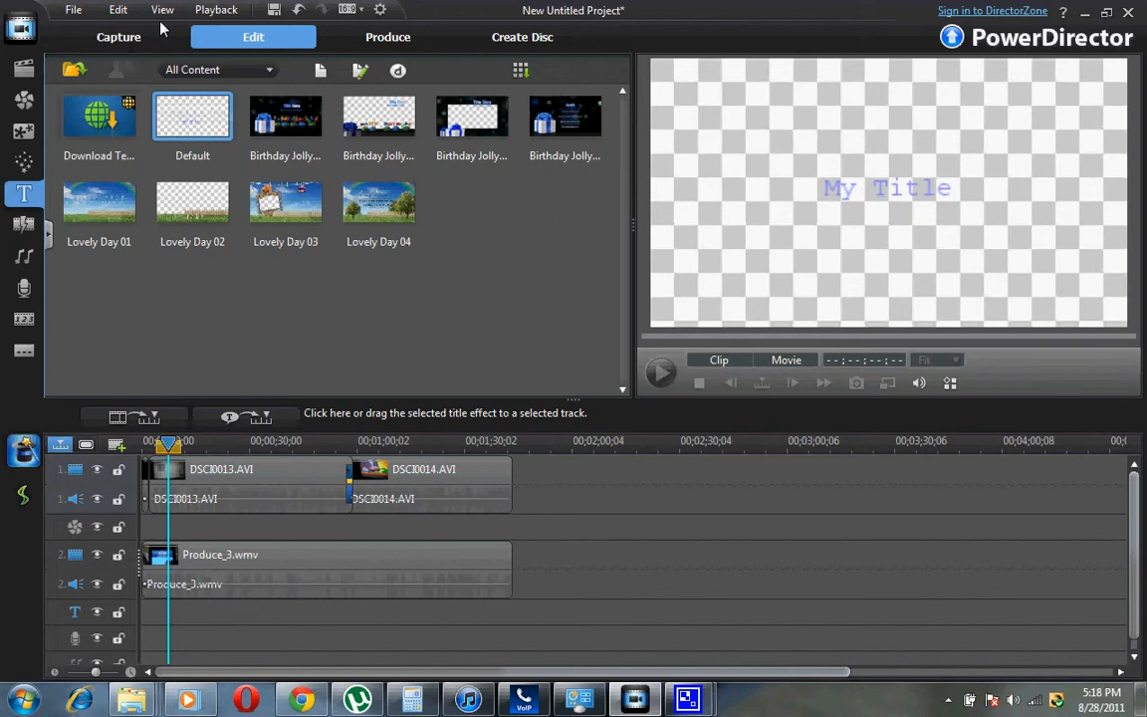
pyautogui.moveTo(4, 339)
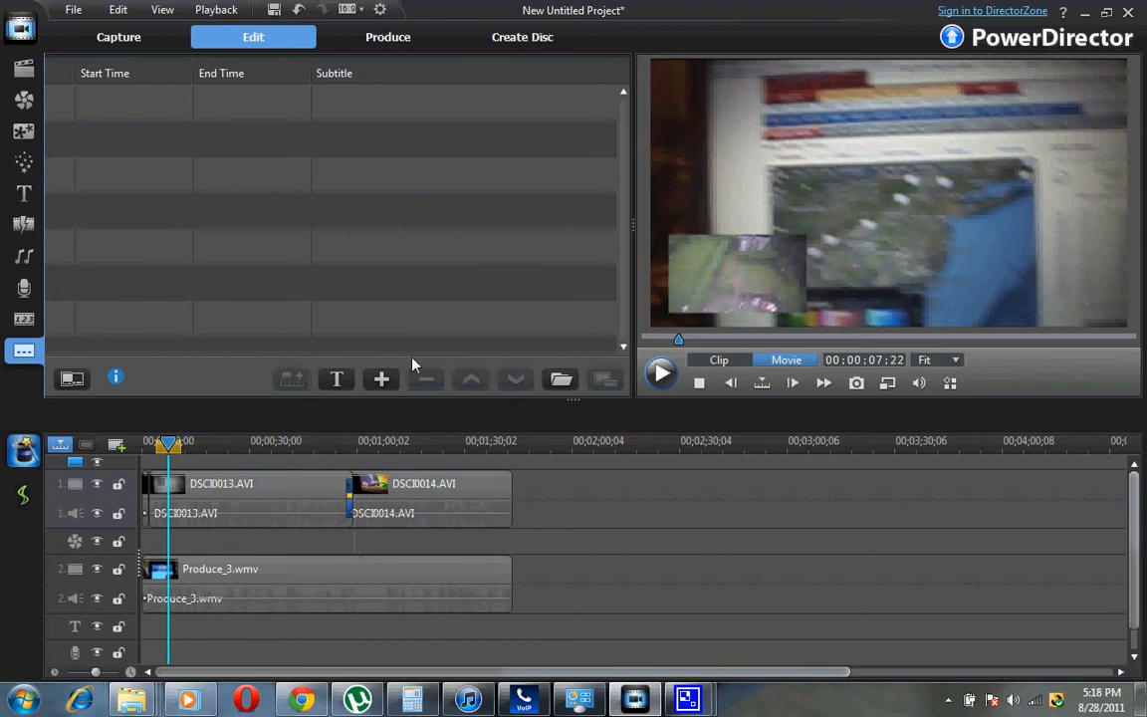
pyautogui.moveTo(170, 434)
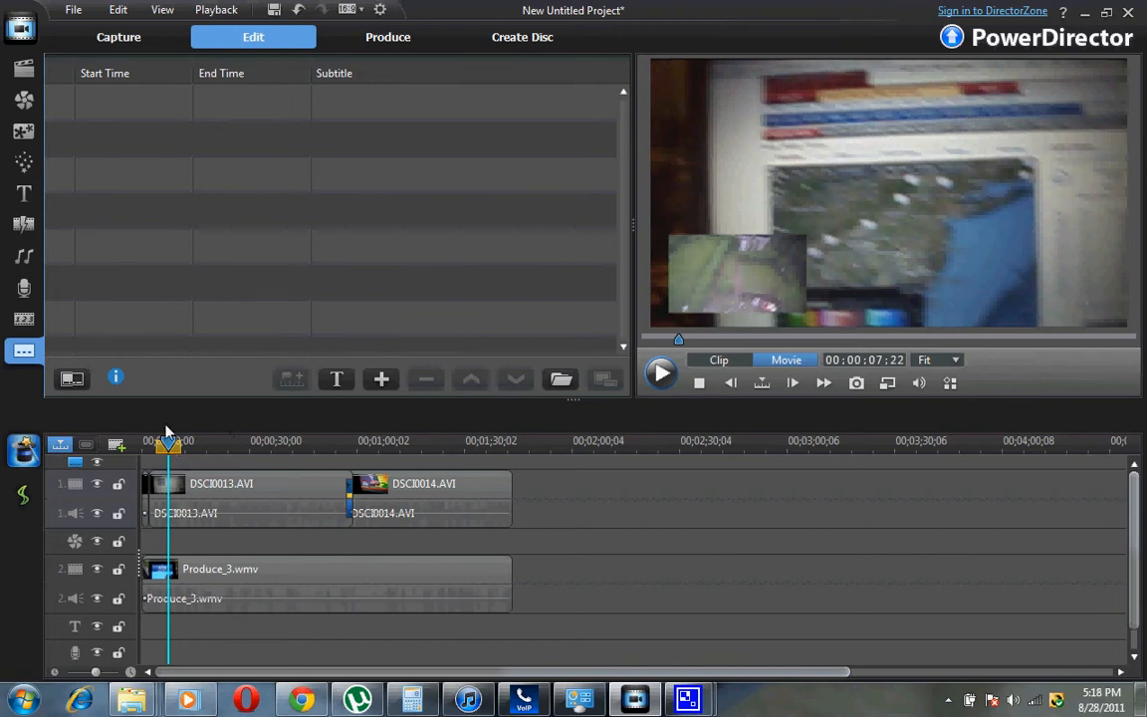
pyautogui.moveTo(170, 460)
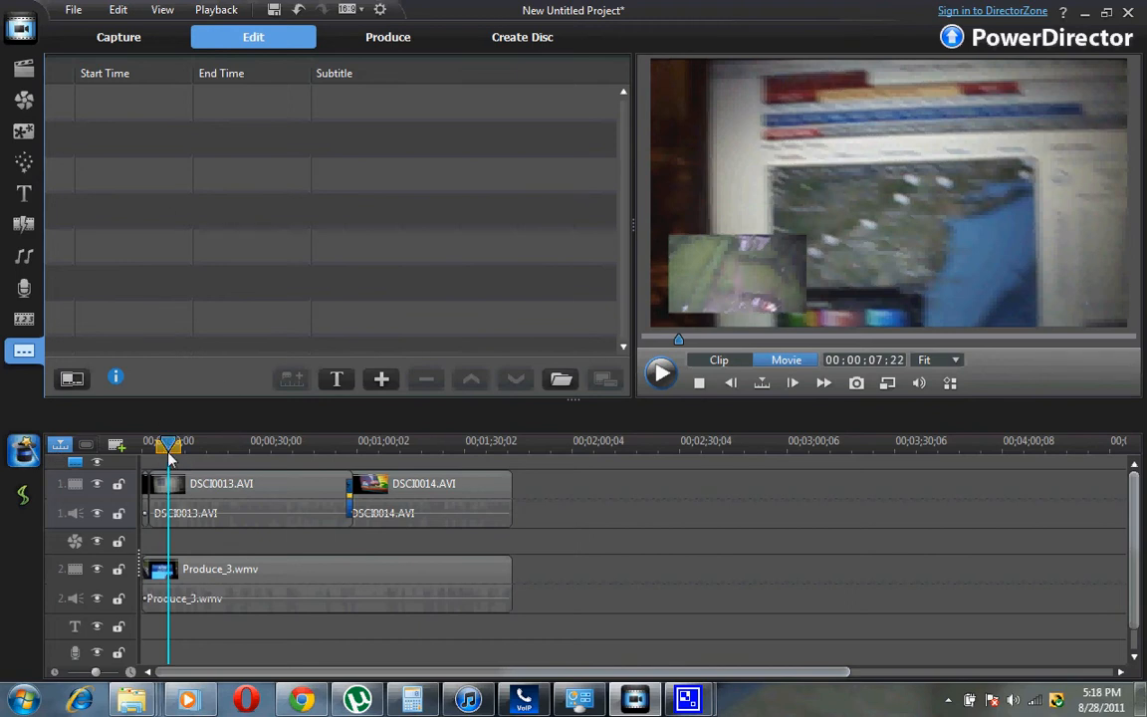
pyautogui.moveTo(380, 380)
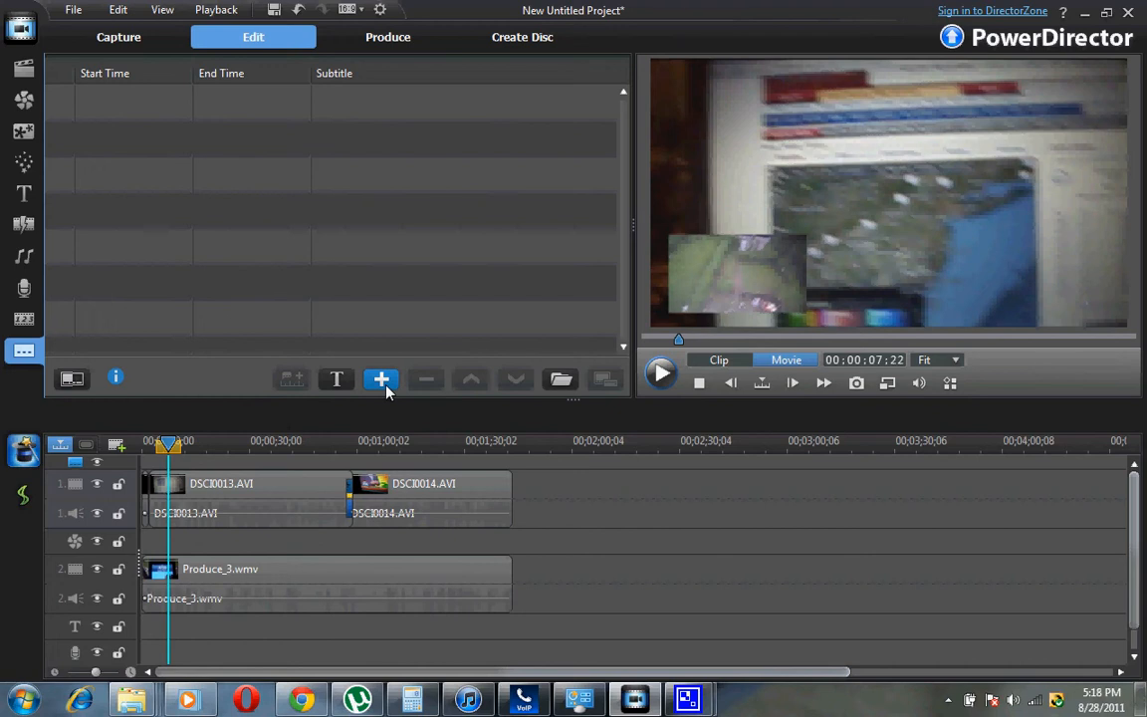
# Add a subtitle reading 'video test' at the playhead and play the project to check it.
pyautogui.click(381, 381)
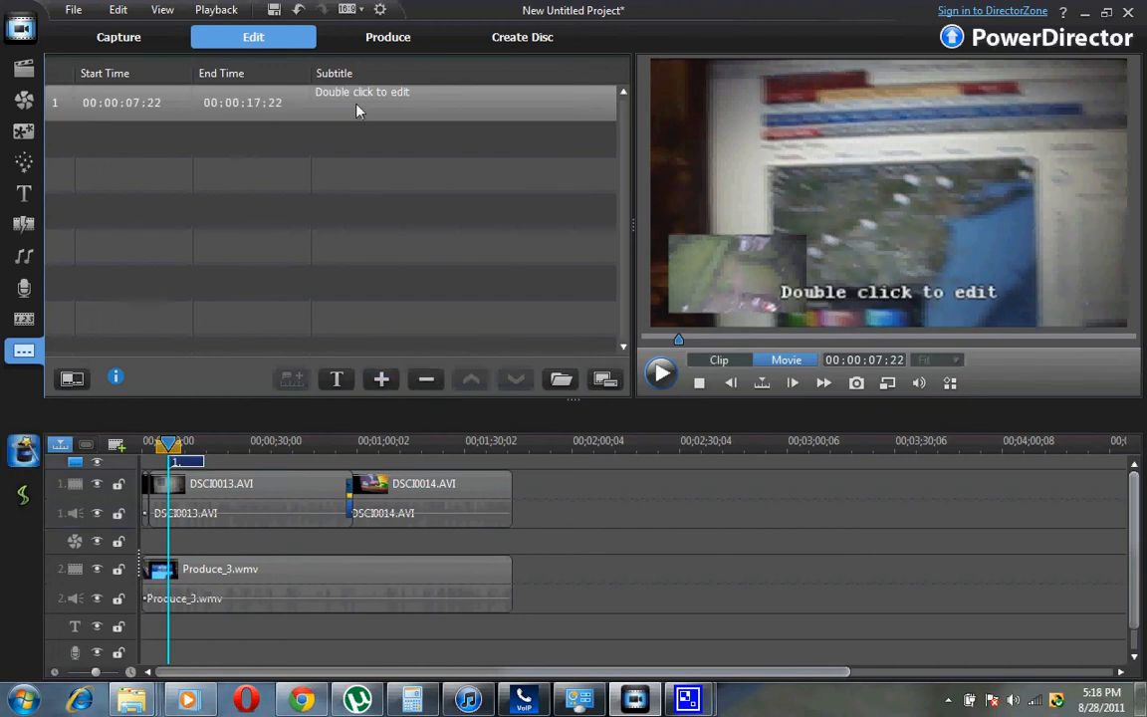
pyautogui.doubleClick(362, 101)
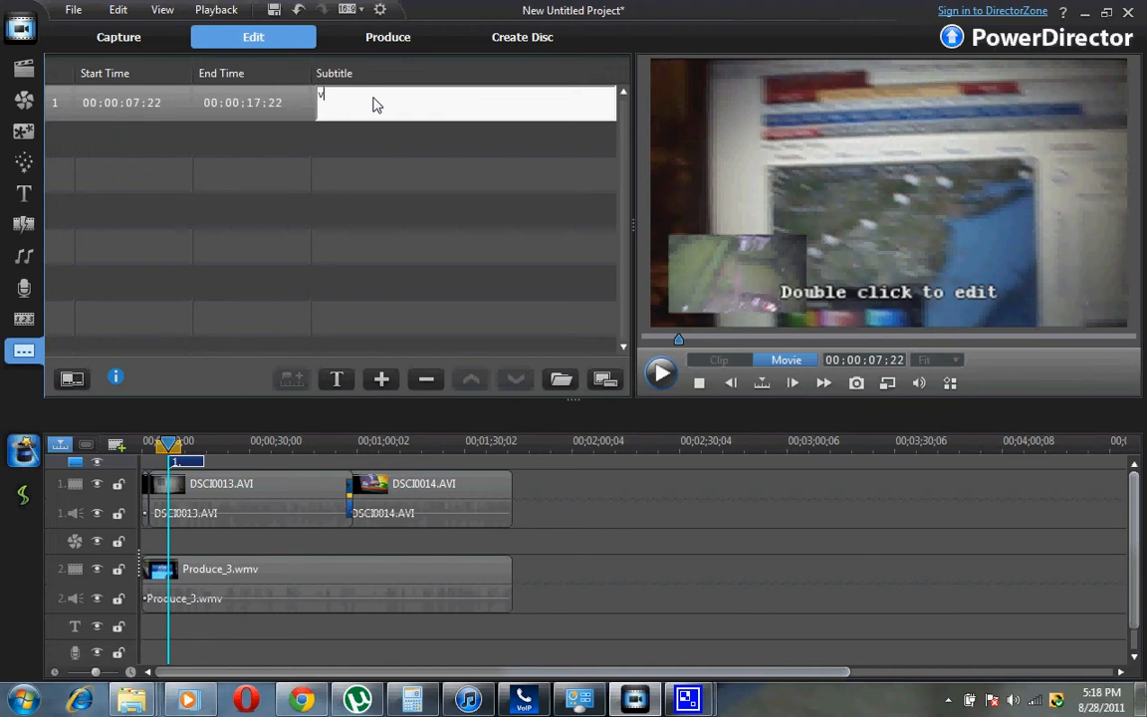
pyautogui.write('video test')
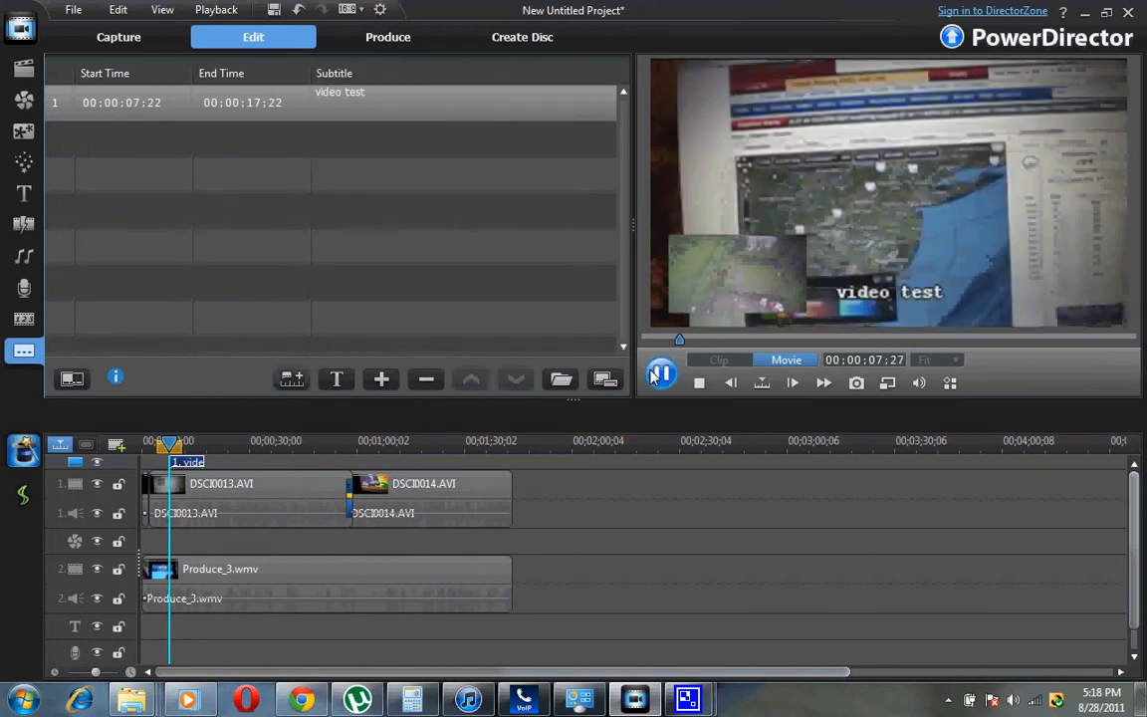
pyautogui.click(661, 383)
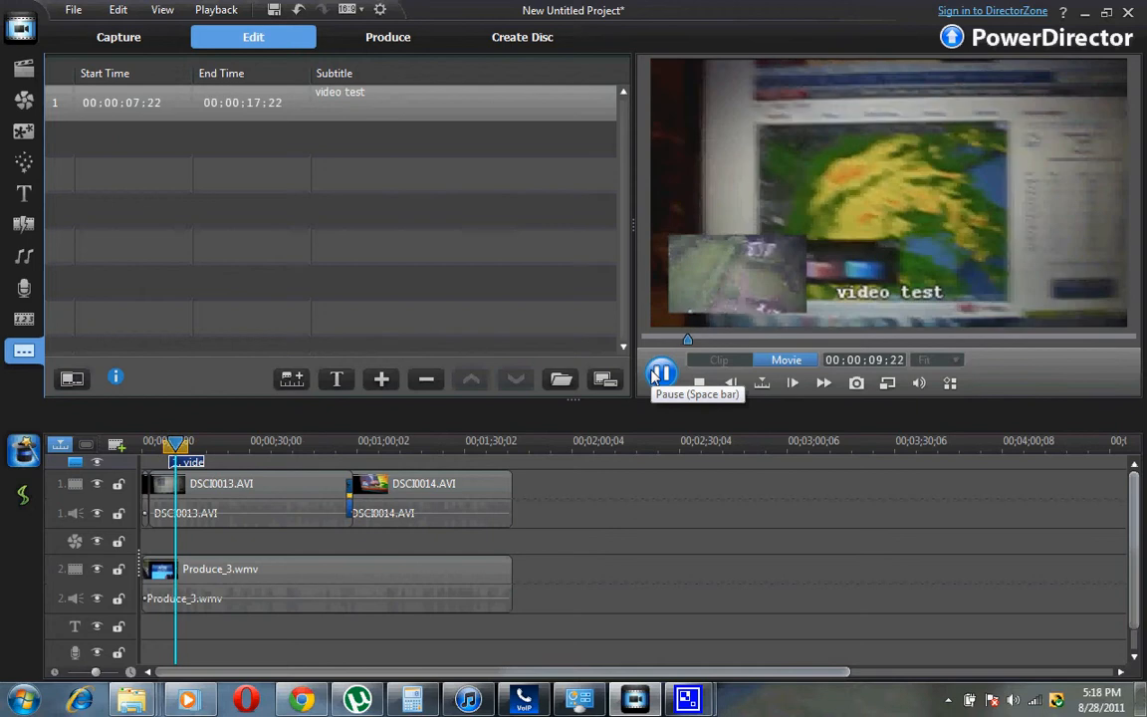
pyautogui.click(661, 382)
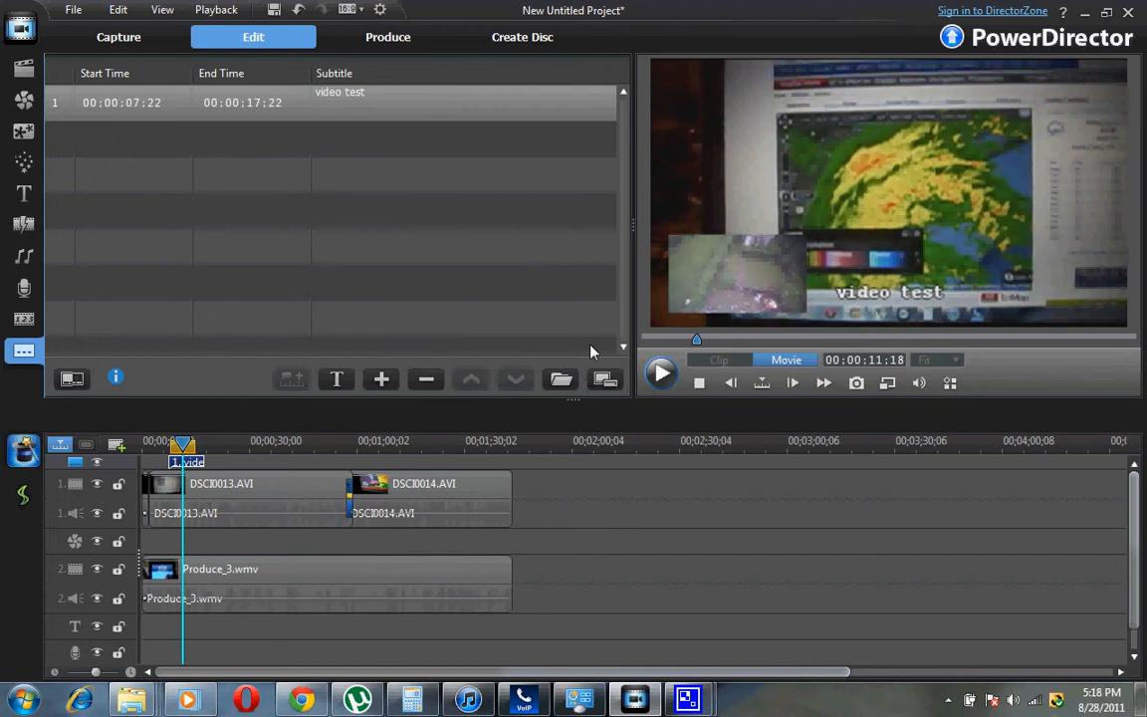
pyautogui.moveTo(542, 323)
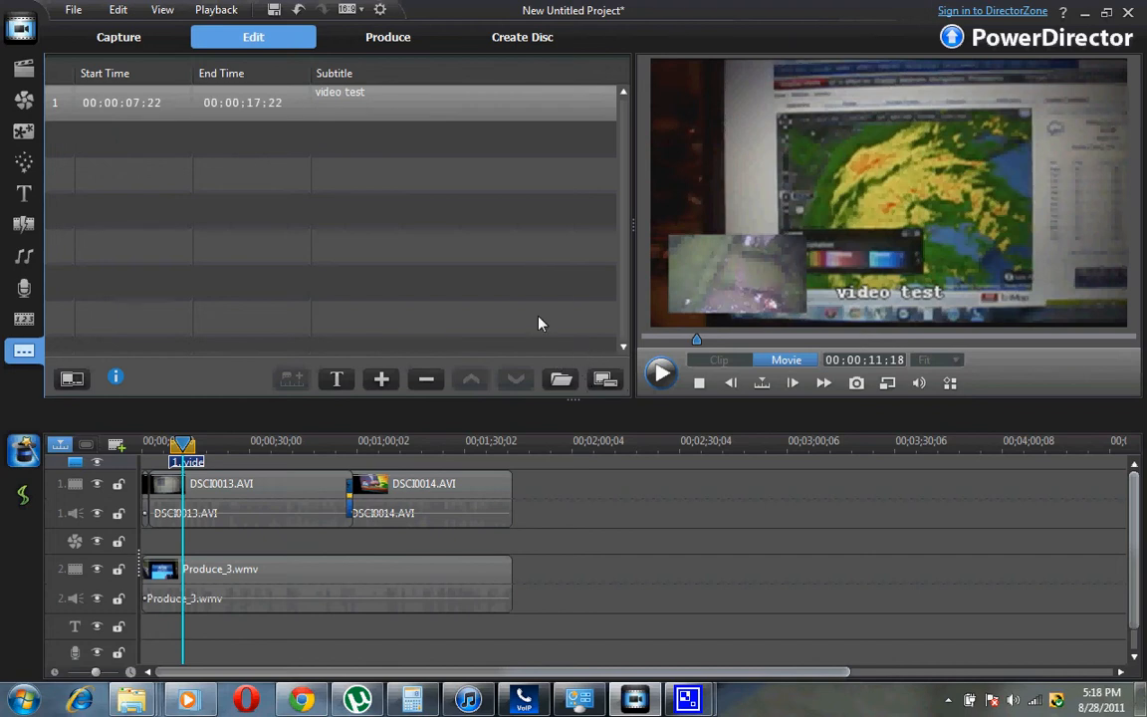
pyautogui.moveTo(573, 297)
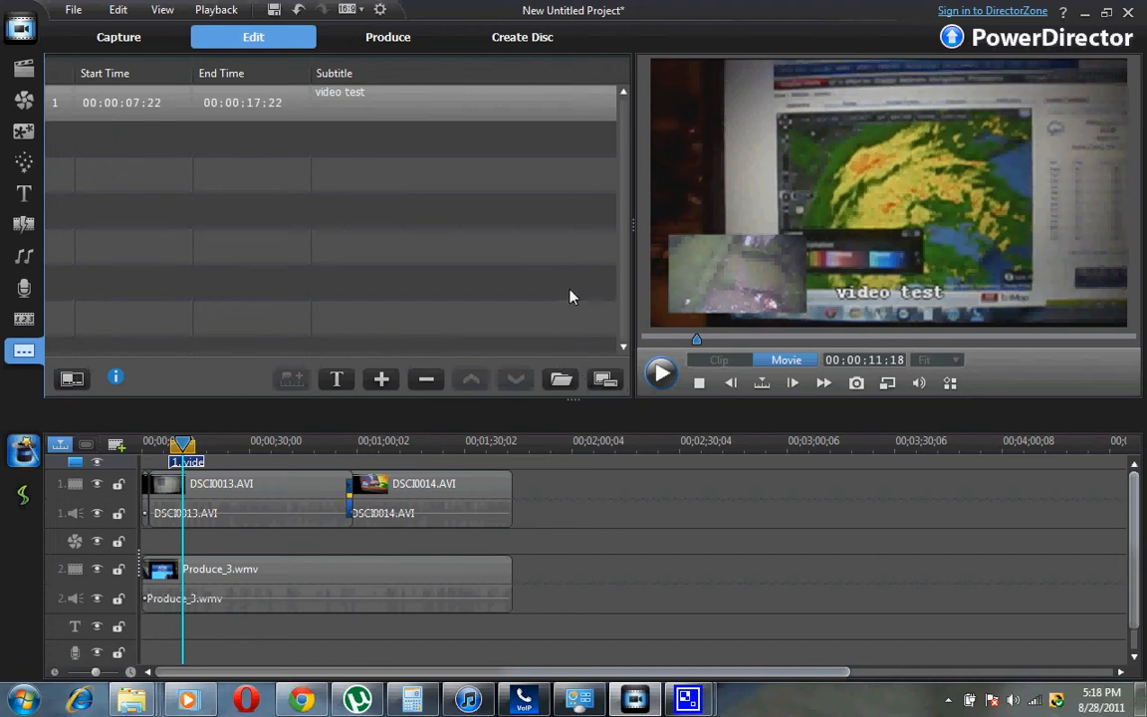
pyautogui.moveTo(835, 302)
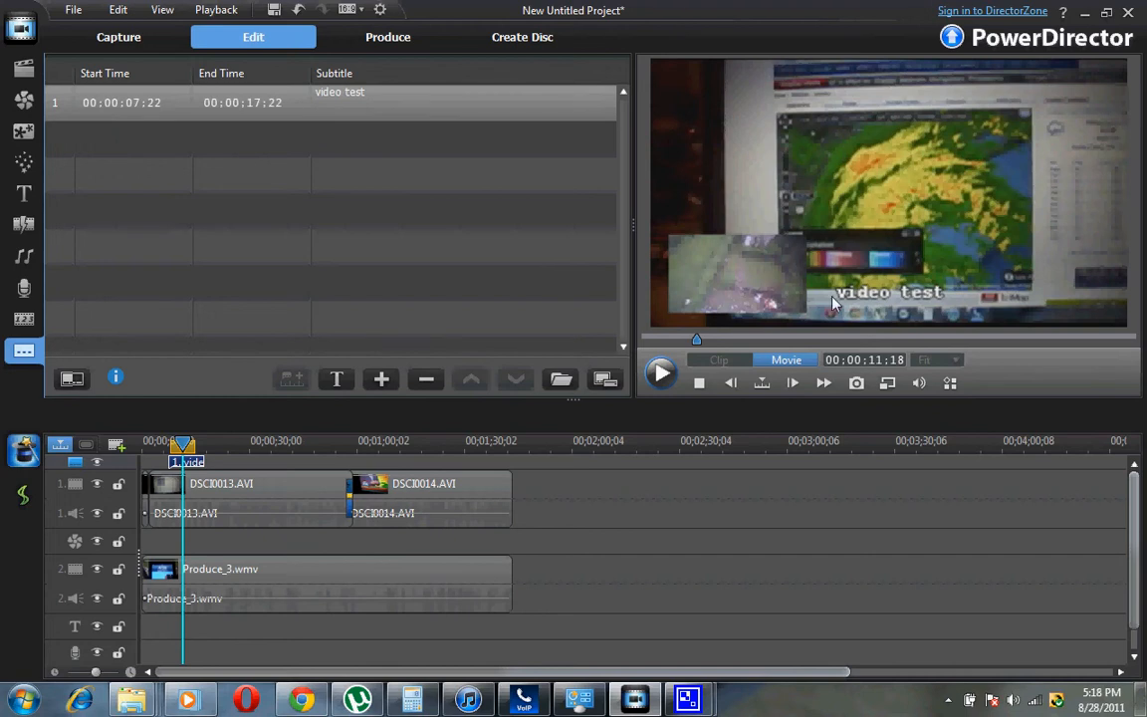
pyautogui.moveTo(500, 235)
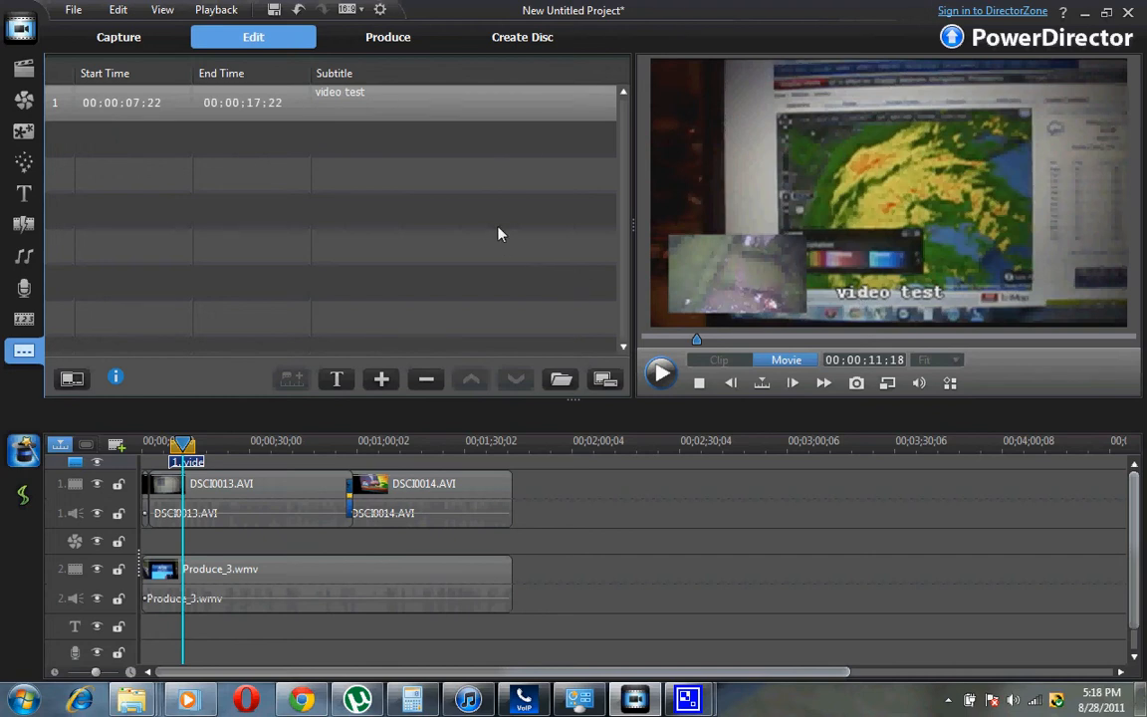
pyautogui.moveTo(434, 124)
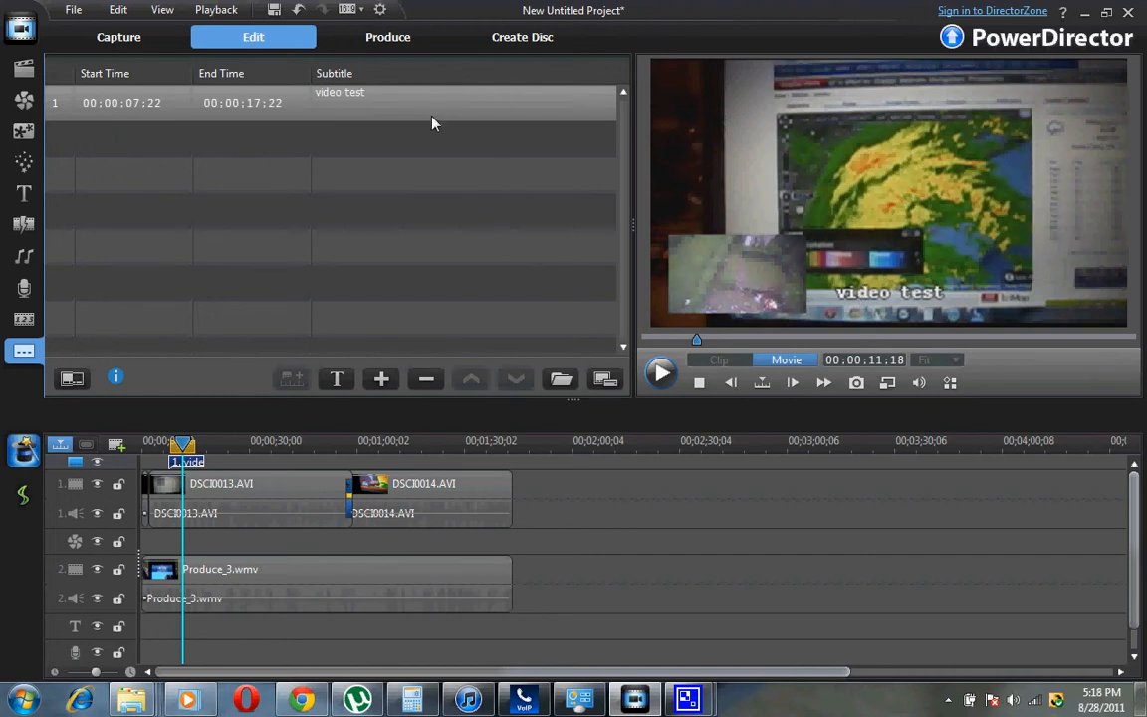
pyautogui.moveTo(383, 172)
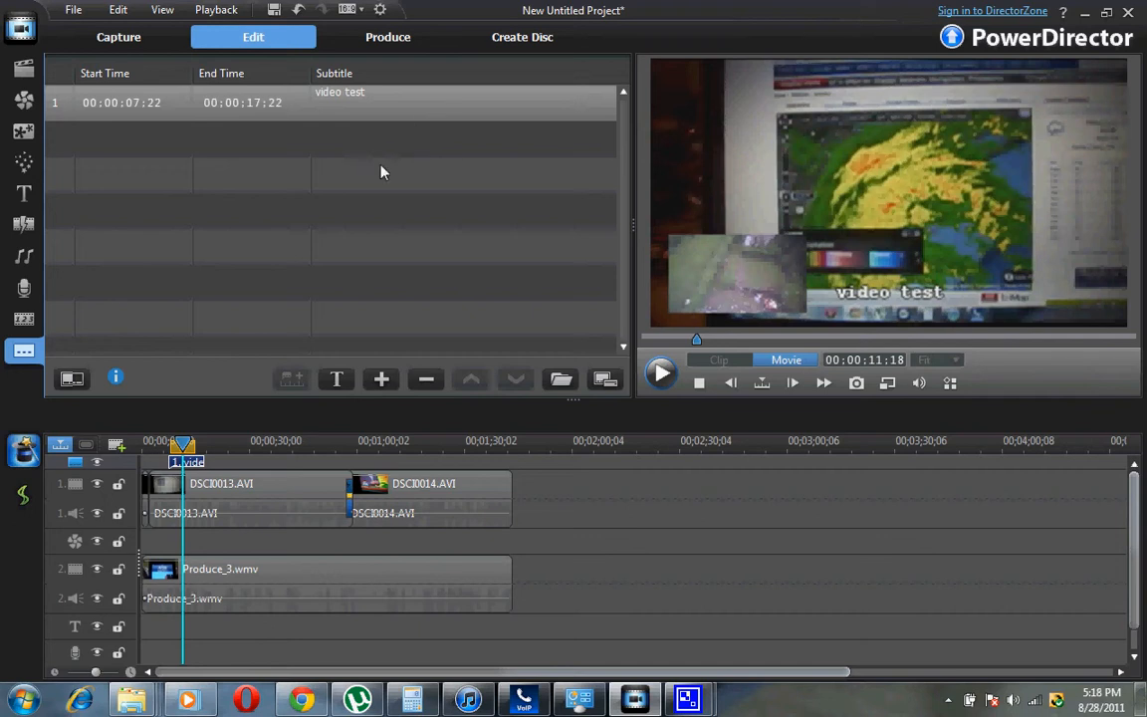
pyautogui.moveTo(30, 450)
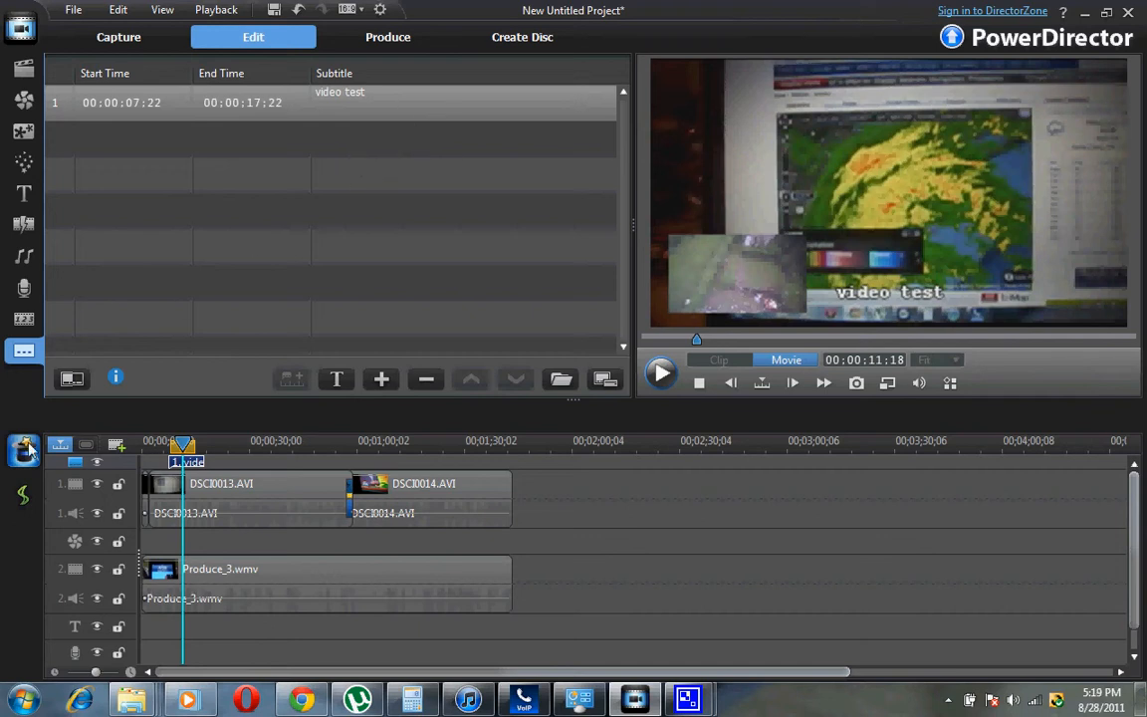
pyautogui.moveTo(80, 418)
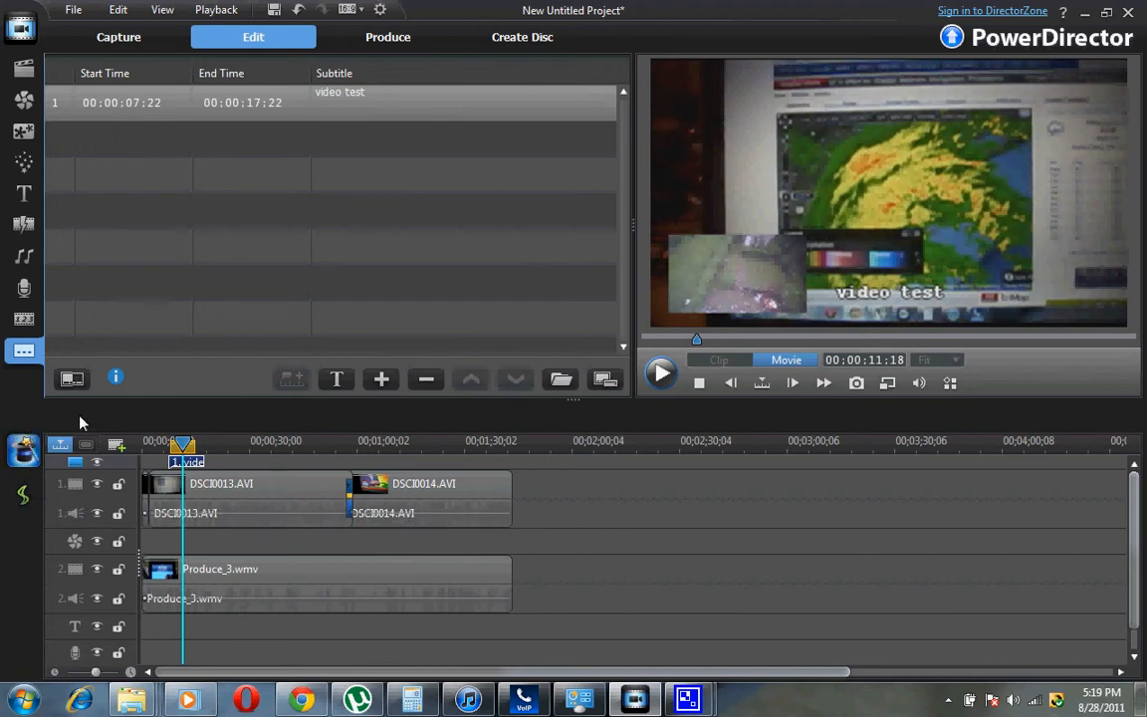
pyautogui.moveTo(179, 417)
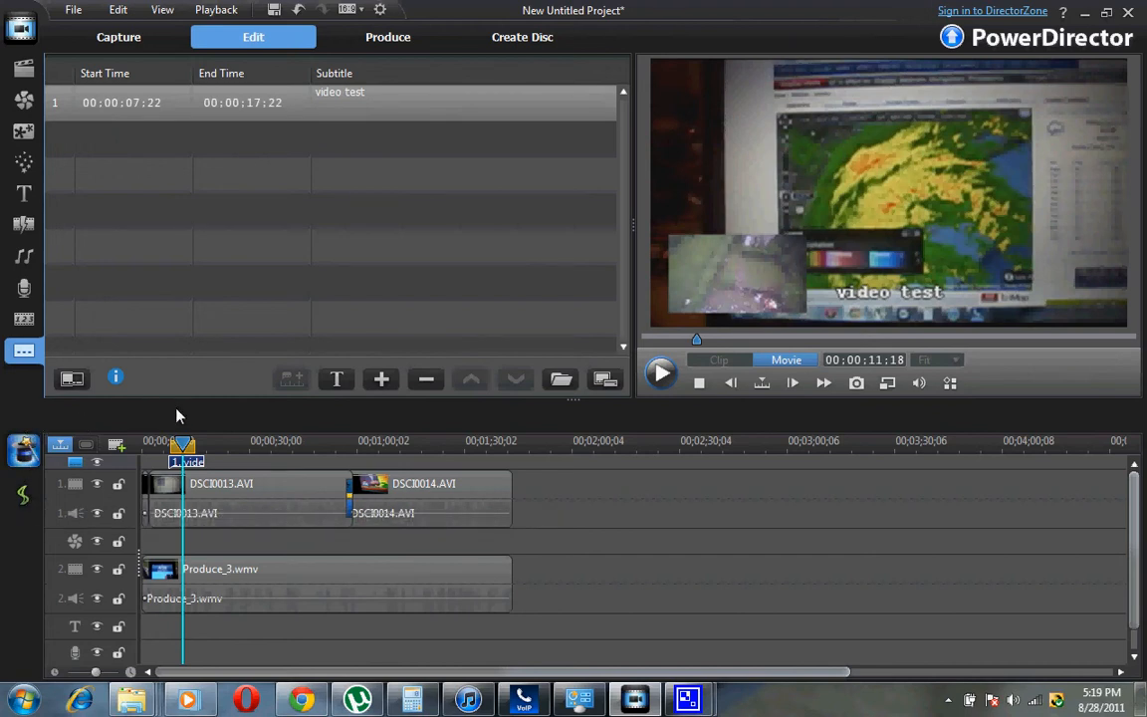
pyautogui.moveTo(179, 427)
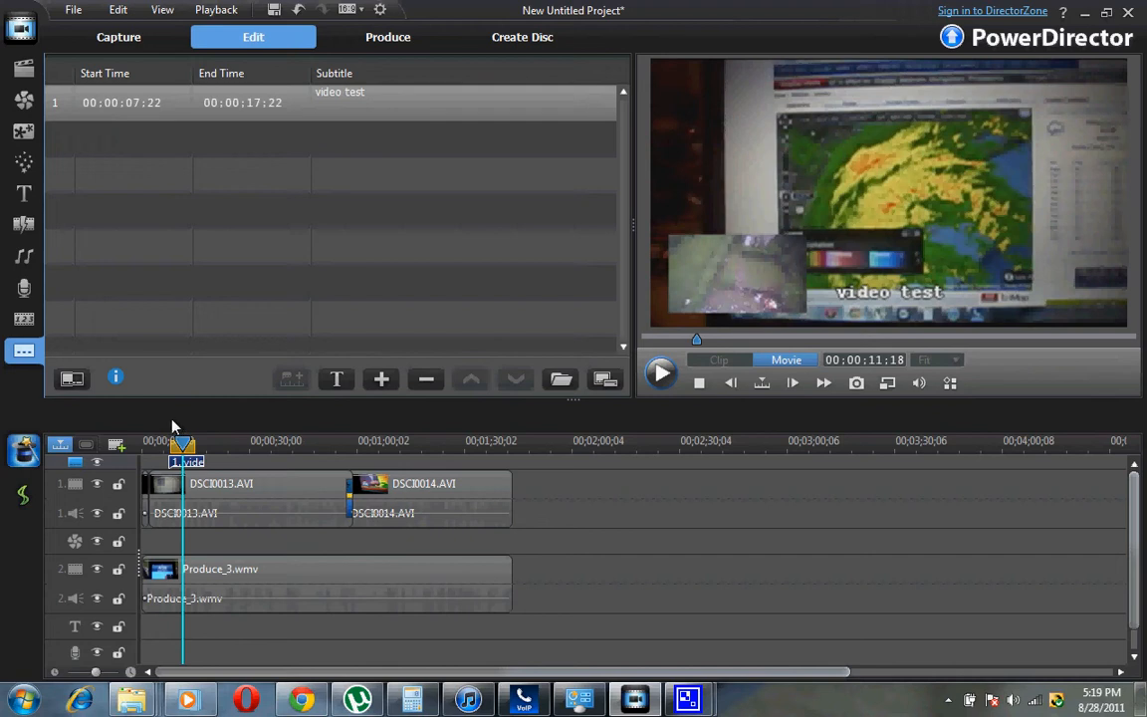
pyautogui.moveTo(177, 422)
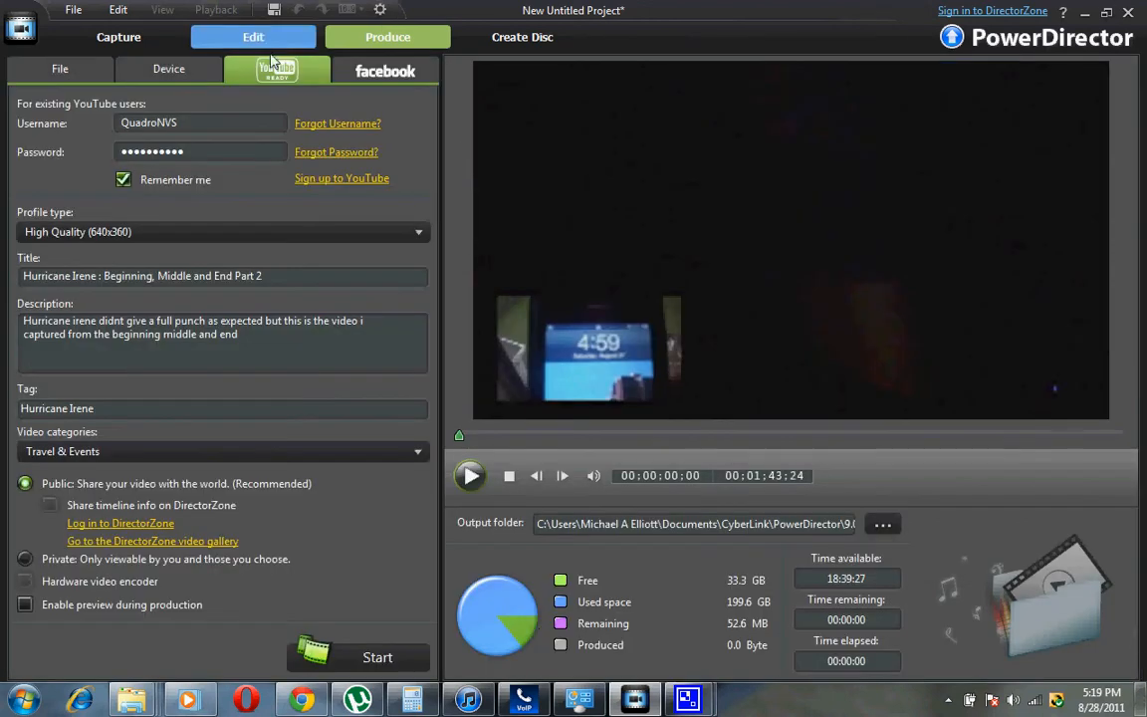
pyautogui.moveTo(275, 70)
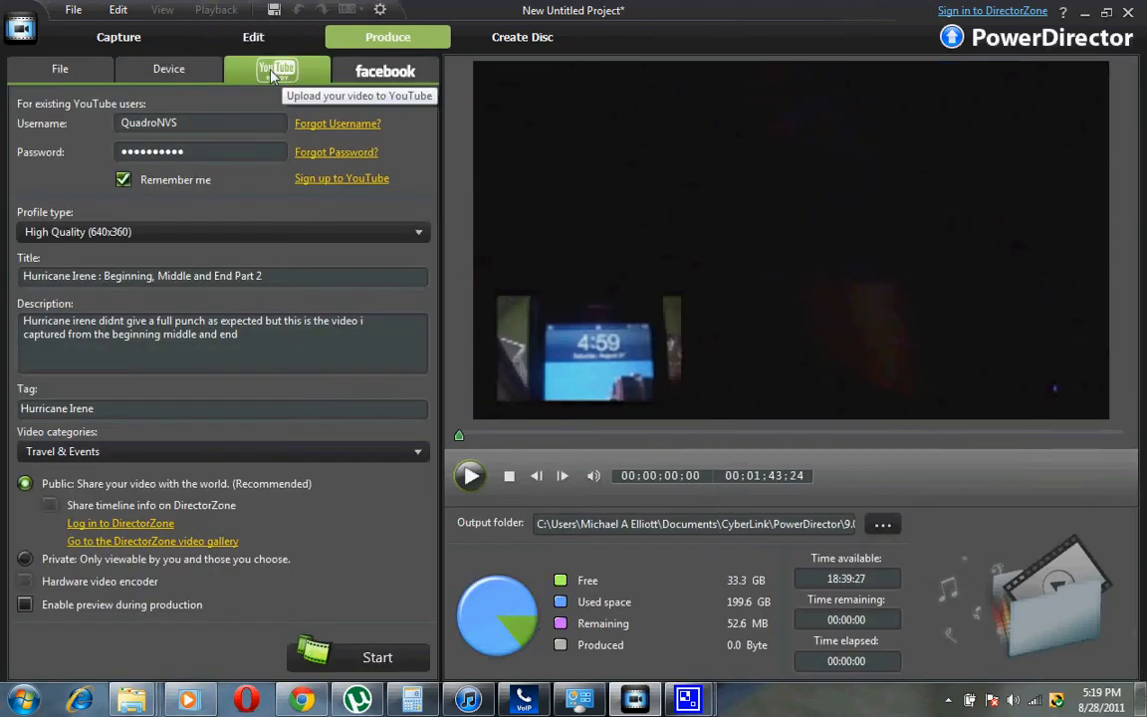
pyautogui.moveTo(267, 211)
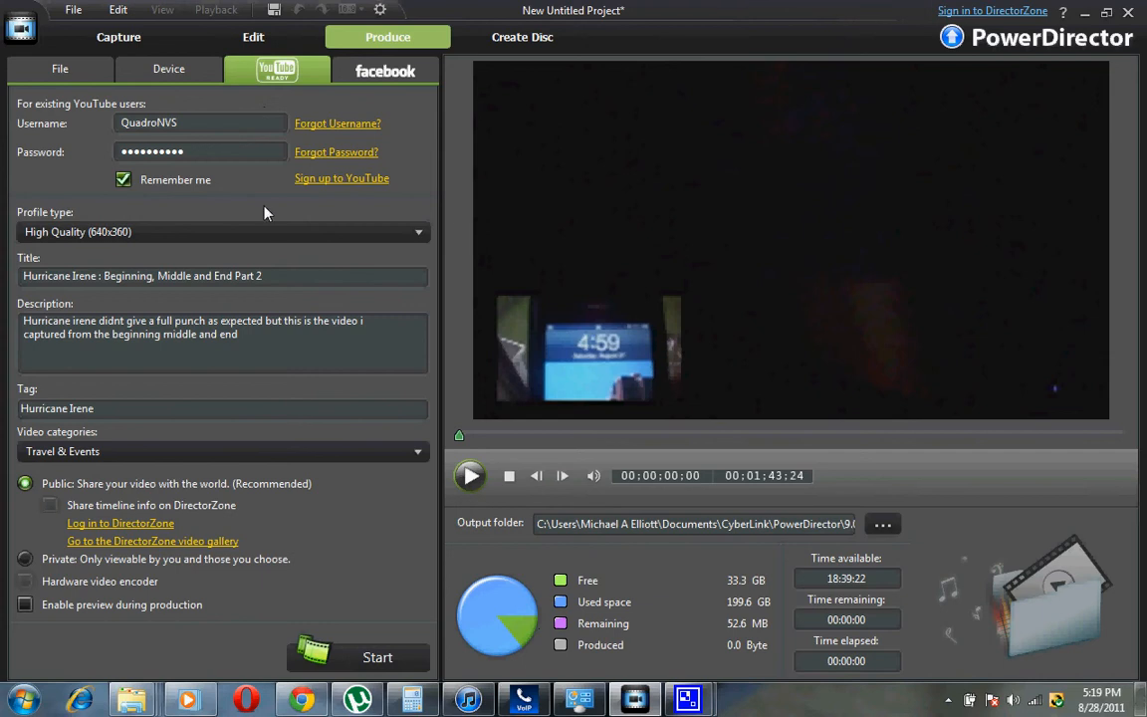
pyautogui.moveTo(275, 215)
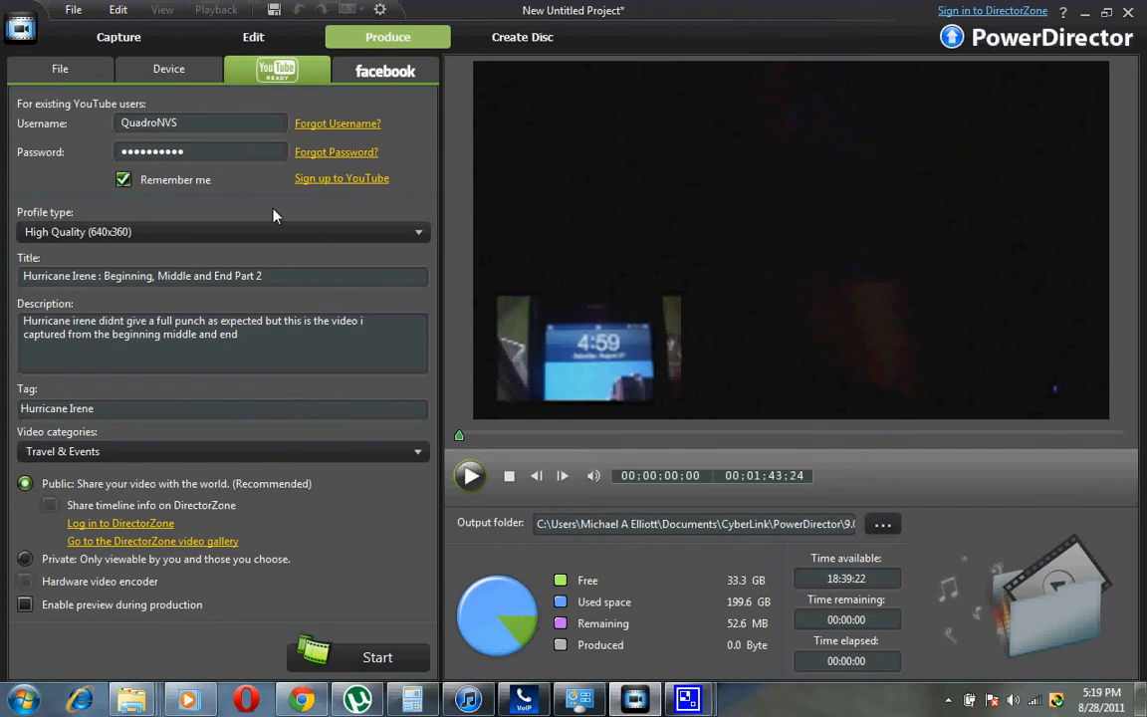
pyautogui.moveTo(275, 209)
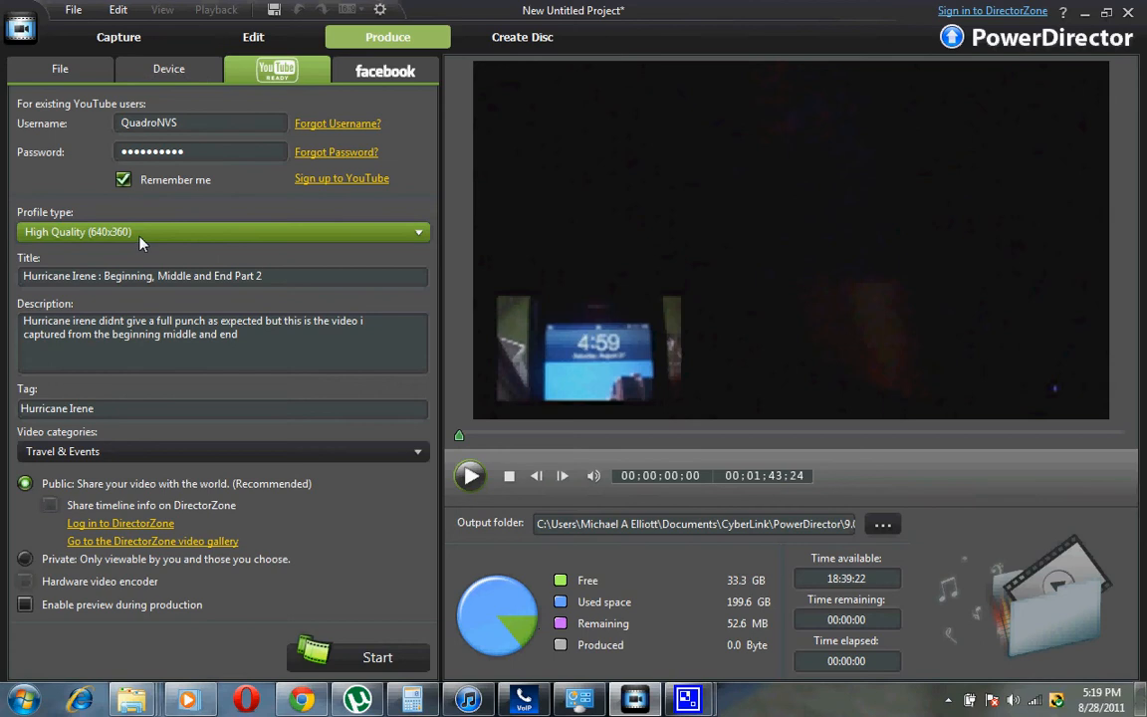
pyautogui.moveTo(139, 231)
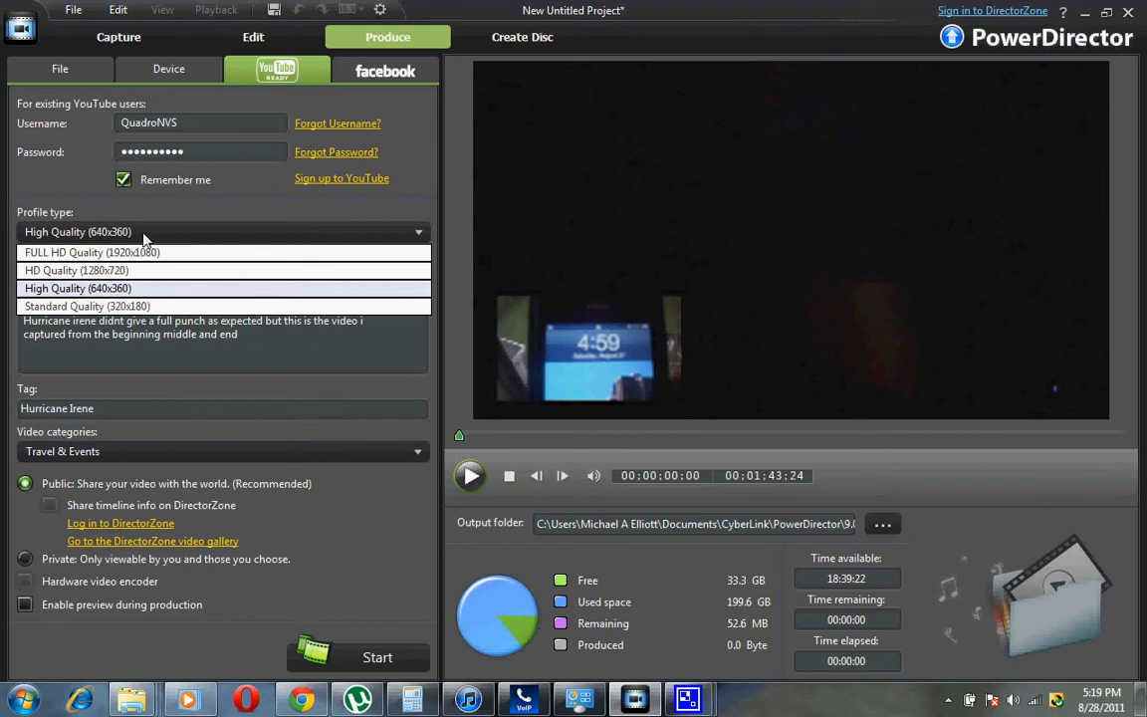
pyautogui.moveTo(155, 235)
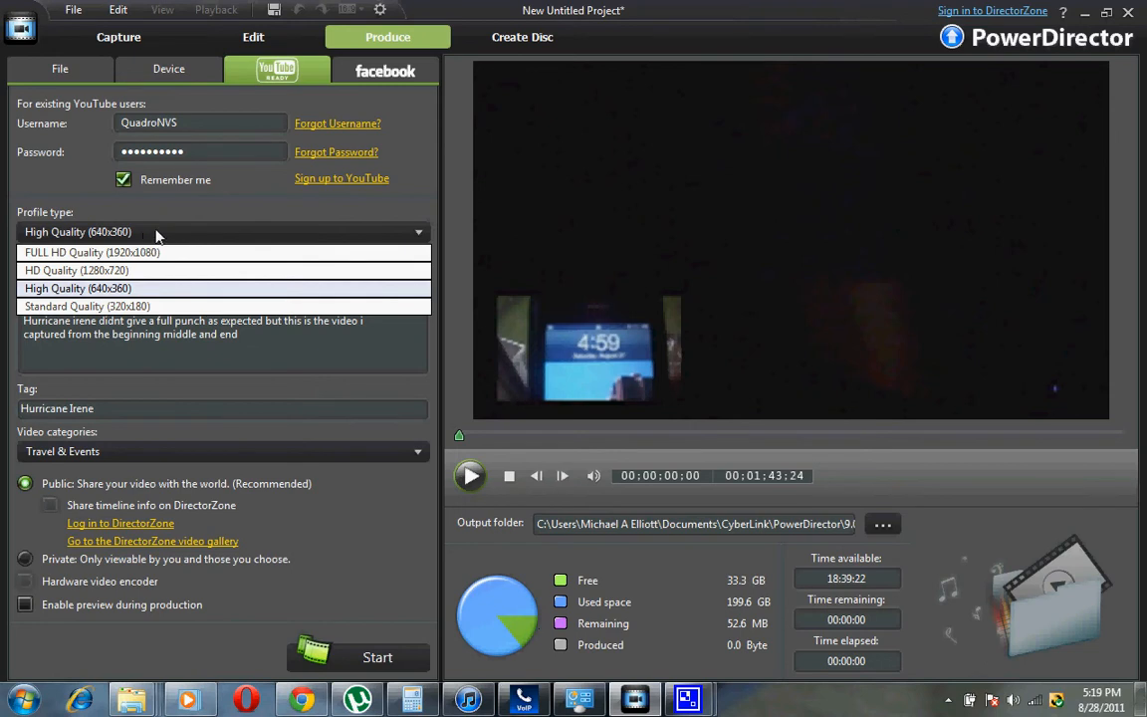
# Keep the High Quality (640x360) YouTube upload profile in the Produce room.
pyautogui.click(78, 287)
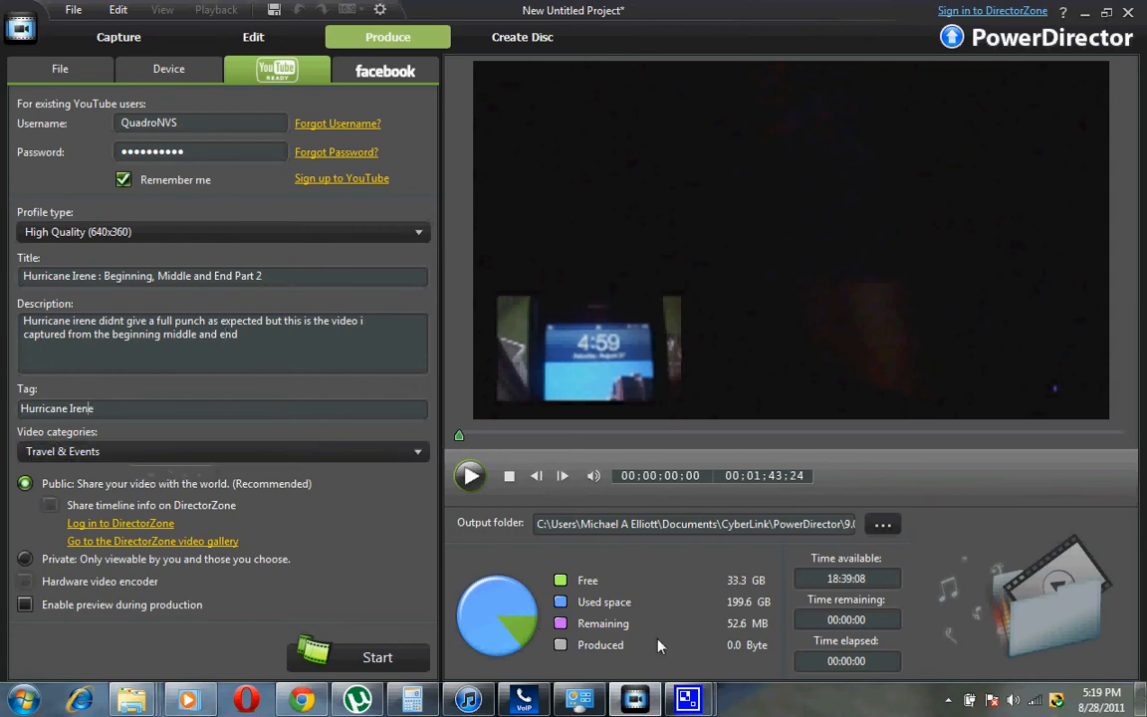
pyautogui.moveTo(428, 574)
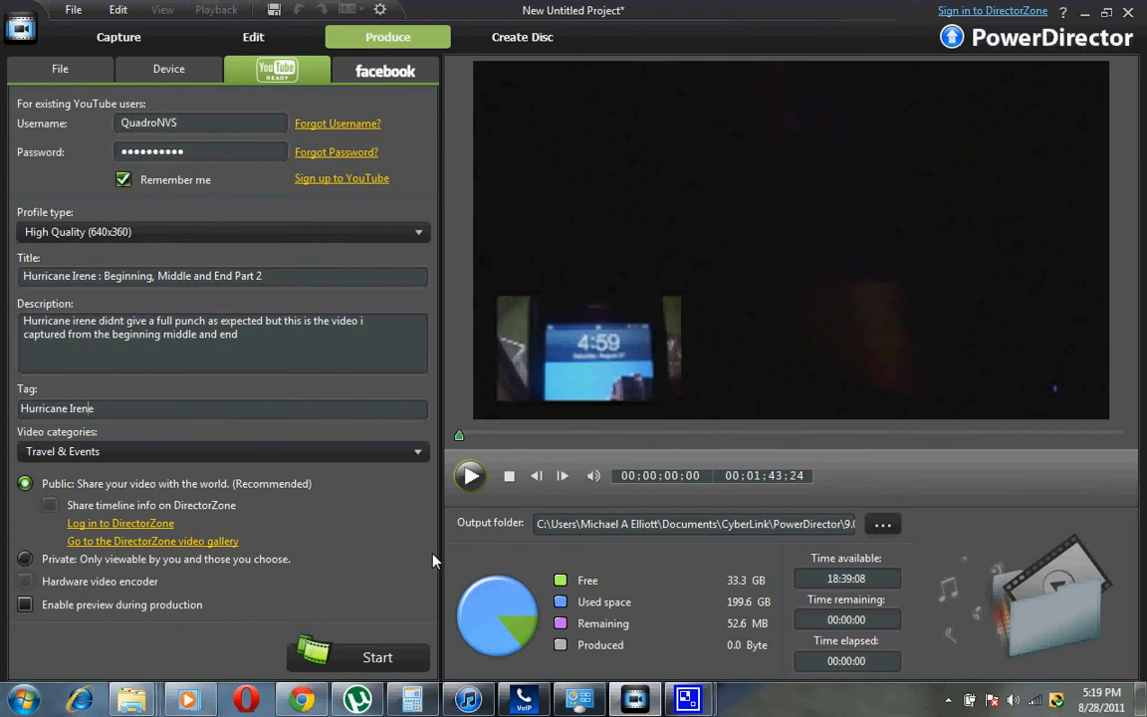
pyautogui.moveTo(394, 550)
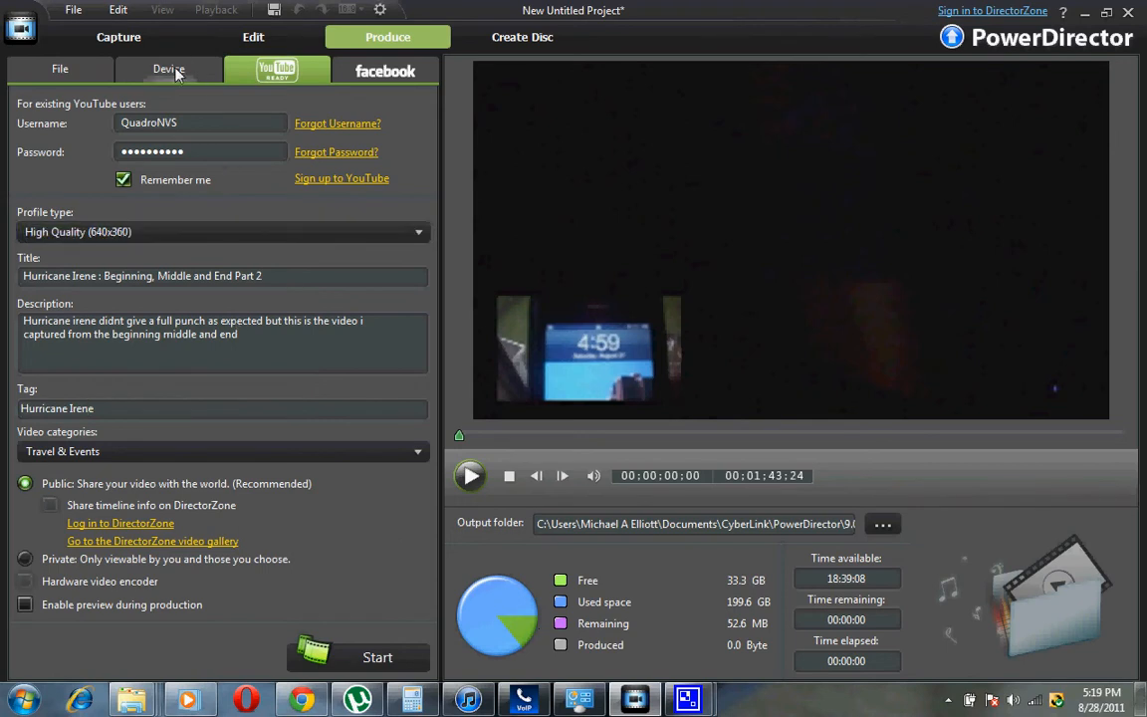
pyautogui.moveTo(169, 68)
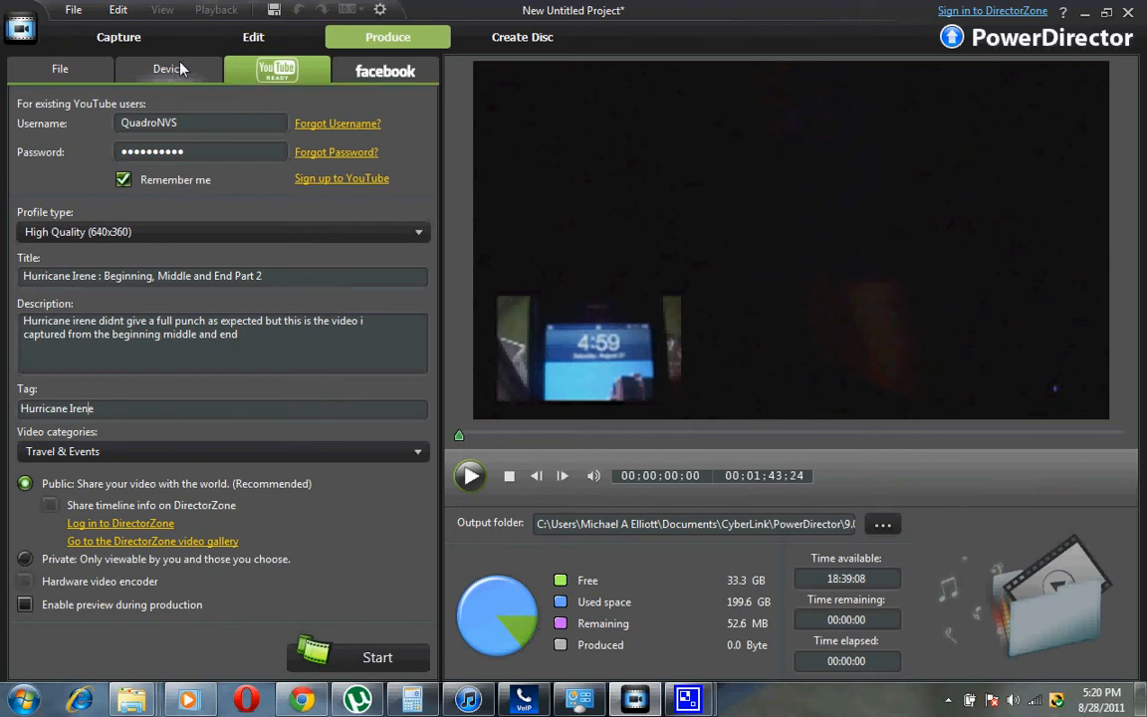
pyautogui.moveTo(60, 67)
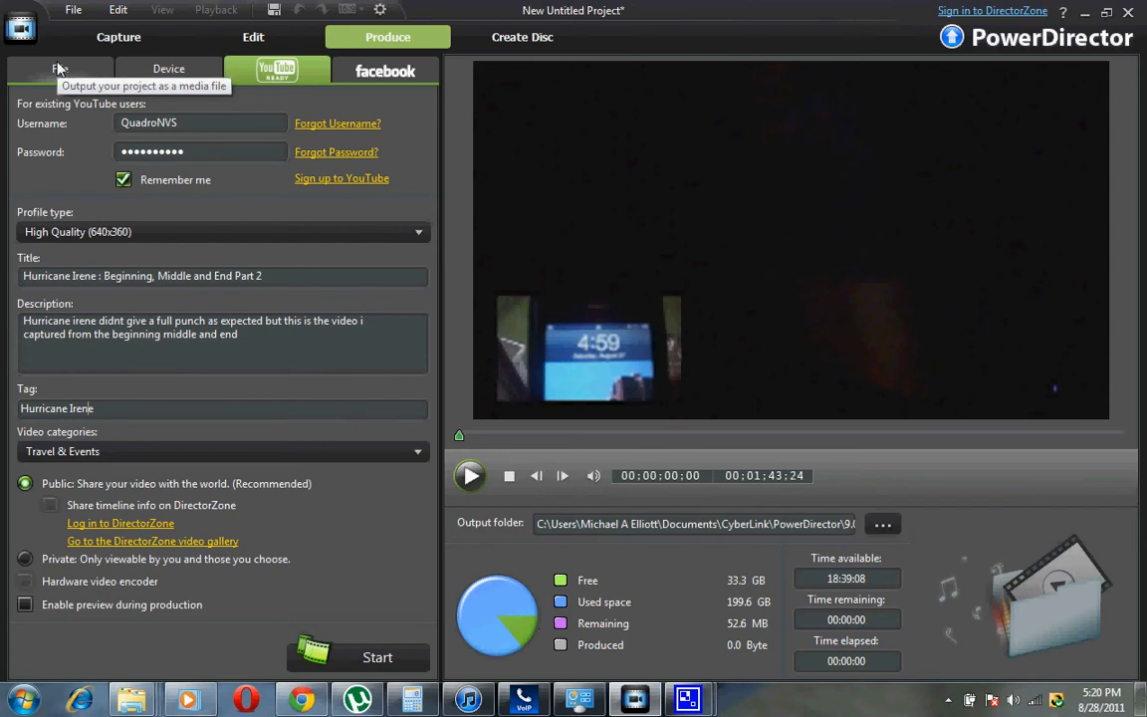
pyautogui.moveTo(164, 8)
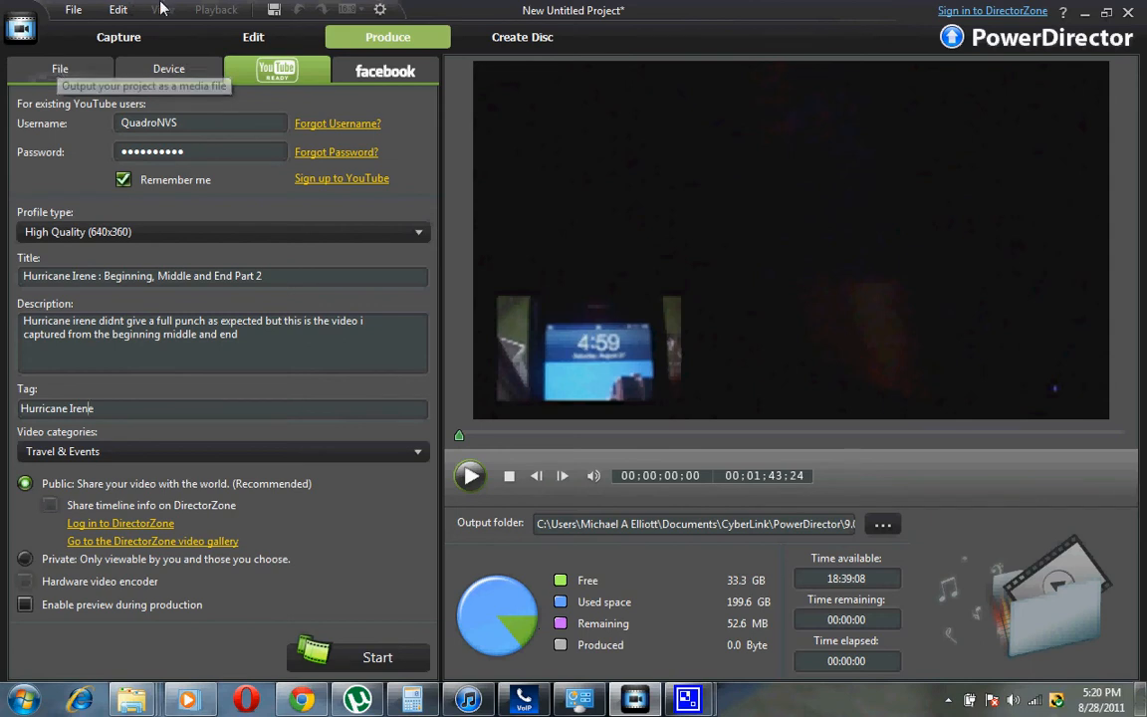
pyautogui.moveTo(59, 67)
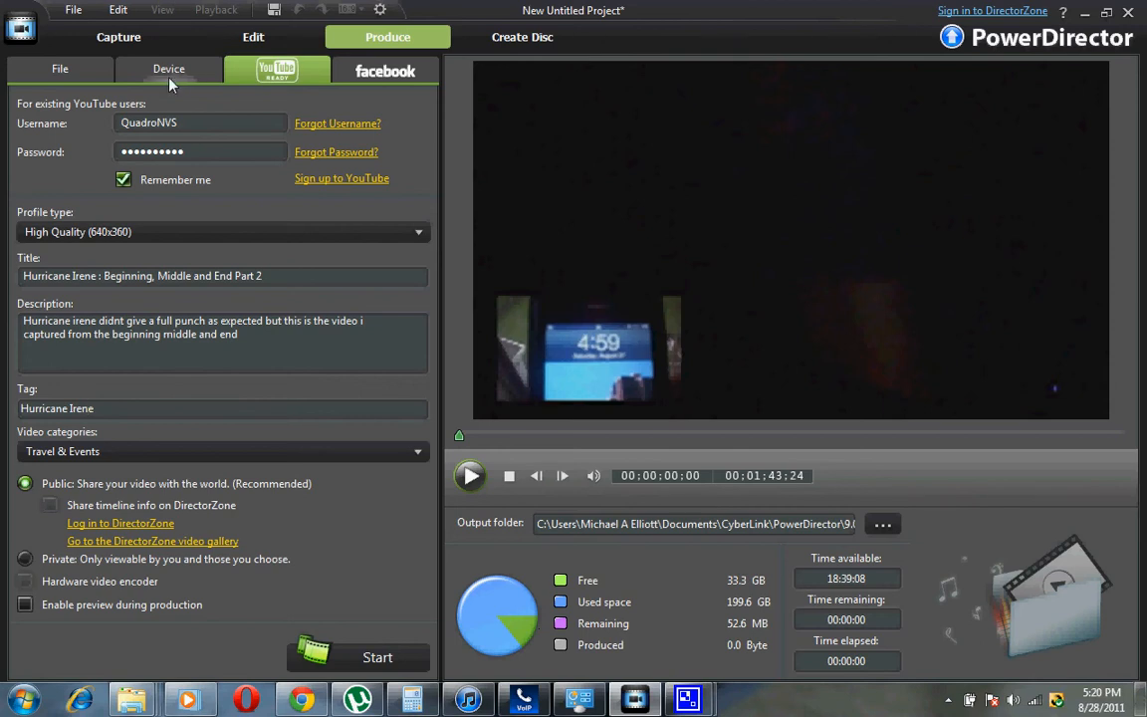
pyautogui.moveTo(60, 68)
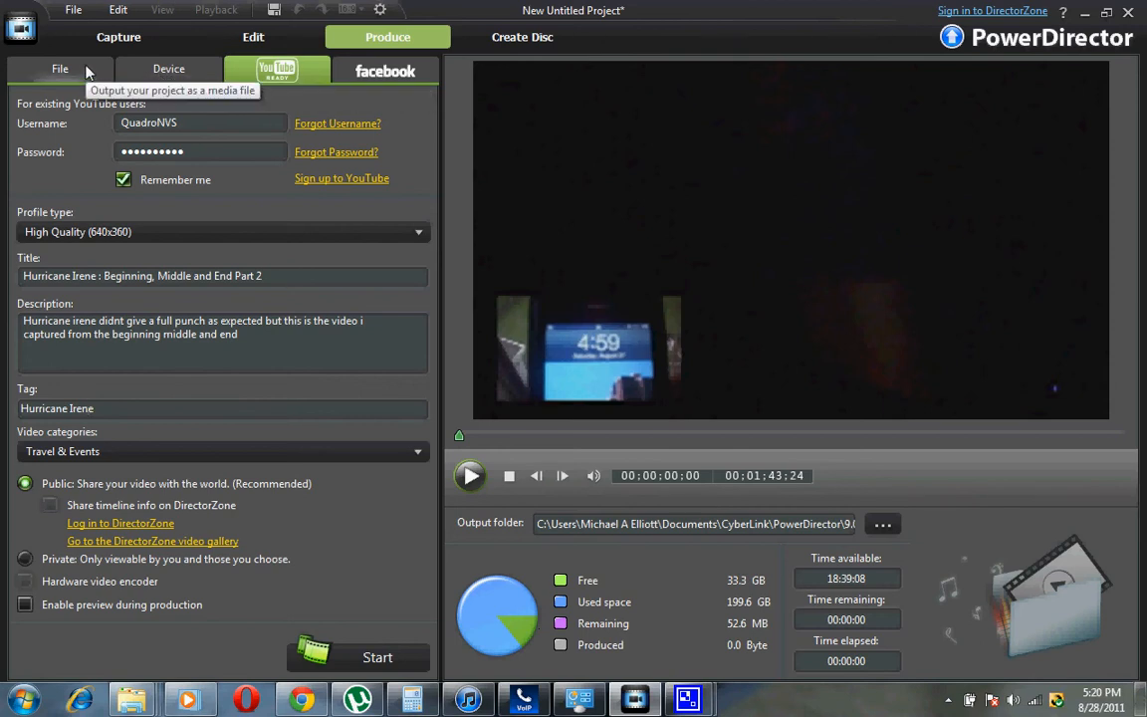
pyautogui.moveTo(78, 8)
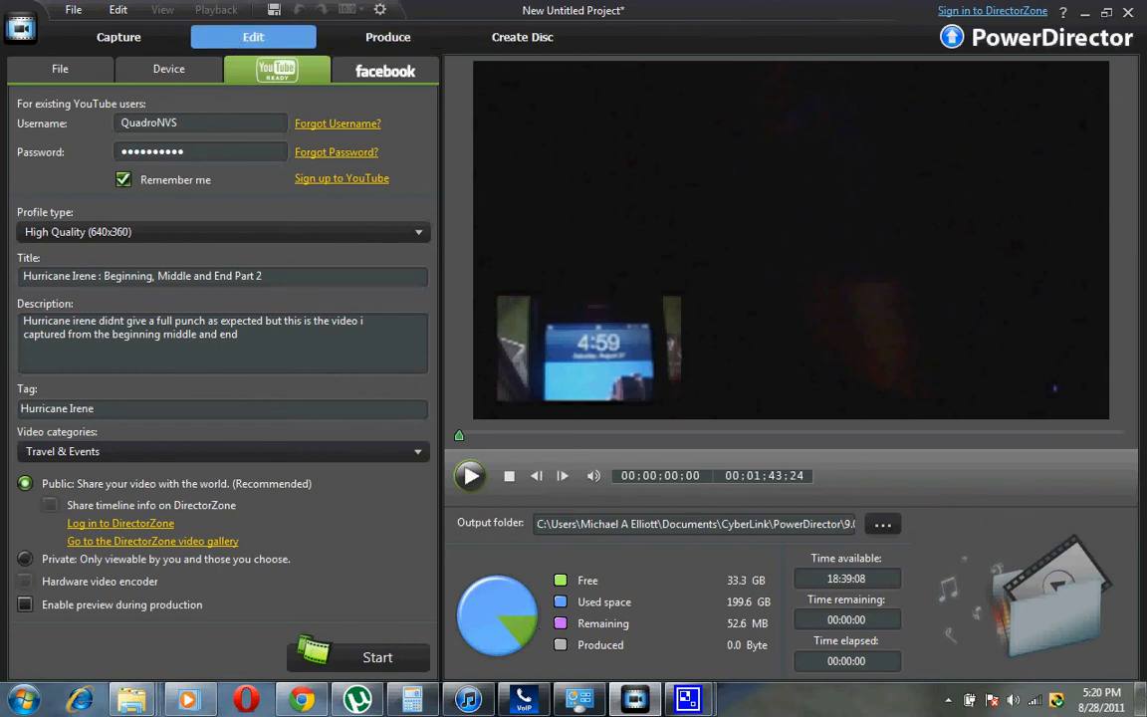
pyautogui.click(253, 36)
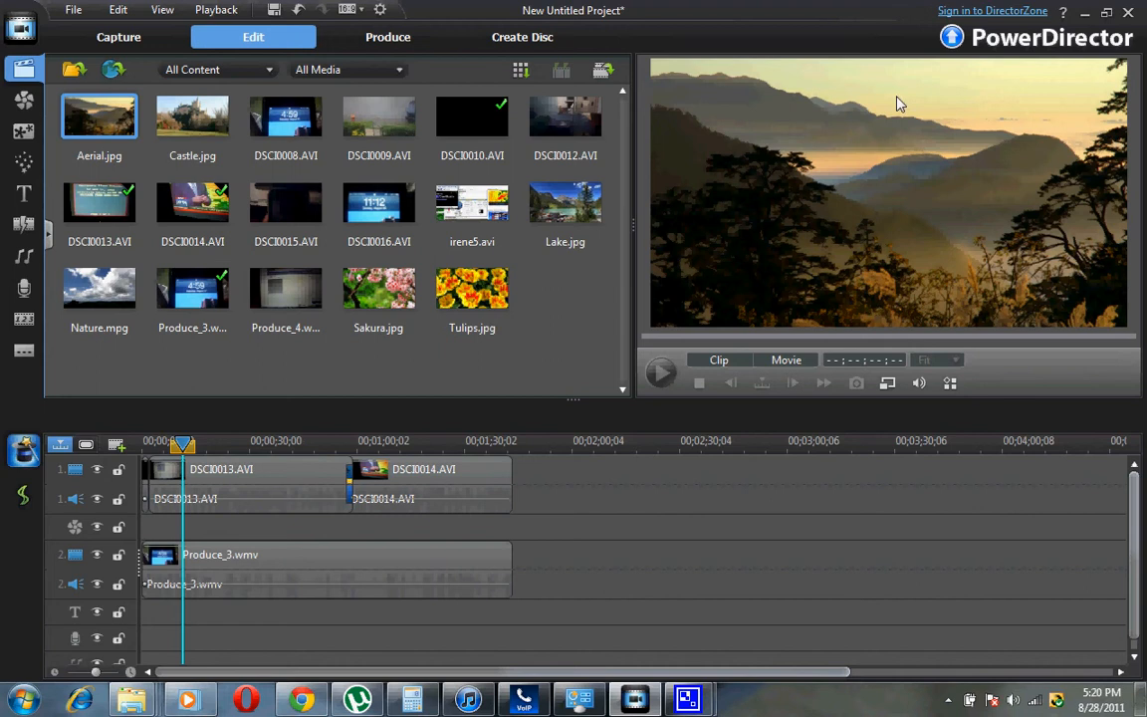
pyautogui.moveTo(8, 235)
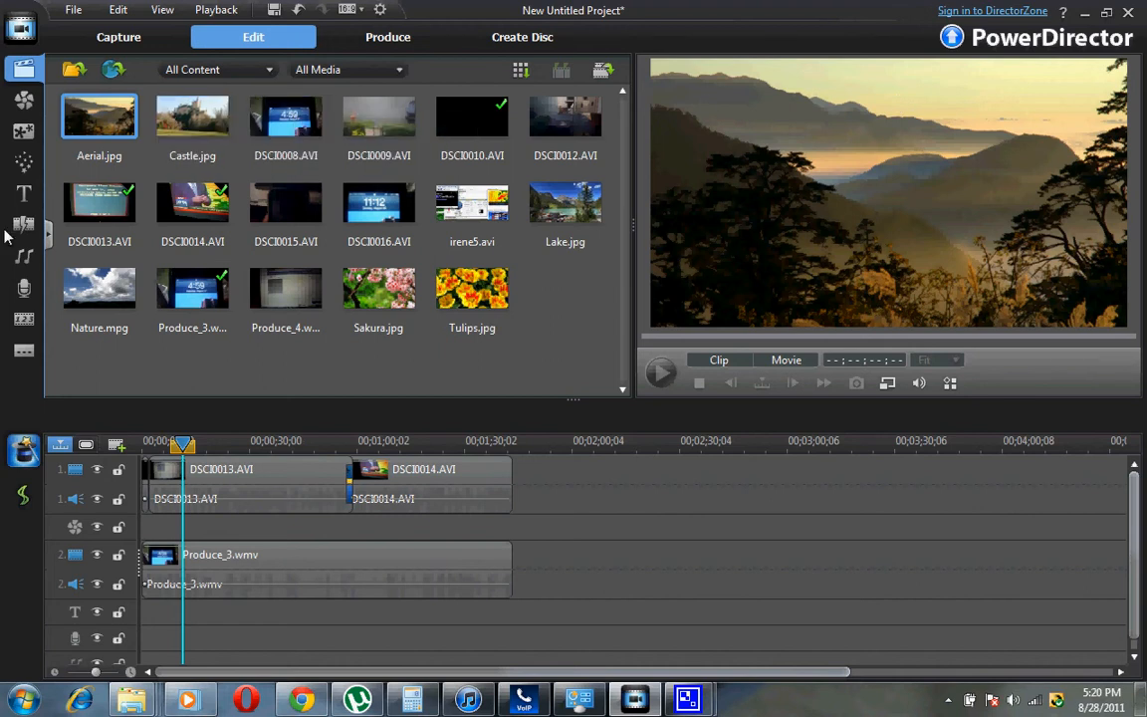
pyautogui.moveTo(24, 164)
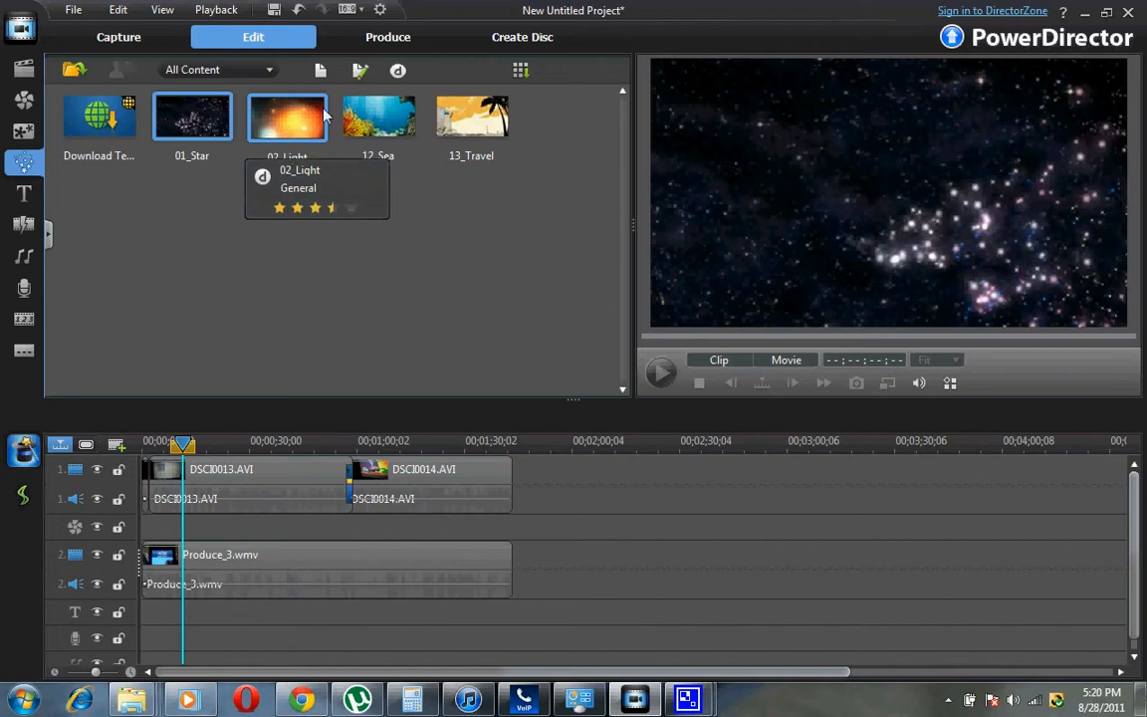
pyautogui.click(378, 115)
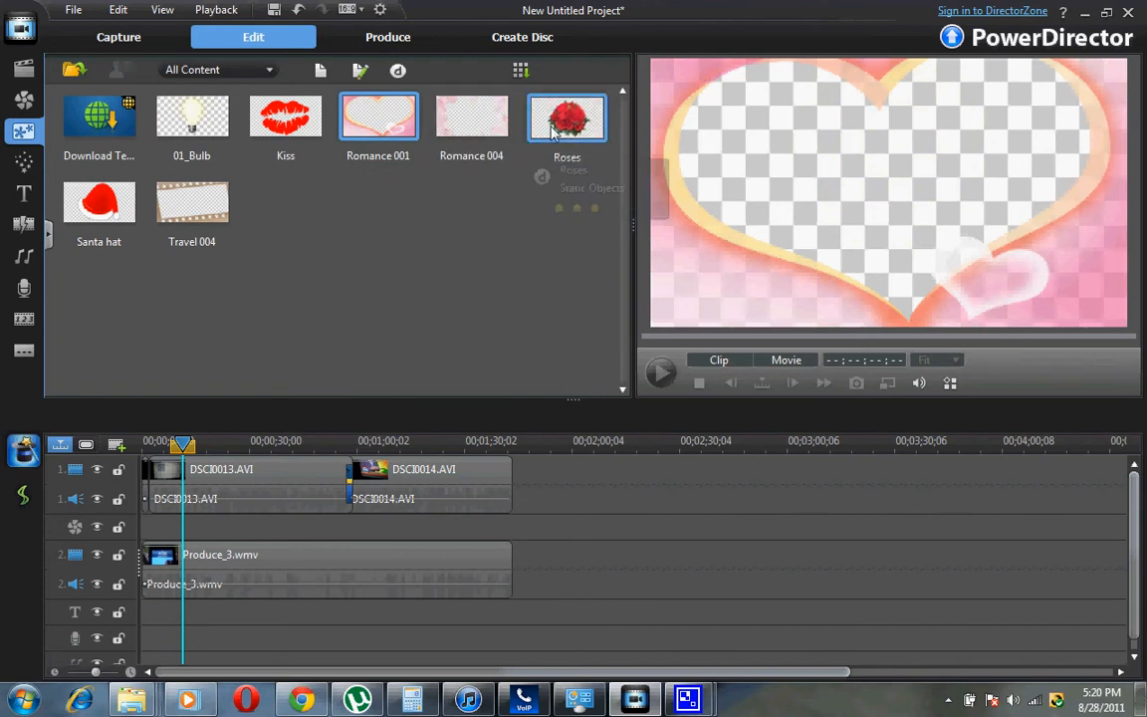
pyautogui.moveTo(84, 89)
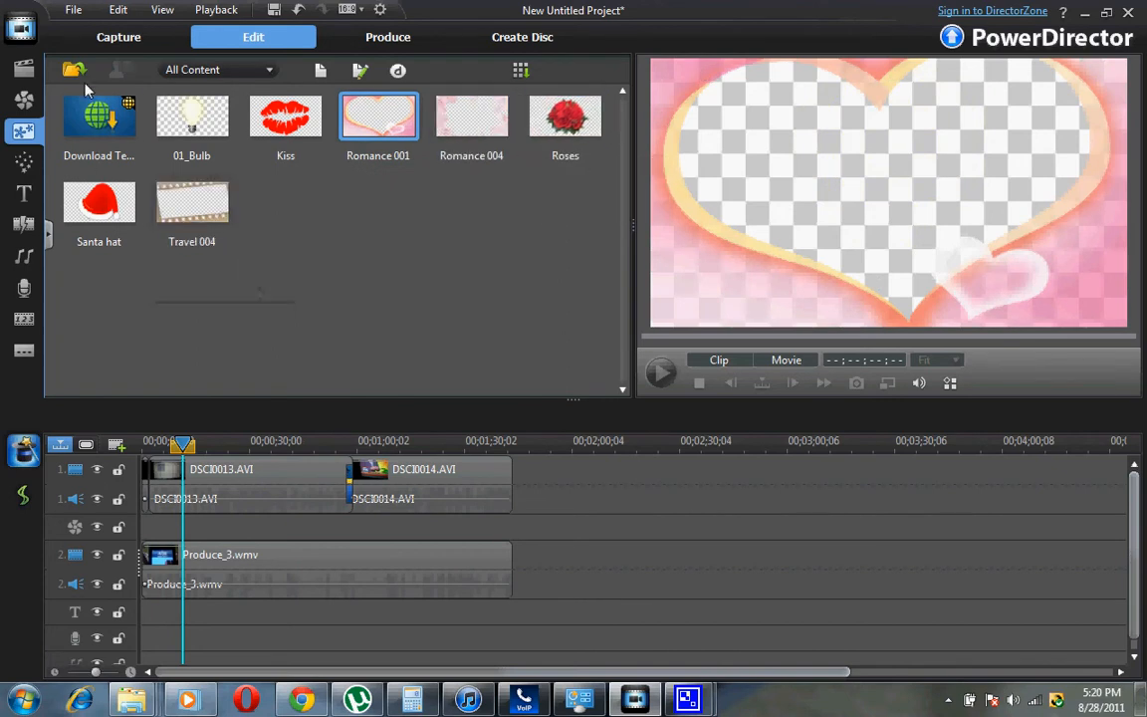
pyautogui.moveTo(99, 117)
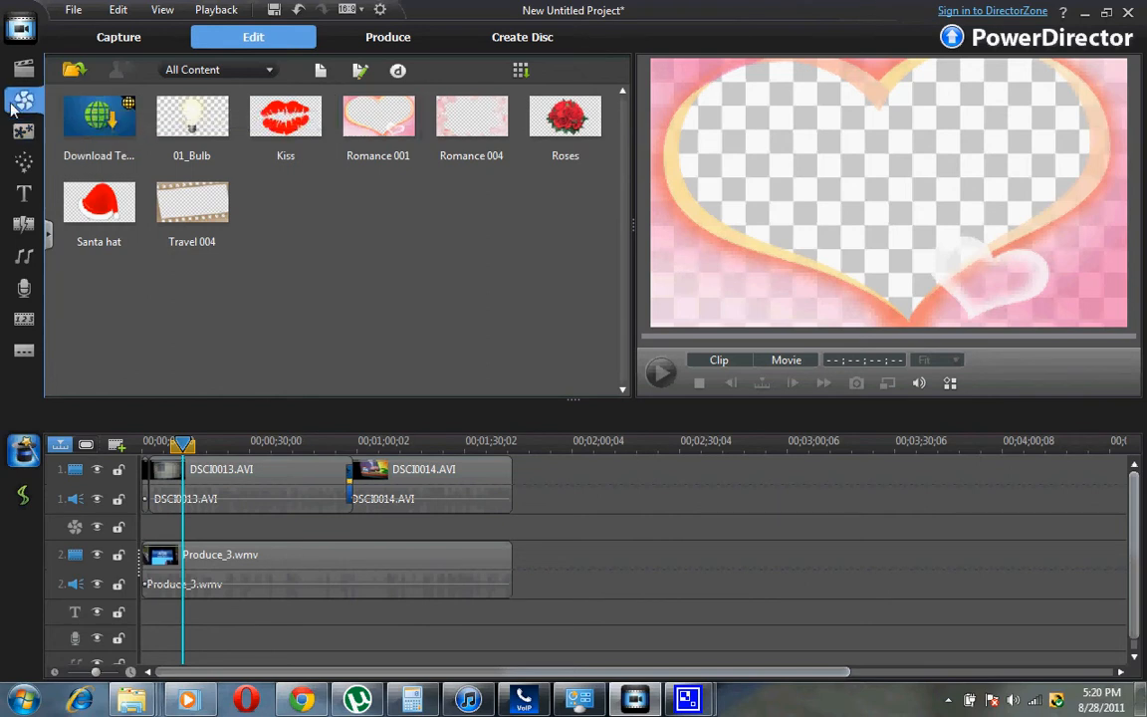
# Open the Effect Room, browse the effects, and play DSCI0013.AVI in the preview.
pyautogui.click(24, 100)
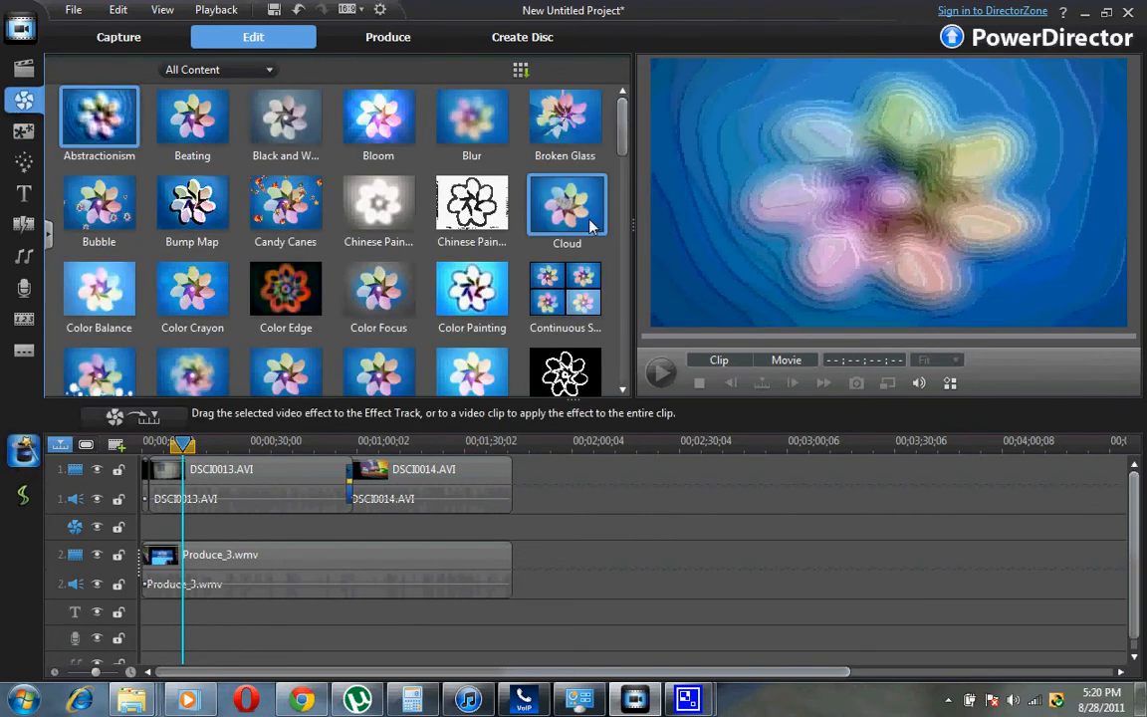
pyautogui.moveTo(24, 103)
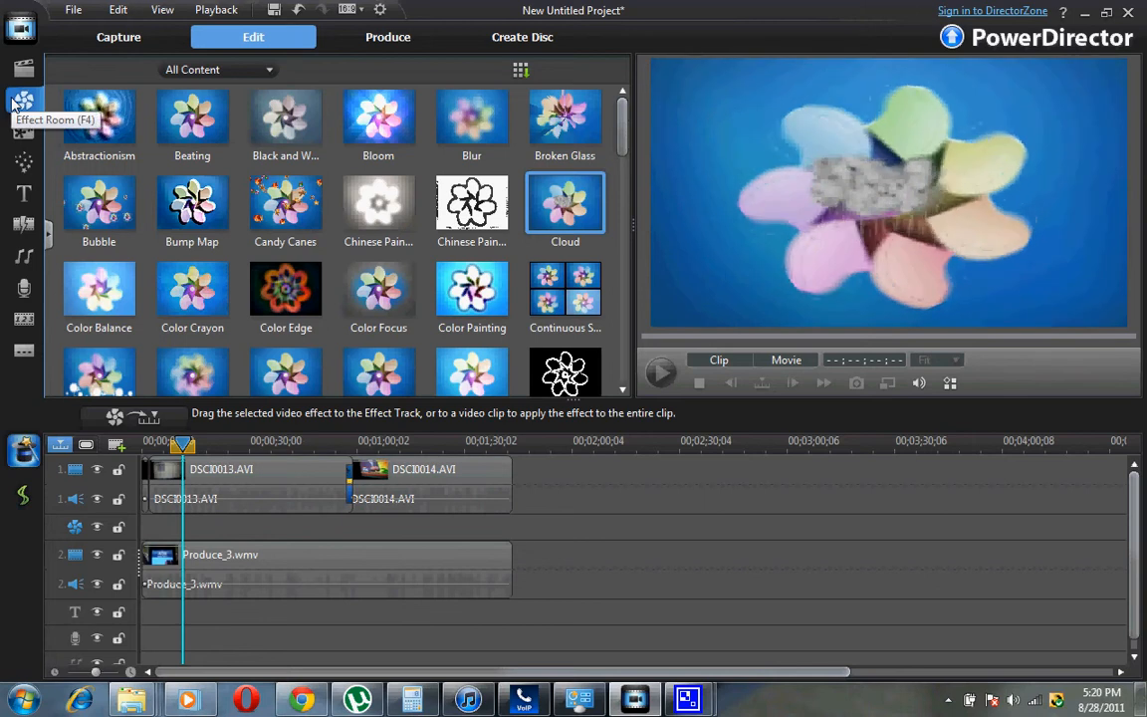
pyautogui.scroll(-3)
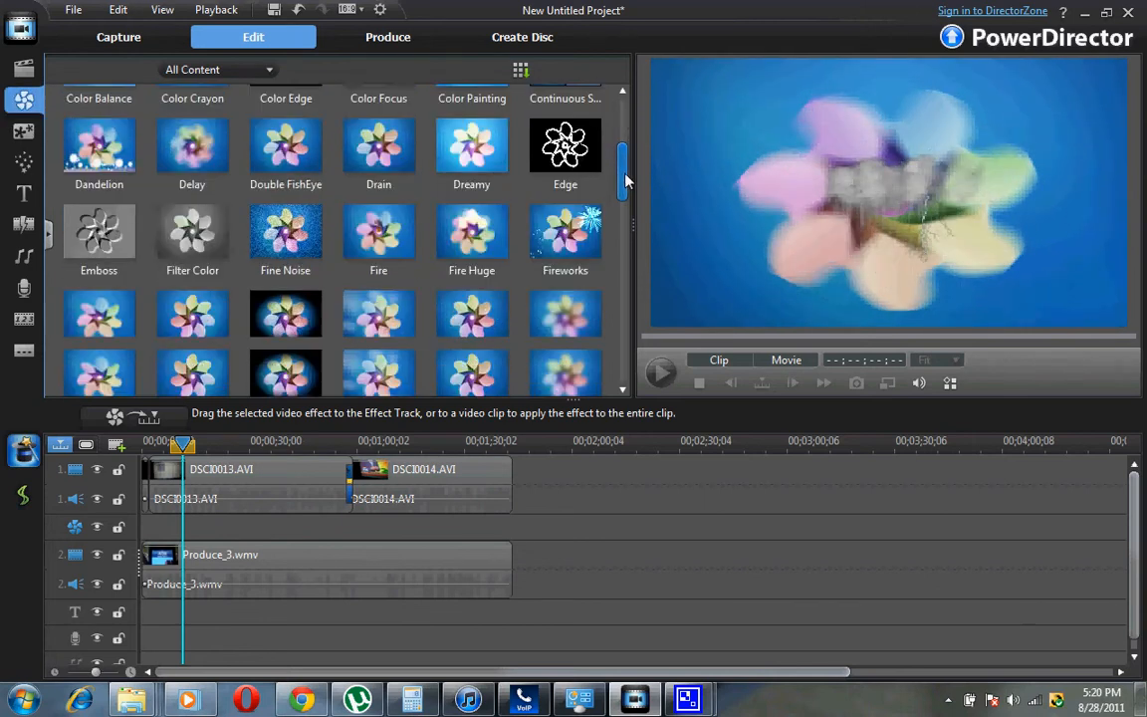
pyautogui.scroll(-3)
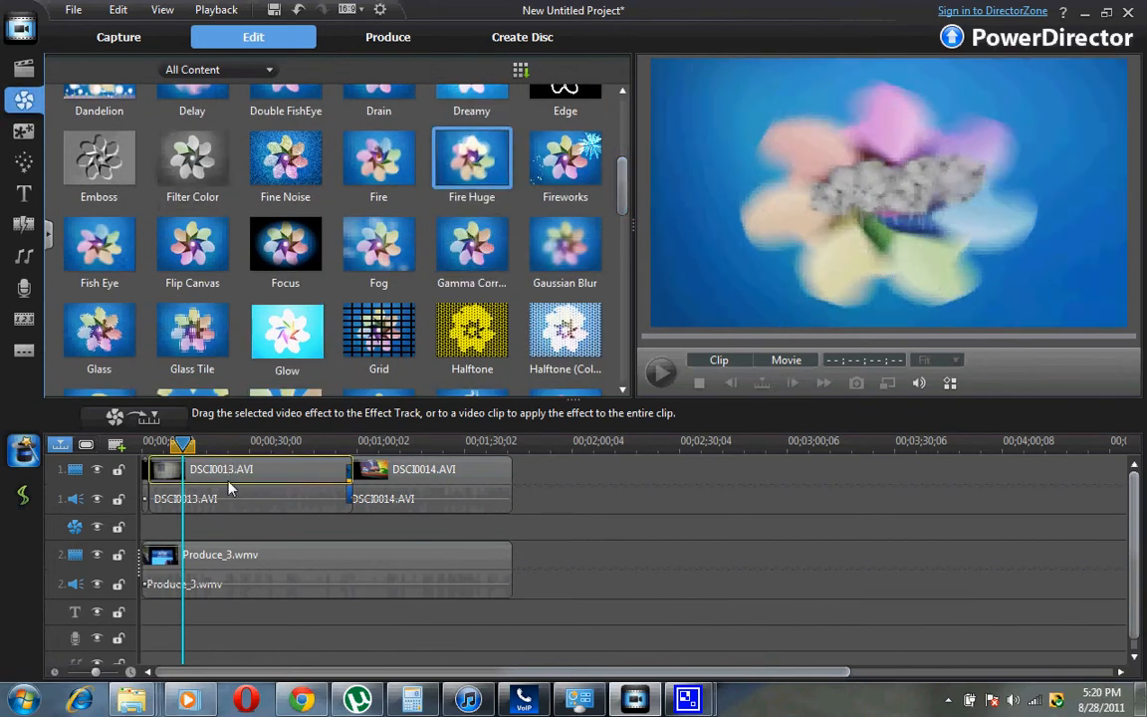
pyautogui.click(243, 484)
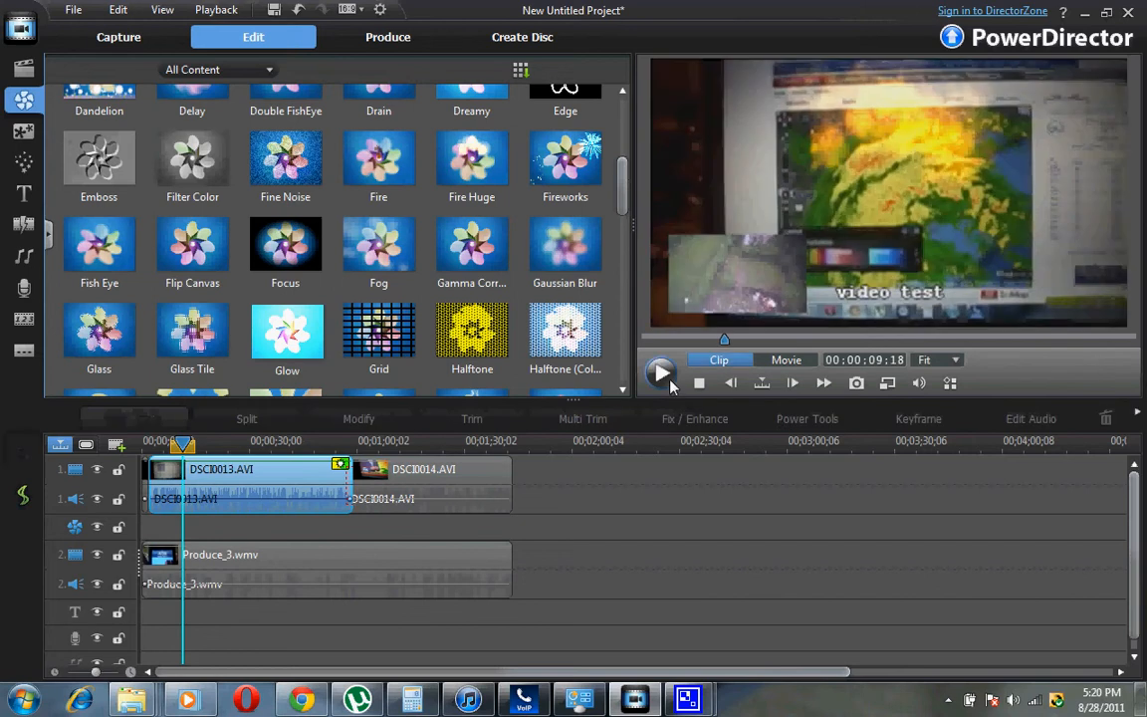
pyautogui.click(661, 374)
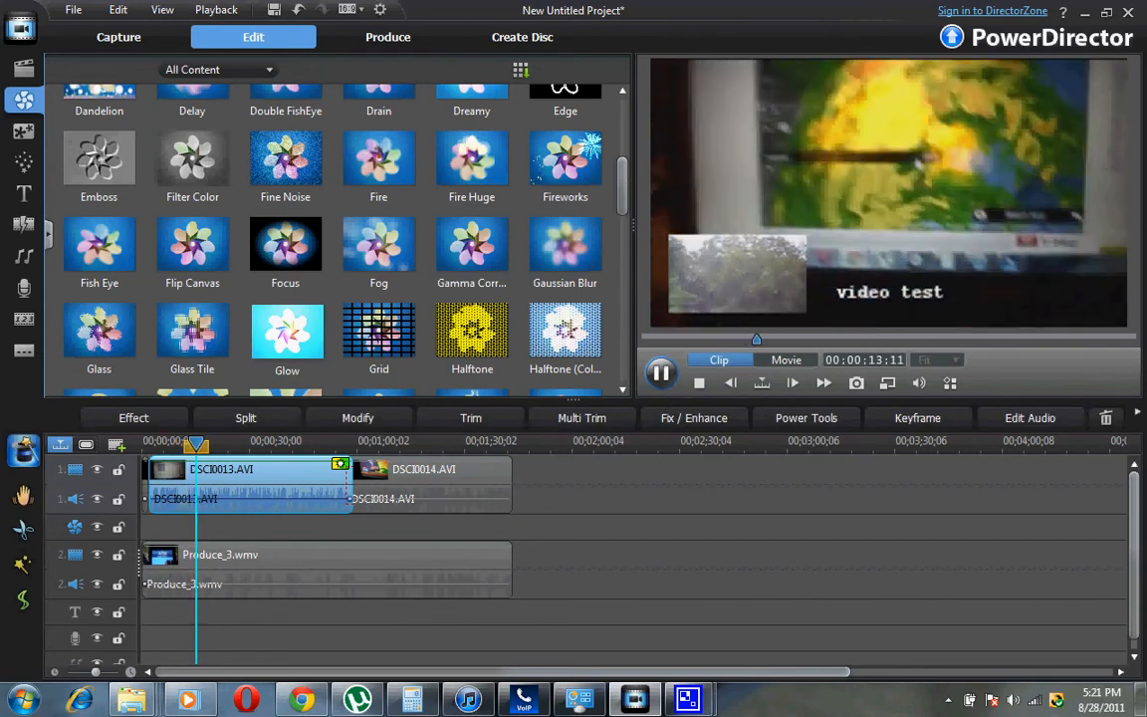
pyautogui.click(661, 374)
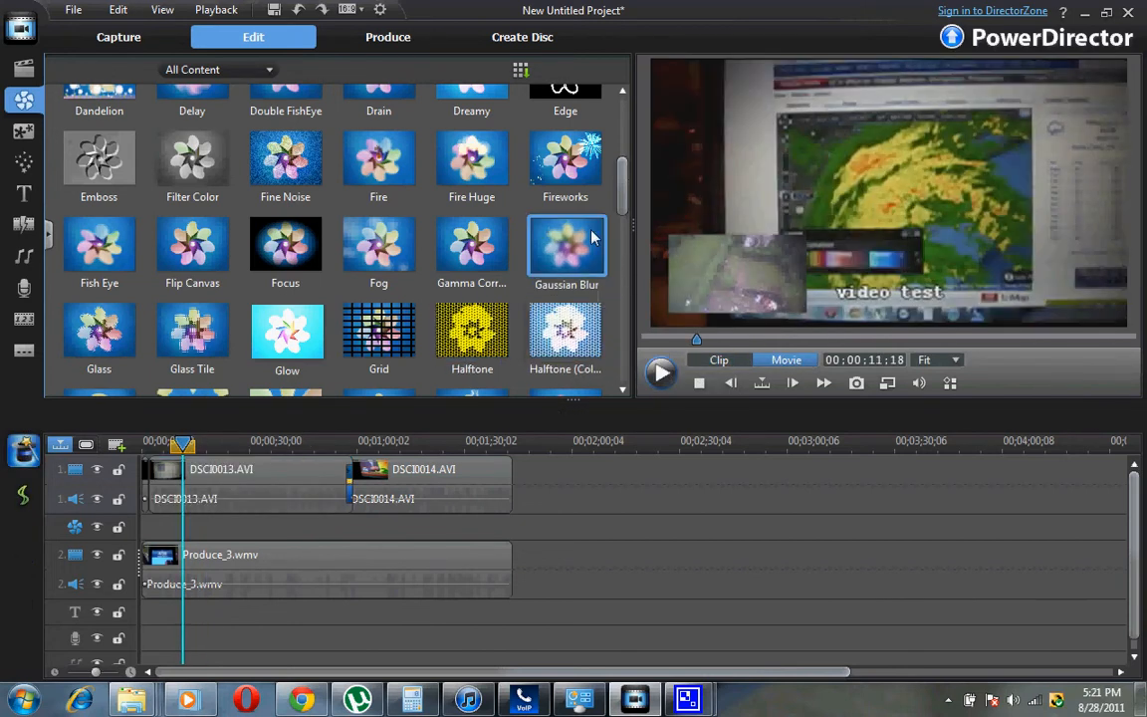
# Apply the Pop Art Wall effect to DSCI0013.AVI and play the preview.
pyautogui.scroll(-3)
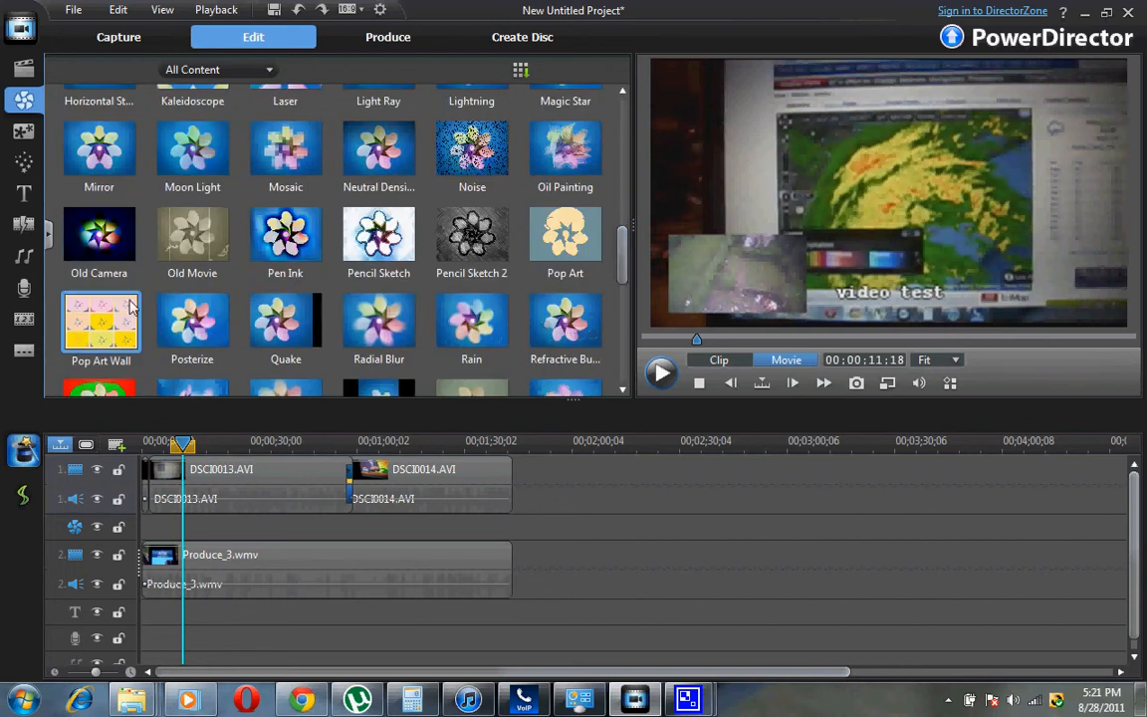
pyautogui.click(99, 323)
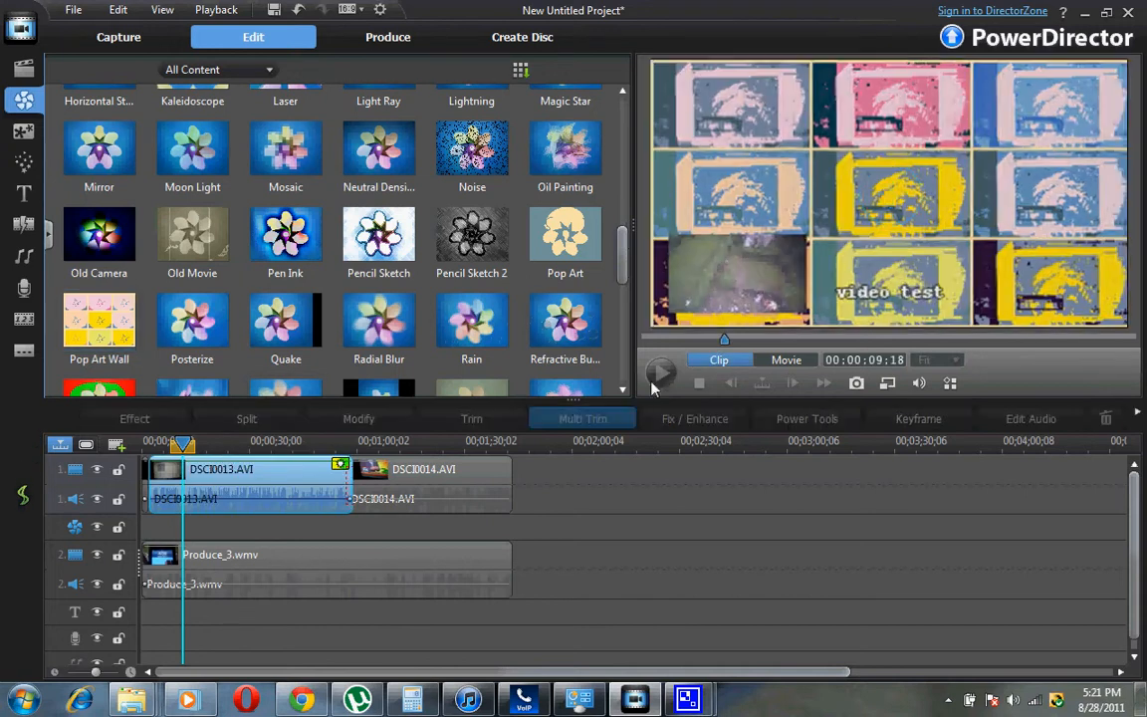
pyautogui.click(661, 383)
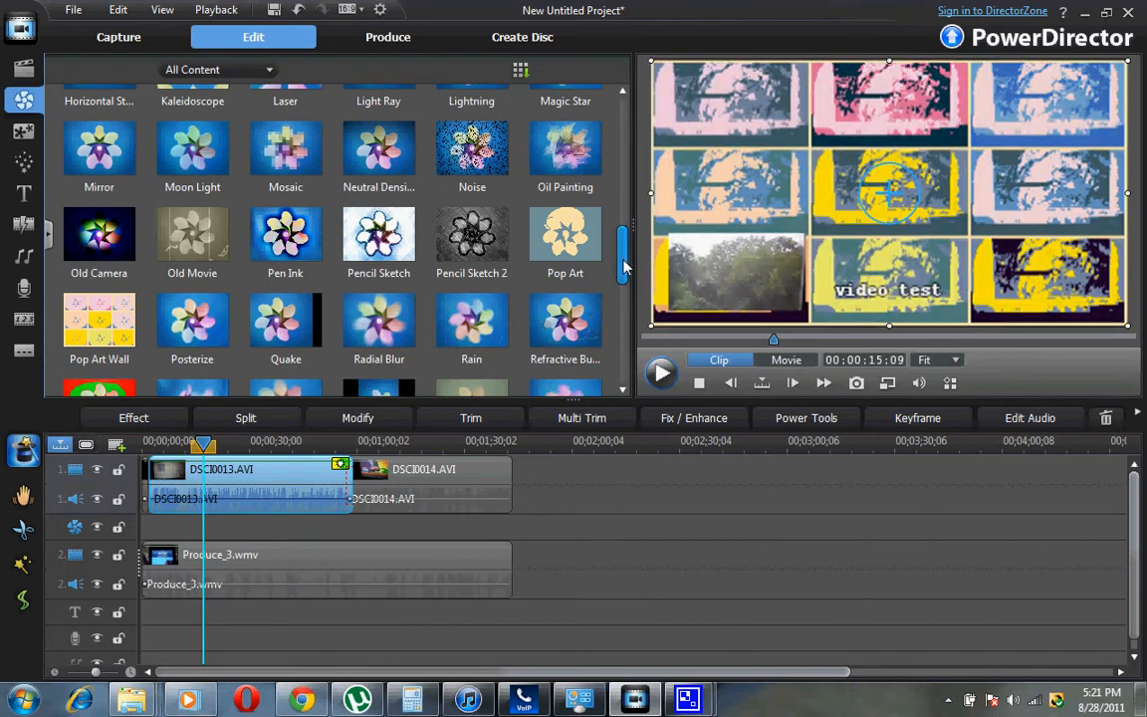
pyautogui.scroll(-3)
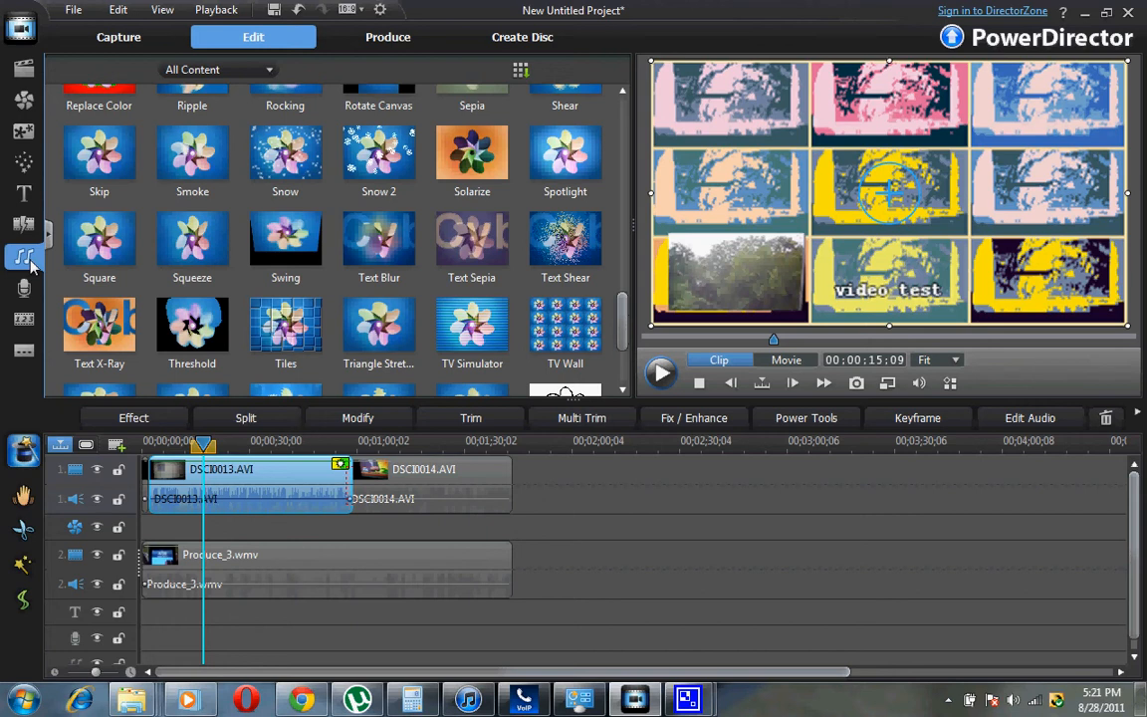
# Switch to the Audio Mixing Room showing Voice, Music, Audio 1 and Audio 2 levels.
pyautogui.click(24, 257)
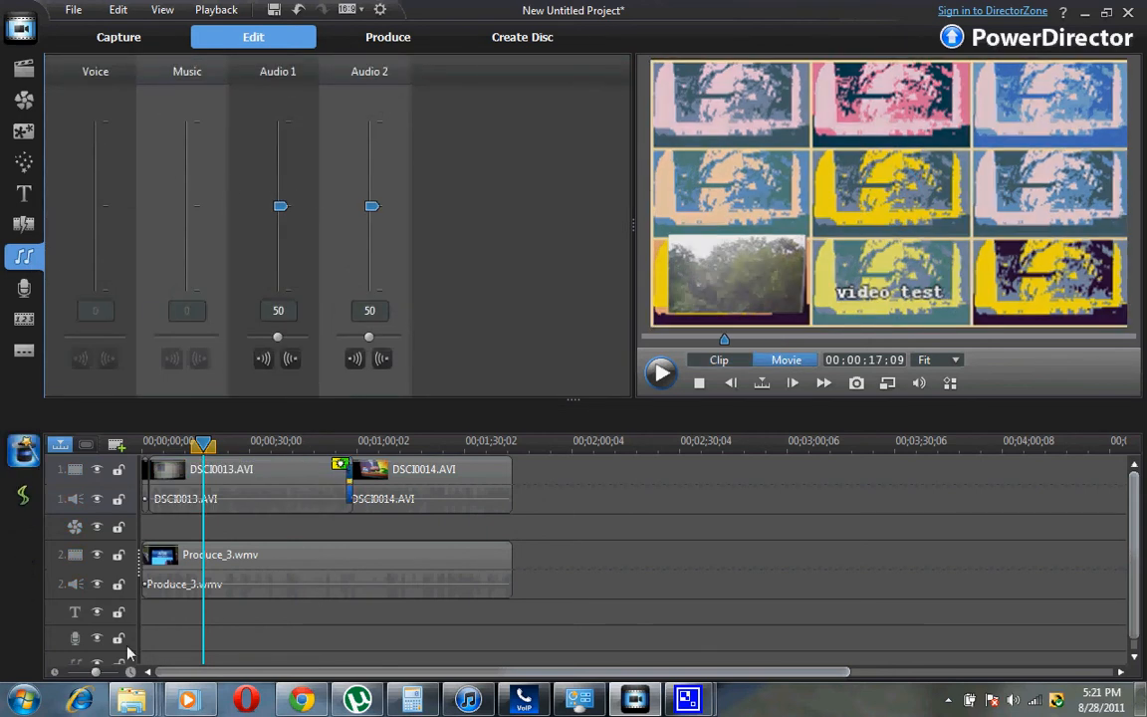
pyautogui.moveTo(423, 494)
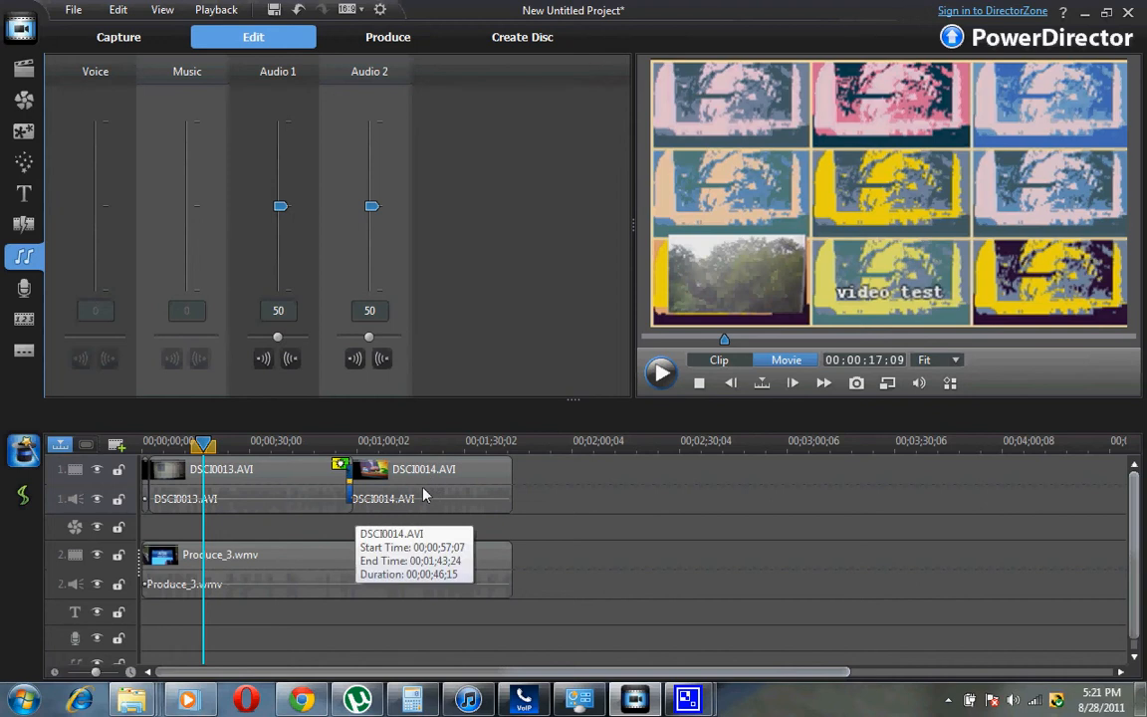
pyautogui.moveTo(155, 279)
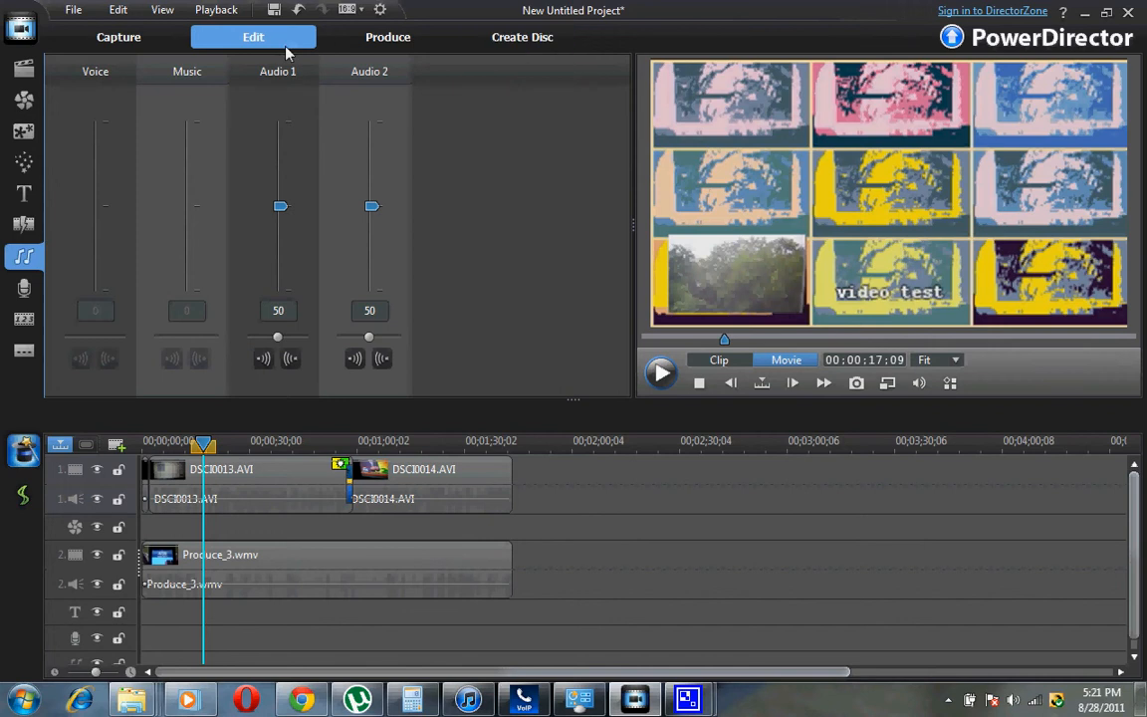
pyautogui.moveTo(386, 36)
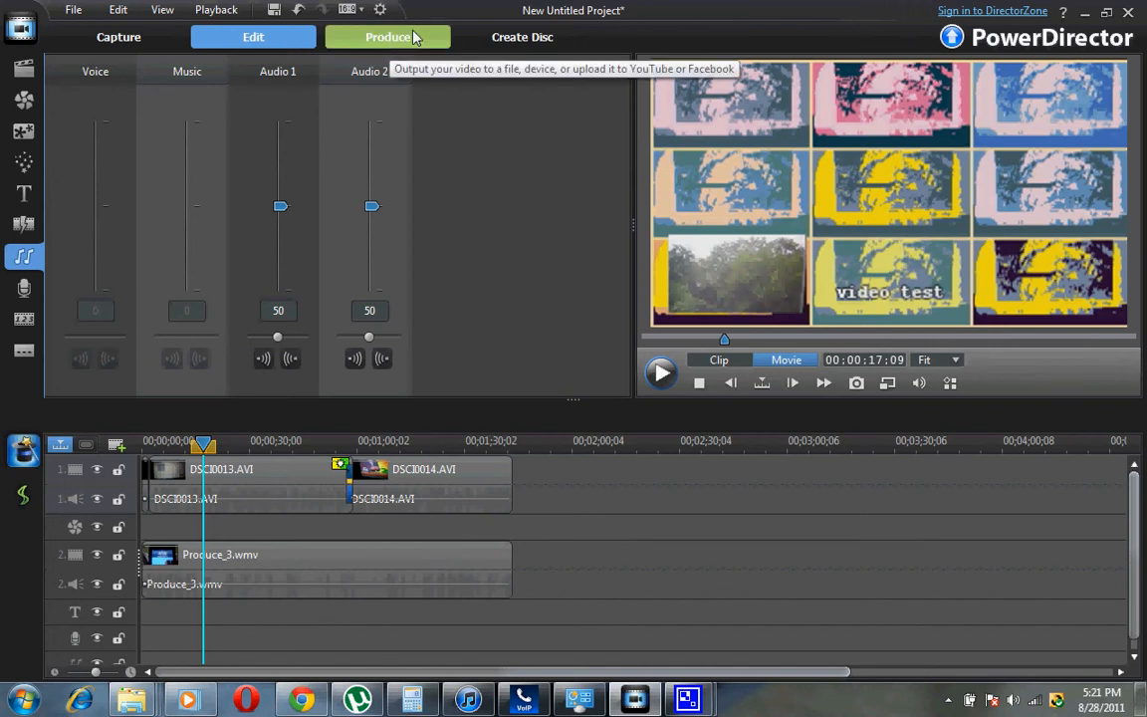
pyautogui.moveTo(235, 161)
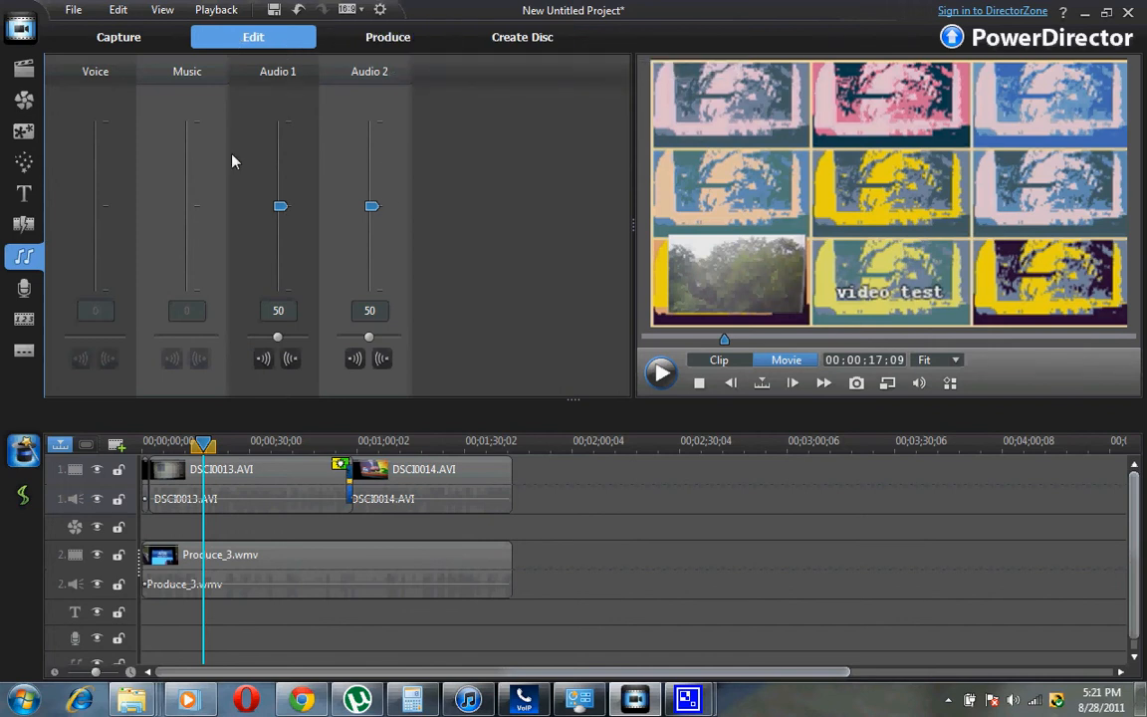
# Play the movie and drag the Audio 1 volume from 50 down to 1.
pyautogui.click(661, 382)
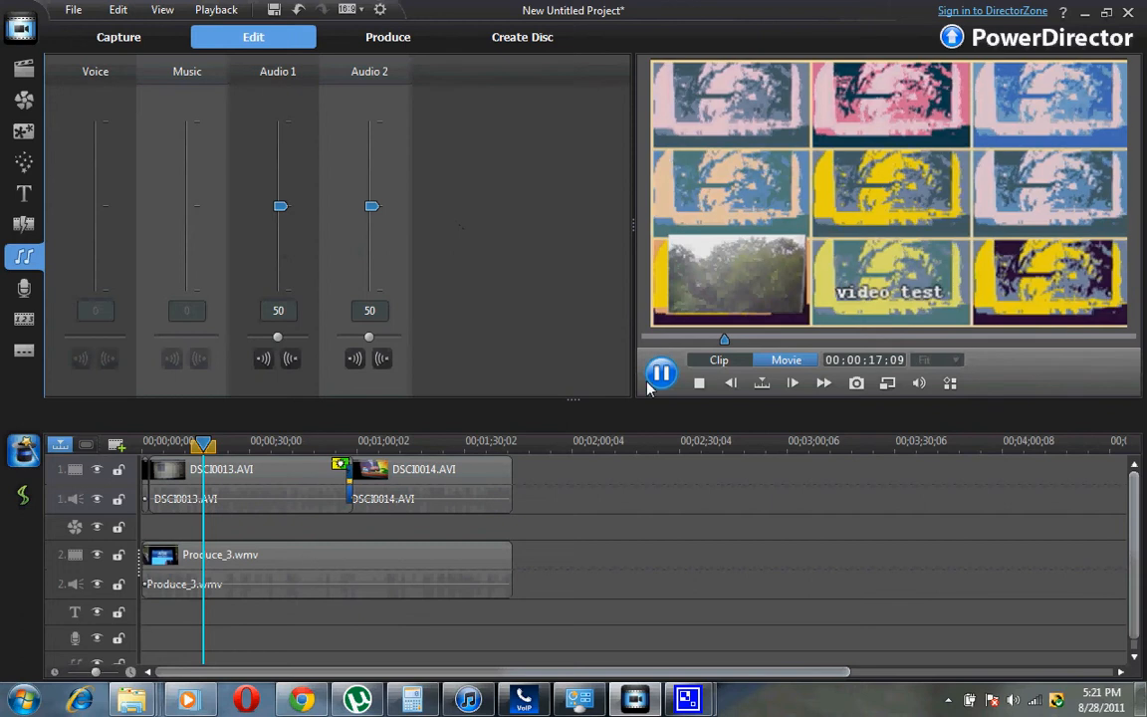
pyautogui.moveTo(279, 205); pyautogui.dragTo(279, 291)
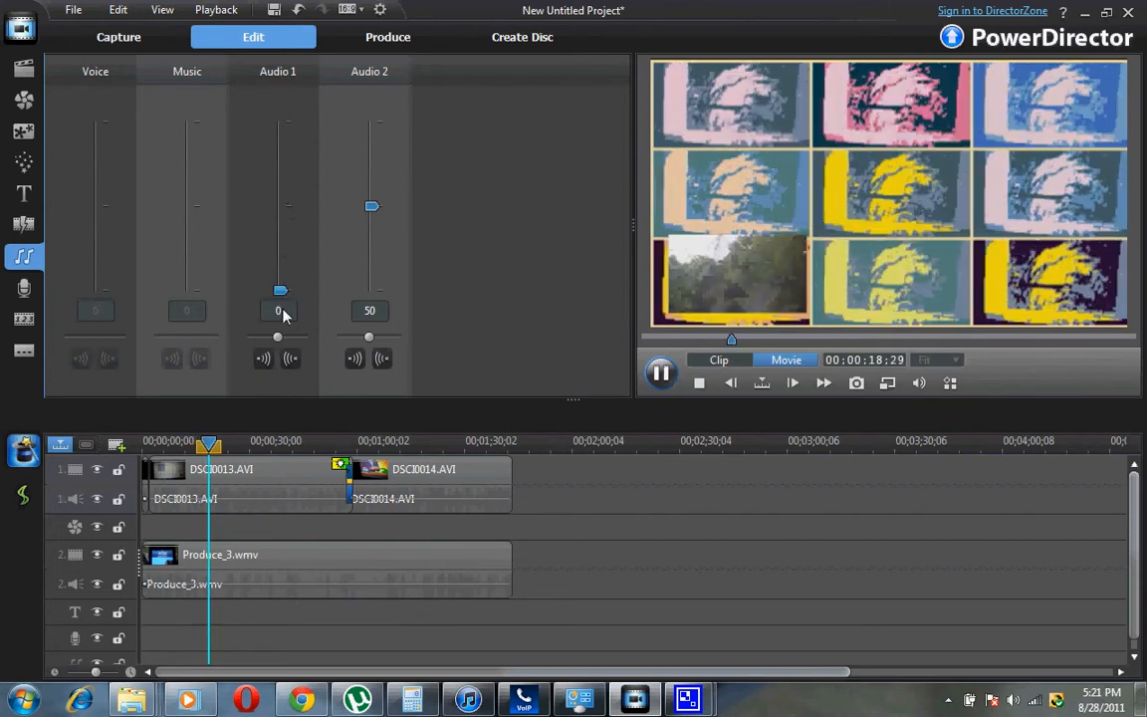
pyautogui.moveTo(279, 289); pyautogui.dragTo(279, 205)
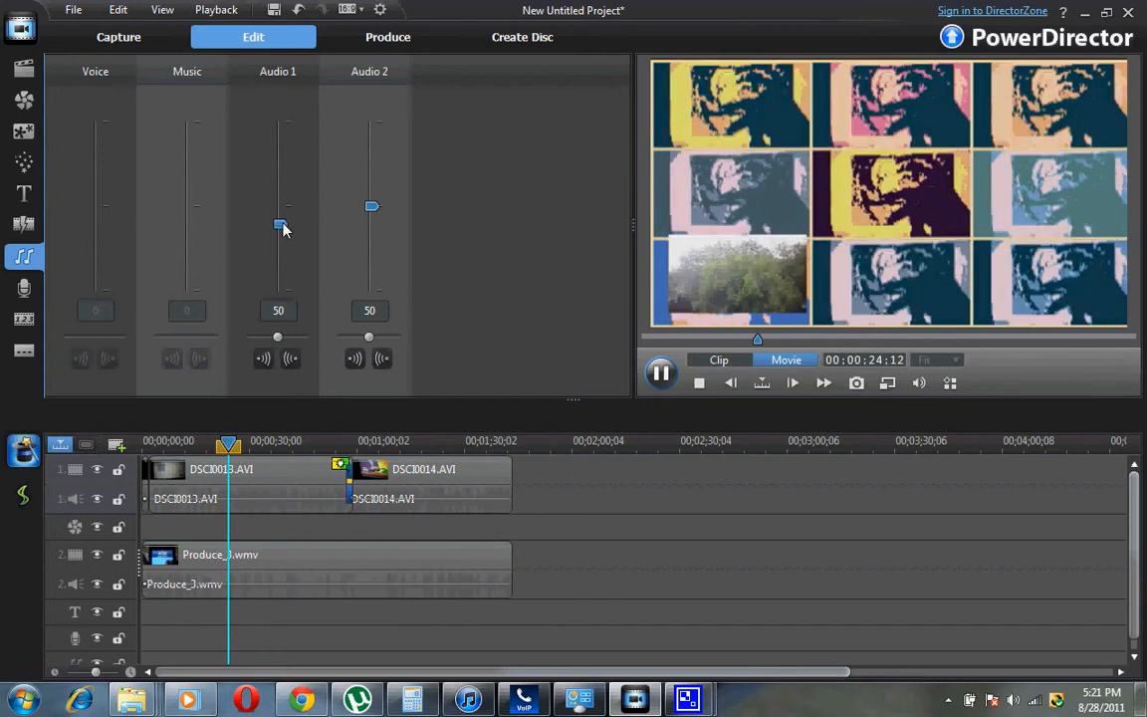
pyautogui.moveTo(279, 223); pyautogui.dragTo(279, 283)
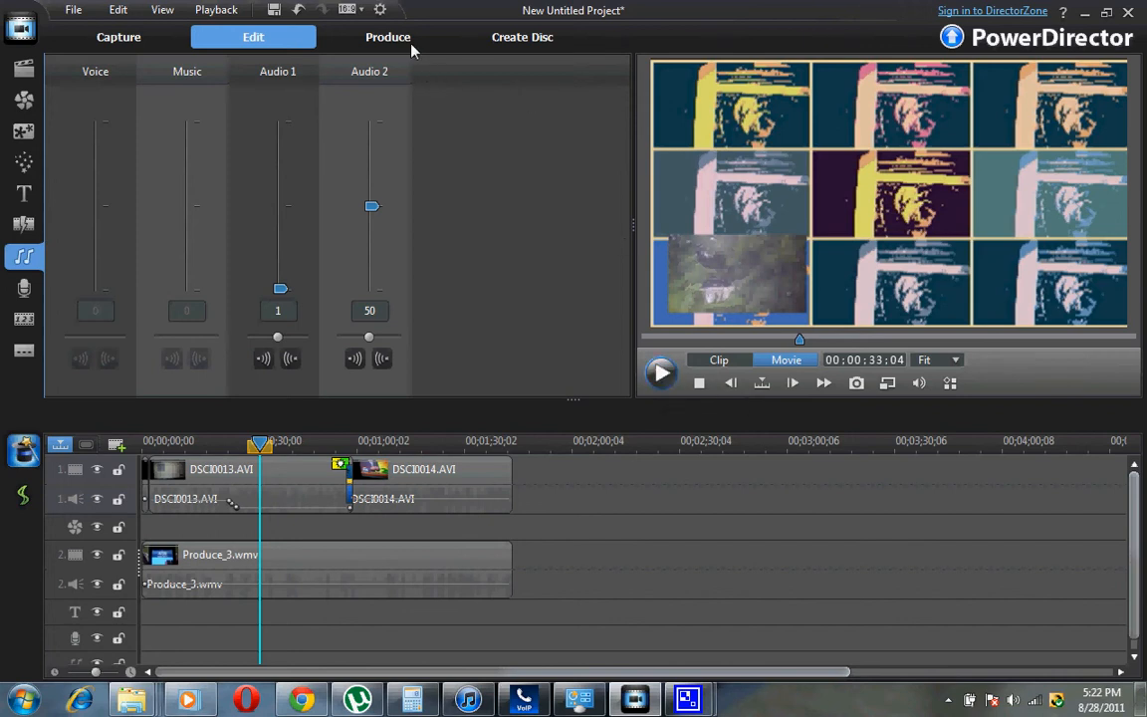
# Visit the Produce page, then return to Edit with the media library showing.
pyautogui.click(386, 35)
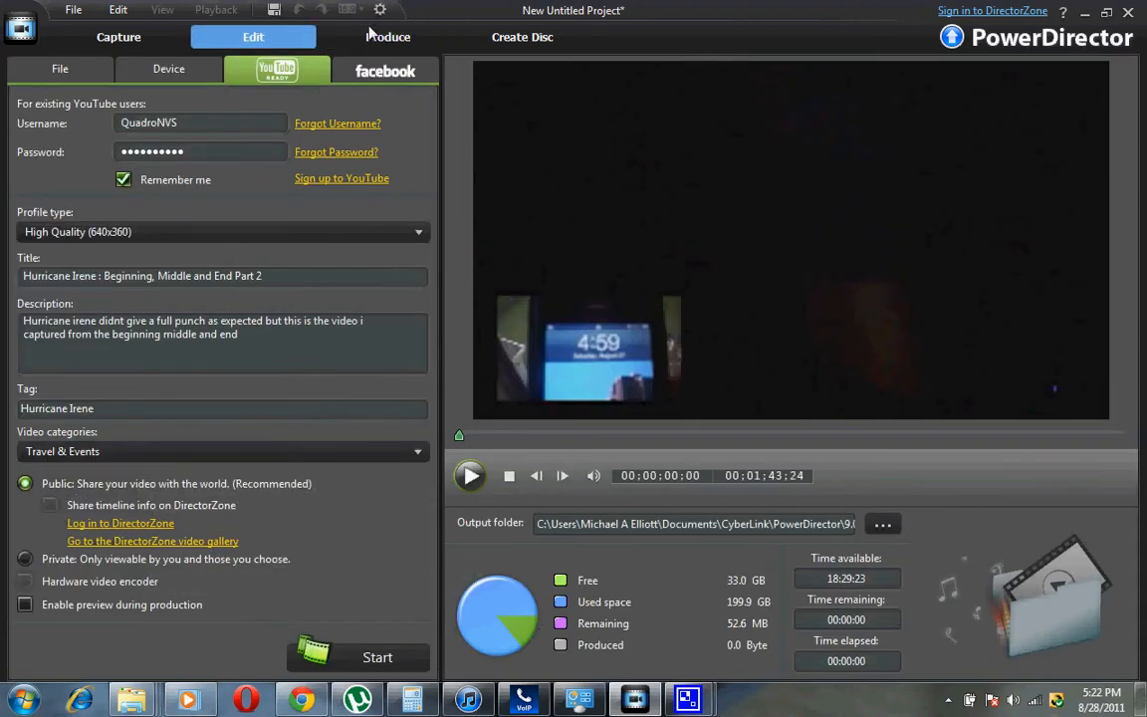
pyautogui.click(253, 36)
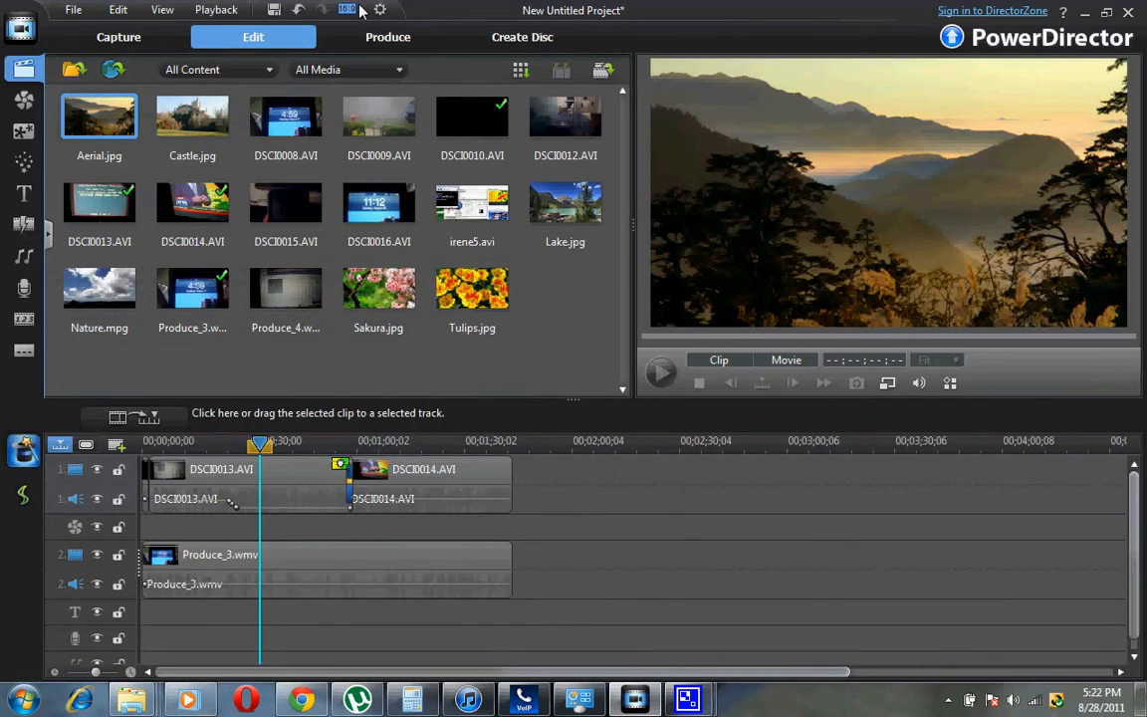
pyautogui.moveTo(349, 10)
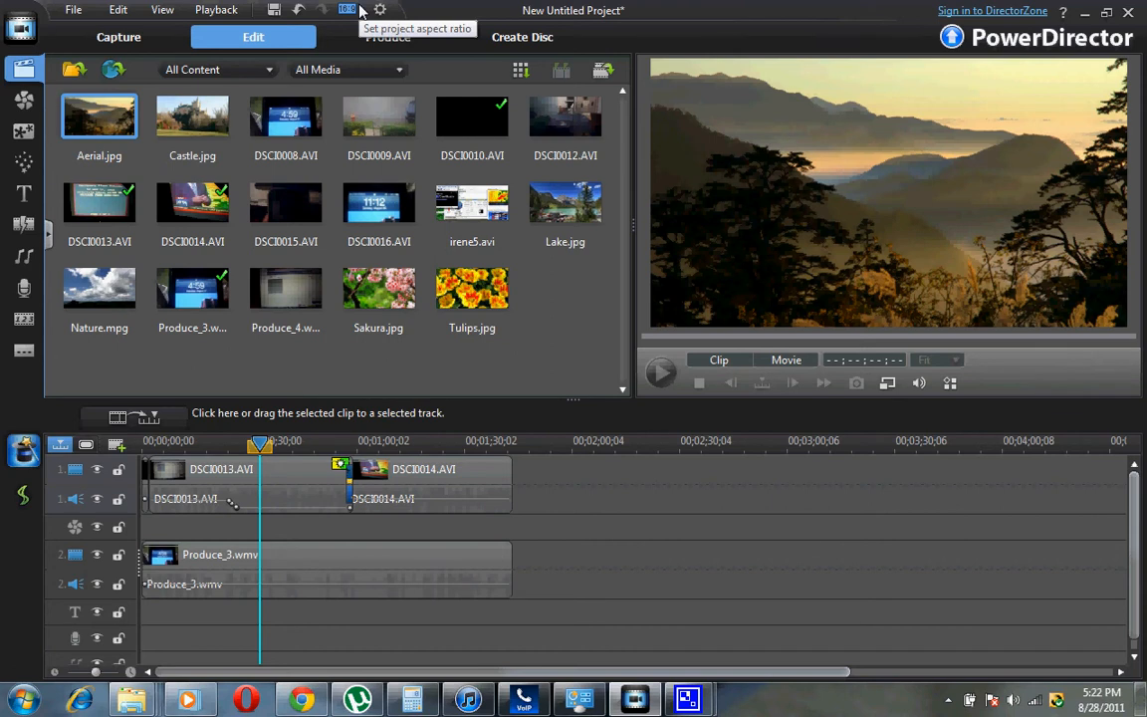
pyautogui.click(347, 10)
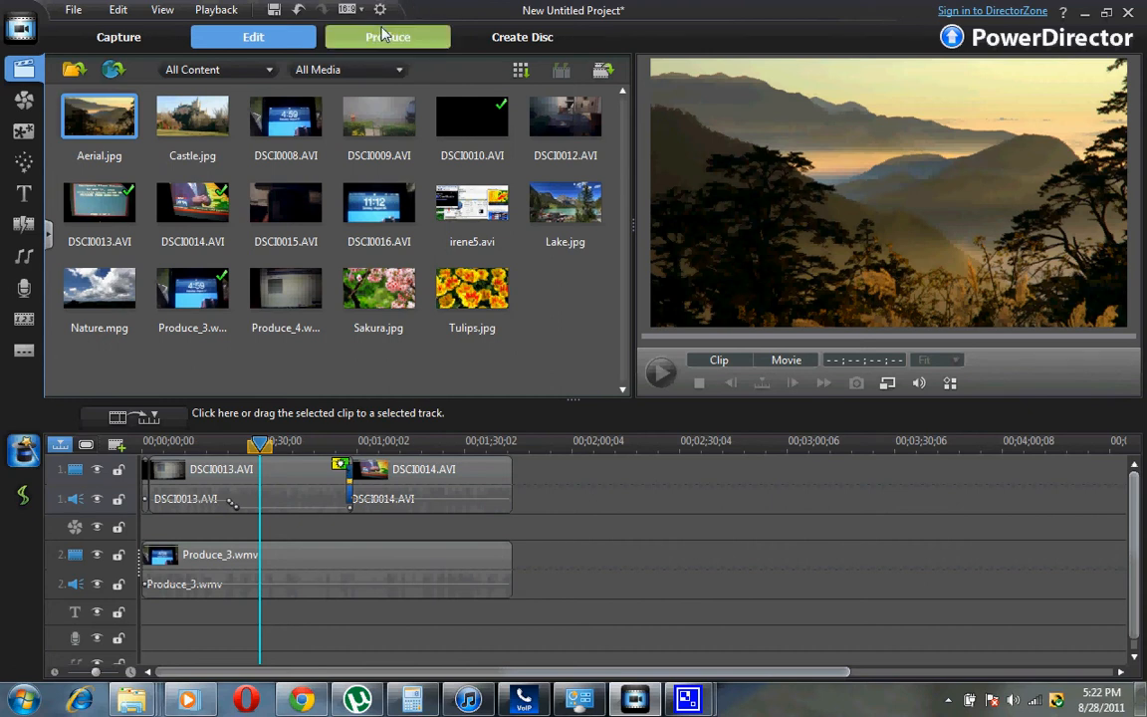
pyautogui.moveTo(472, 8)
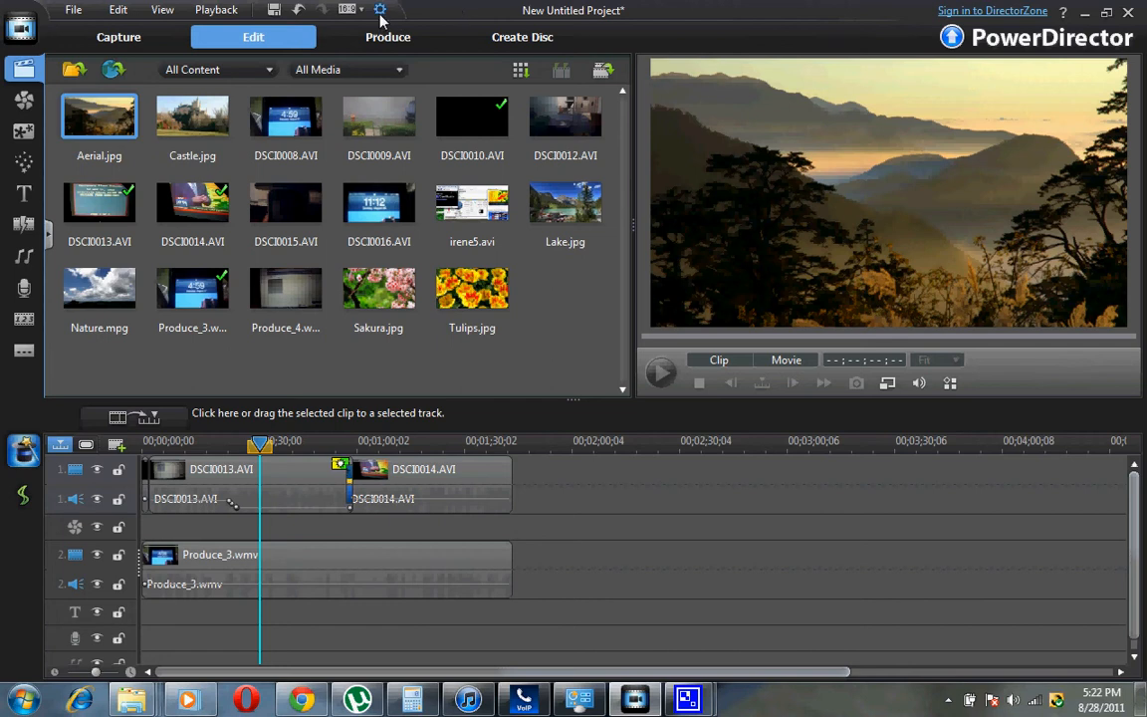
pyautogui.moveTo(380, 9)
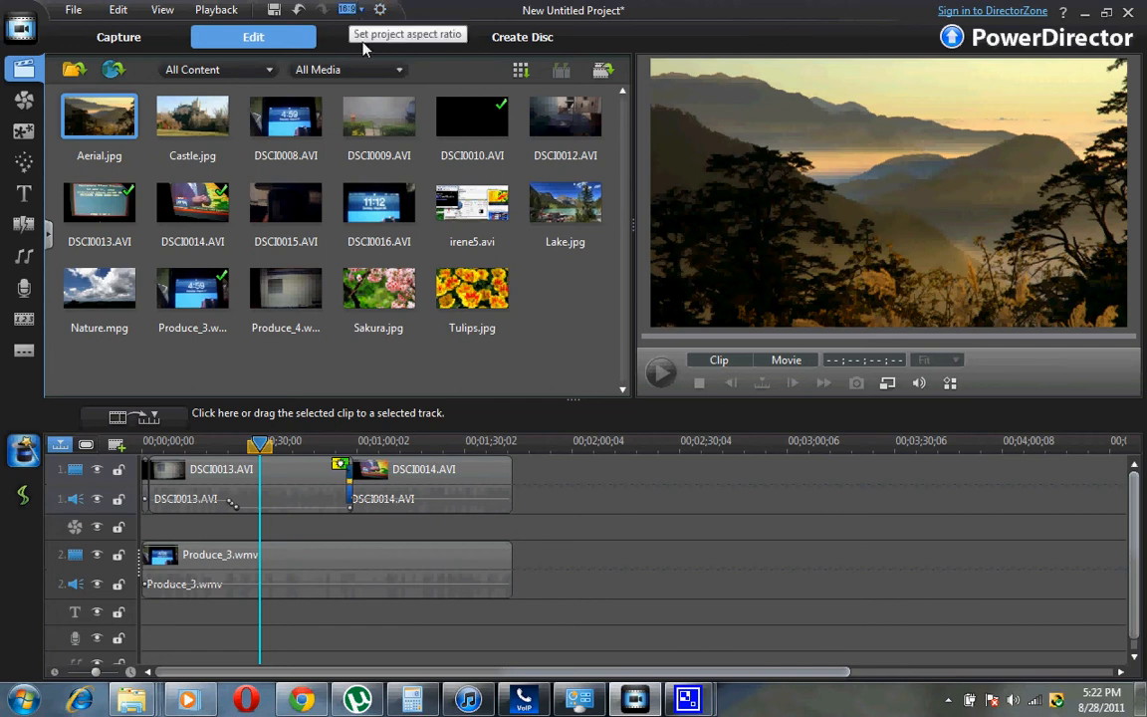
pyautogui.click(386, 36)
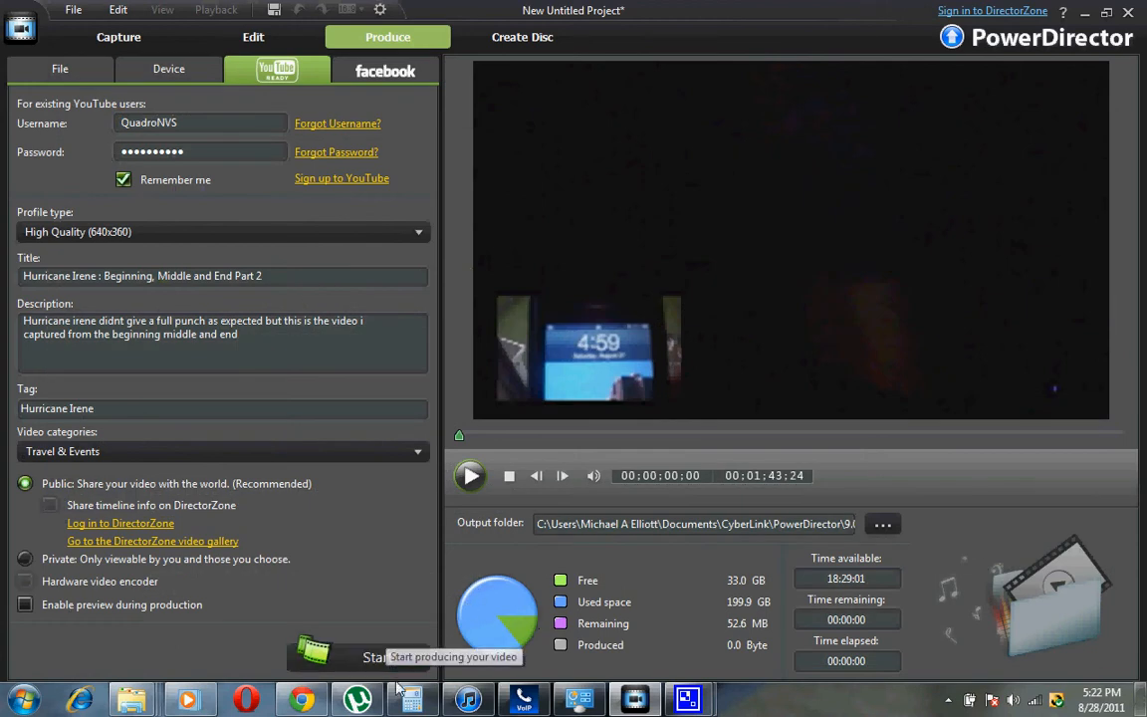
pyautogui.moveTo(100, 573)
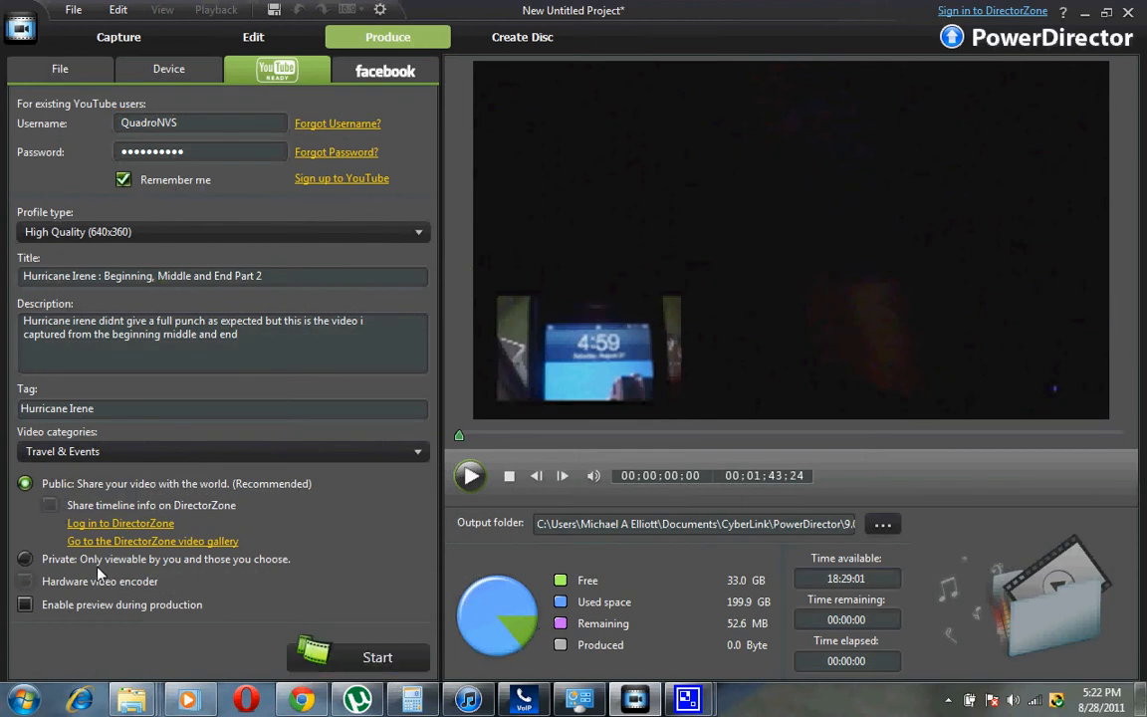
pyautogui.moveTo(147, 592)
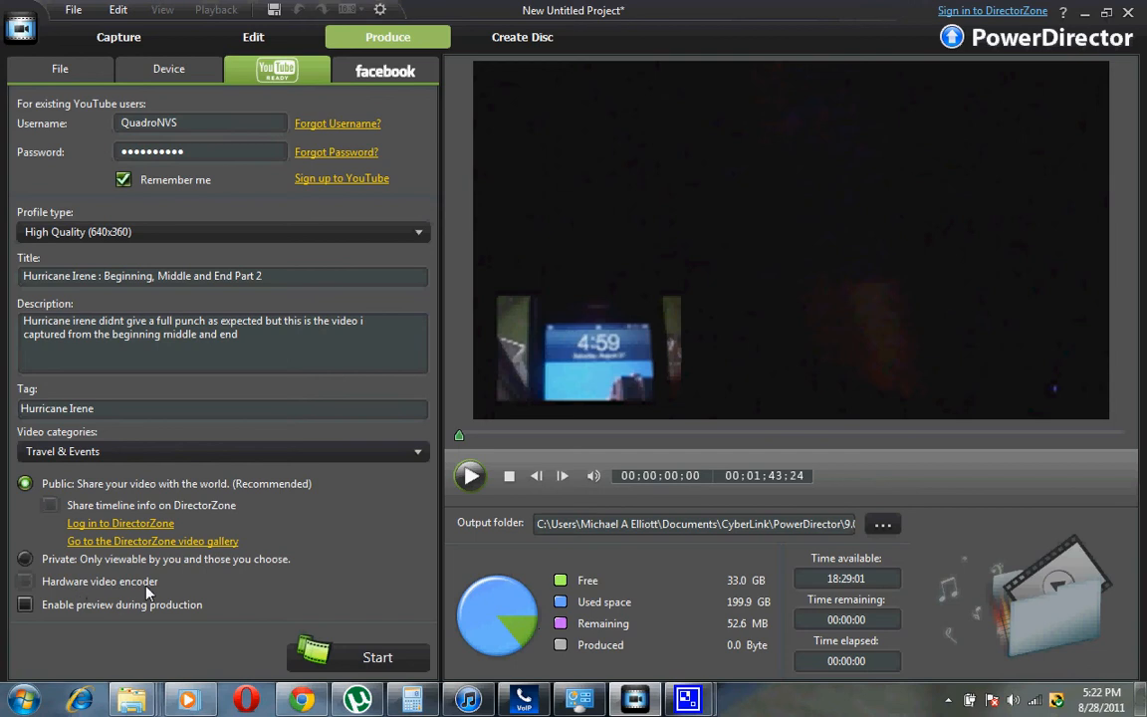
pyautogui.moveTo(26, 582)
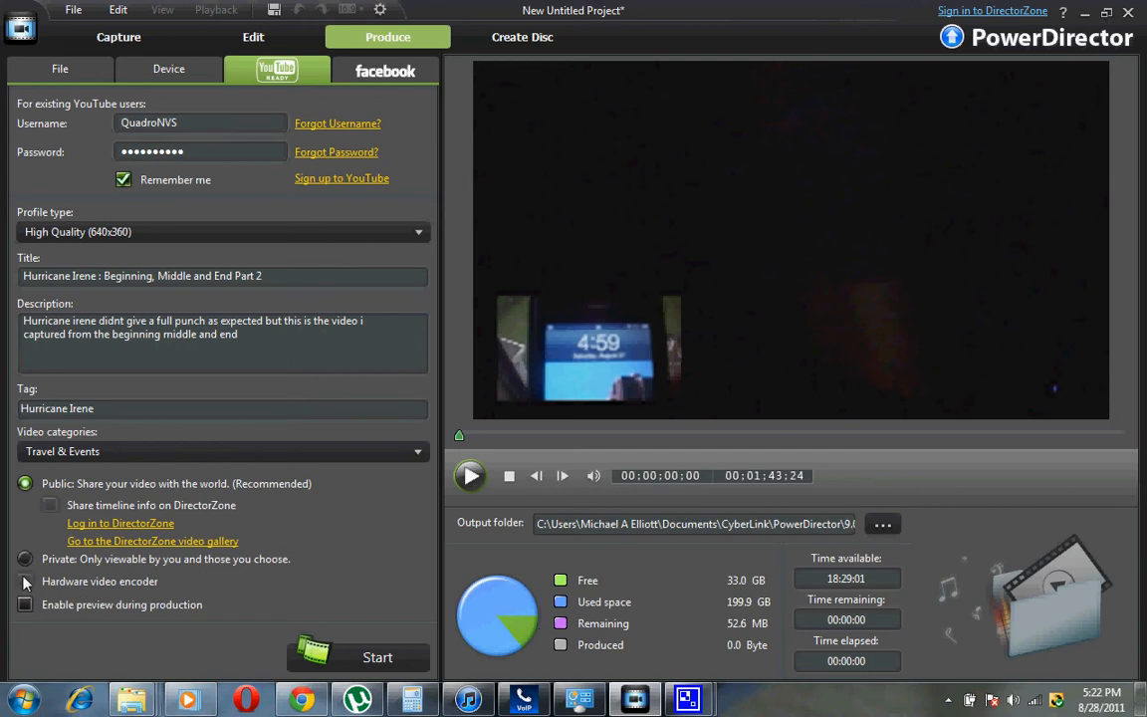
pyautogui.moveTo(32, 590)
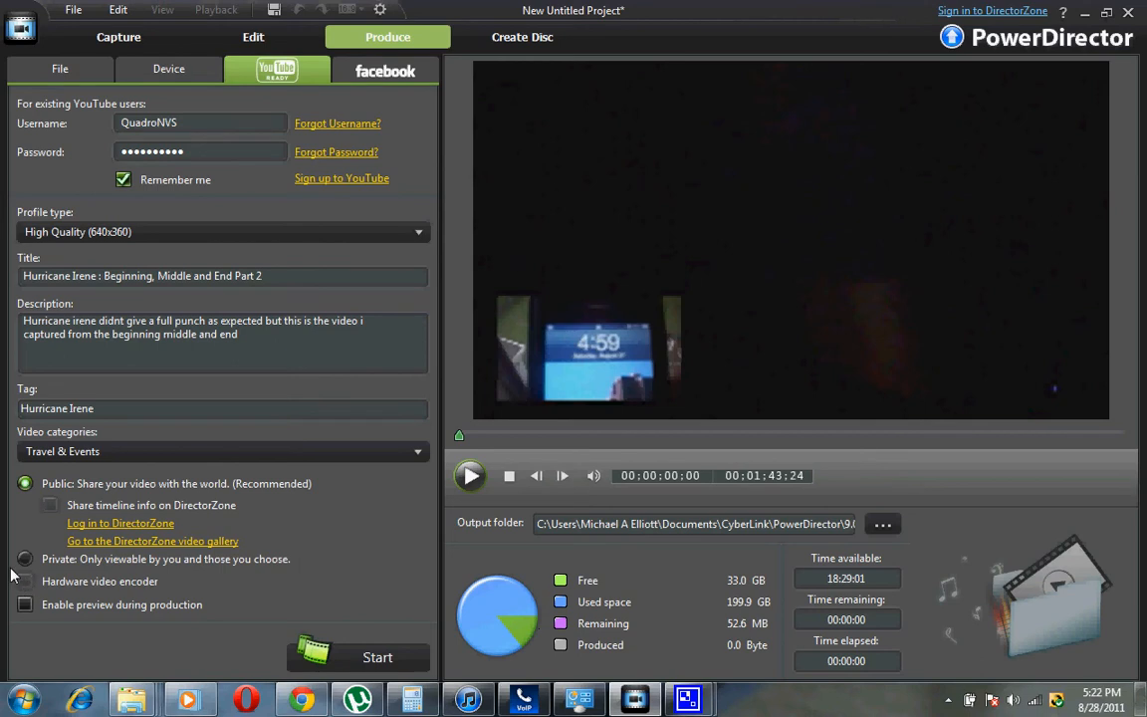
pyautogui.moveTo(24, 590)
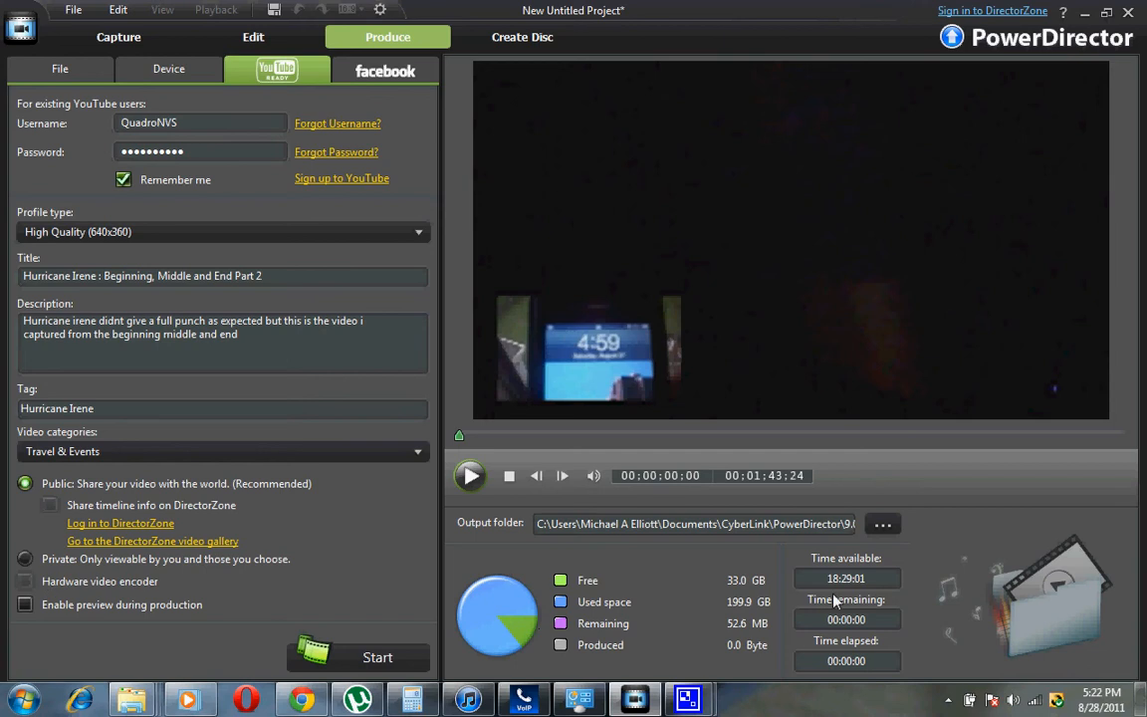
pyautogui.moveTo(78, 586)
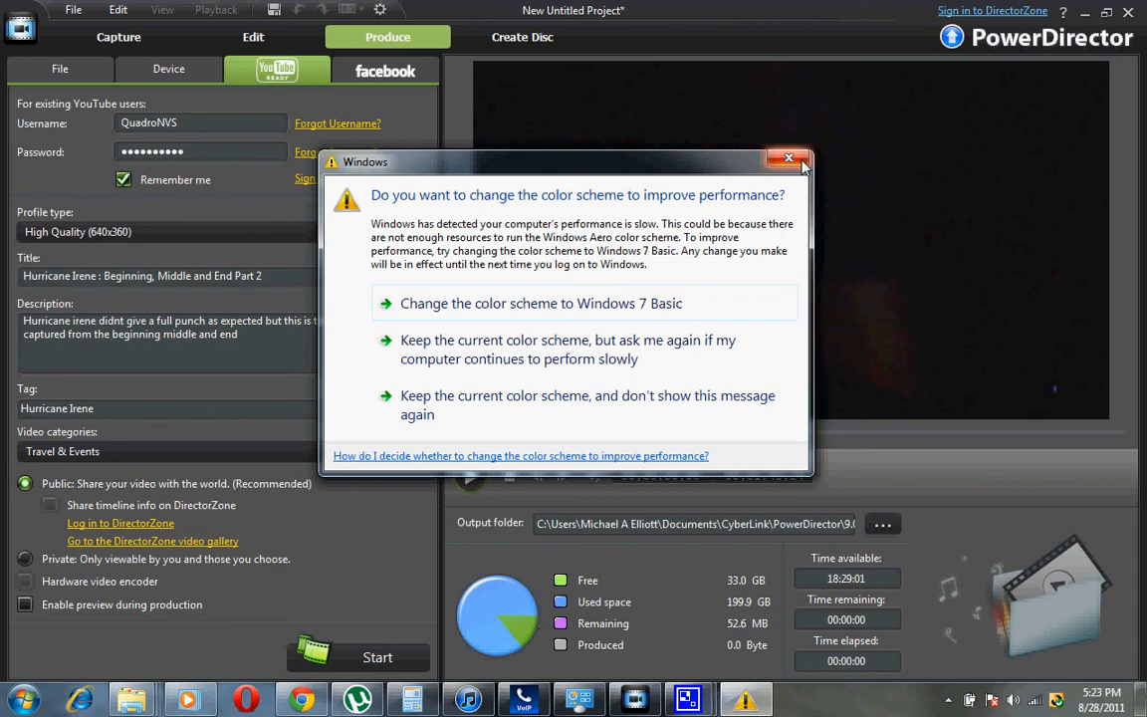
pyautogui.click(788, 159)
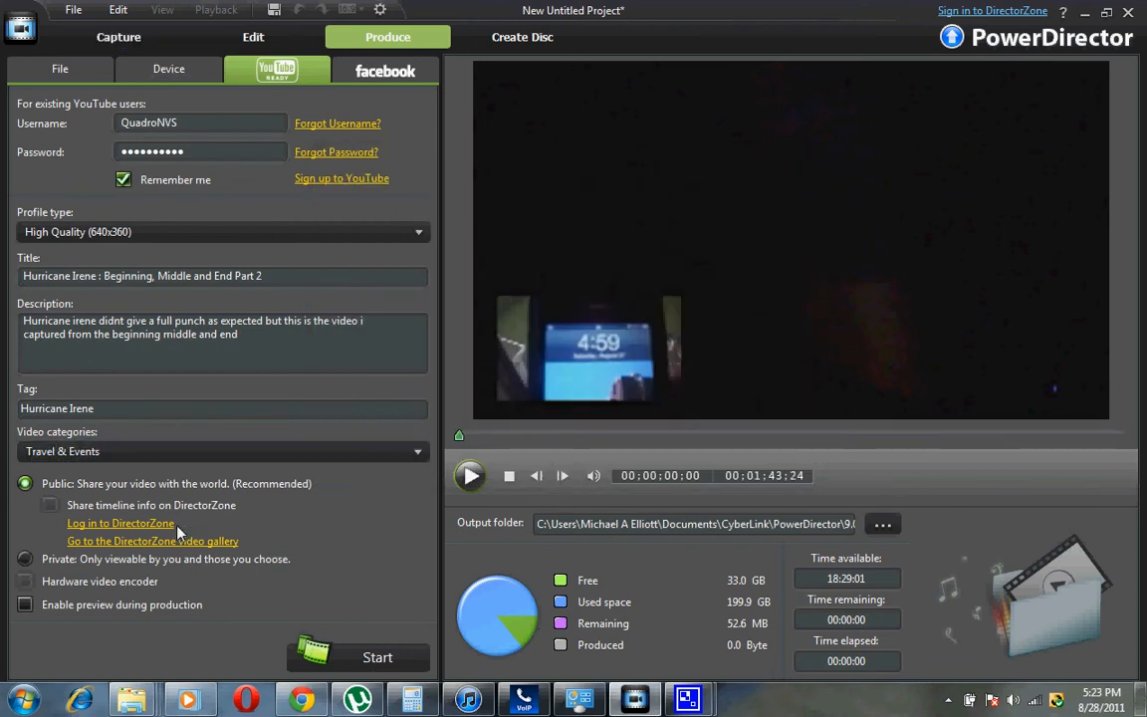
# Switch Produce to Device output and choose writing back to DV tape.
pyautogui.click(167, 68)
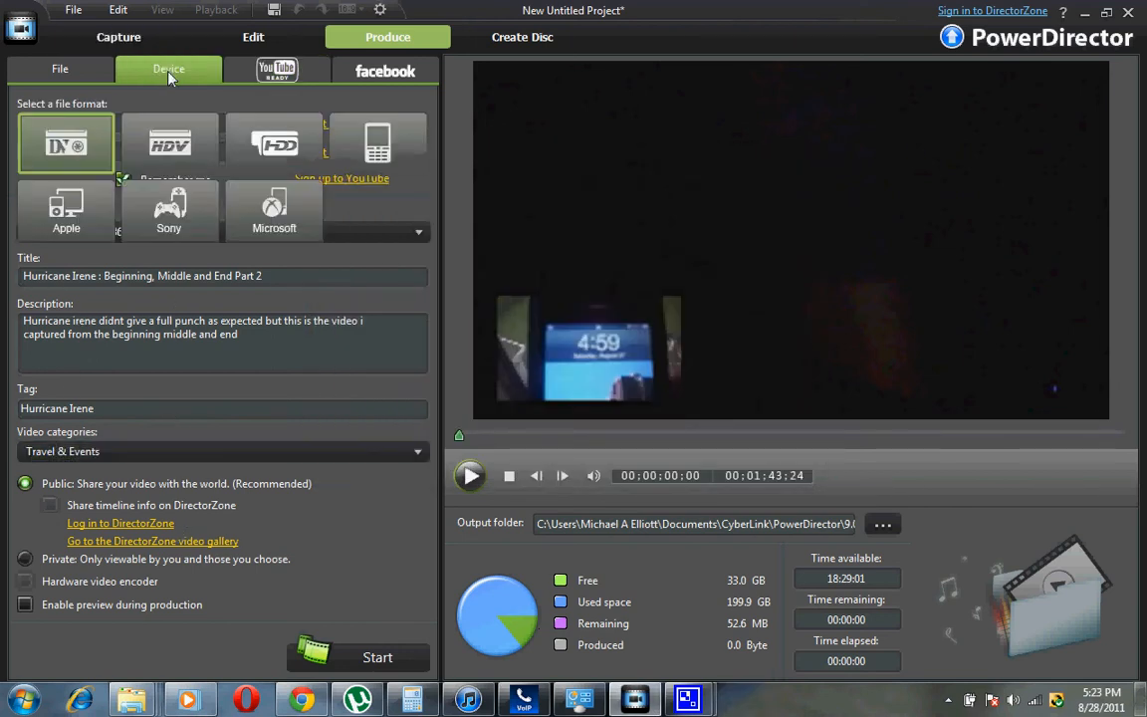
pyautogui.click(378, 143)
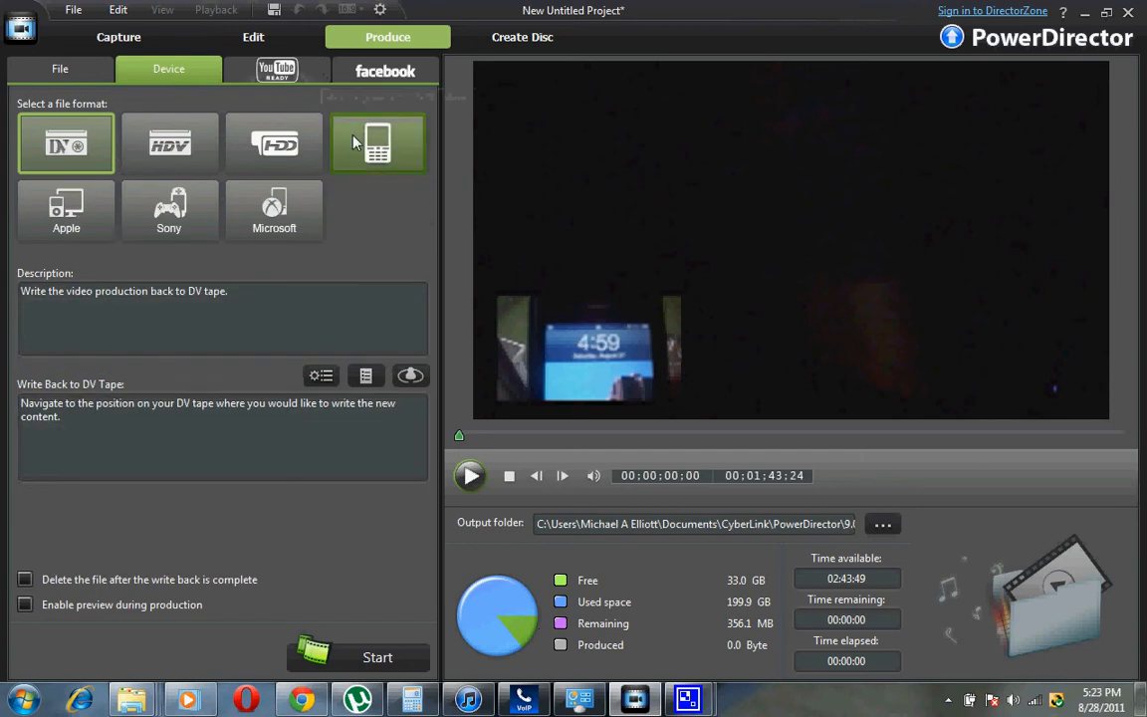
pyautogui.moveTo(275, 143)
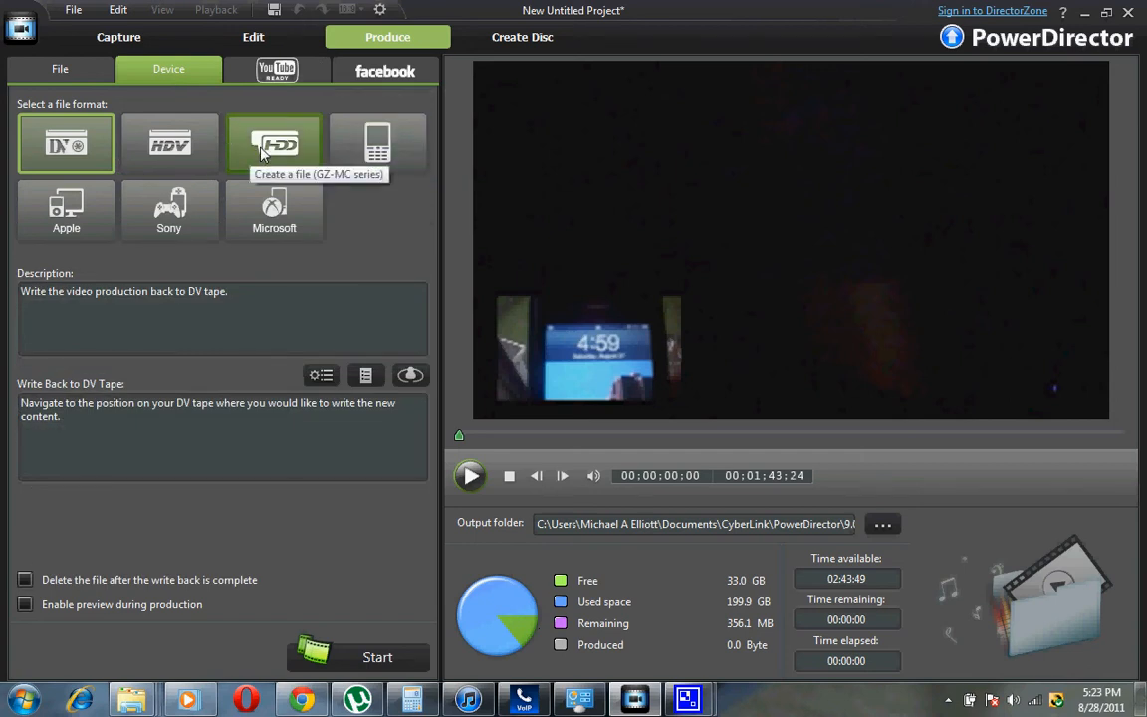
pyautogui.moveTo(170, 209)
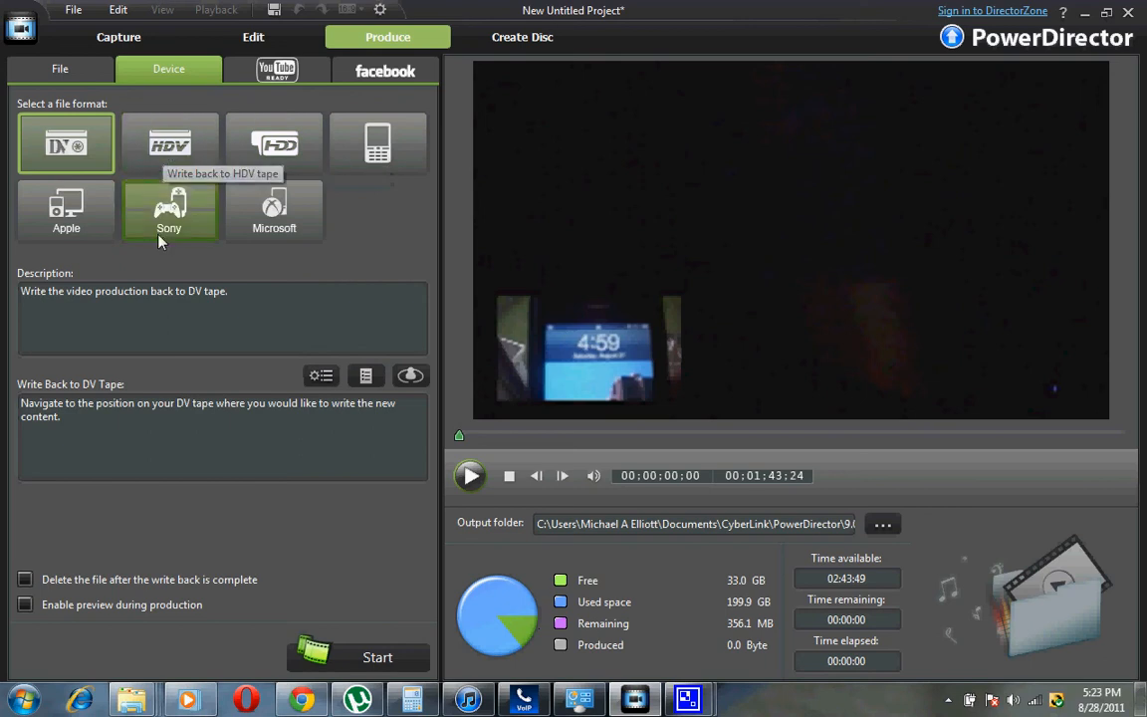
pyautogui.moveTo(303, 203)
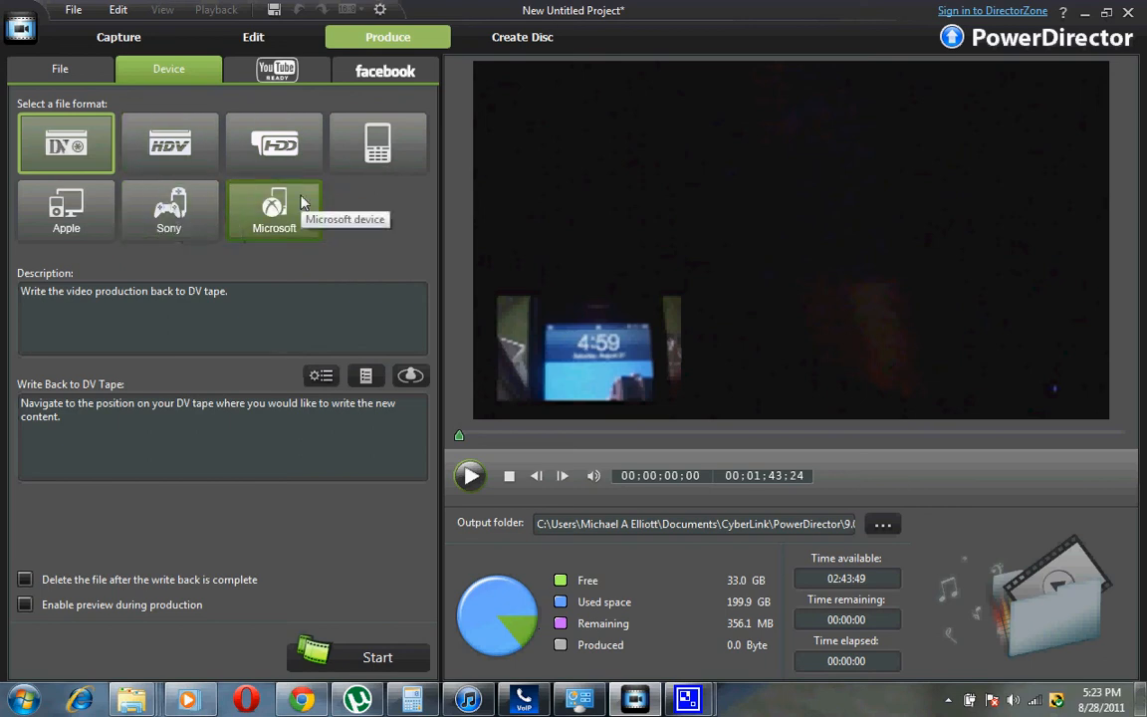
pyautogui.moveTo(66, 209)
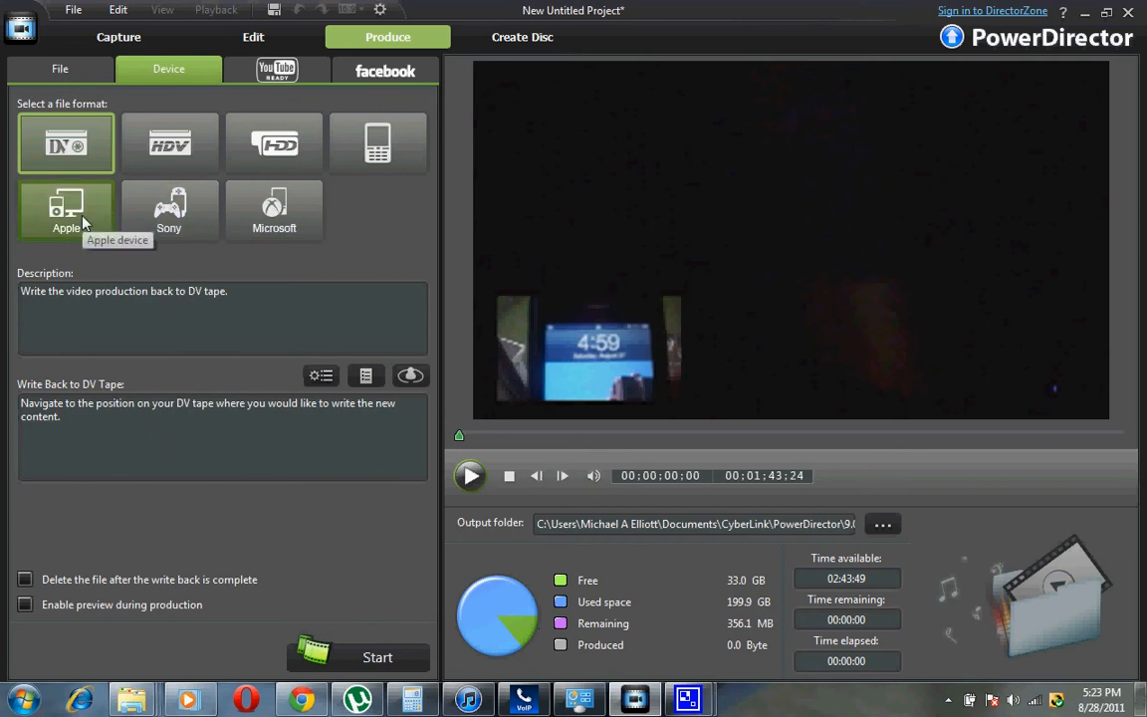
pyautogui.moveTo(442, 175)
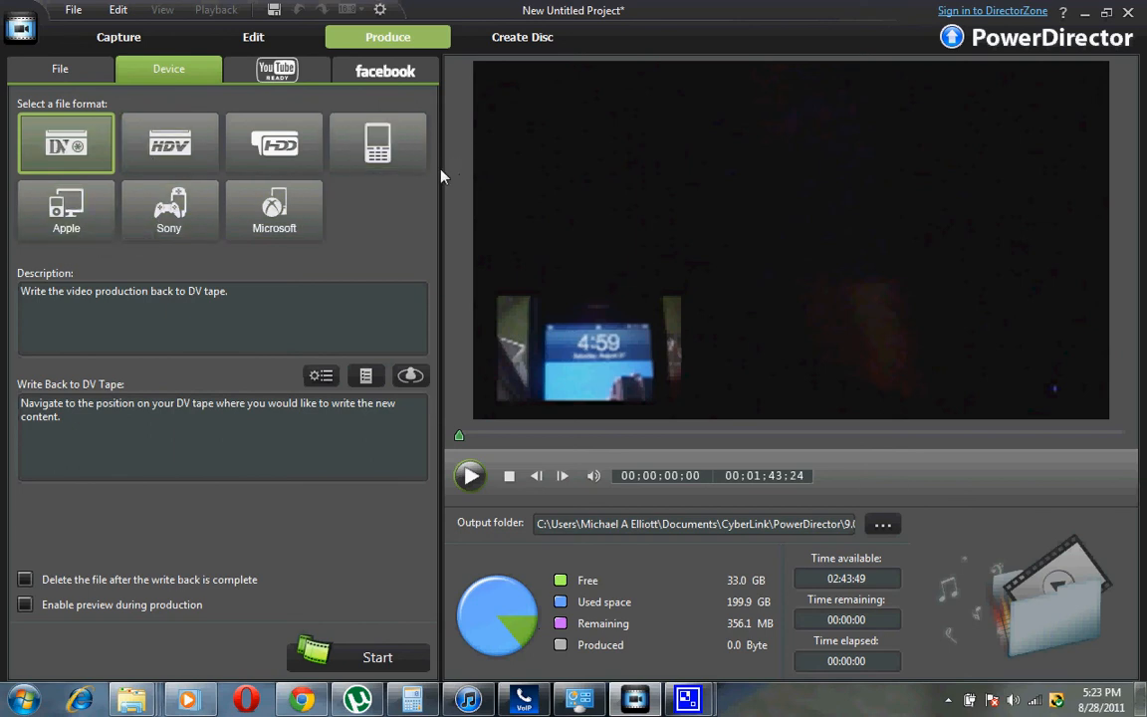
pyautogui.moveTo(418, 60)
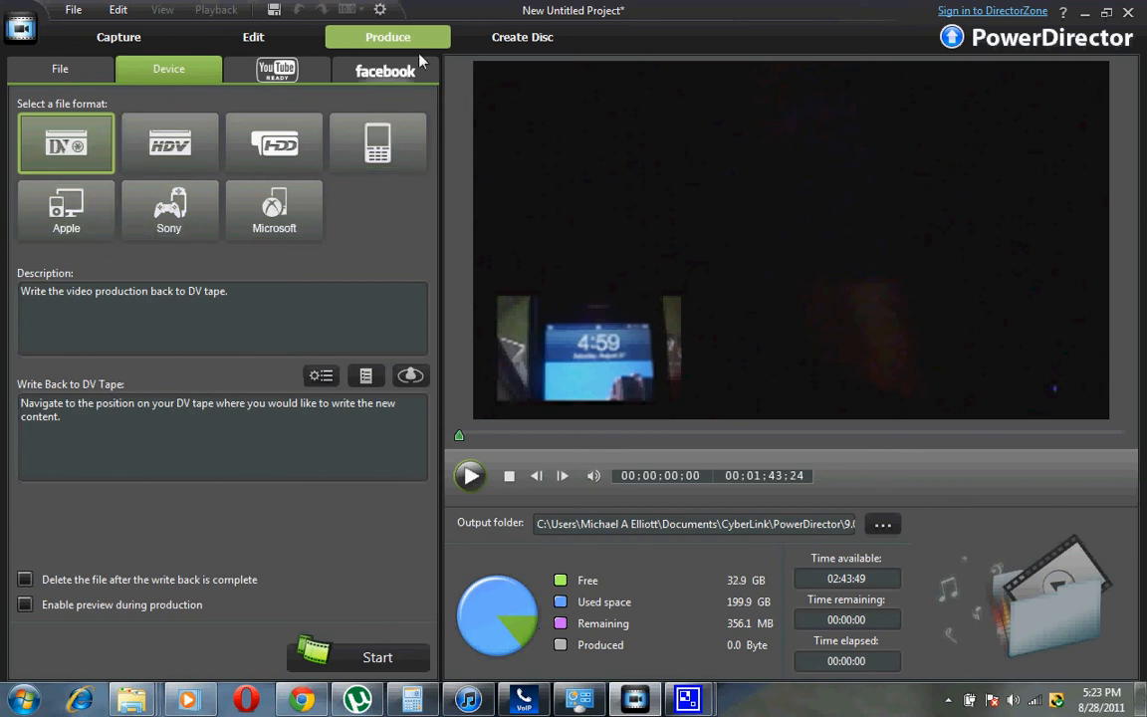
# Switch Produce to File output with AVI using the DV-AVI NTSC profile.
pyautogui.click(60, 67)
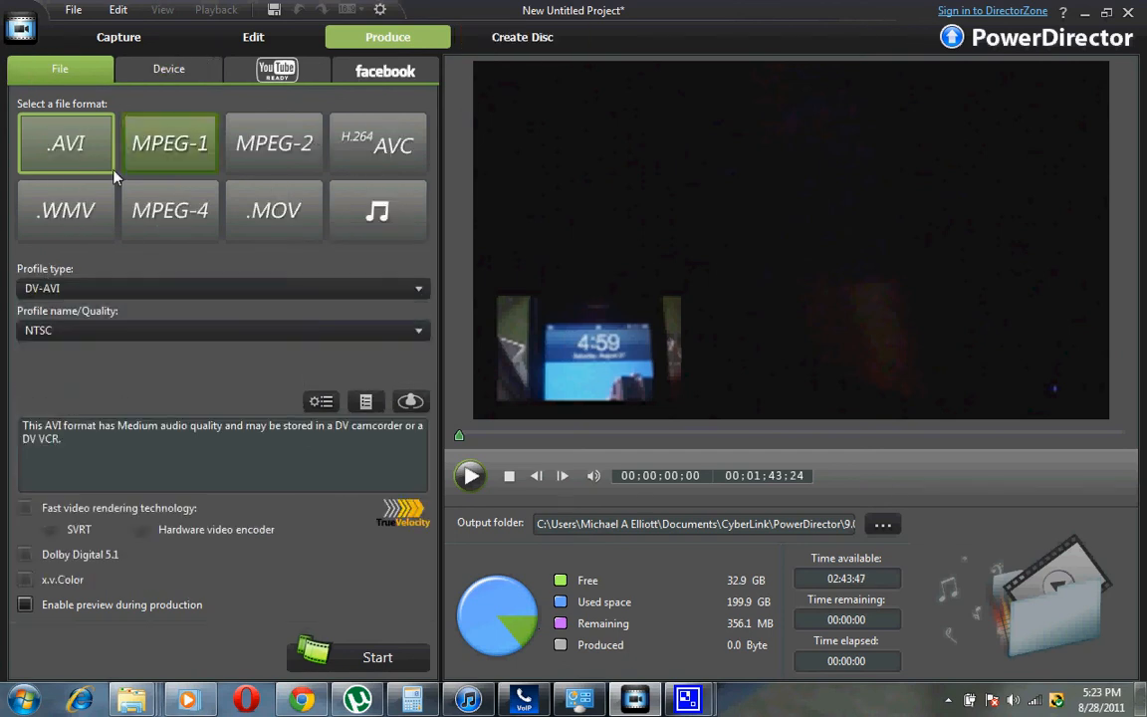
pyautogui.moveTo(275, 209)
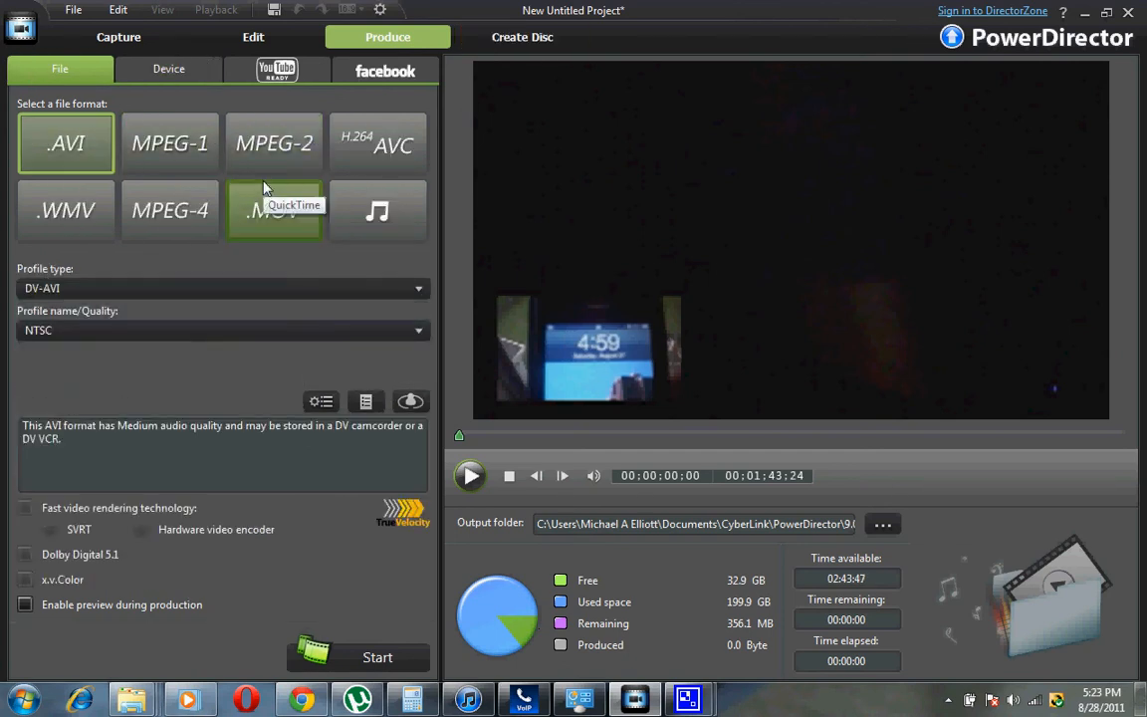
pyautogui.moveTo(239, 181)
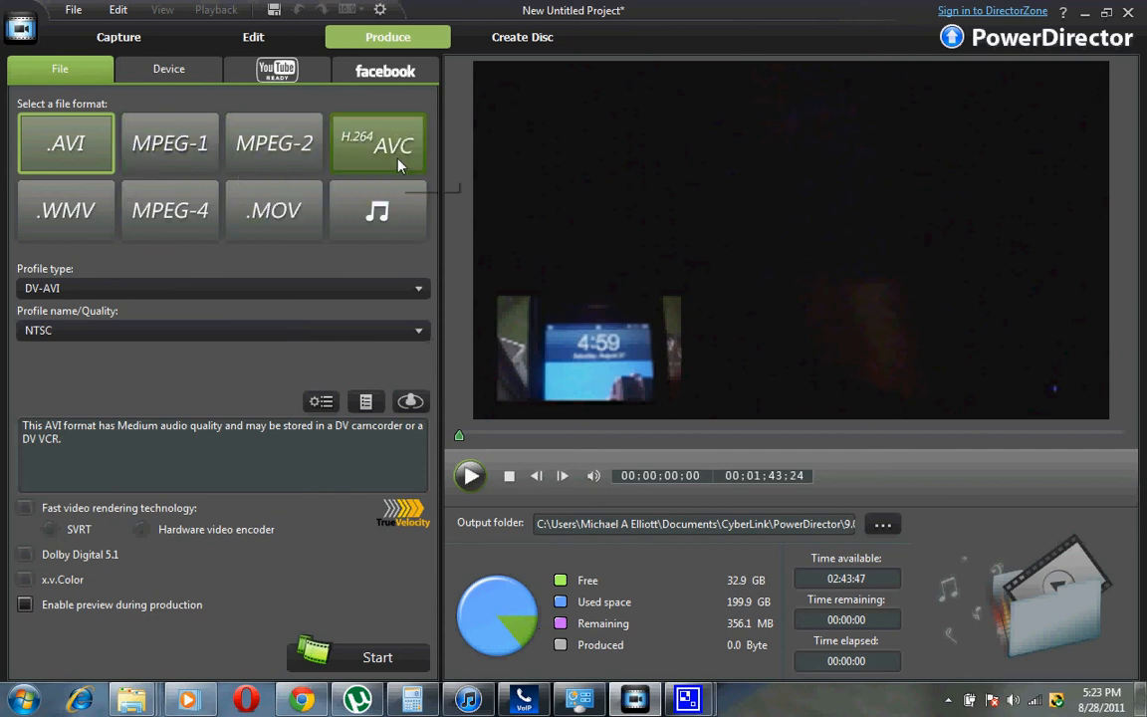
pyautogui.moveTo(399, 163)
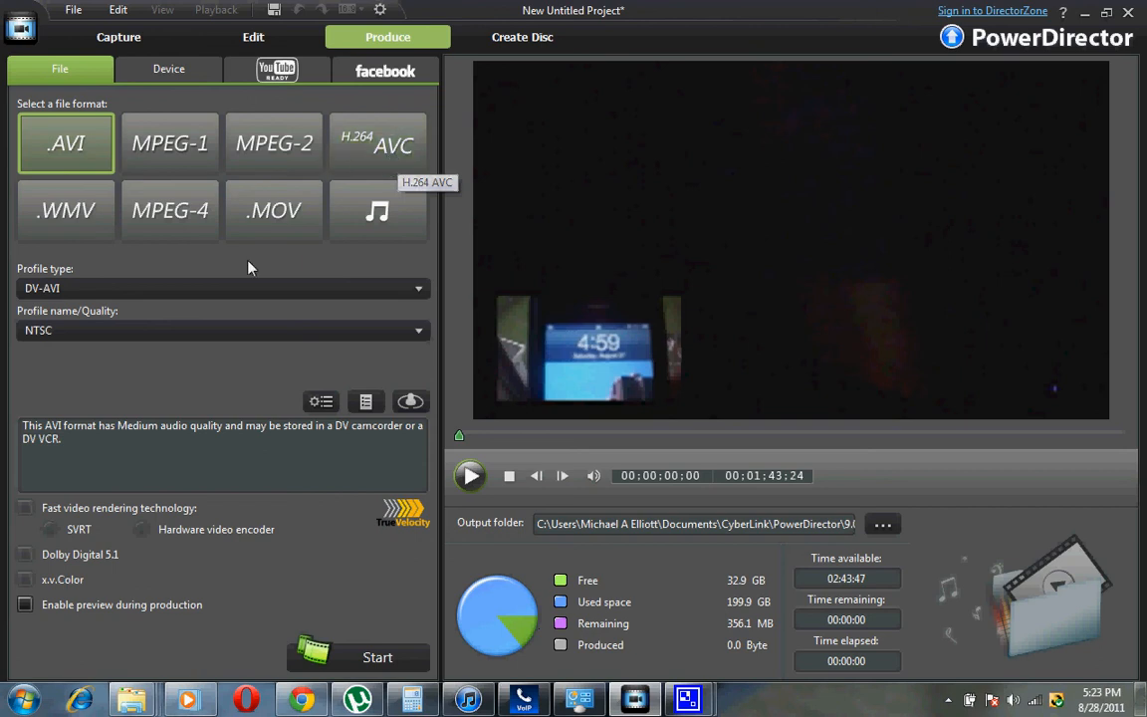
pyautogui.moveTo(239, 363)
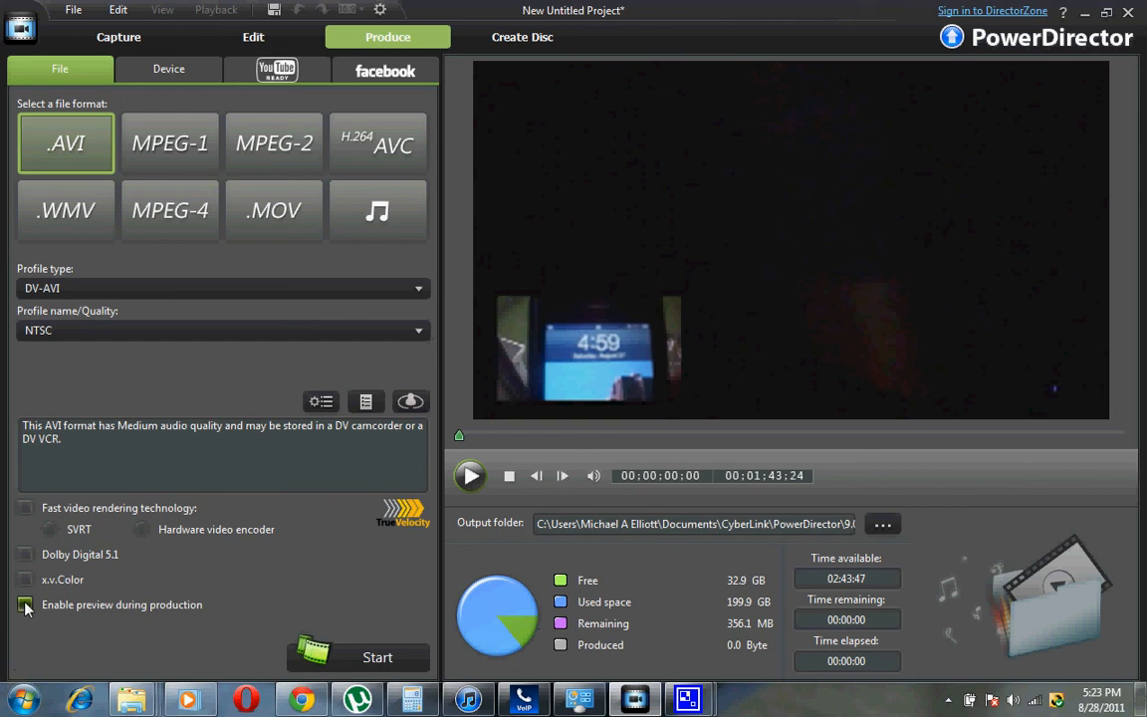
pyautogui.click(24, 606)
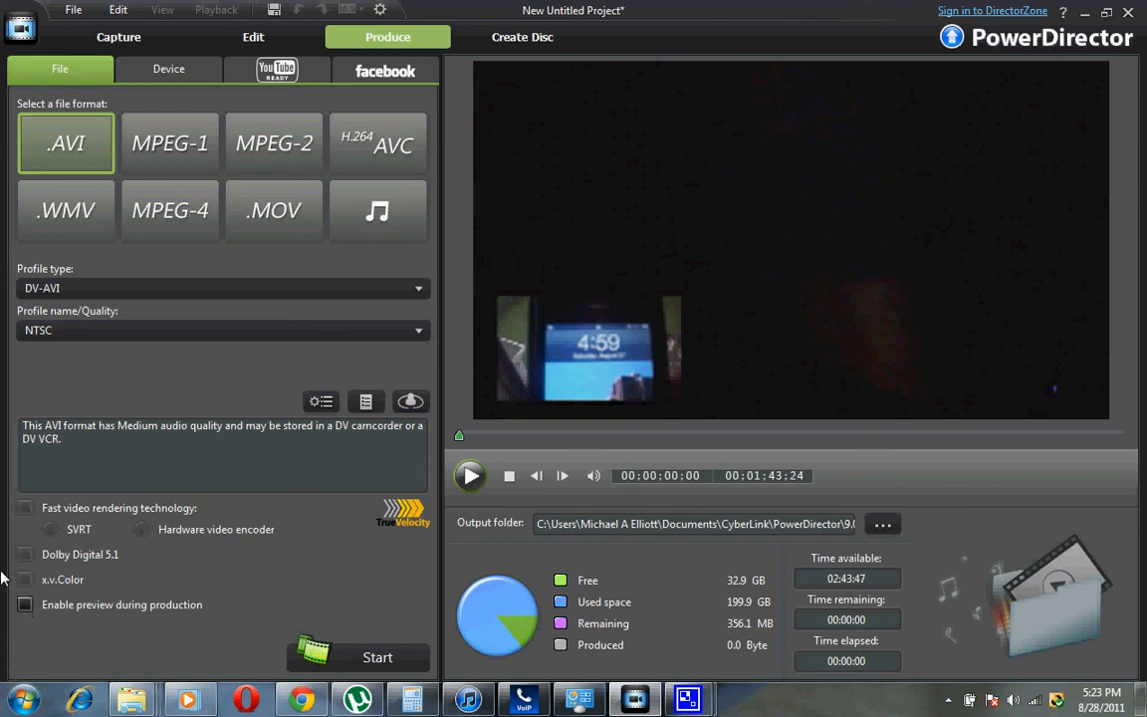
pyautogui.moveTo(147, 591)
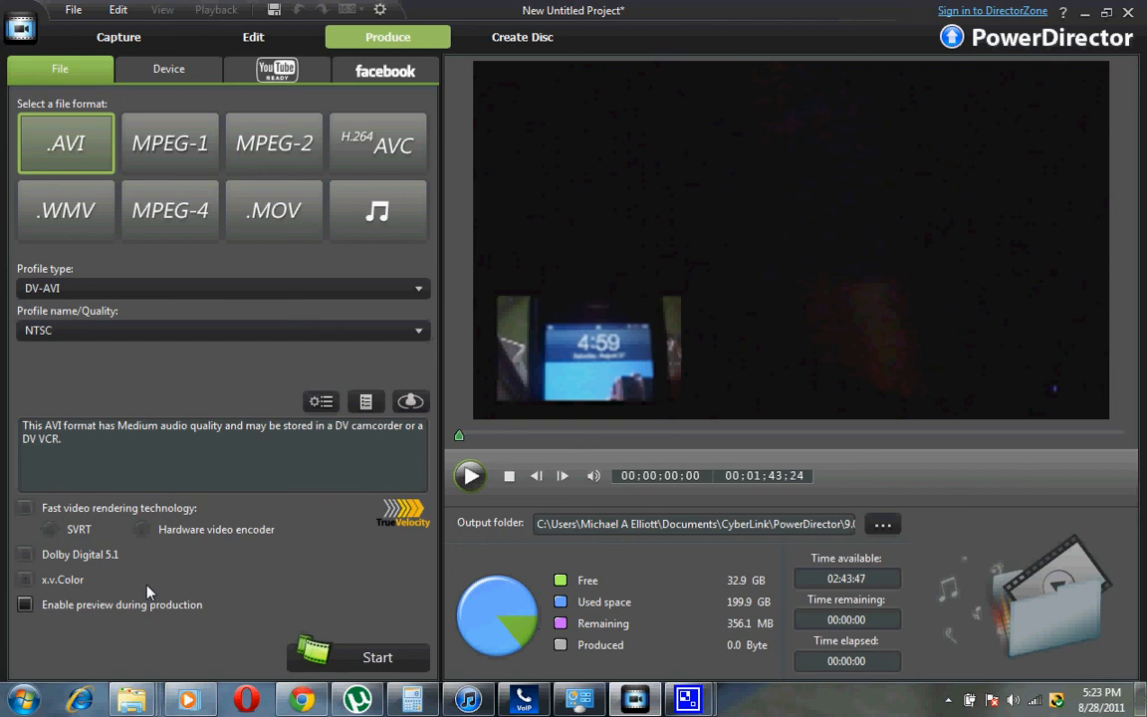
pyautogui.moveTo(128, 587)
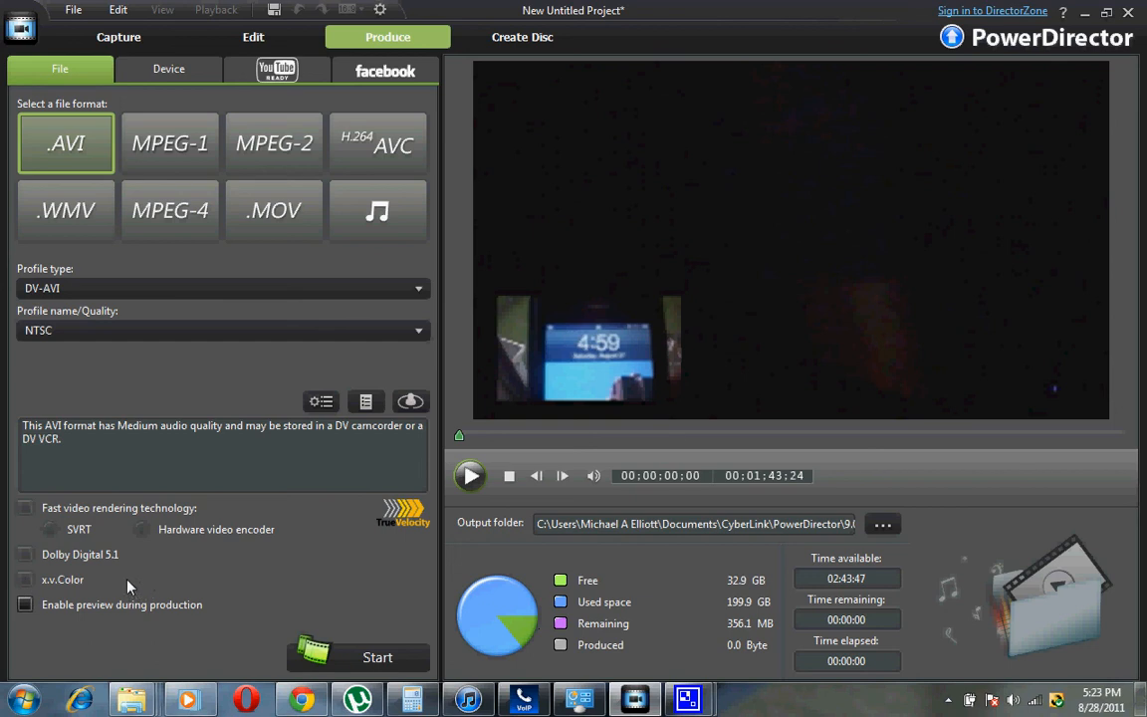
pyautogui.moveTo(144, 486)
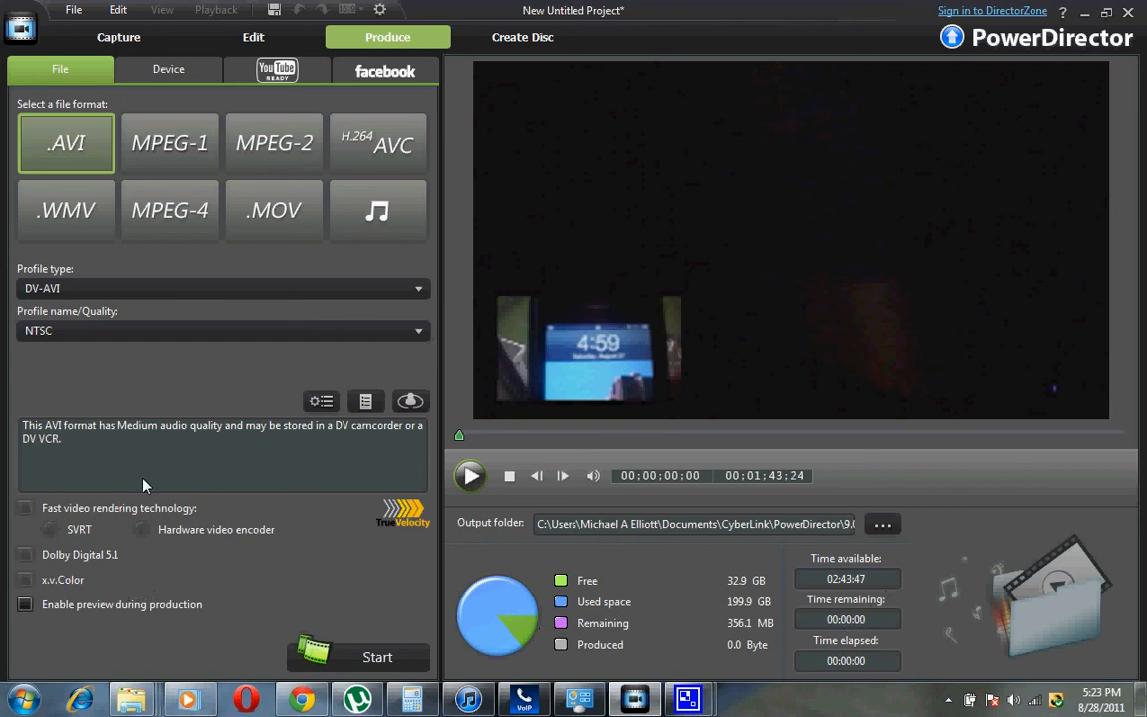
pyautogui.moveTo(237, 365)
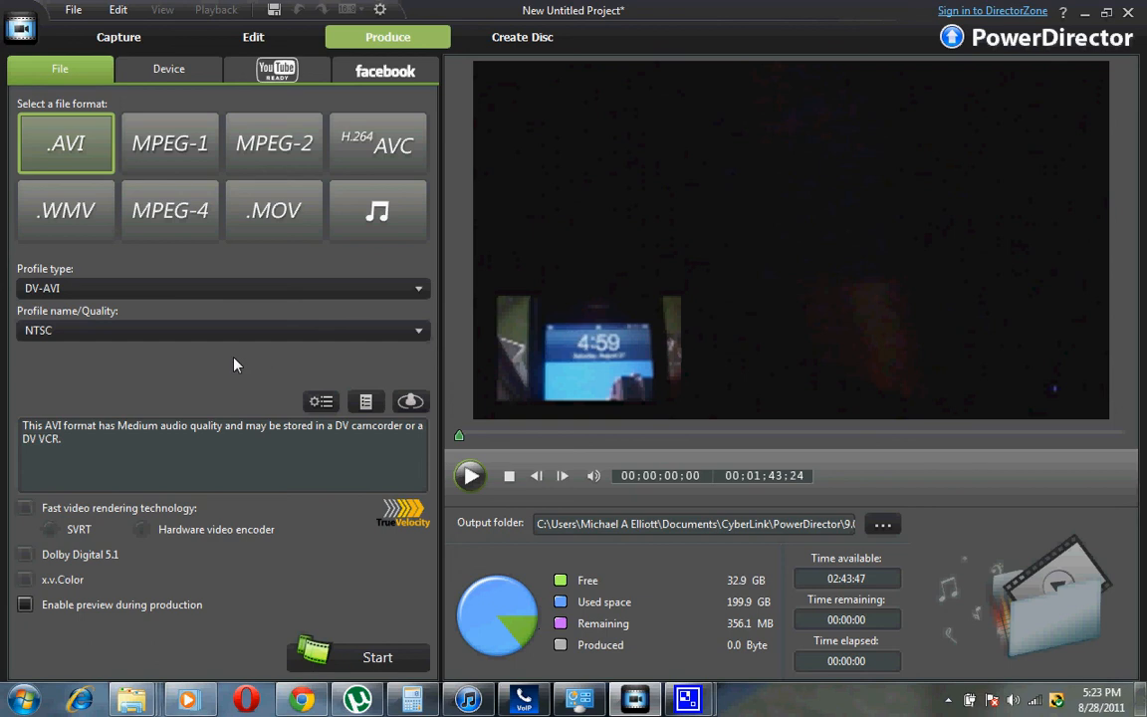
pyautogui.moveTo(239, 365)
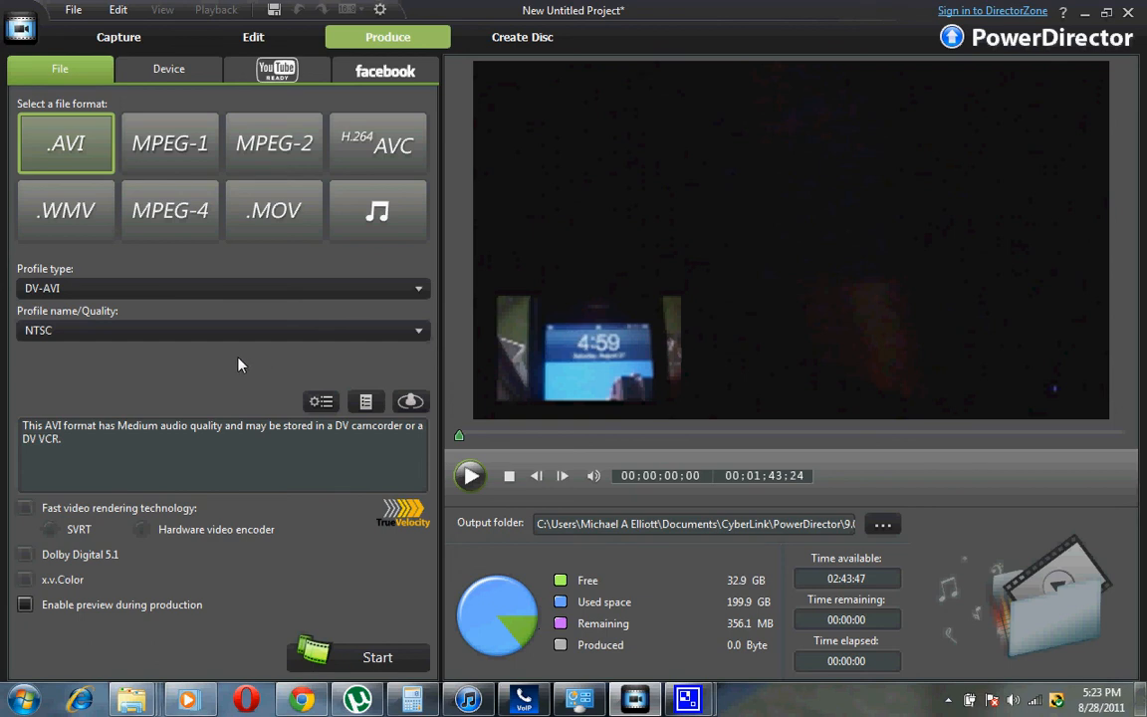
pyautogui.moveTo(229, 373)
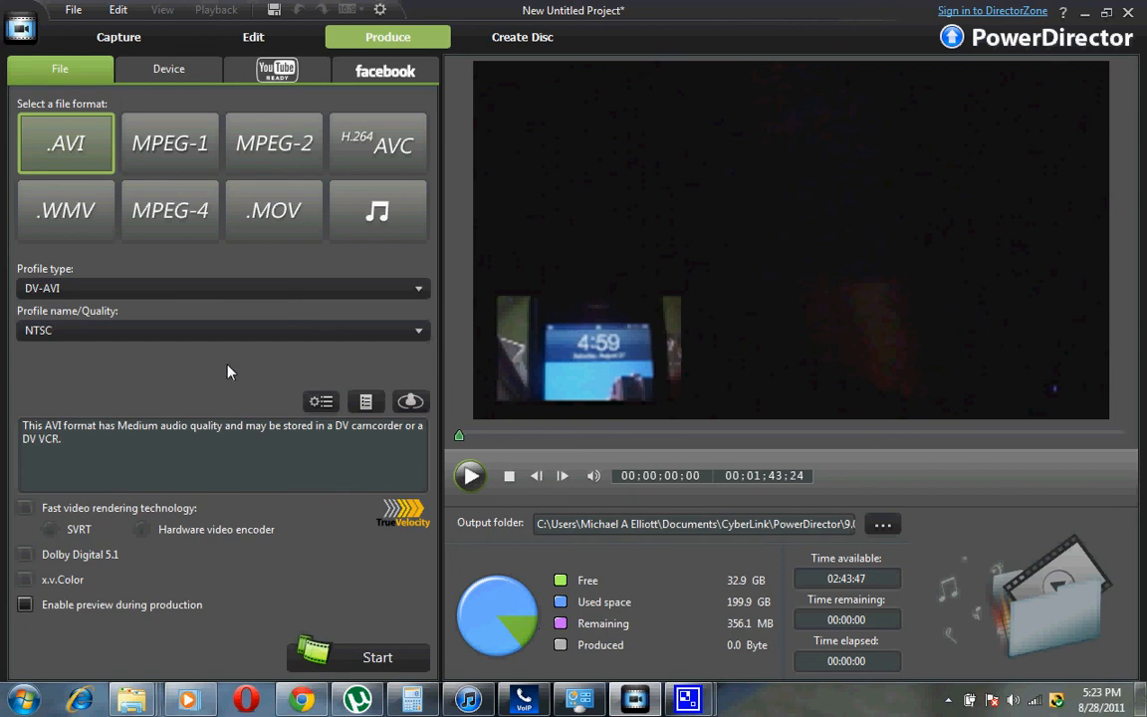
pyautogui.moveTo(108, 376)
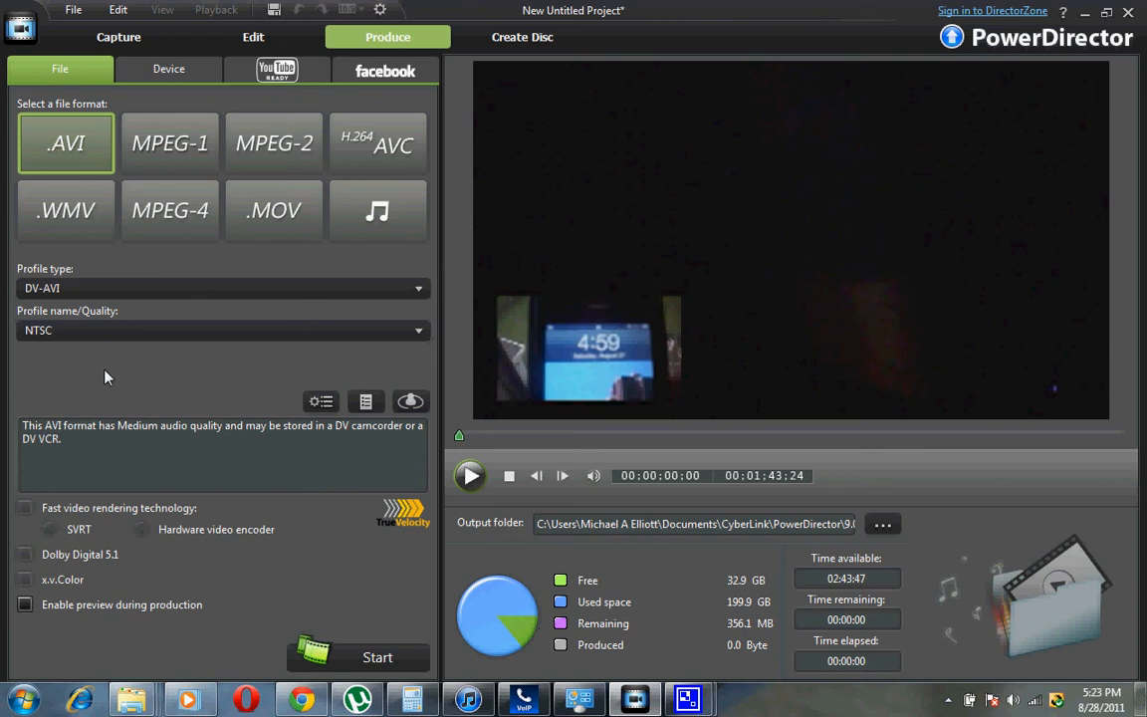
pyautogui.moveTo(195, 598)
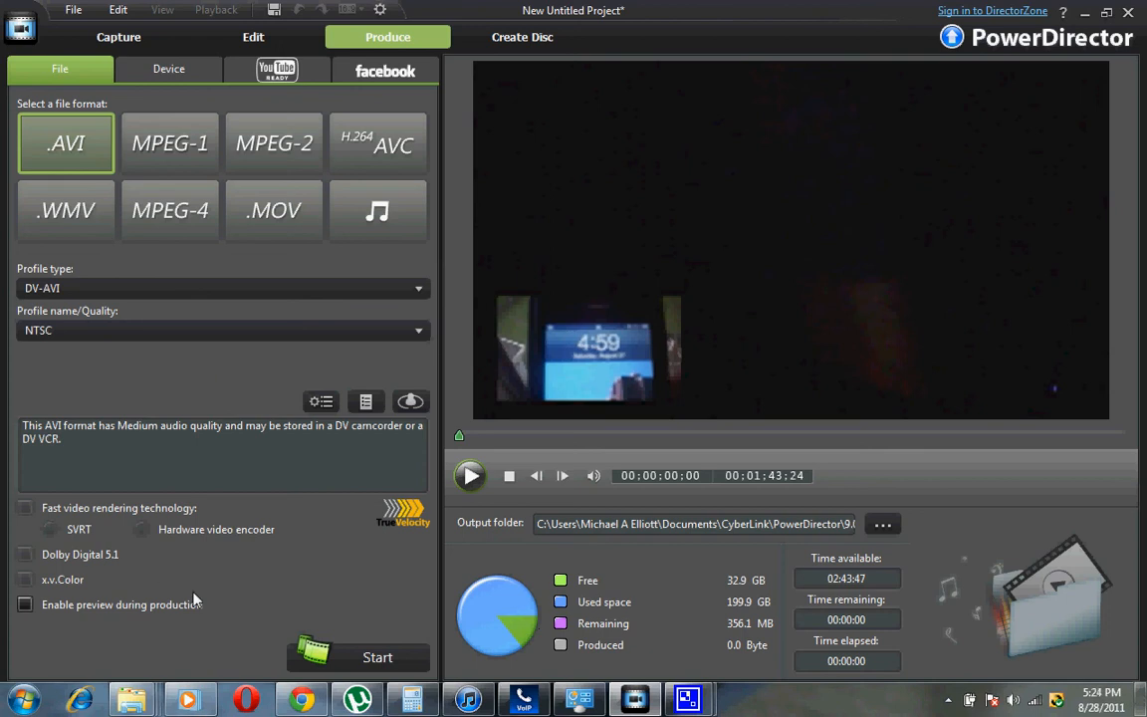